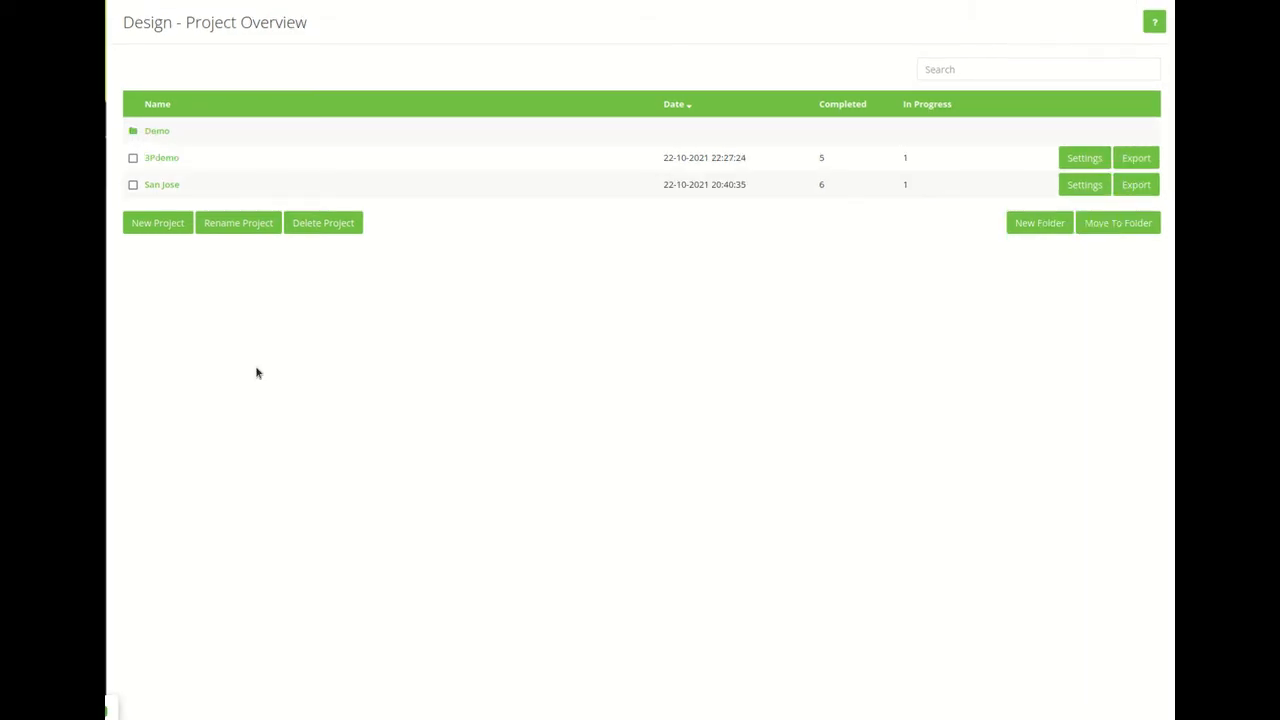
mouse_move(430, 347)
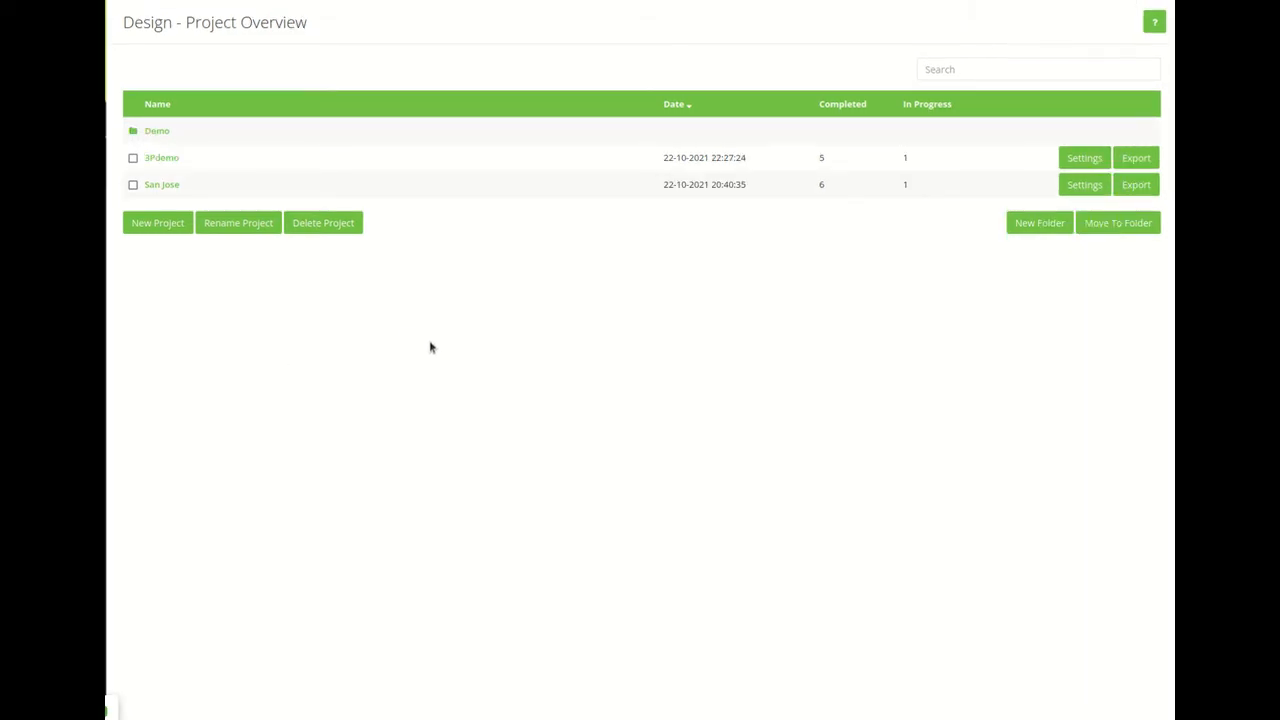
mouse_move(493, 425)
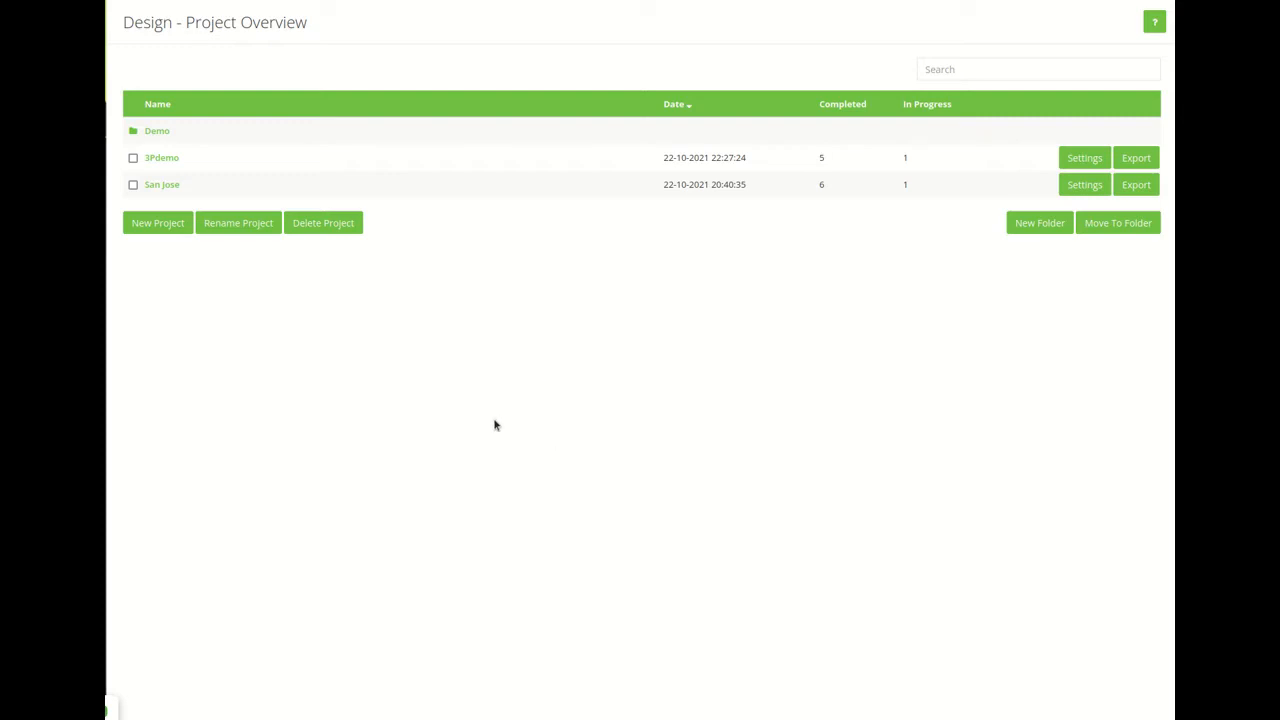
mouse_move(489, 429)
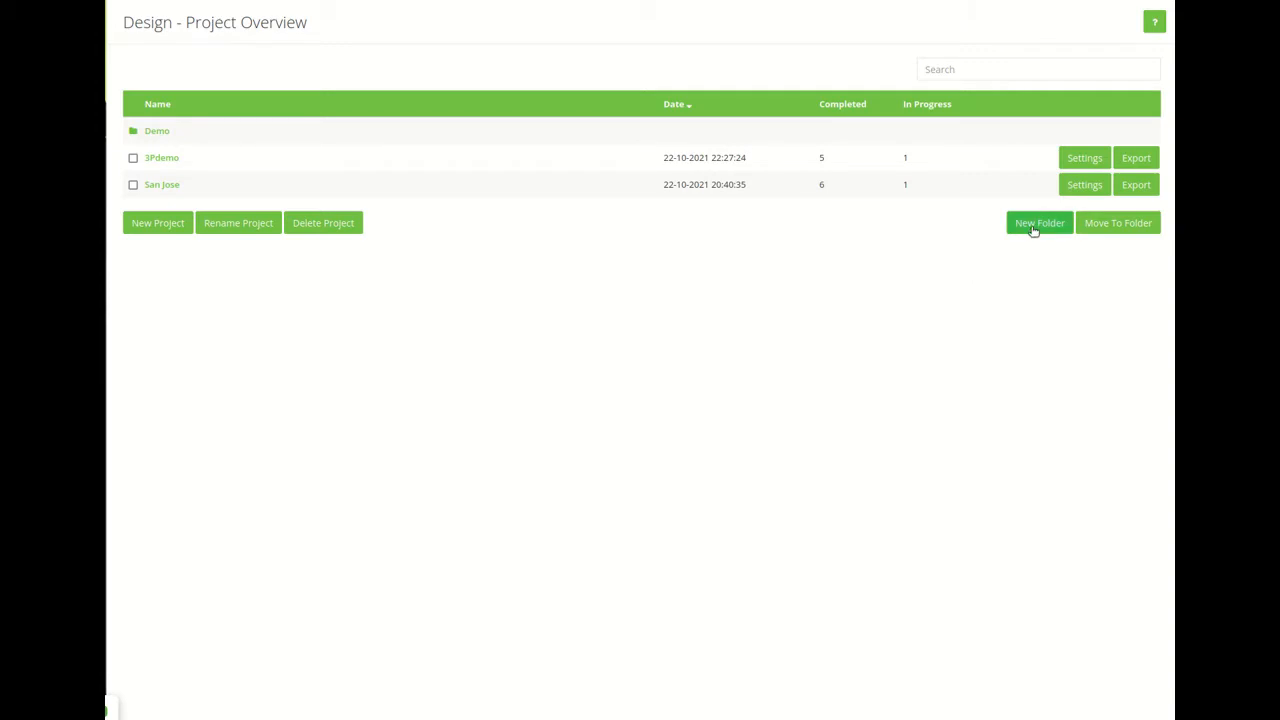
Create a Level1 folder, then a Level2 subfolder inside it.
click(1038, 222)
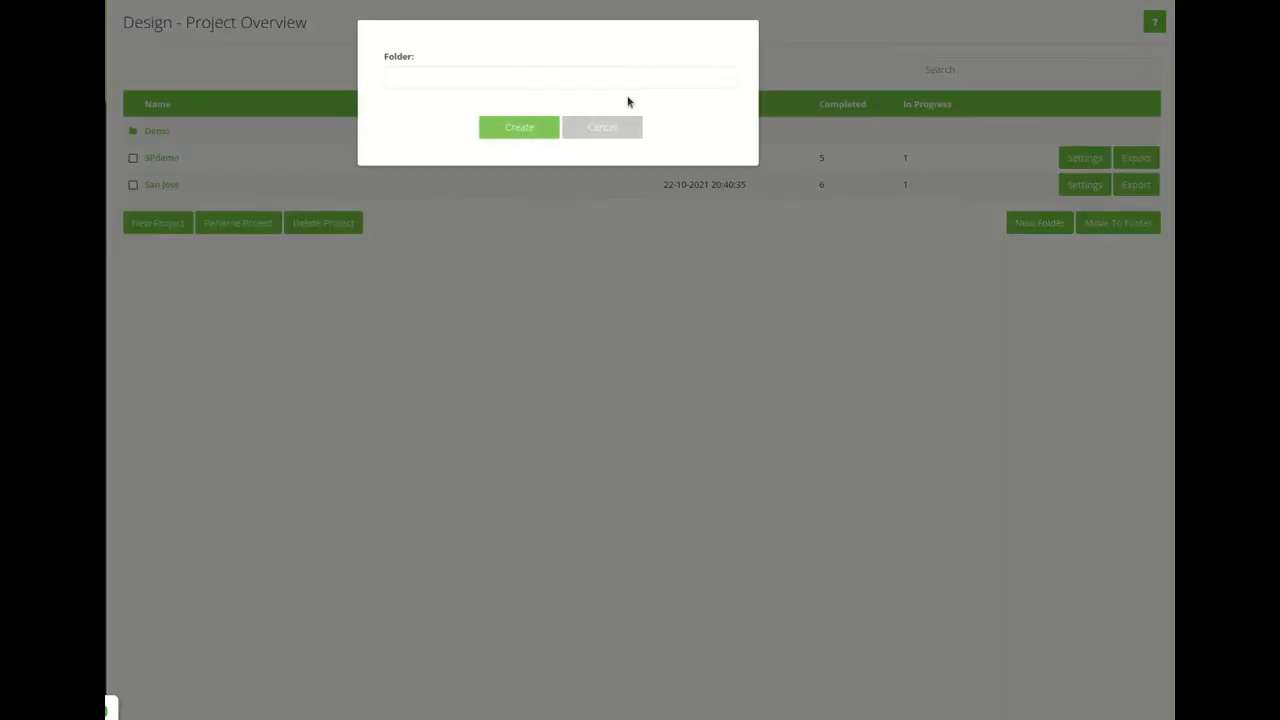
text(Level1)
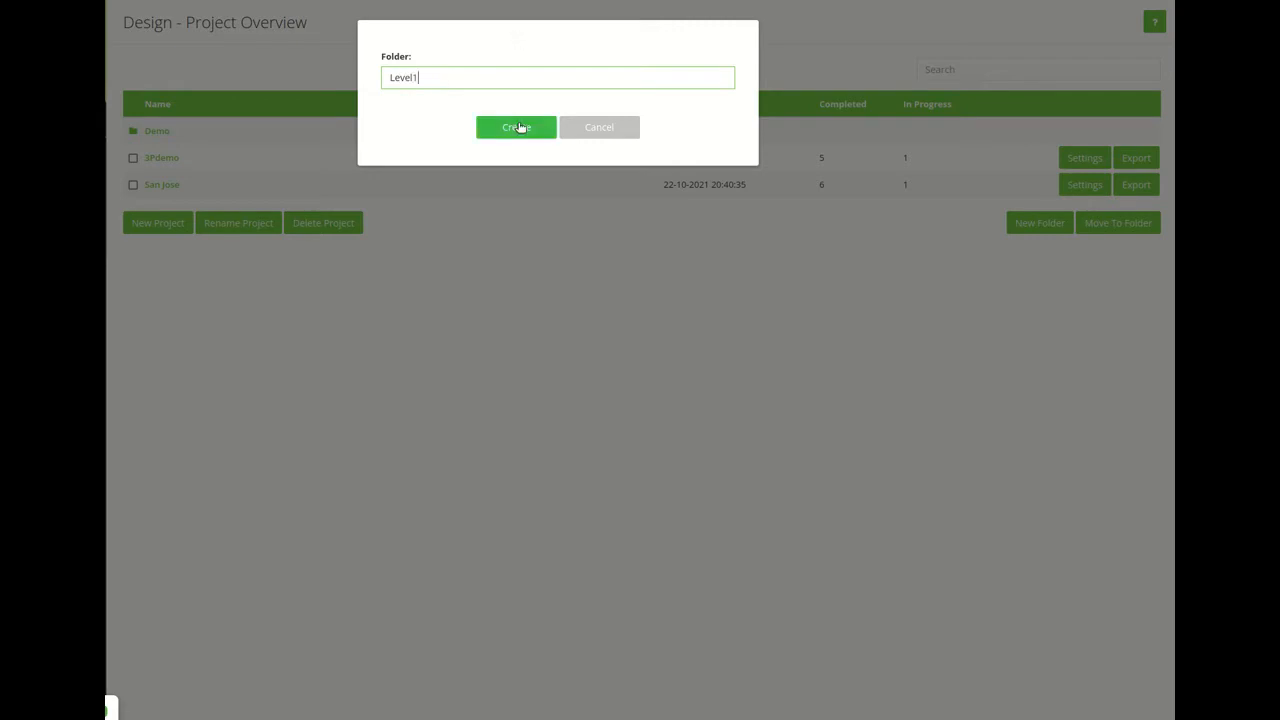
click(515, 127)
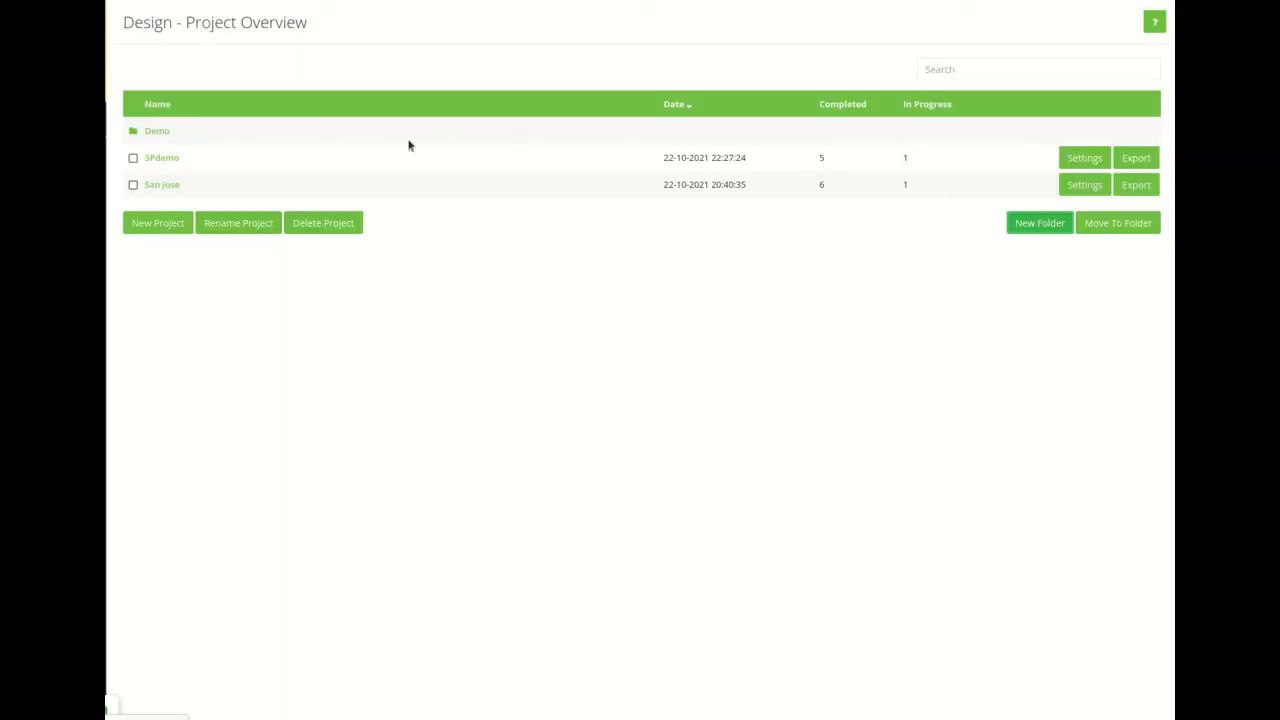
click(1038, 222)
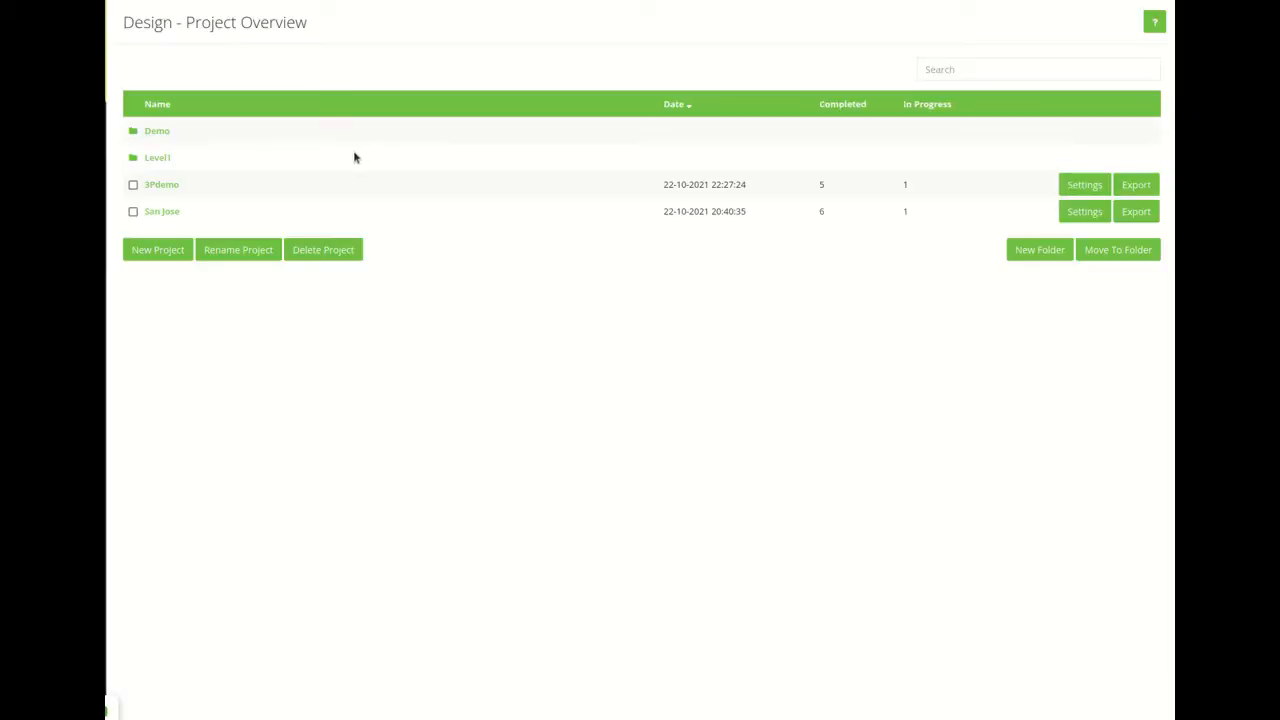
click(157, 157)
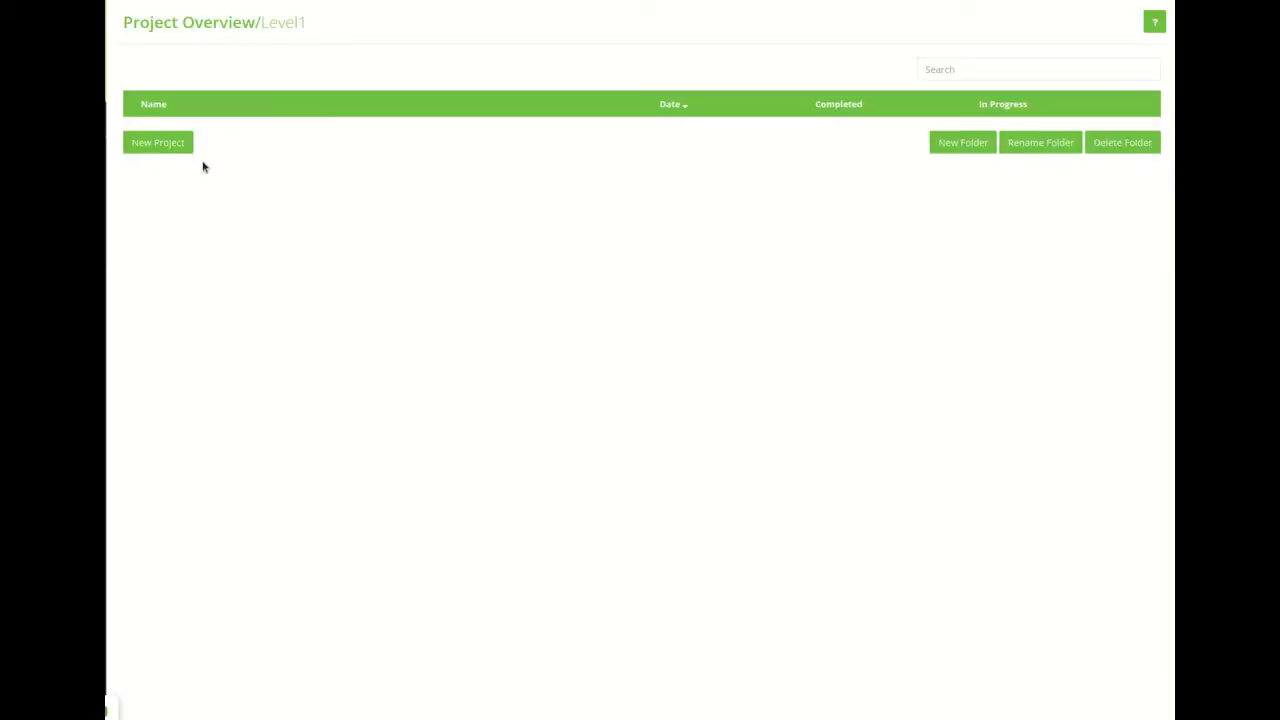
mouse_move(1033, 176)
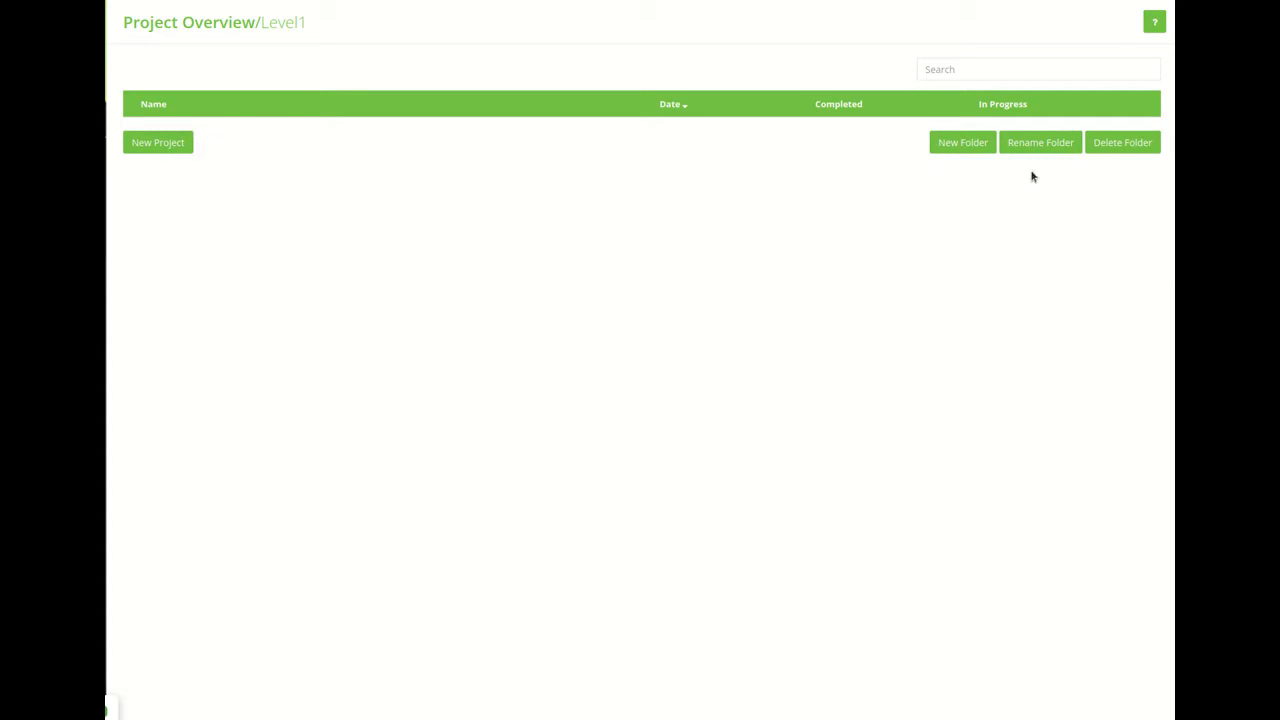
click(962, 142)
text(Level2)
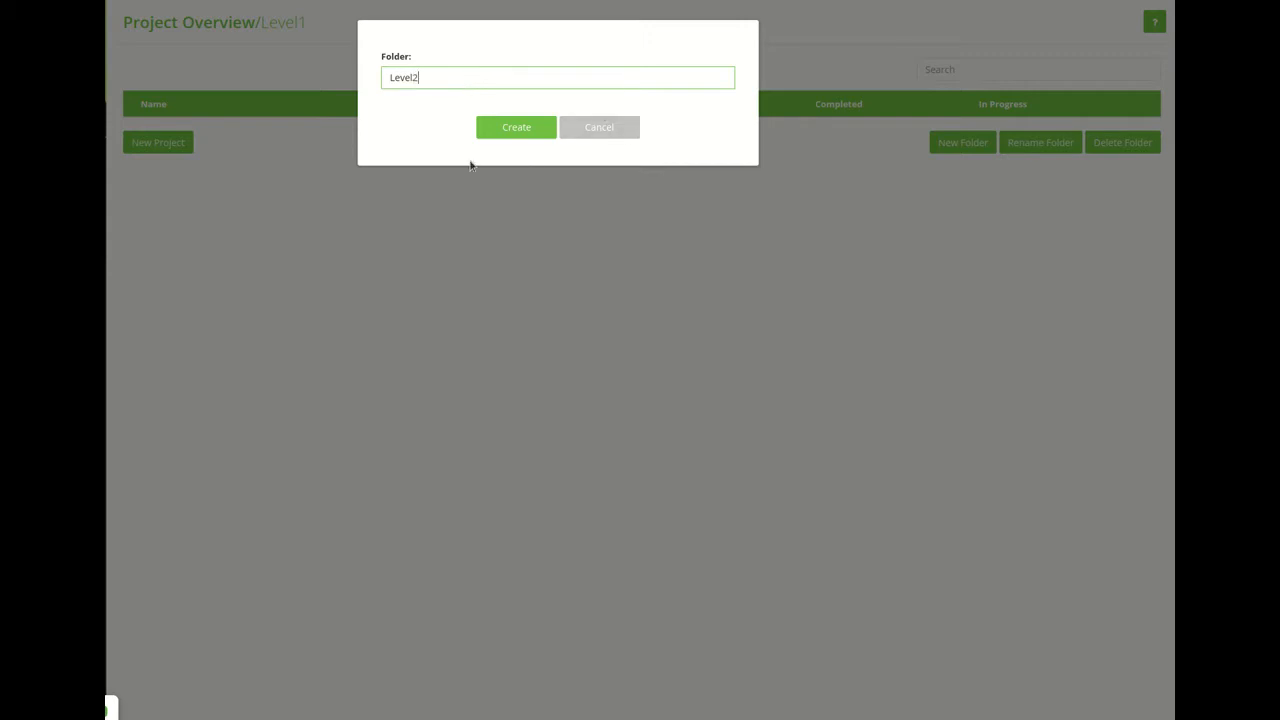
click(516, 127)
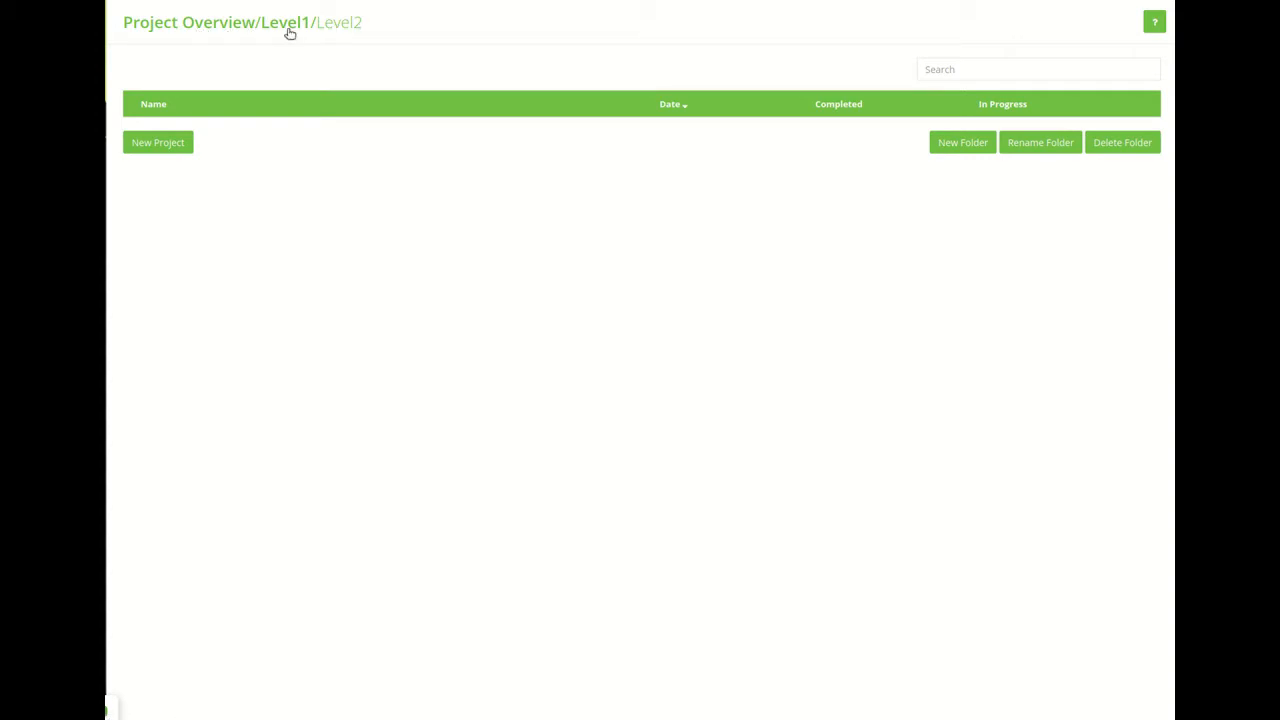
click(286, 22)
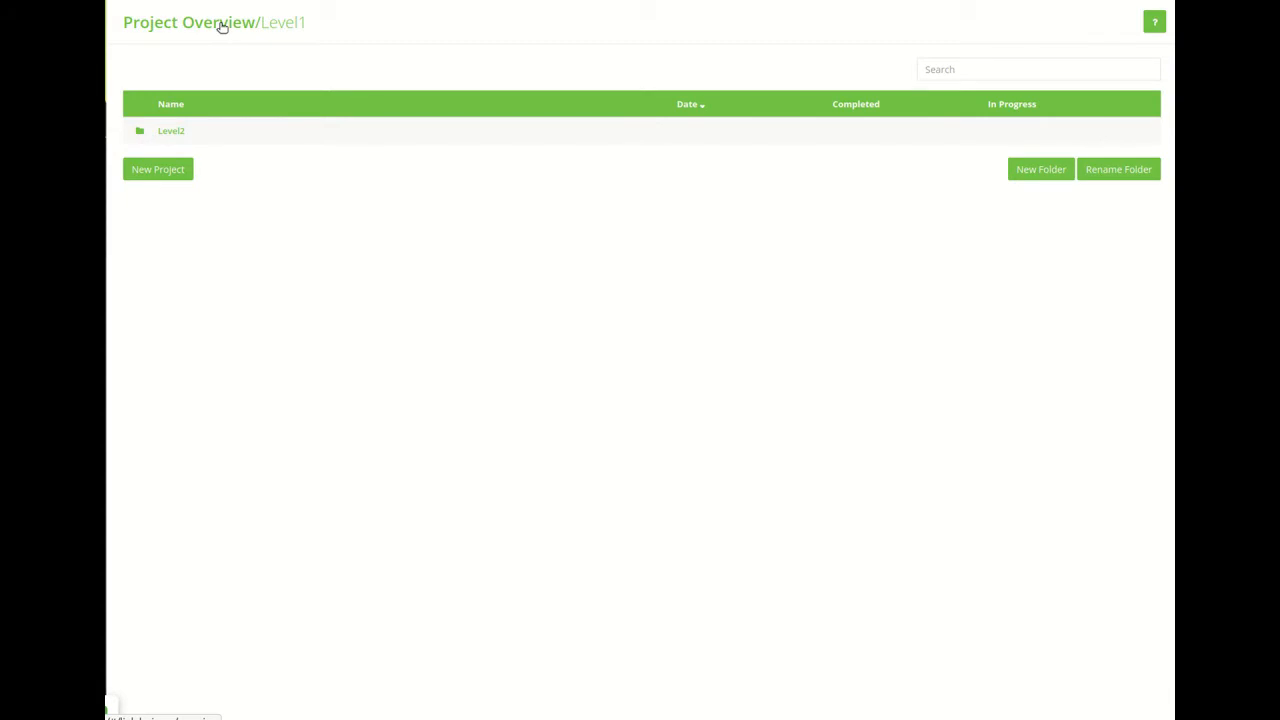
click(189, 22)
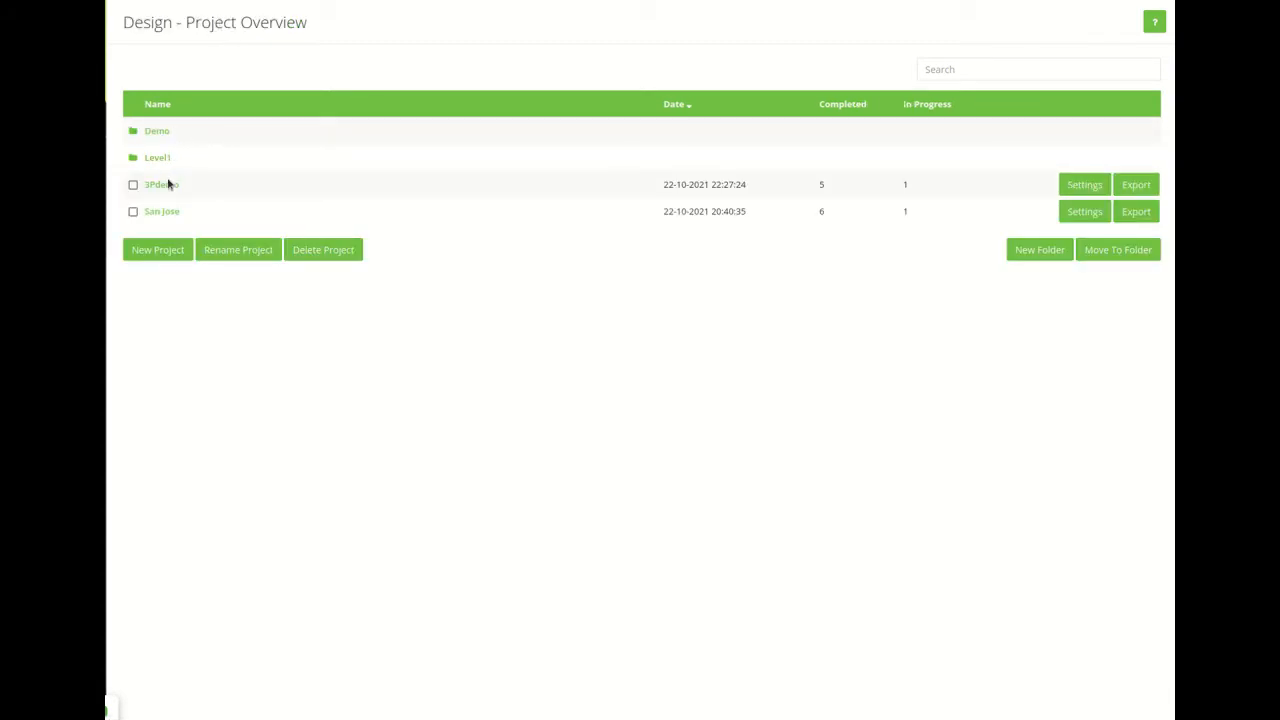
click(157, 157)
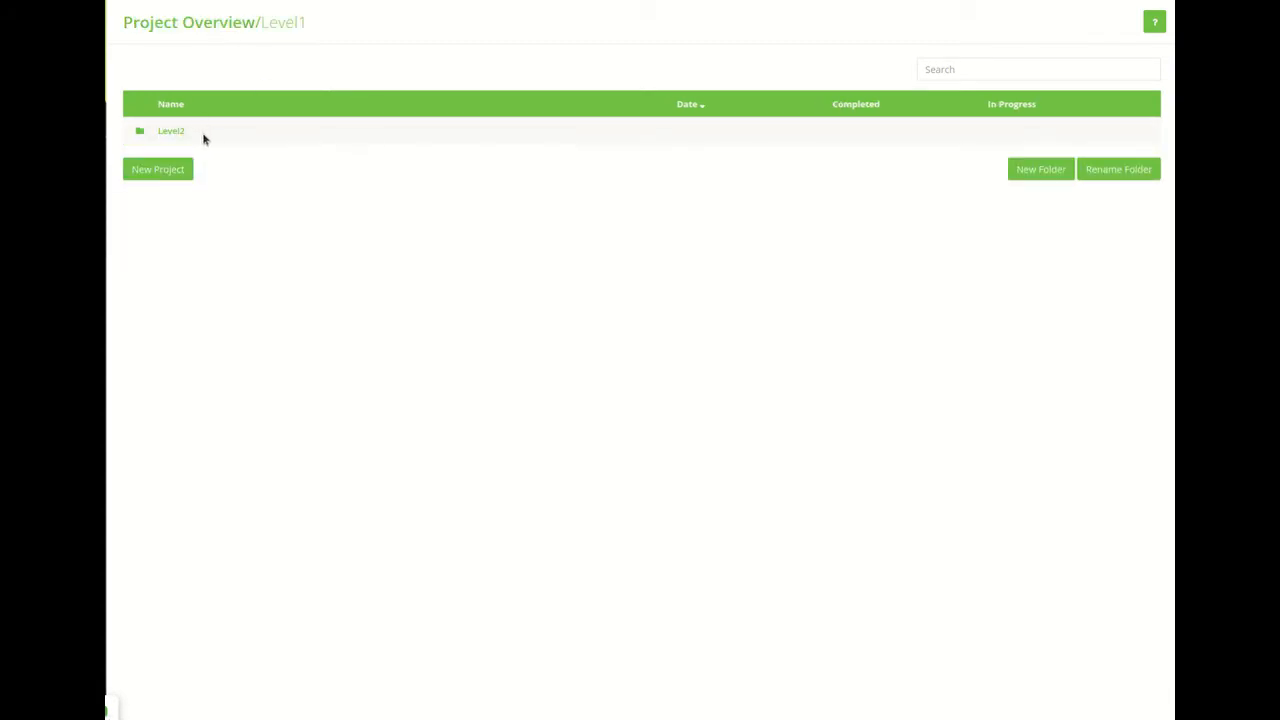
click(171, 130)
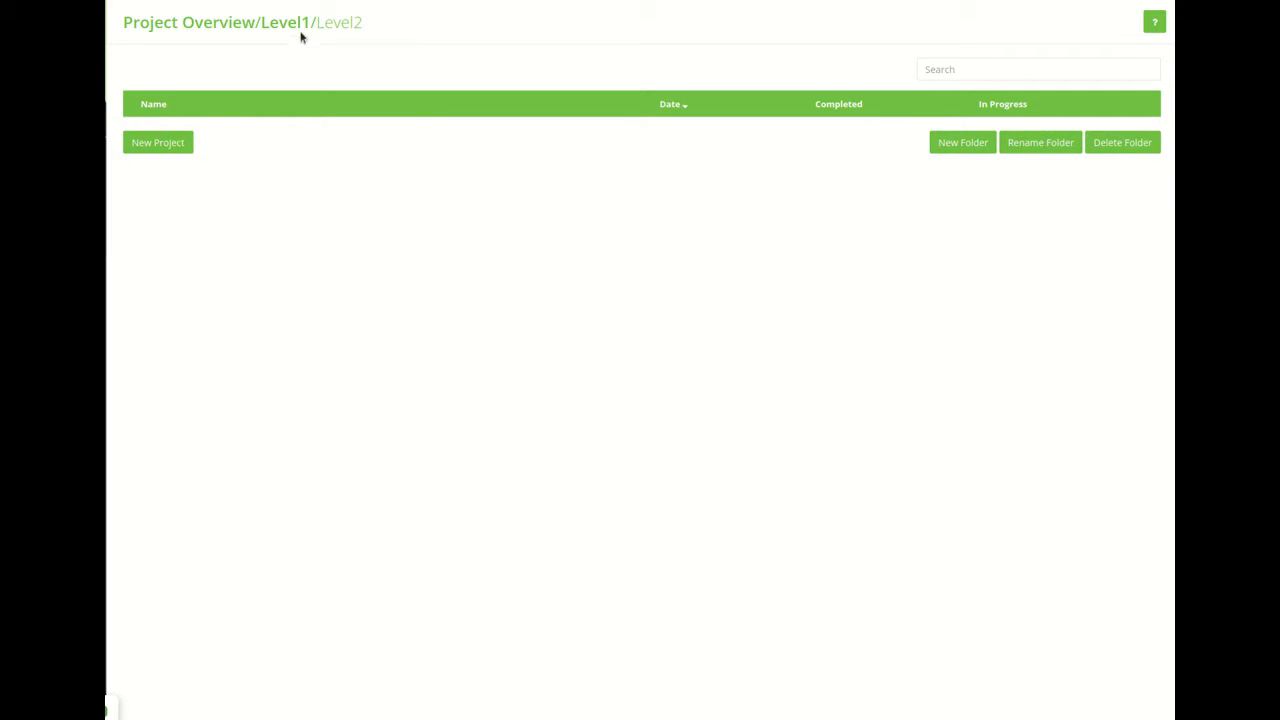
mouse_move(287, 22)
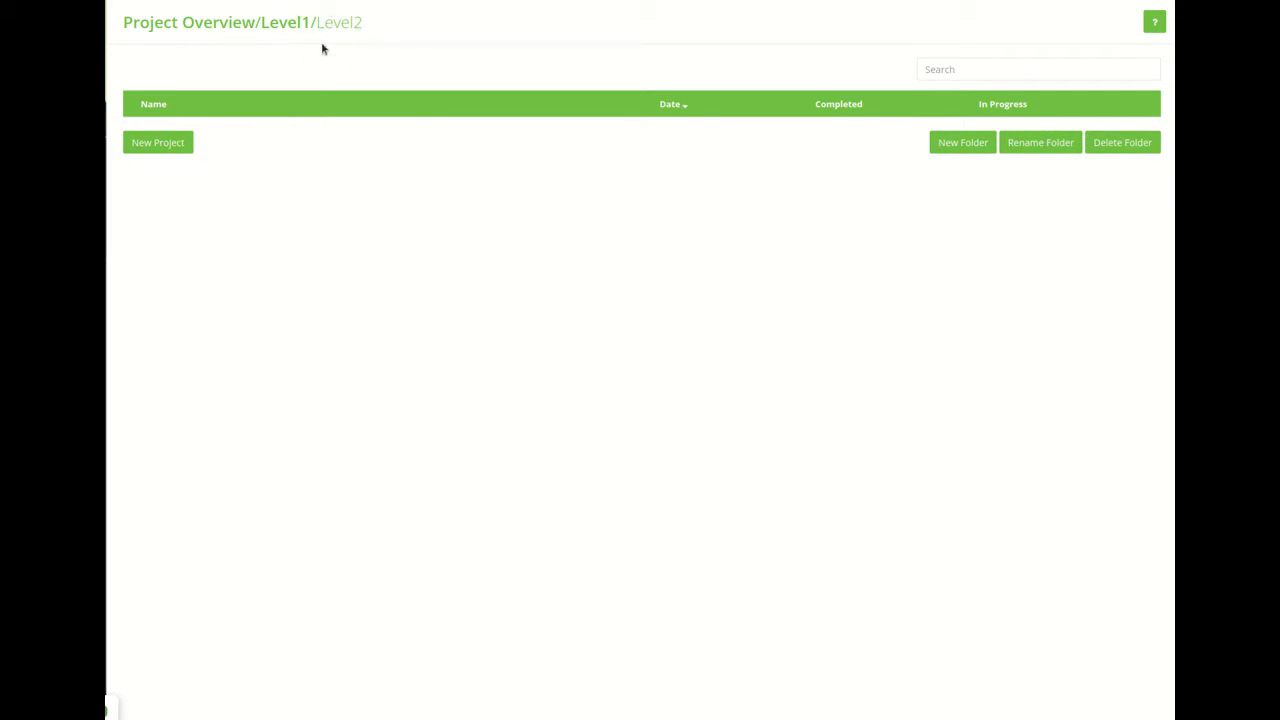
mouse_move(387, 43)
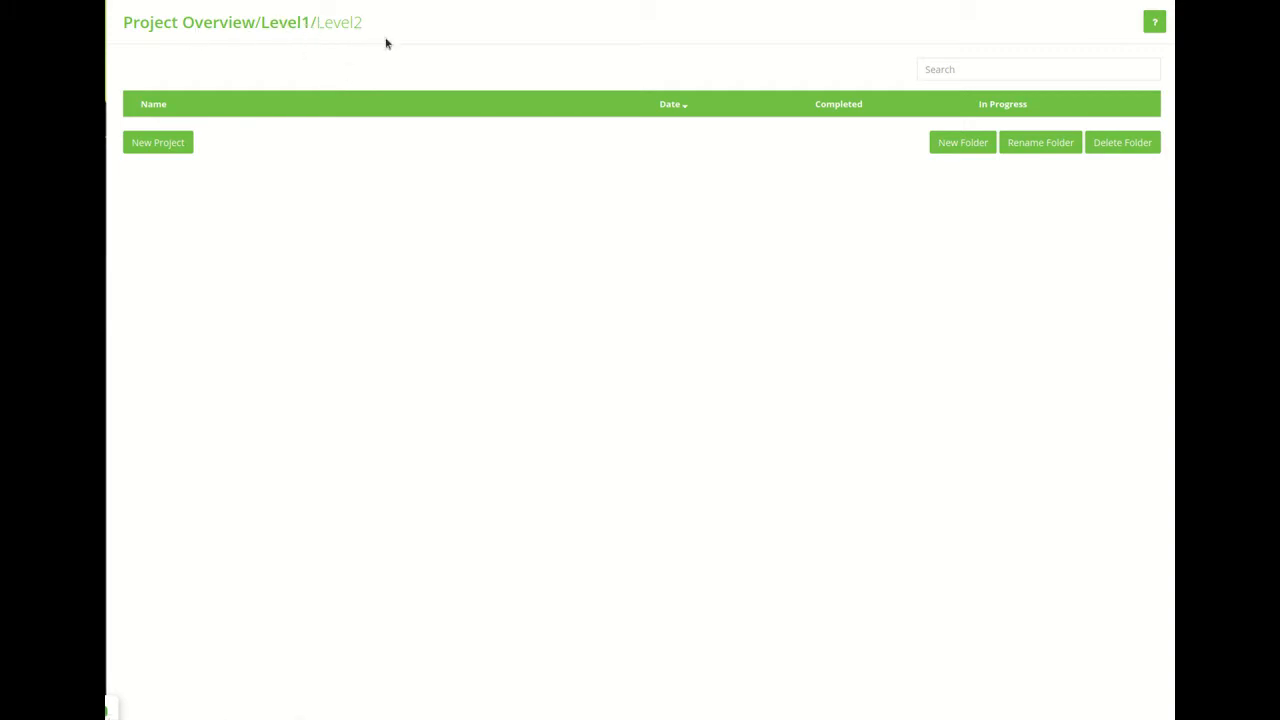
mouse_move(369, 38)
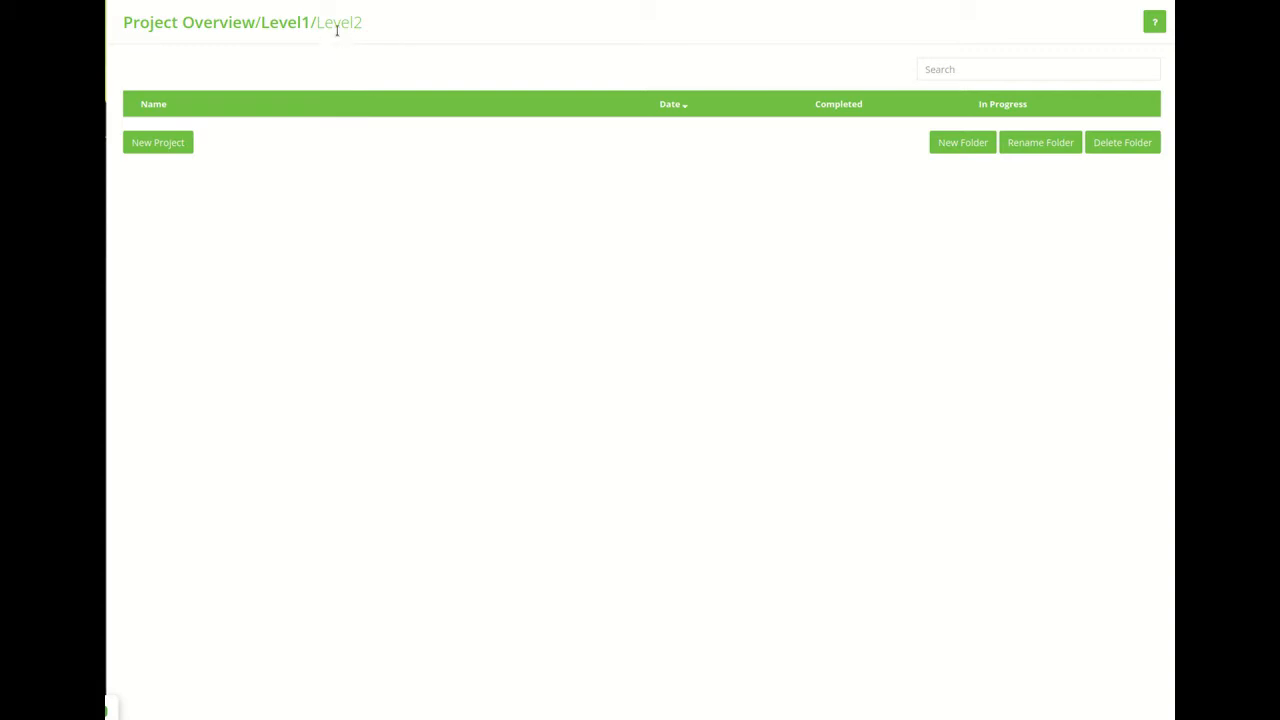
mouse_move(334, 41)
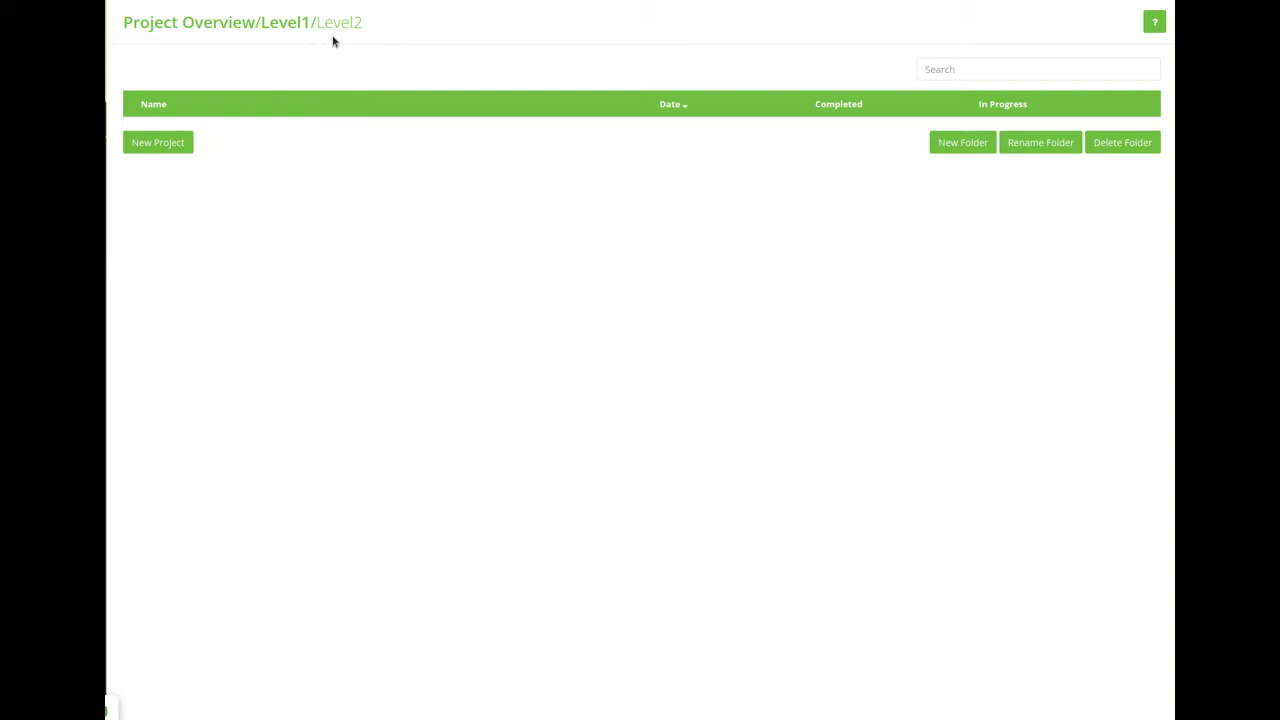
mouse_move(342, 215)
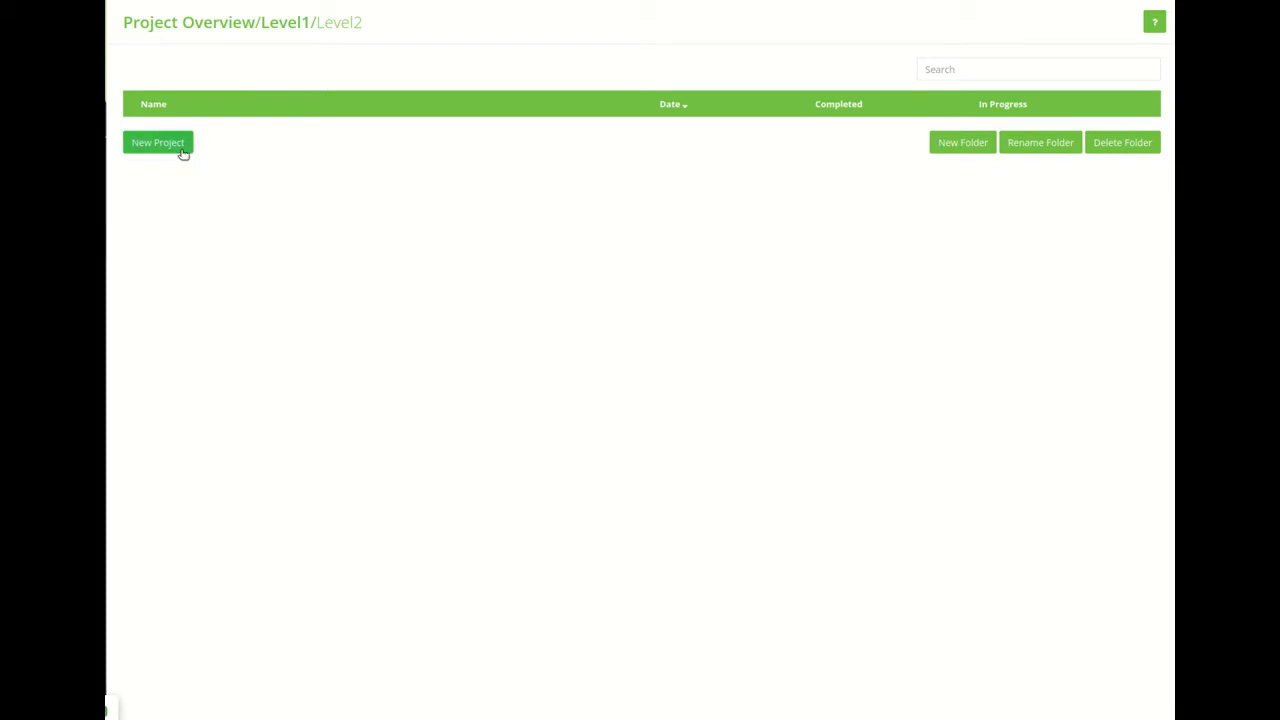
Start a new project in Level2 titled 'Demo' and move to its description.
click(157, 142)
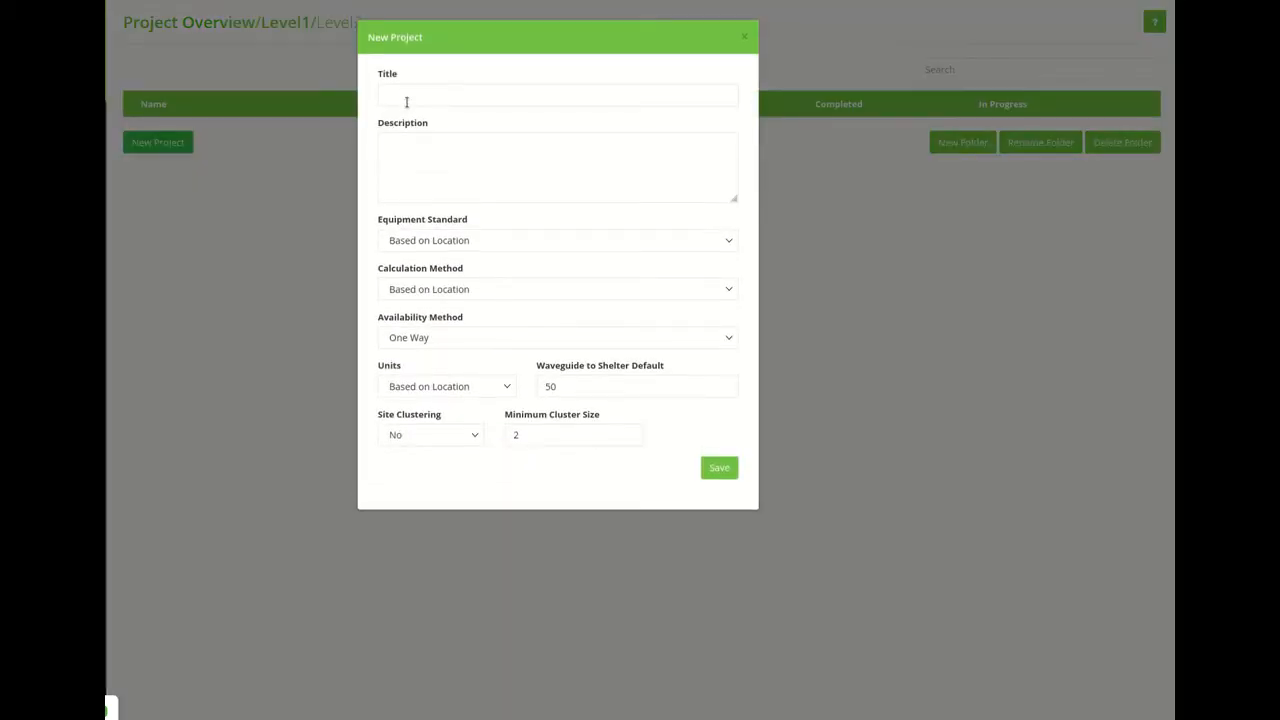
text(Demo)
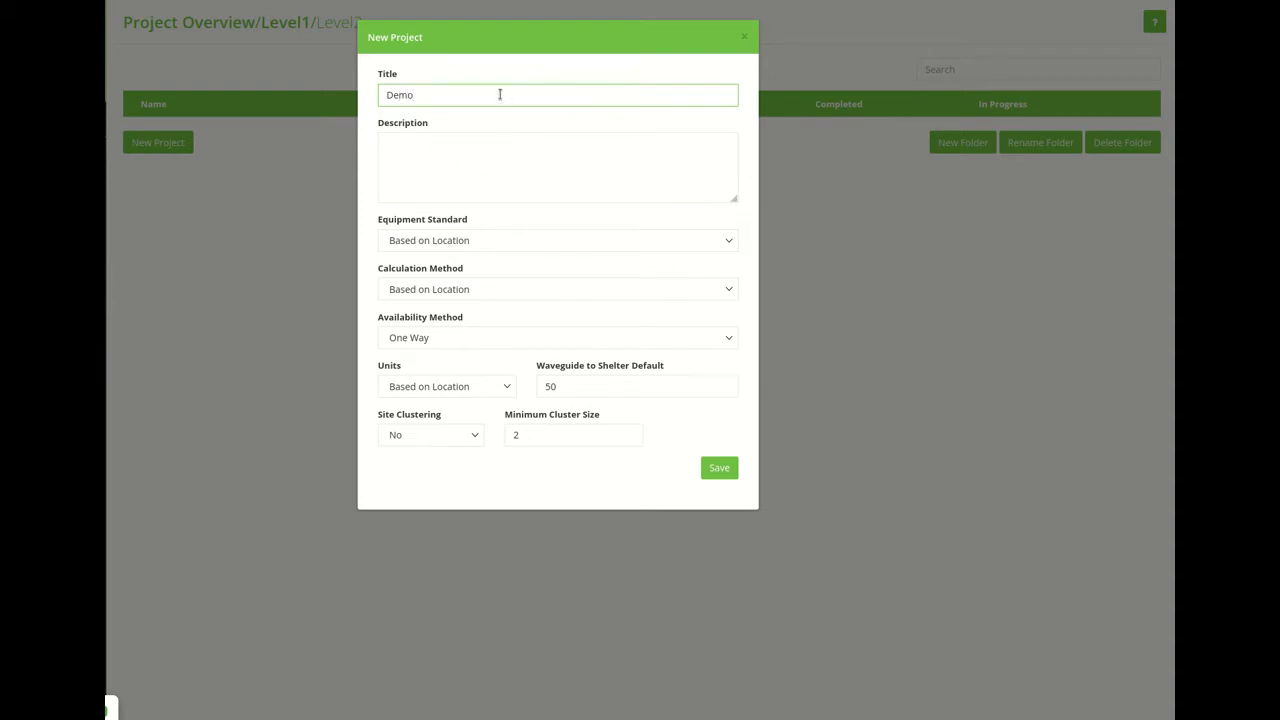
click(557, 167)
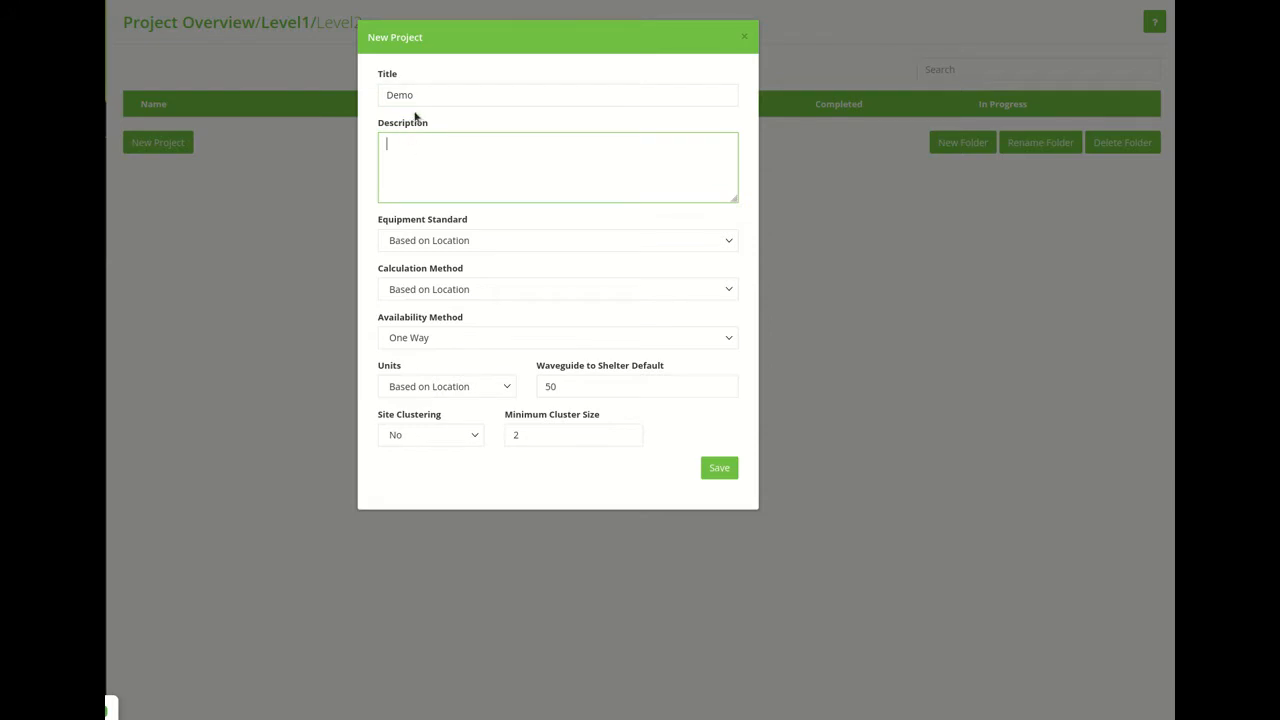
mouse_move(423, 240)
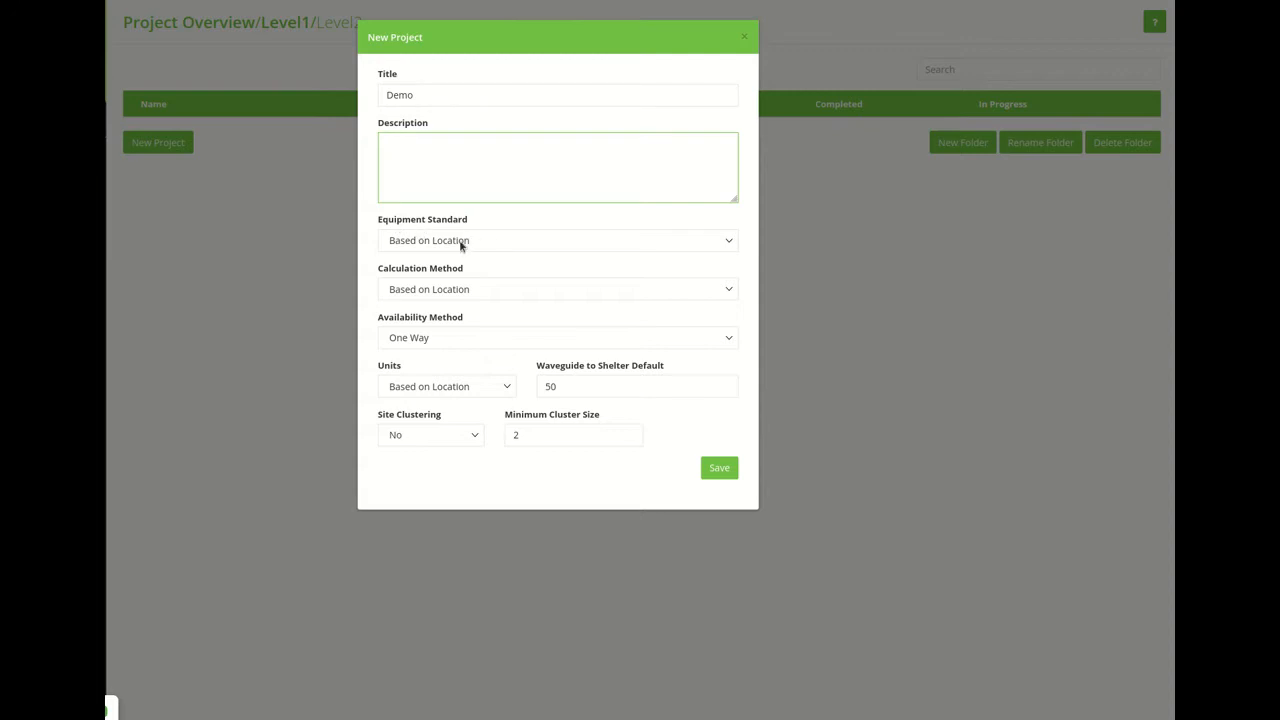
Keep Equipment Standard at Based on Location and view the Calculation Method choices.
click(557, 240)
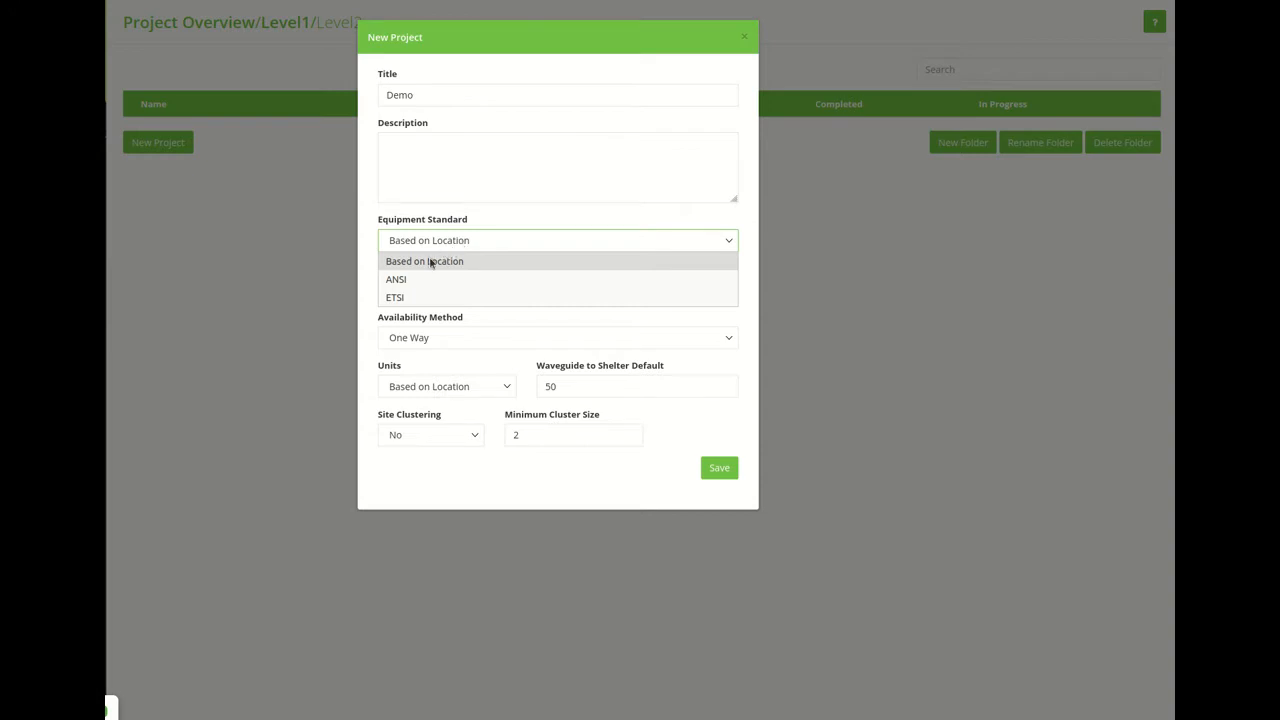
mouse_move(410, 279)
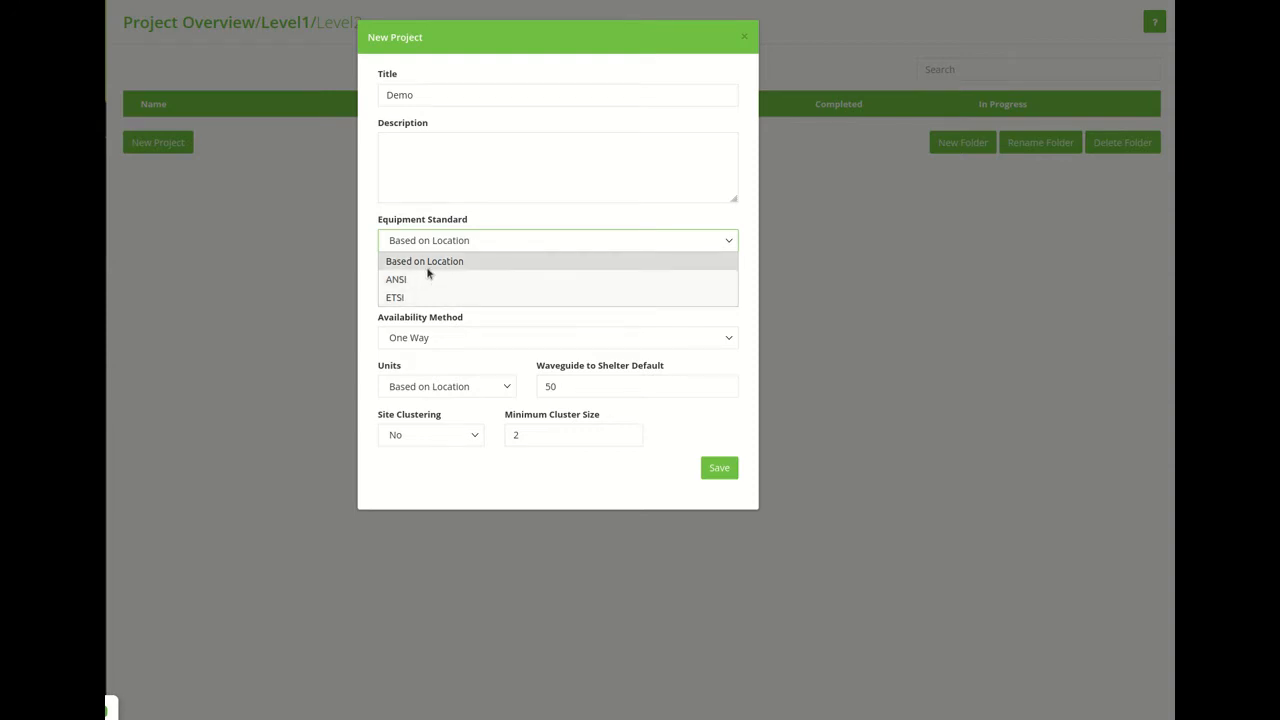
mouse_move(425, 282)
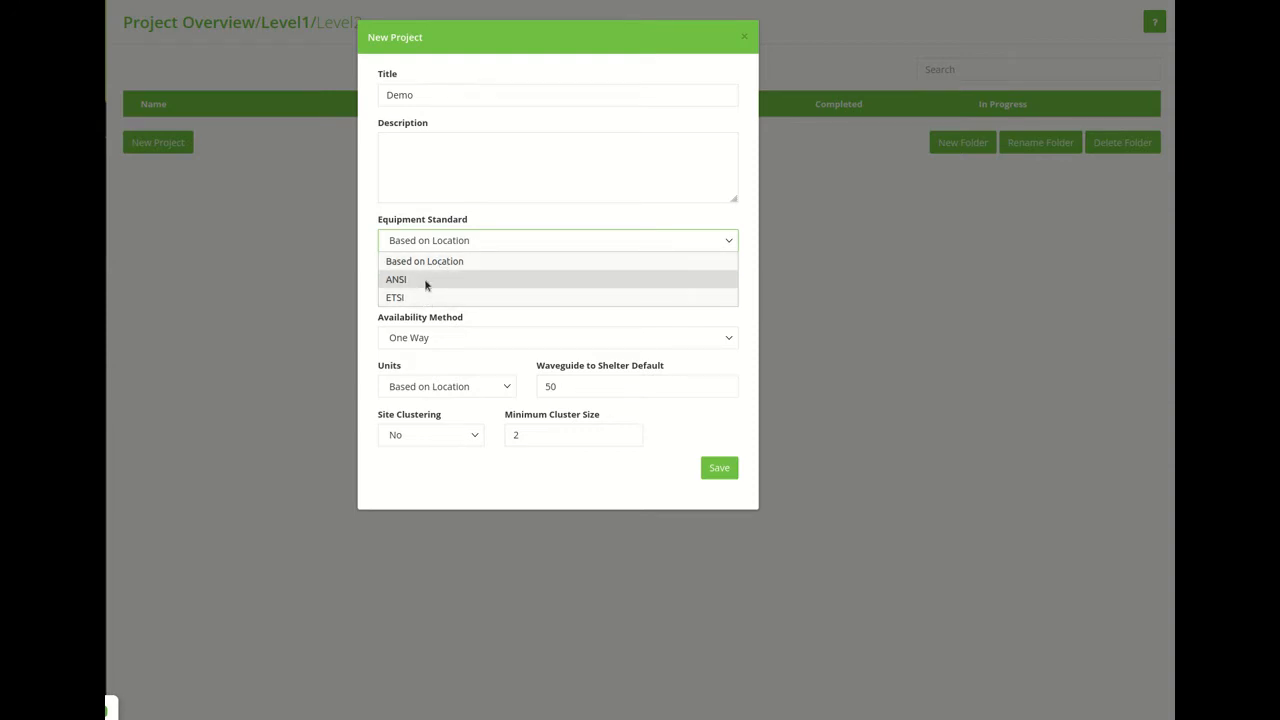
mouse_move(424, 261)
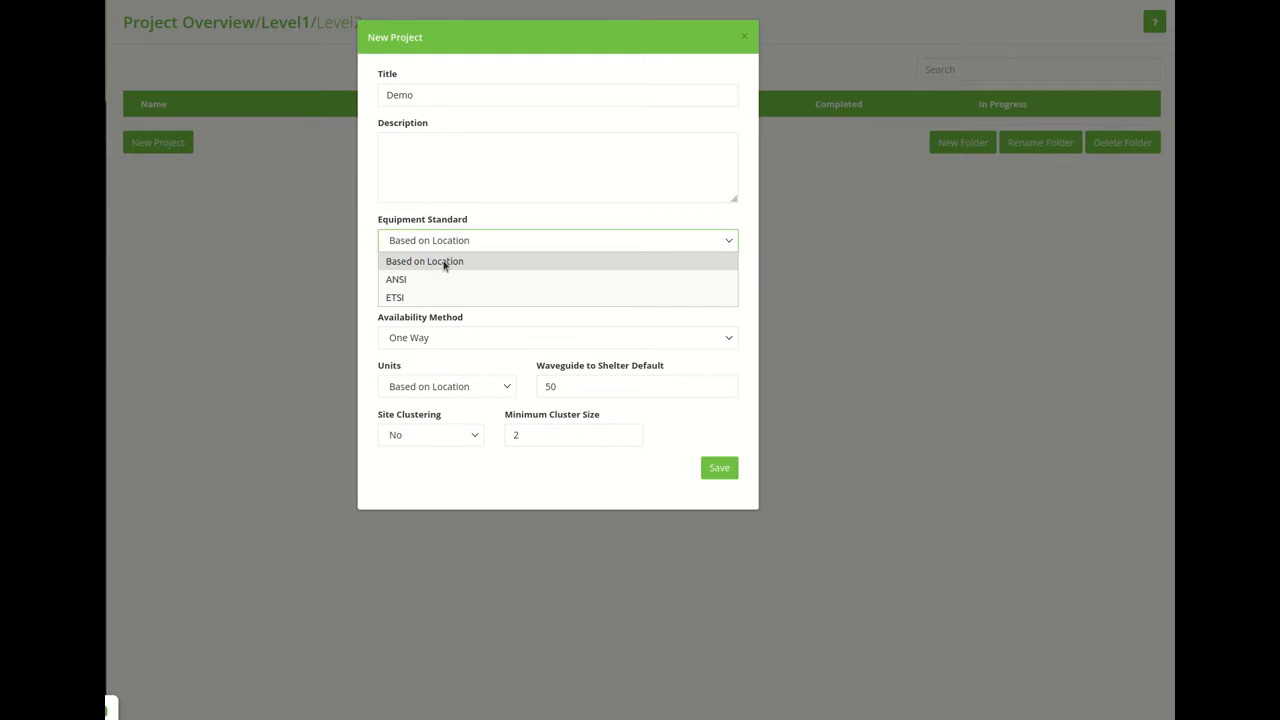
click(424, 261)
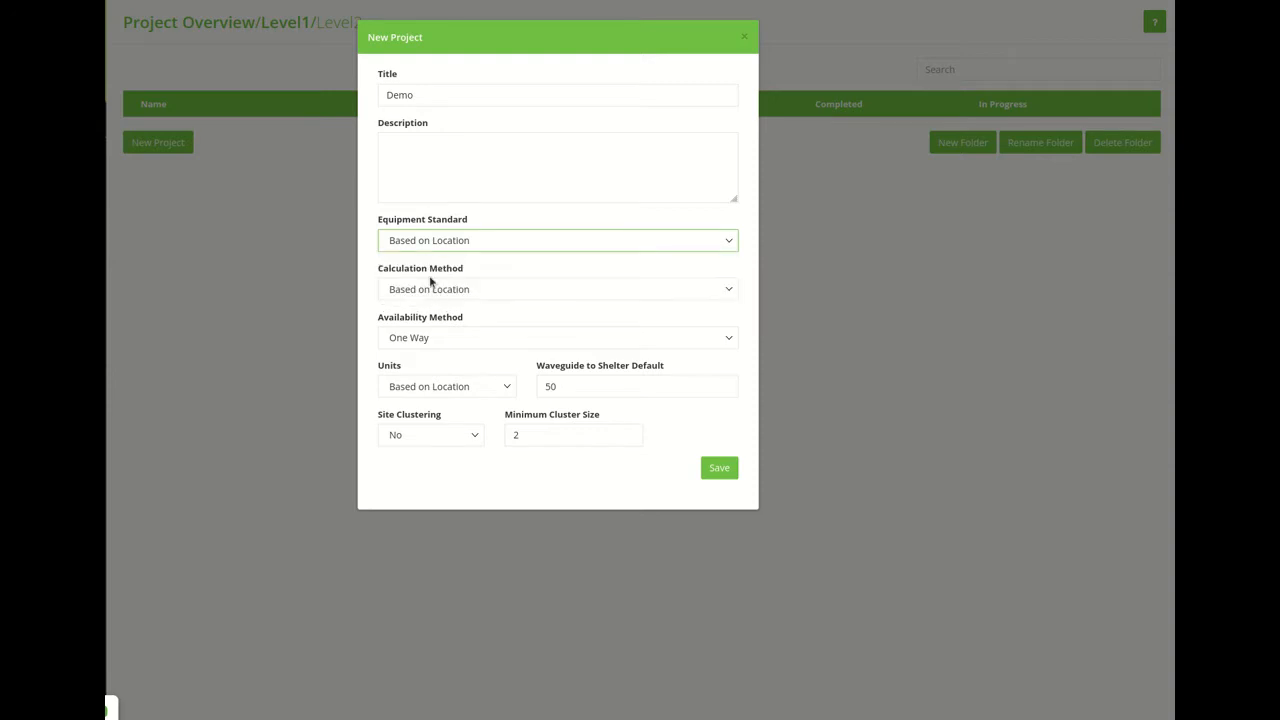
click(557, 289)
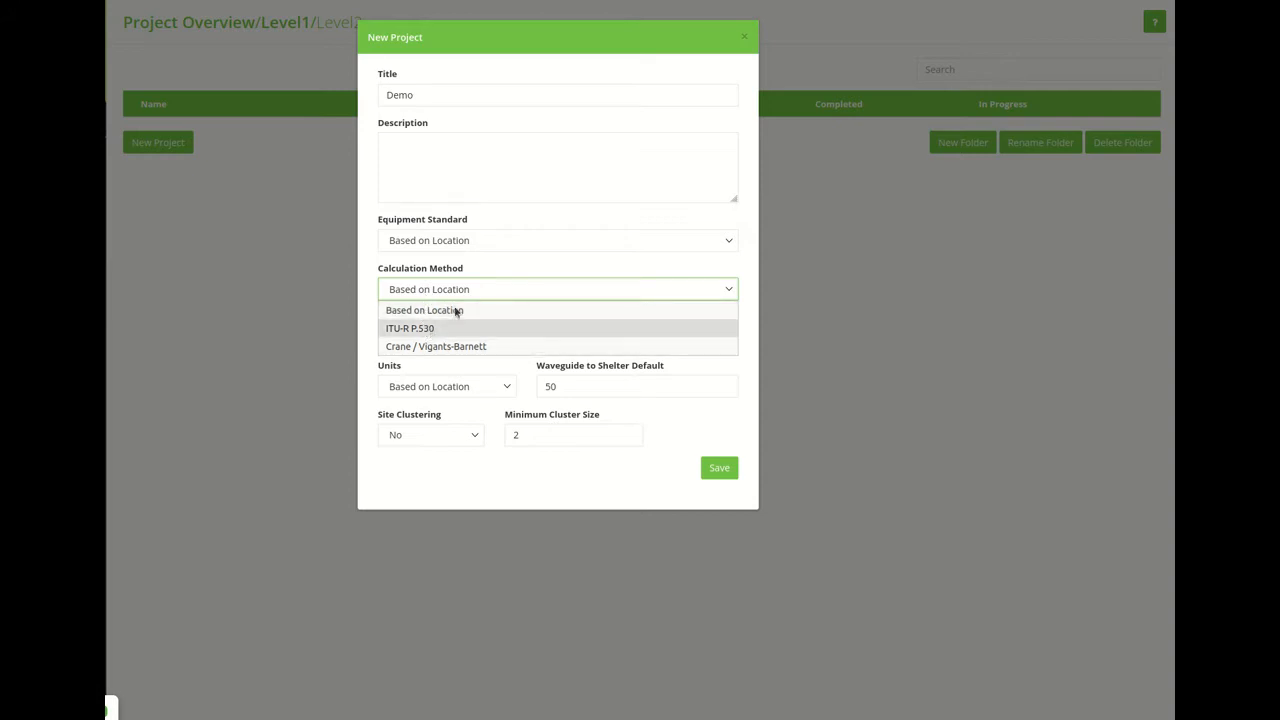
mouse_move(452, 328)
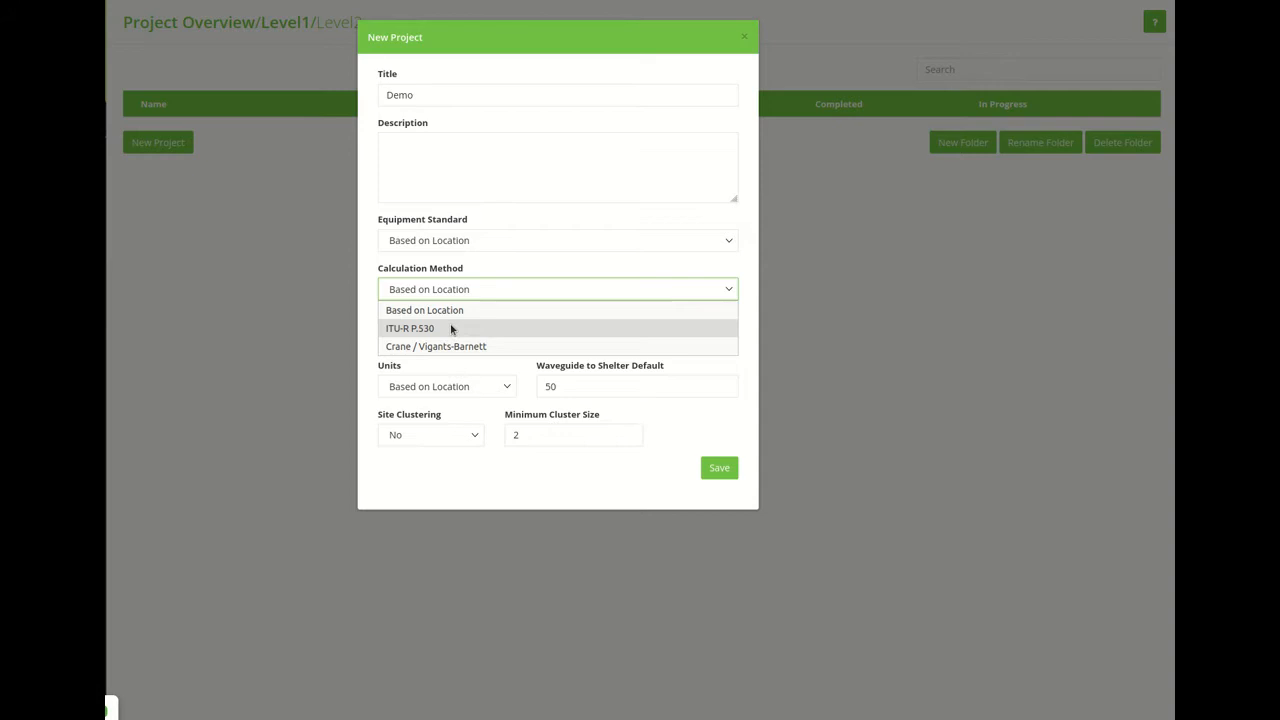
mouse_move(443, 341)
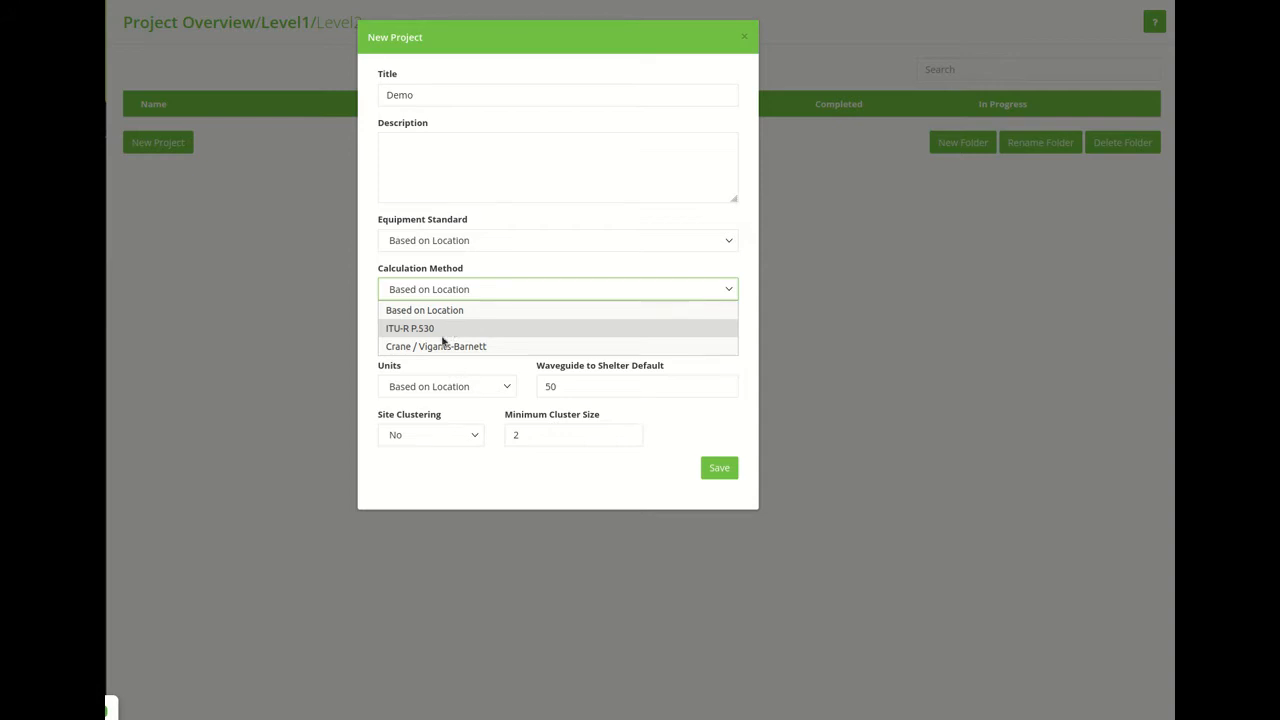
mouse_move(450, 346)
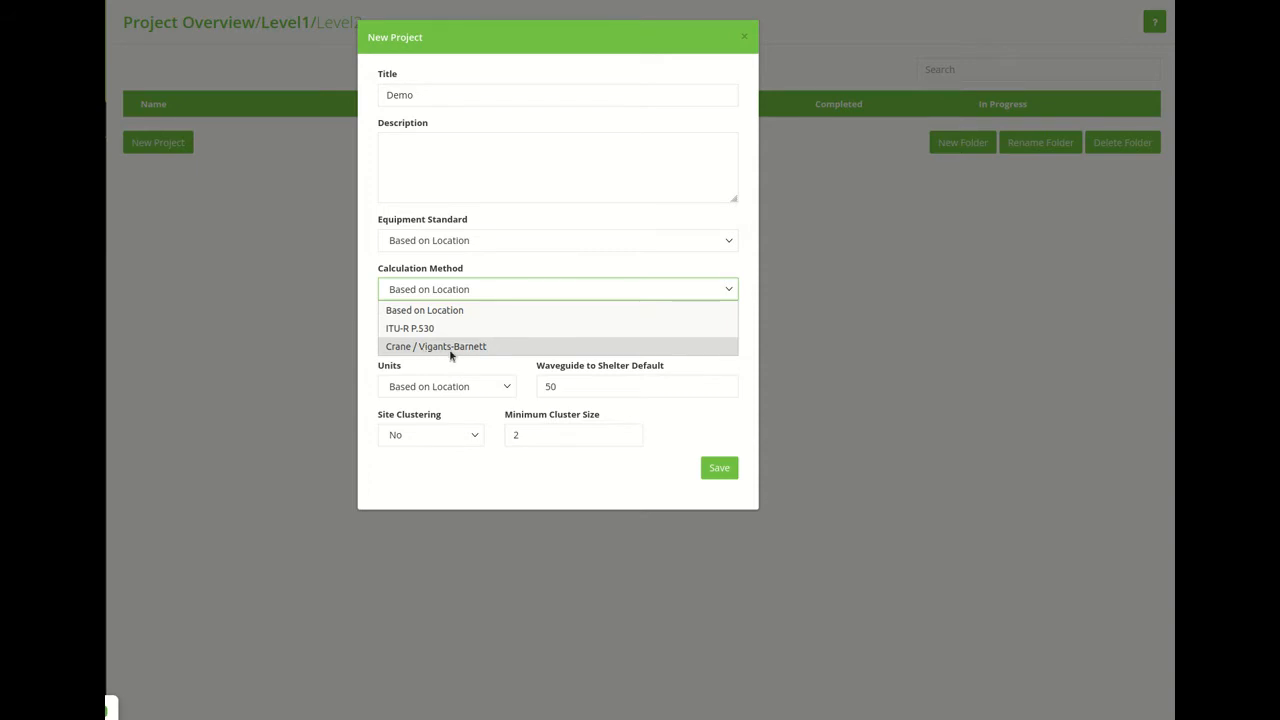
mouse_move(424, 328)
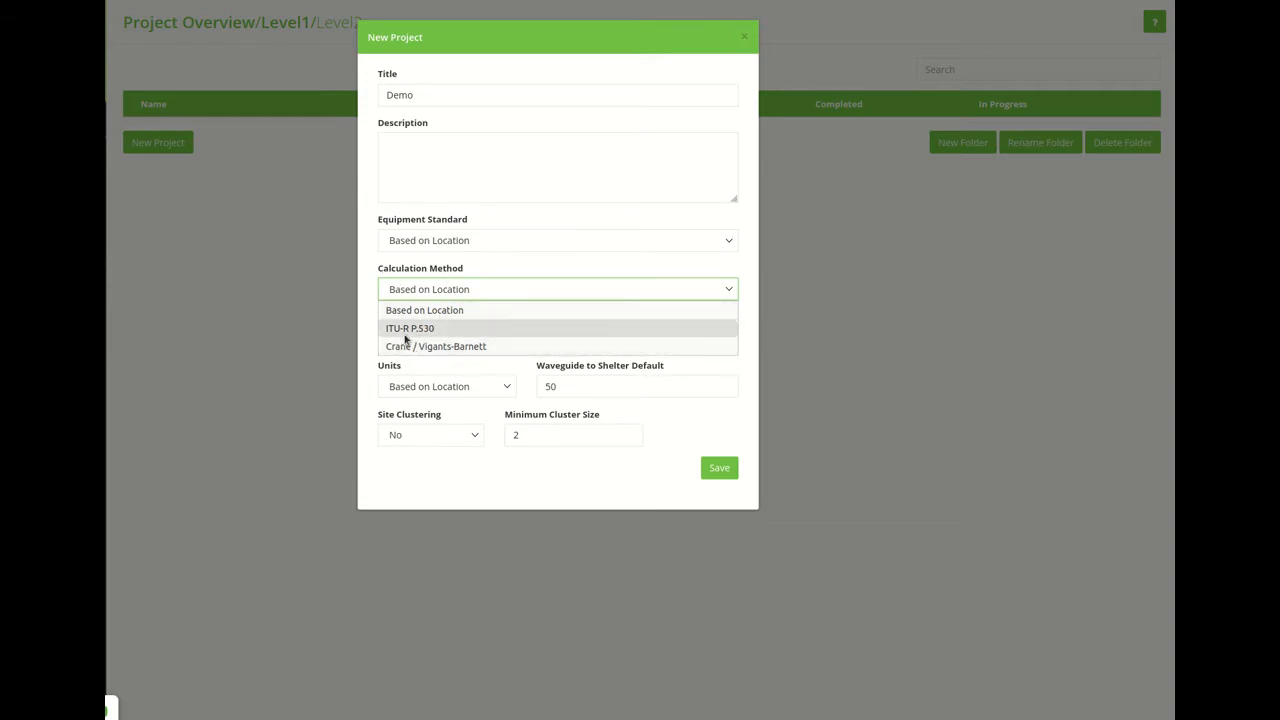
click(424, 310)
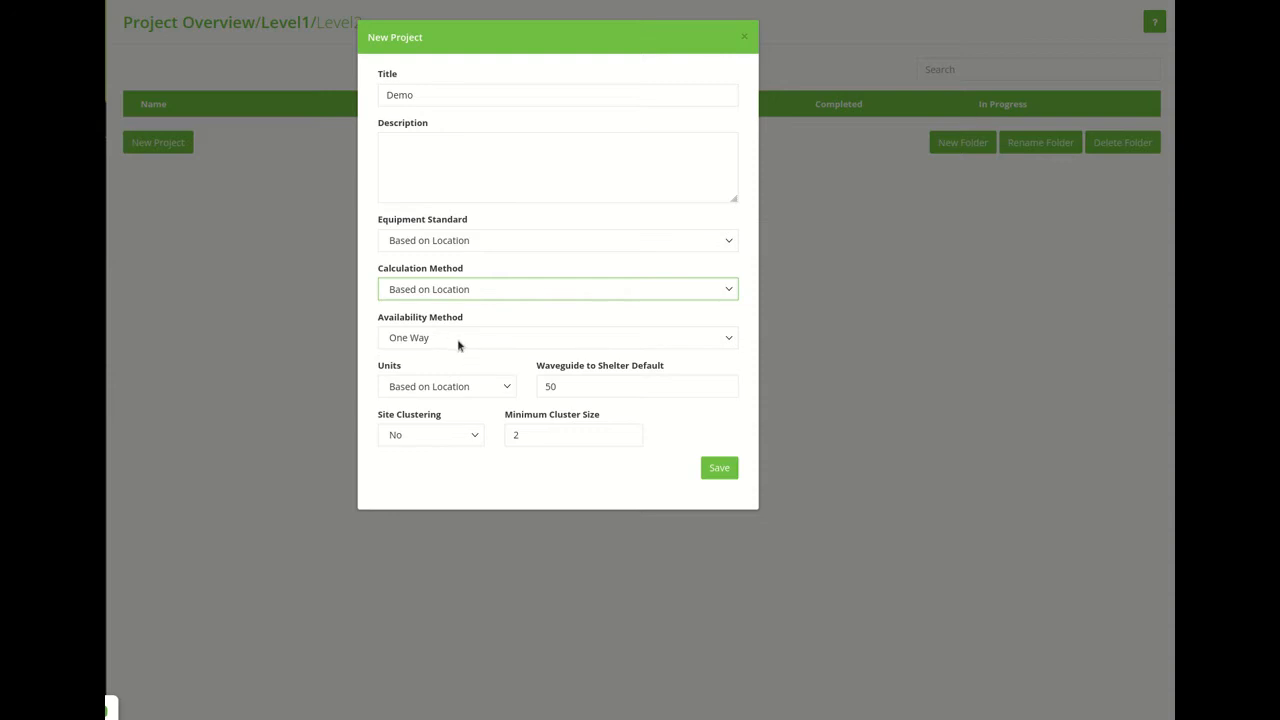
click(557, 337)
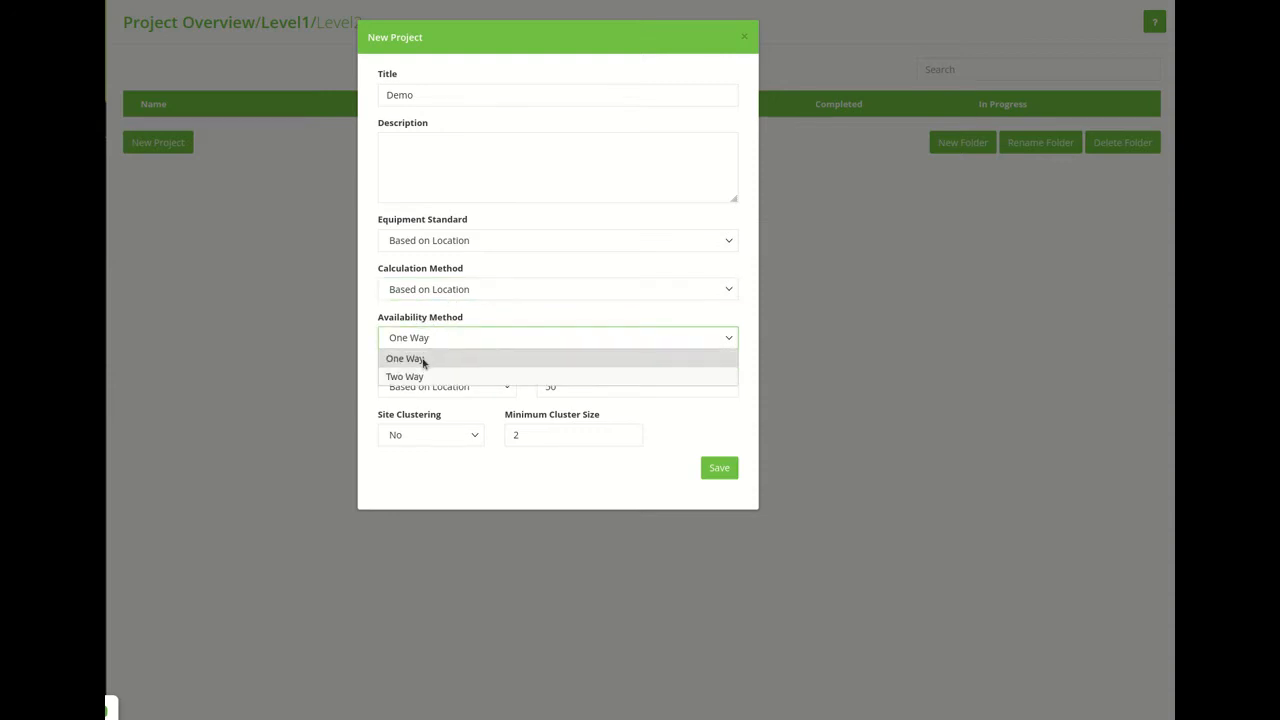
mouse_move(445, 362)
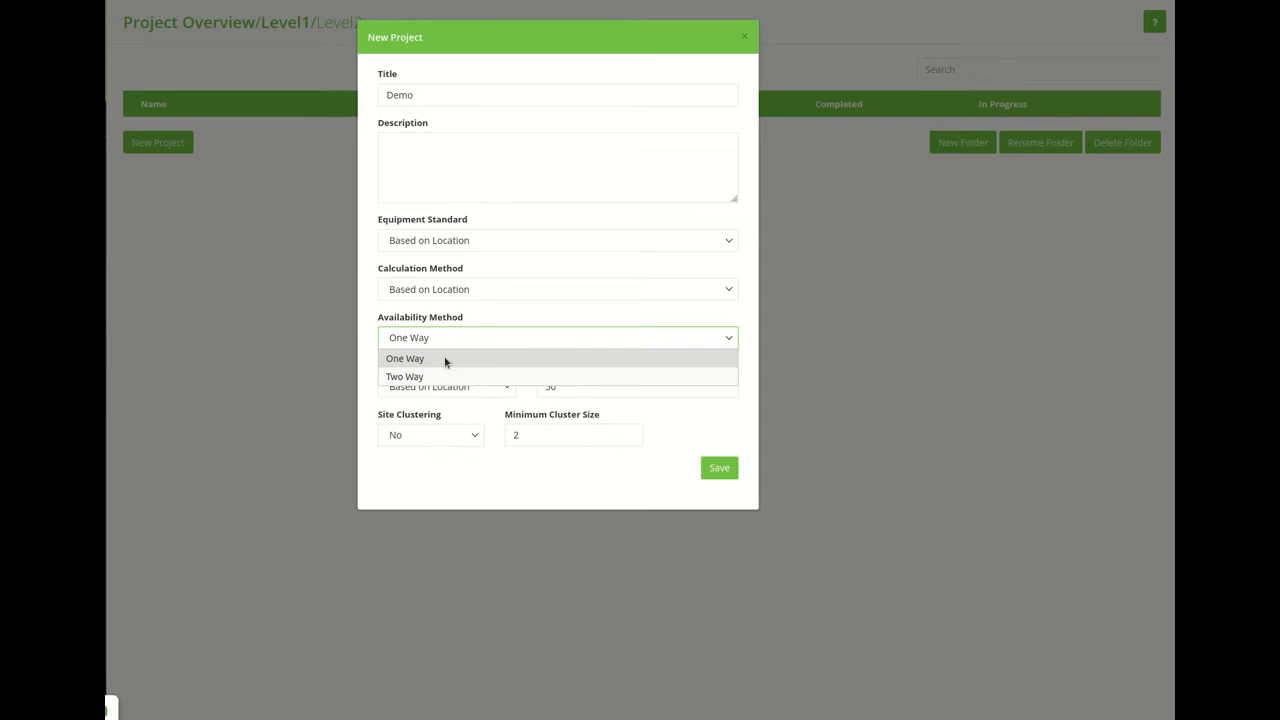
mouse_move(434, 363)
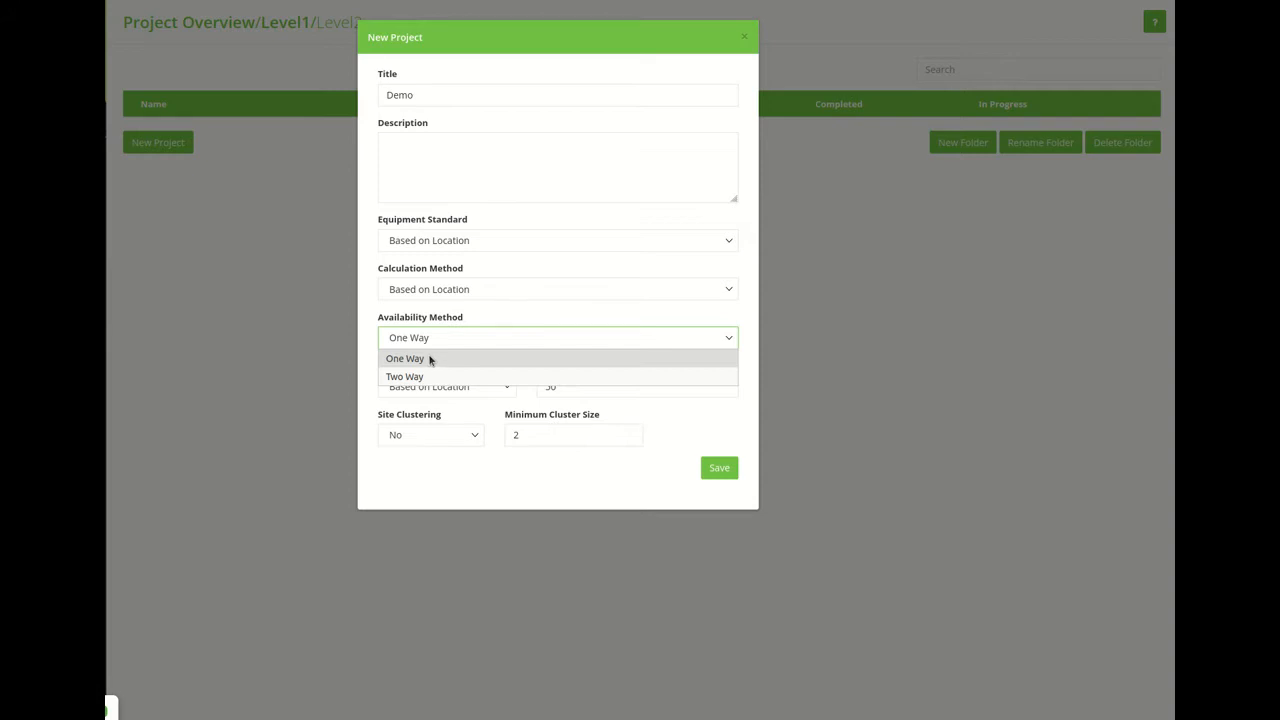
mouse_move(404, 376)
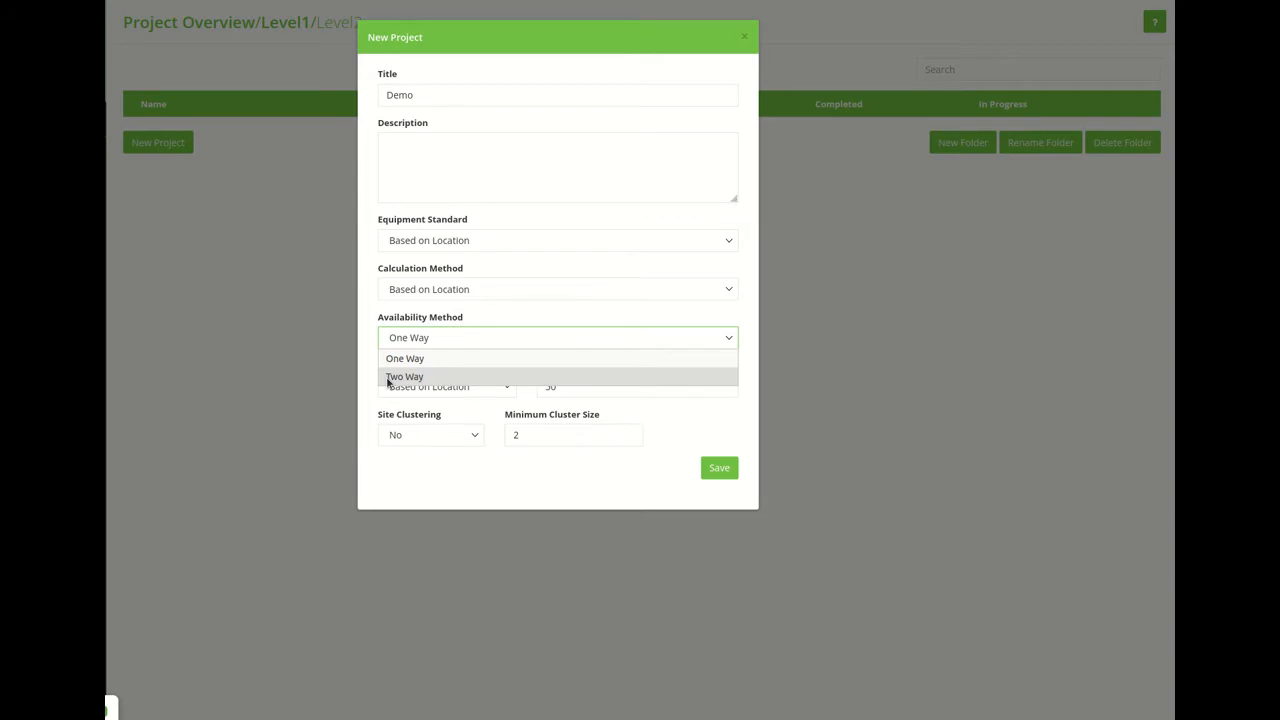
mouse_move(540, 314)
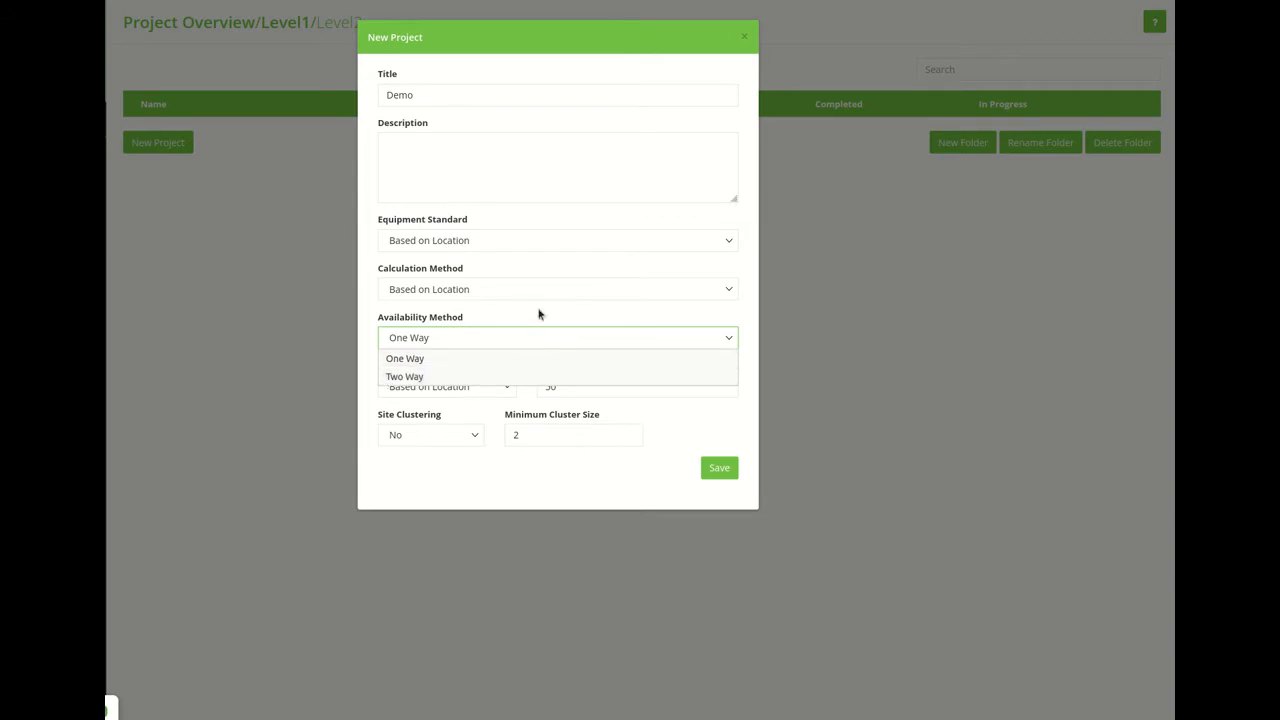
click(447, 386)
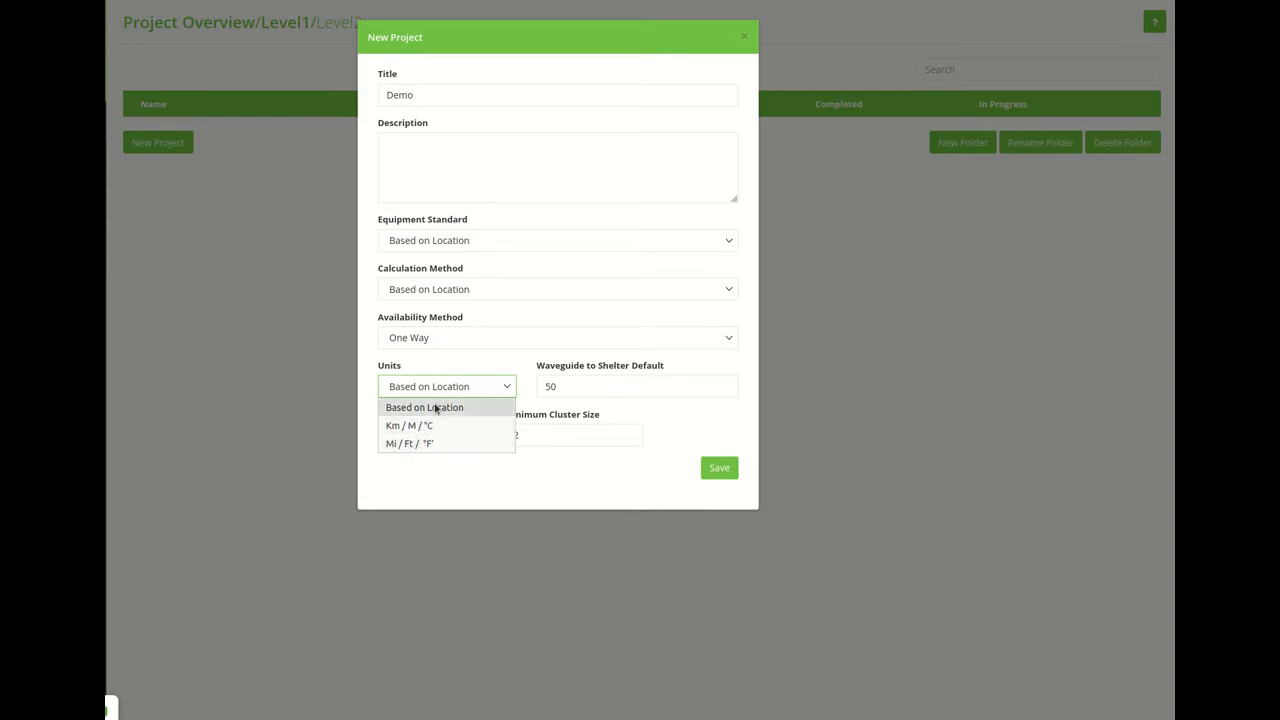
mouse_move(447, 414)
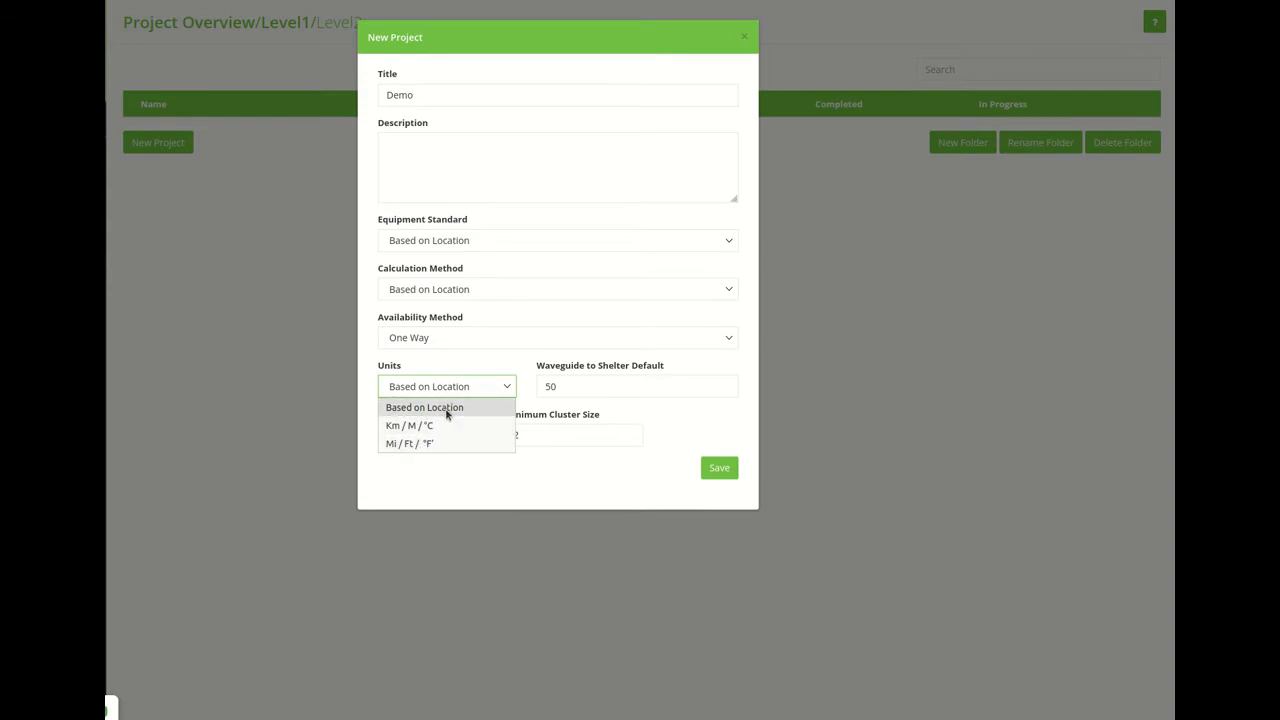
mouse_move(448, 425)
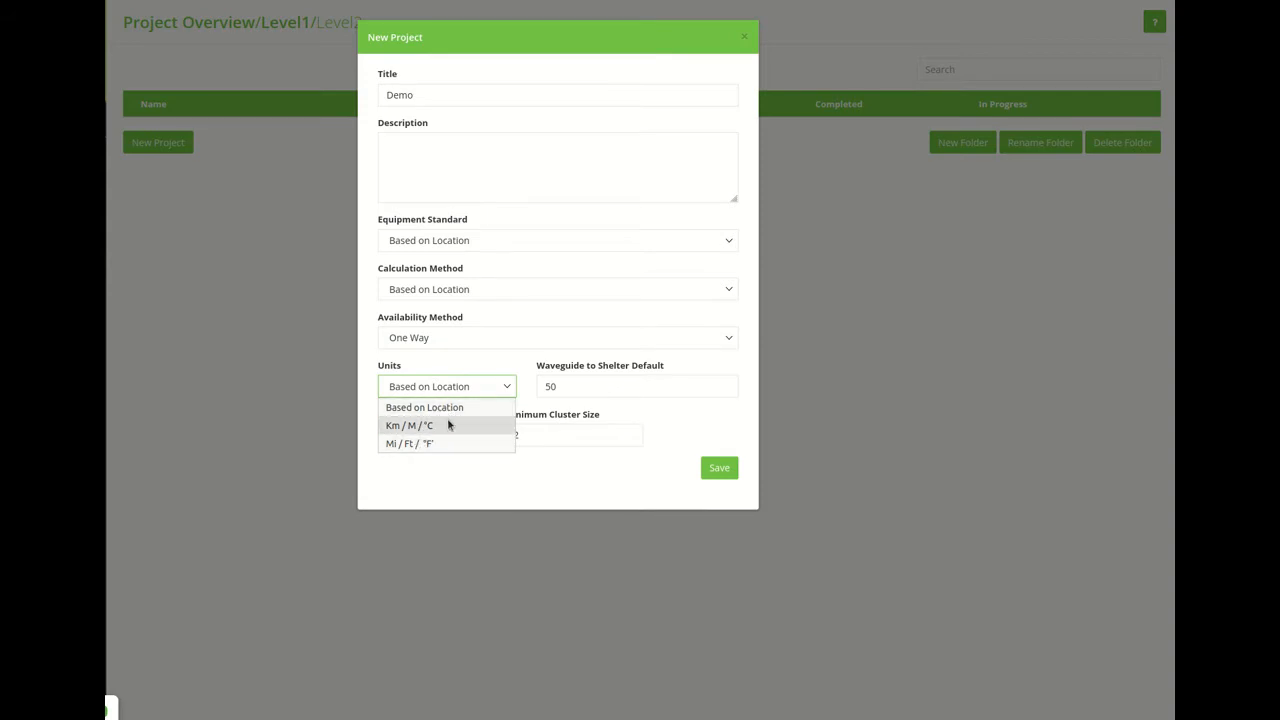
mouse_move(451, 416)
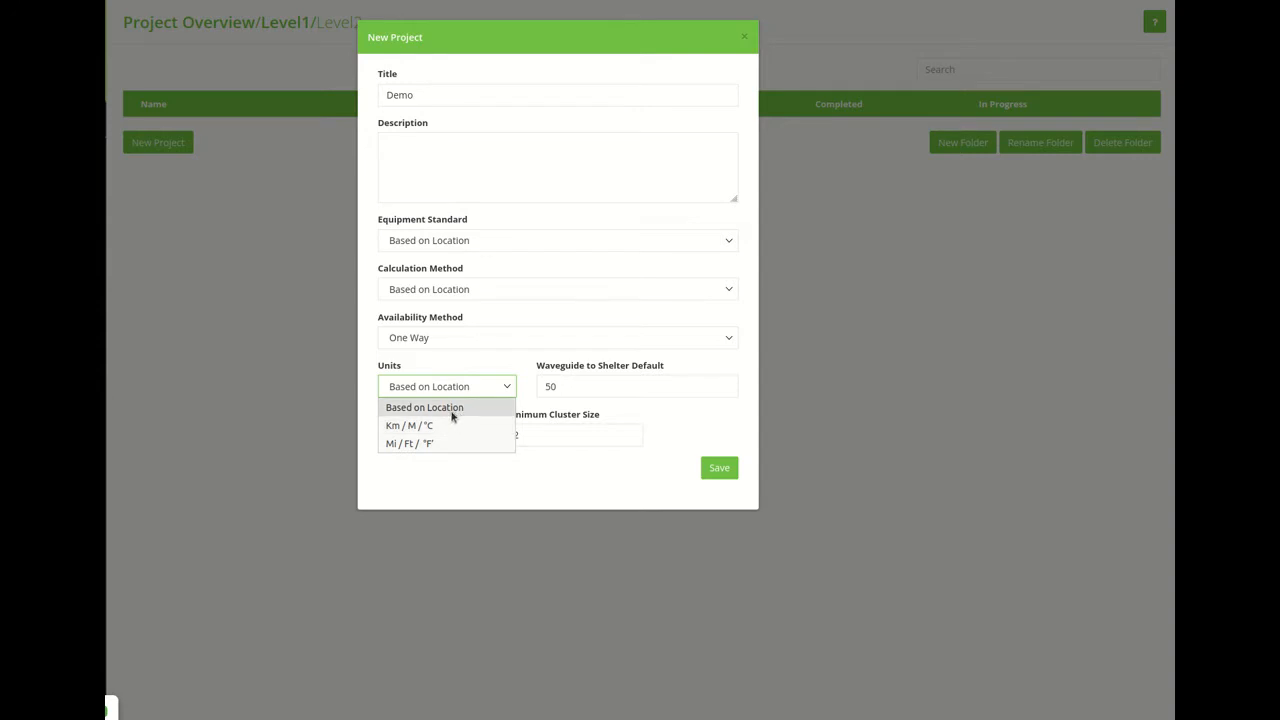
mouse_move(430, 443)
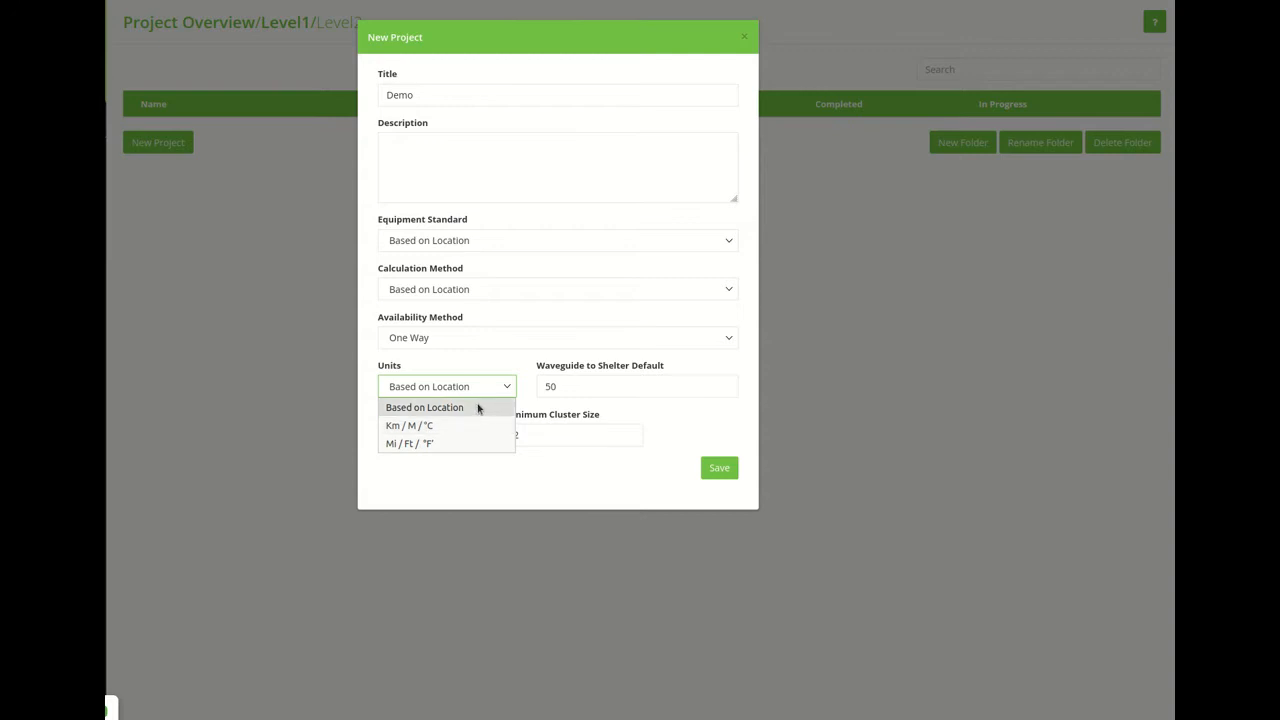
click(424, 407)
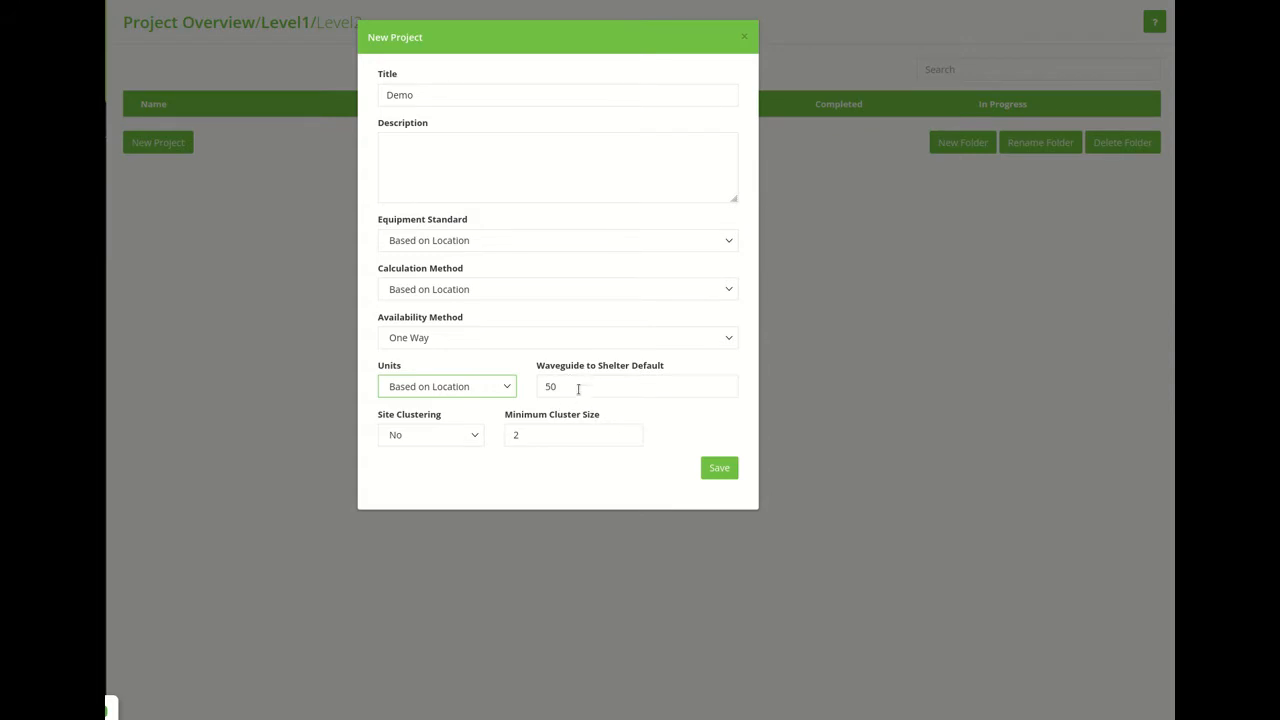
mouse_move(434, 452)
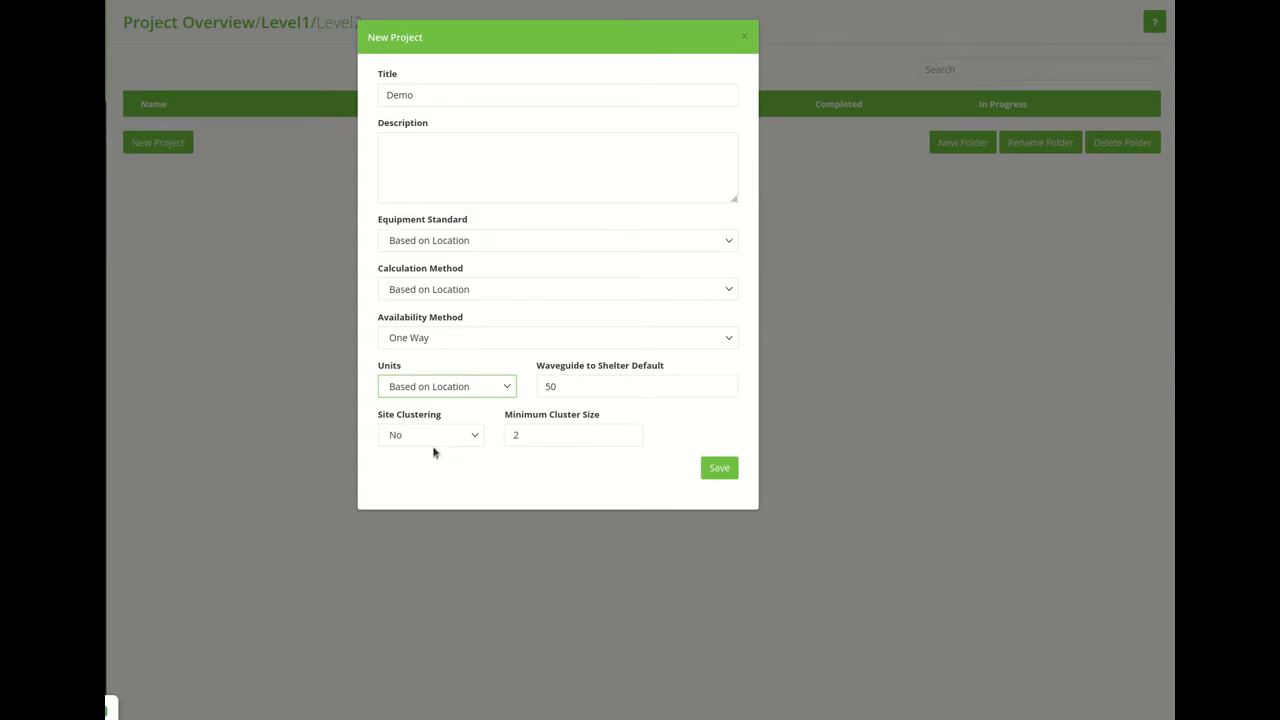
mouse_move(436, 434)
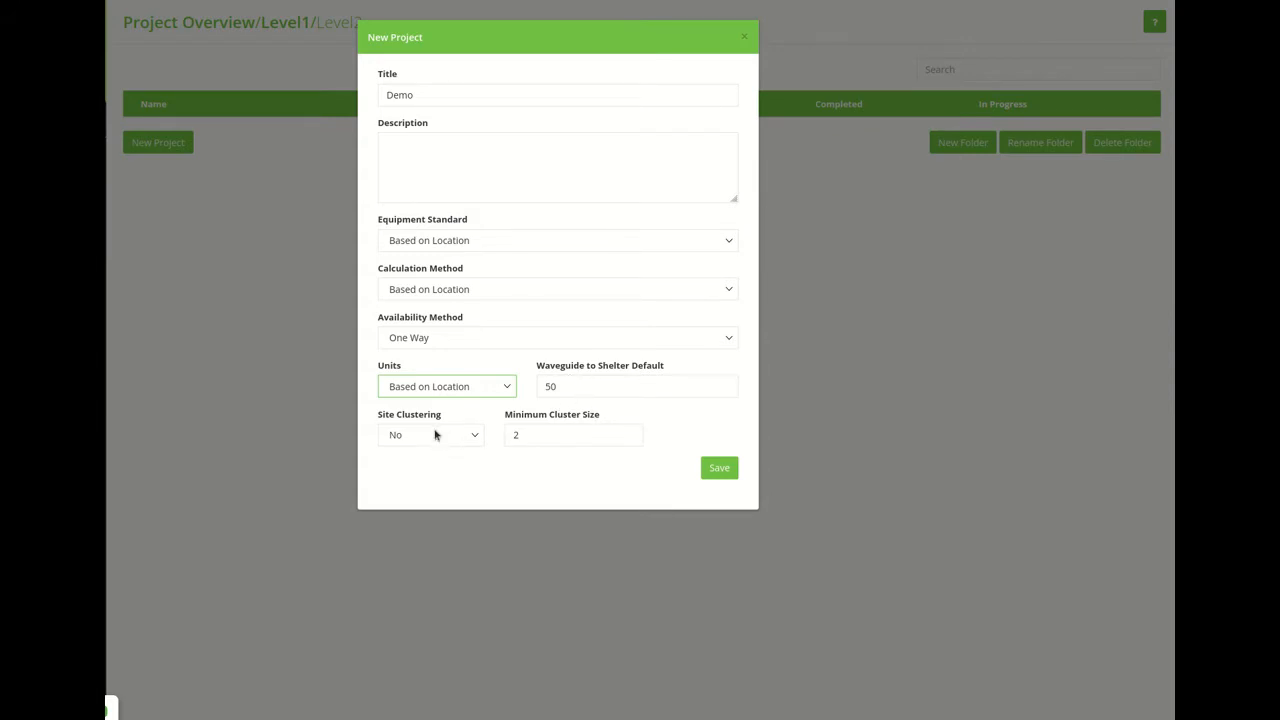
mouse_move(457, 443)
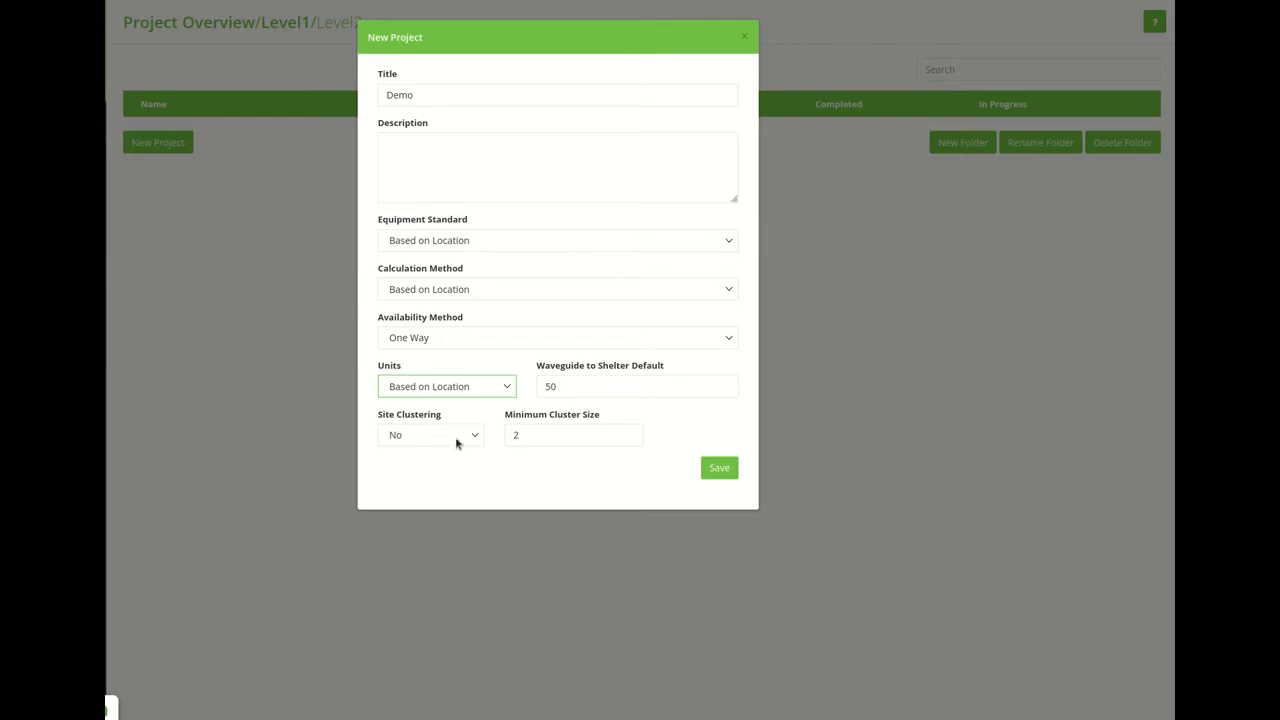
mouse_move(398, 442)
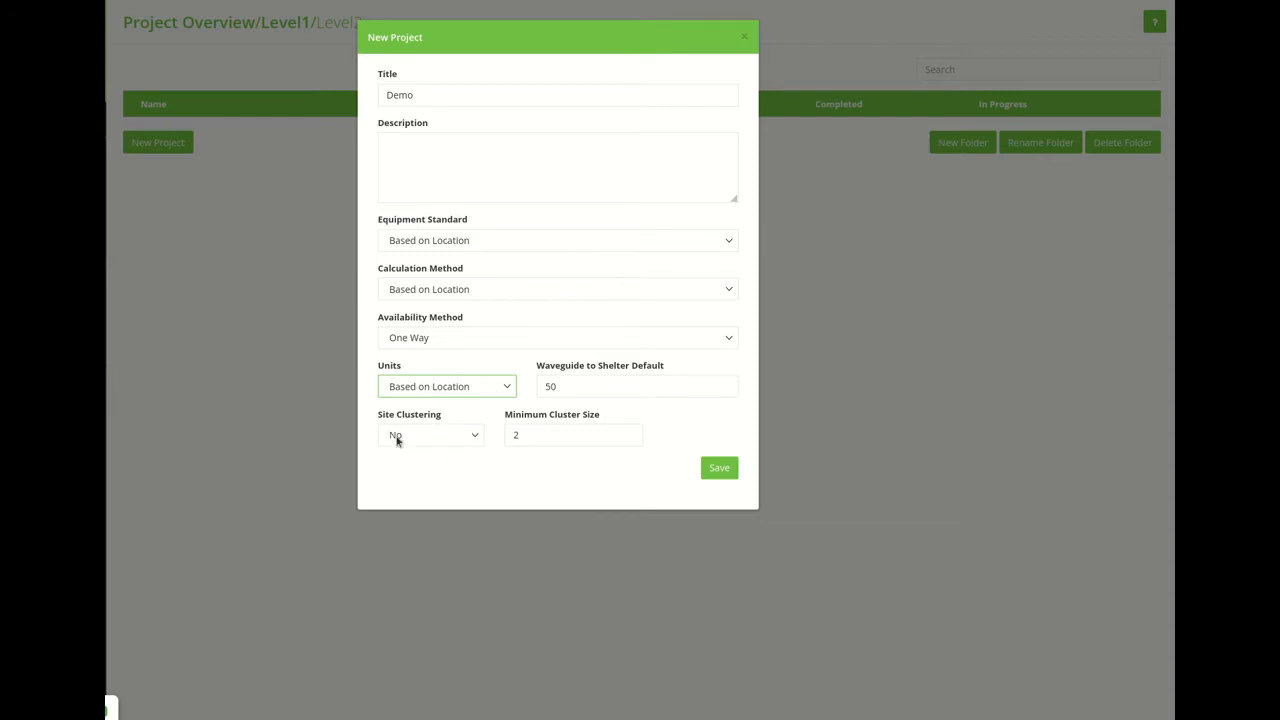
mouse_move(436, 451)
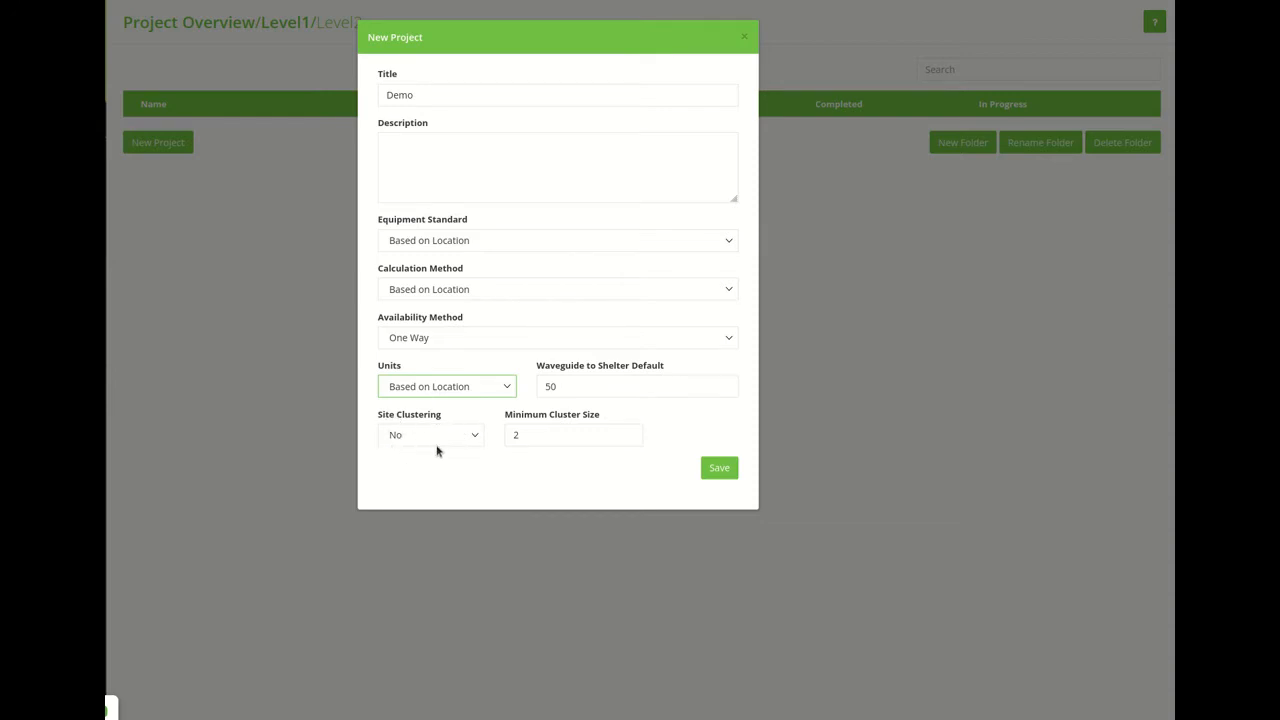
mouse_move(423, 438)
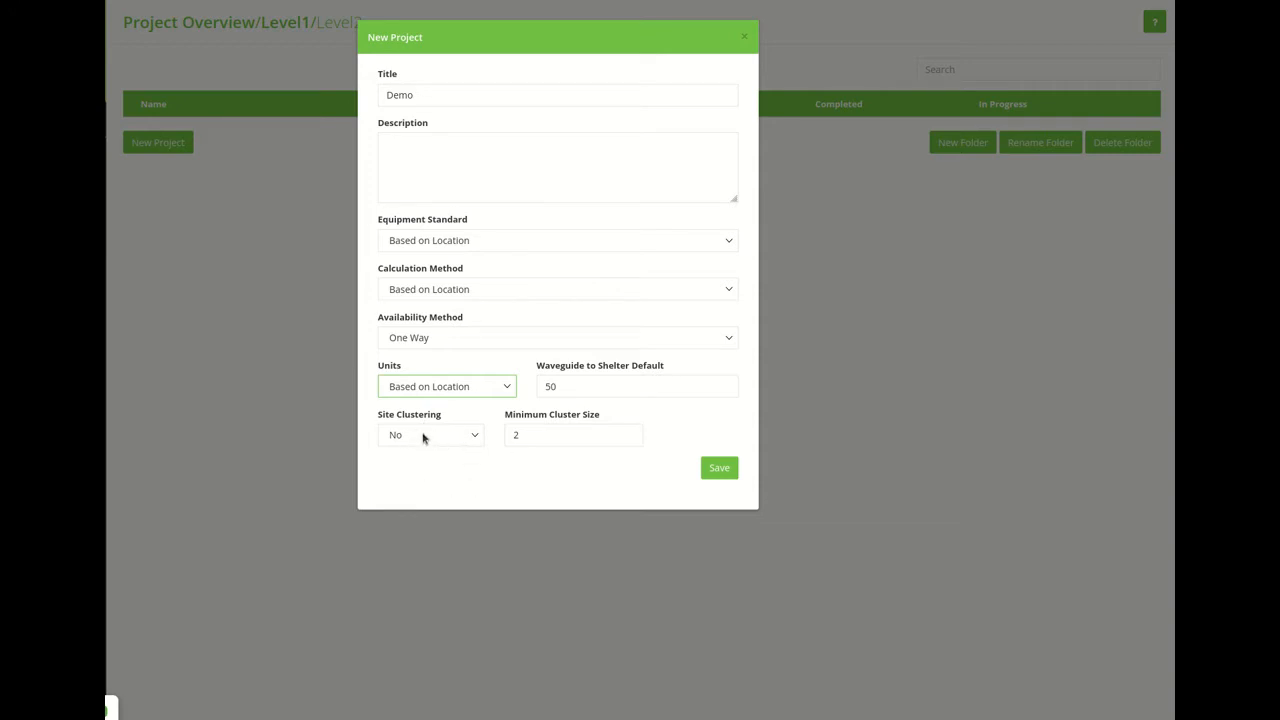
mouse_move(444, 434)
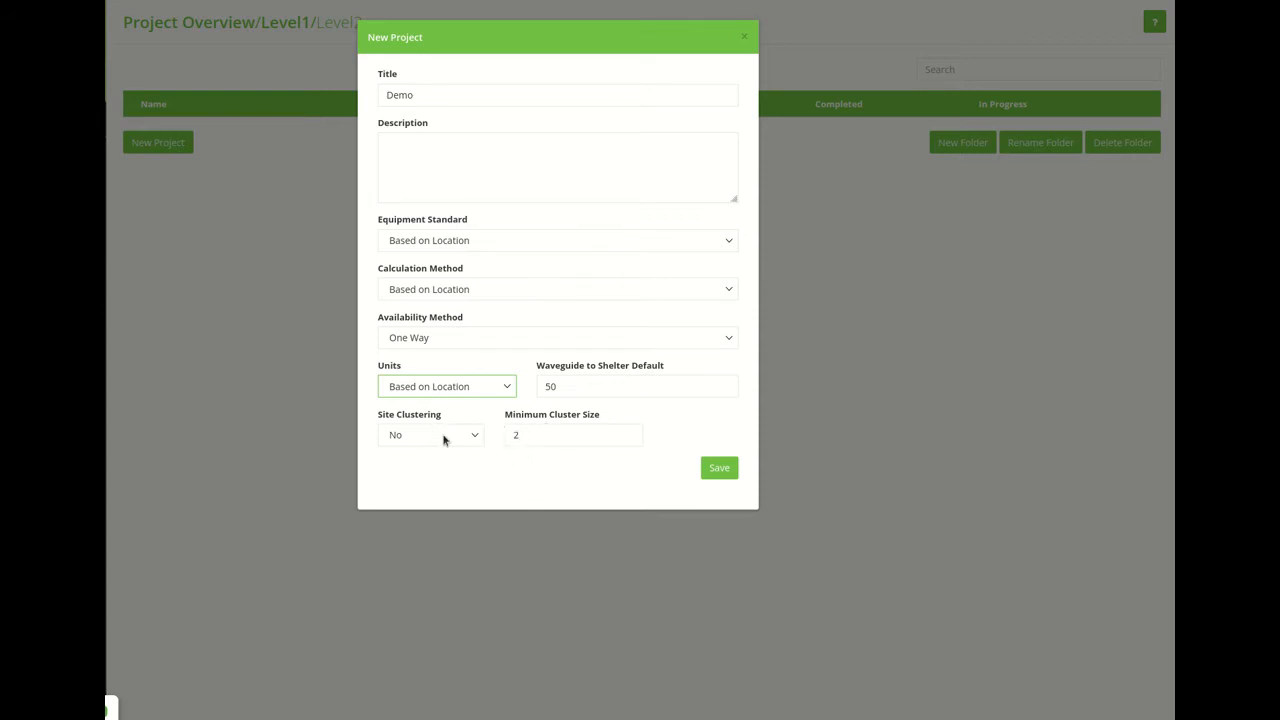
click(573, 434)
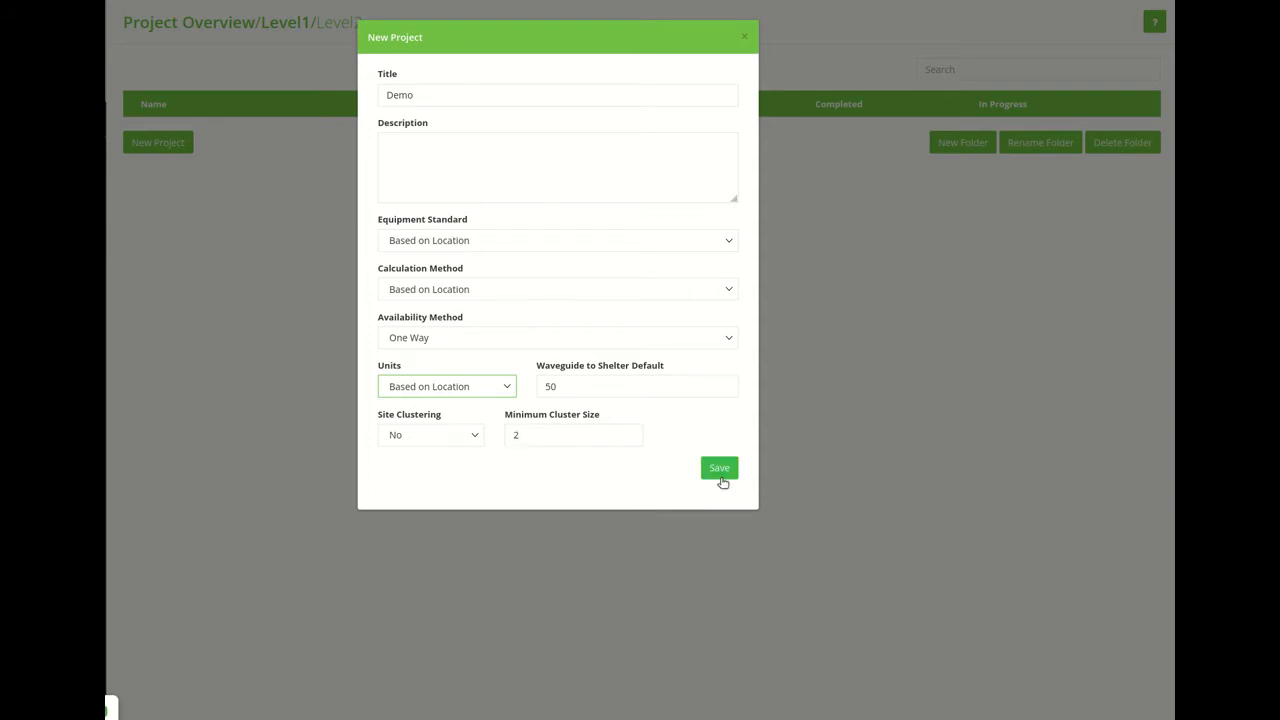
Save the Demo project and bring up the Add Site form.
click(719, 468)
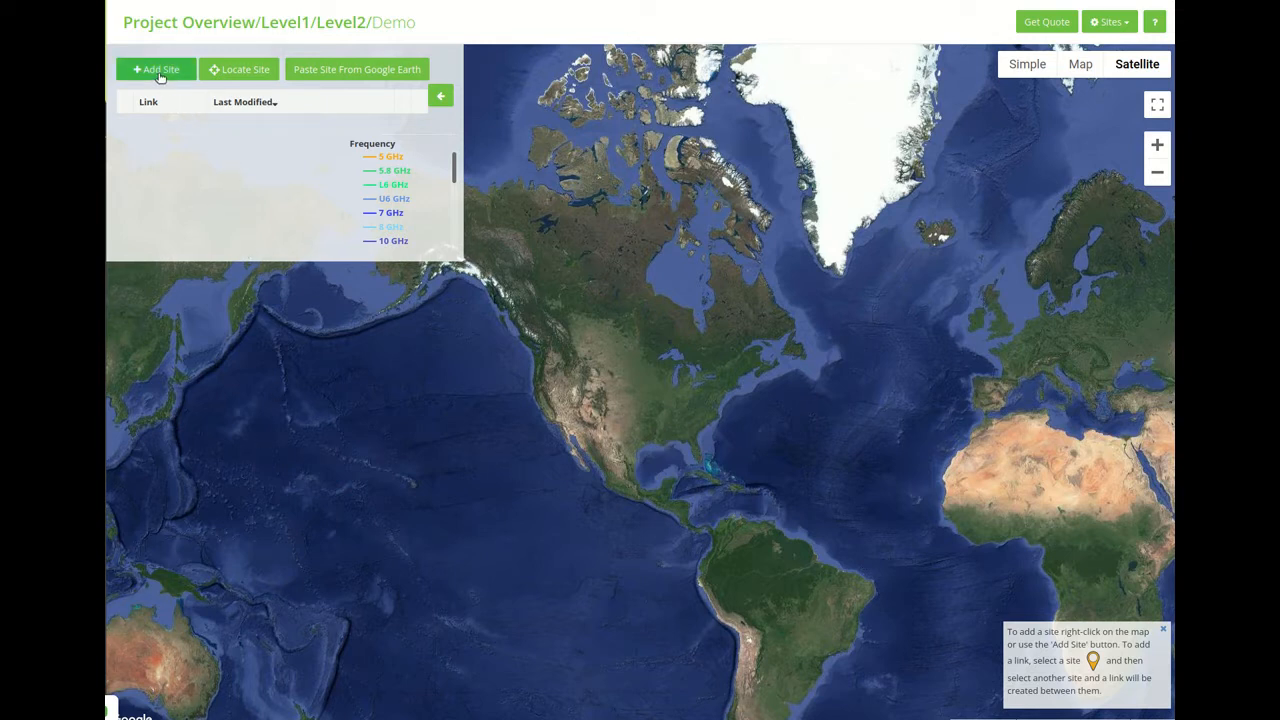
click(156, 69)
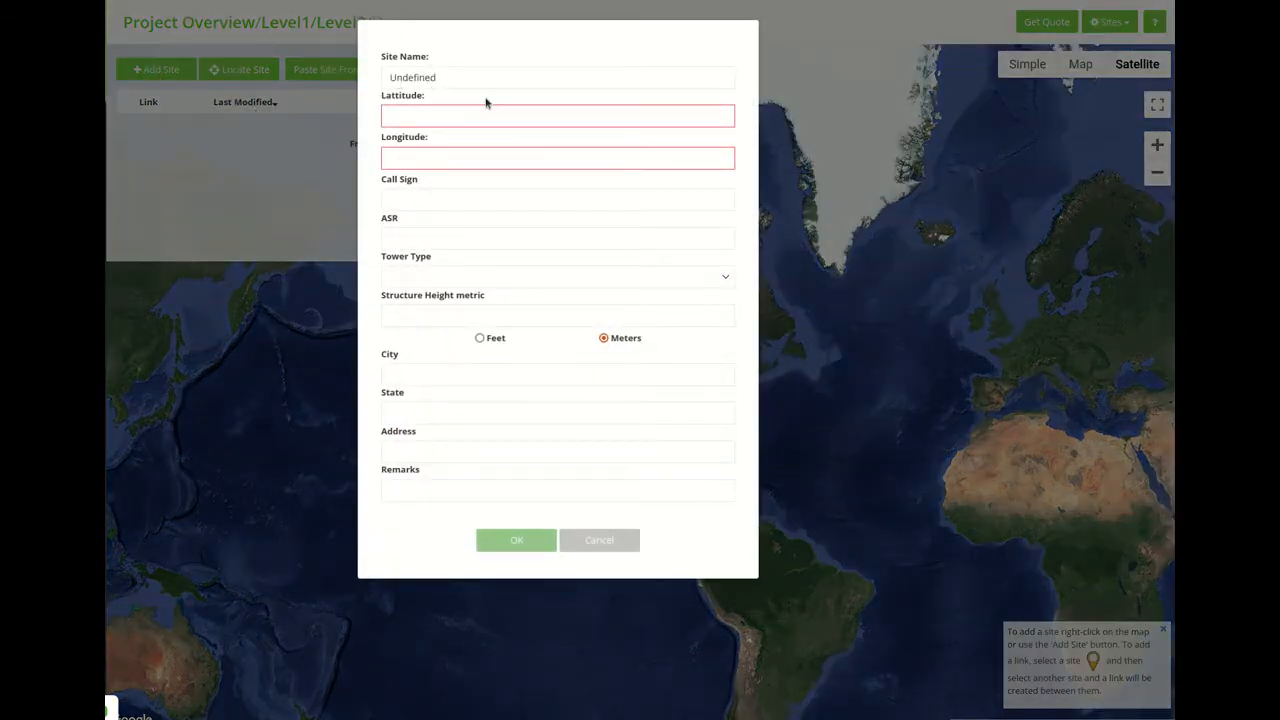
mouse_move(450, 107)
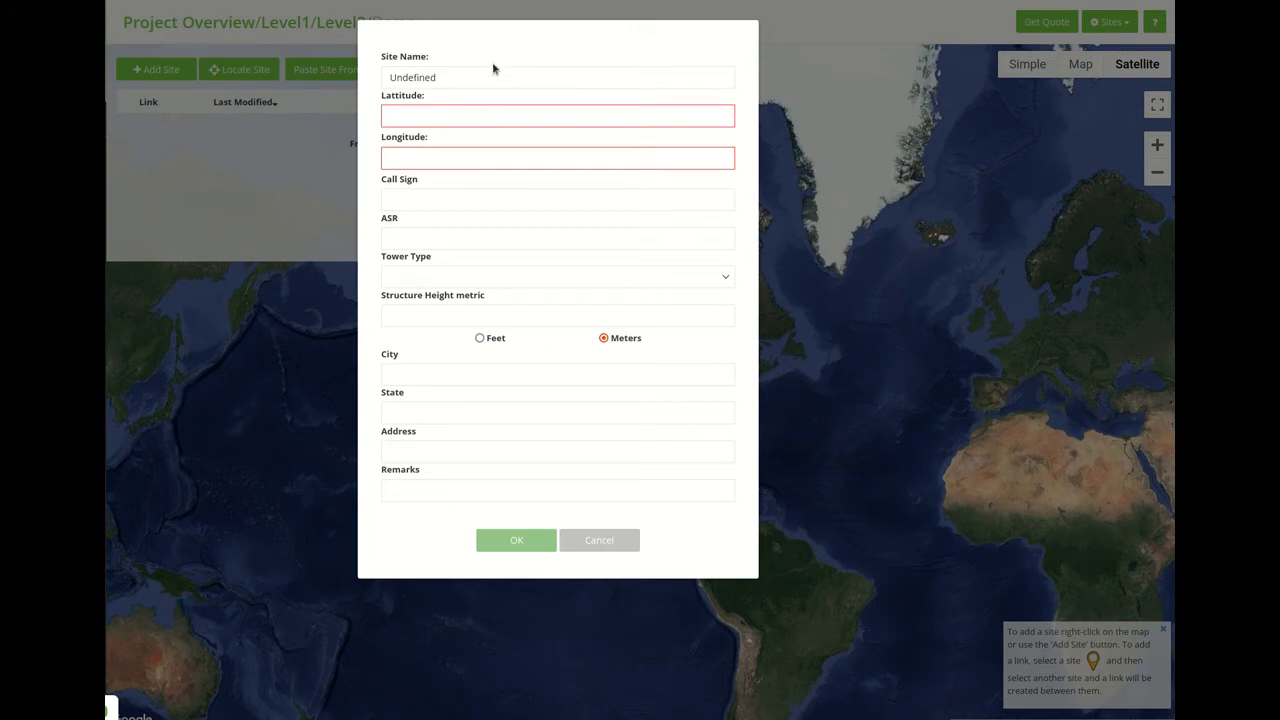
mouse_move(511, 91)
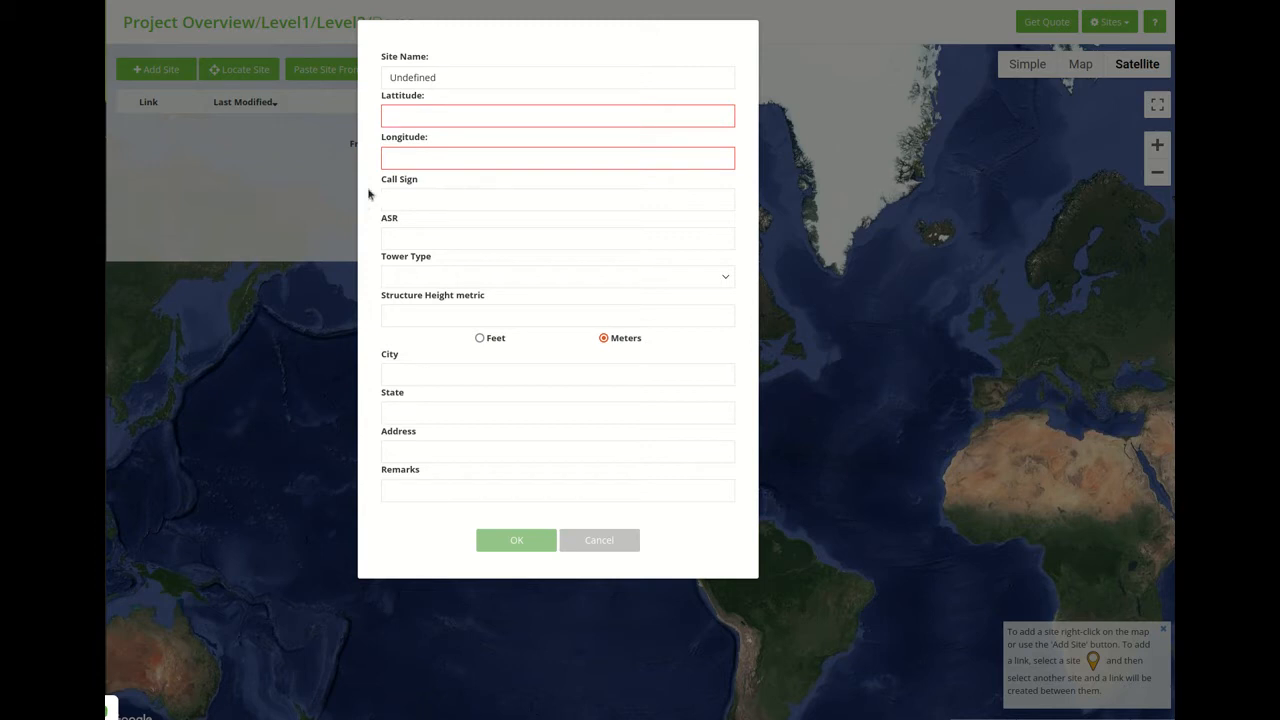
Name the new site 'Y' and move past the call sign and ASR fields.
click(557, 77)
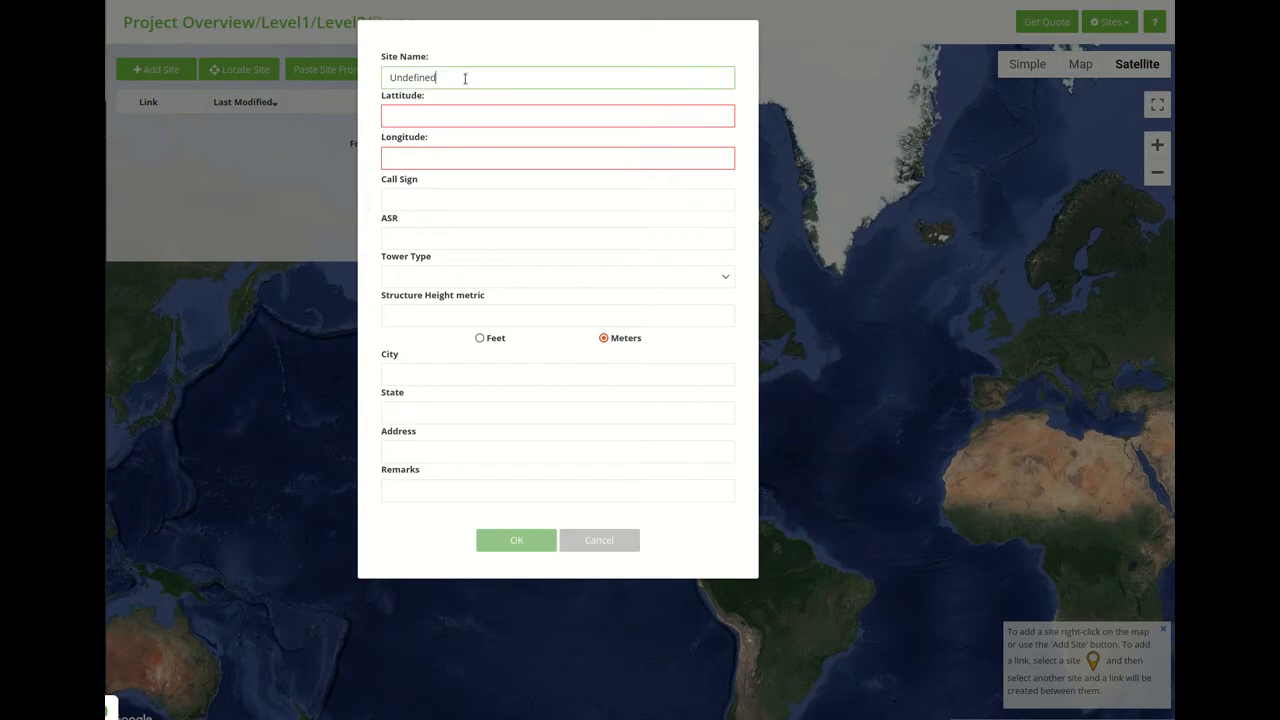
text(Y)
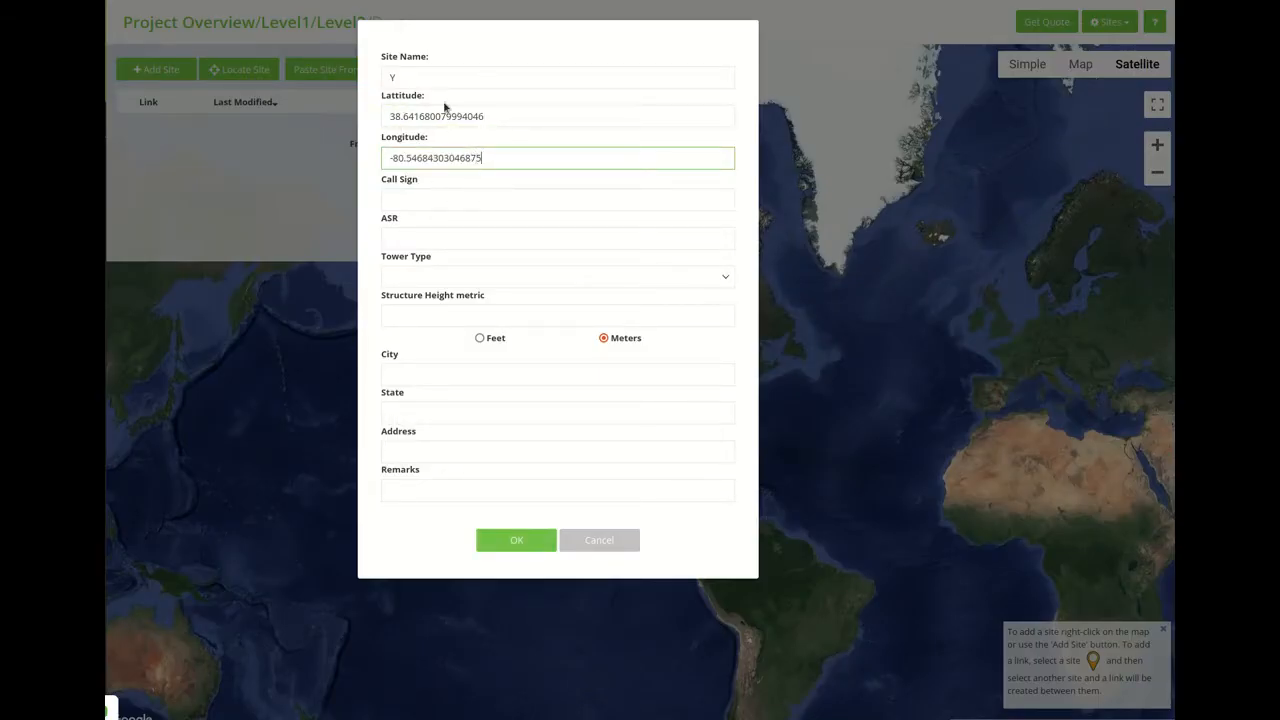
mouse_move(413, 105)
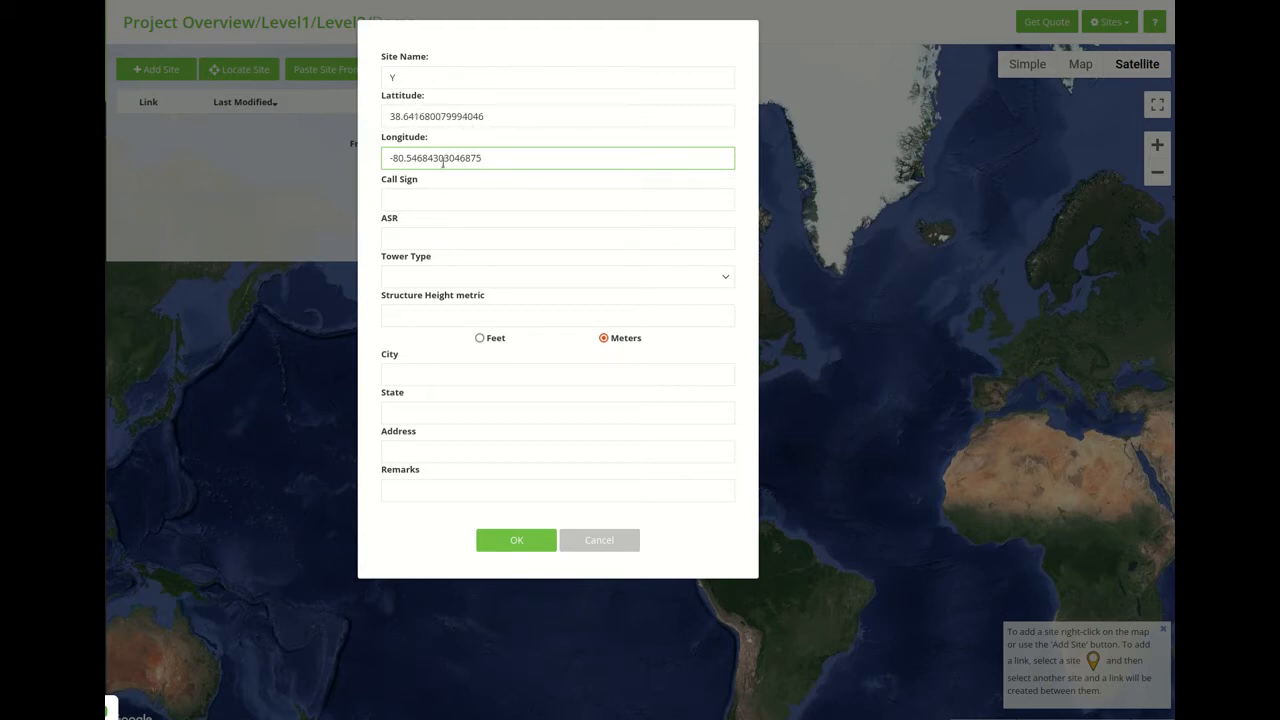
click(557, 199)
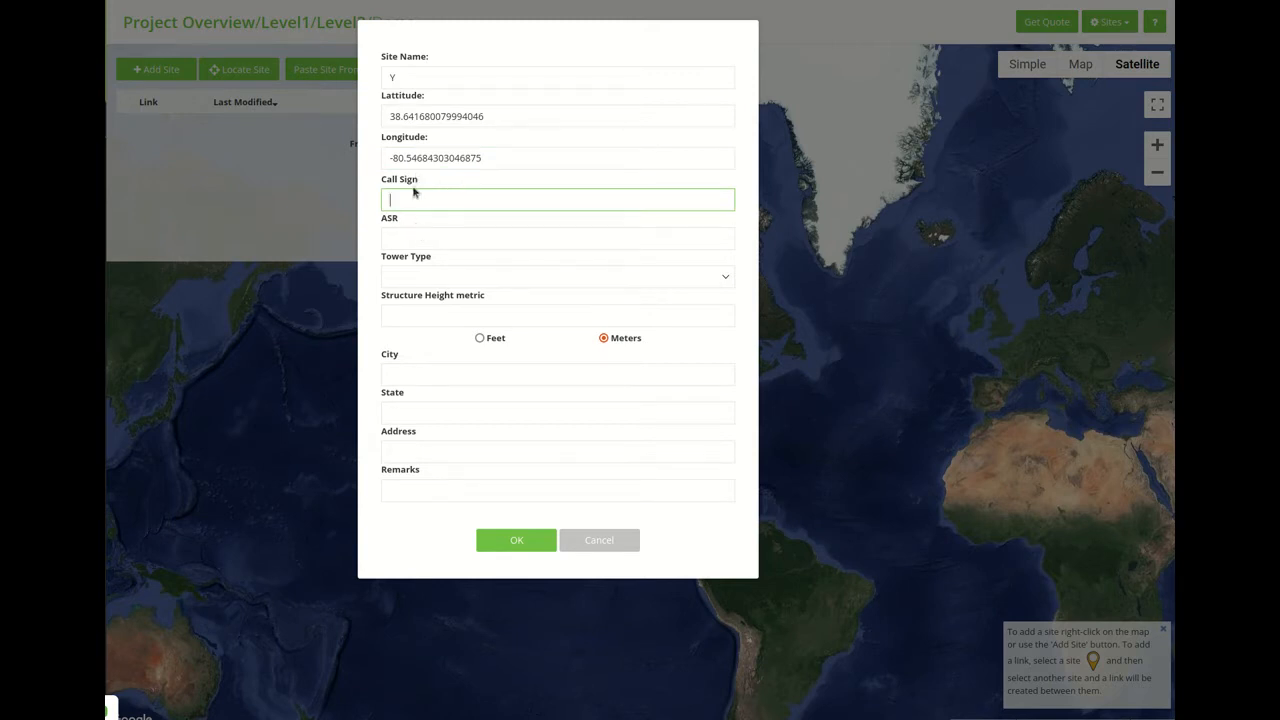
click(557, 238)
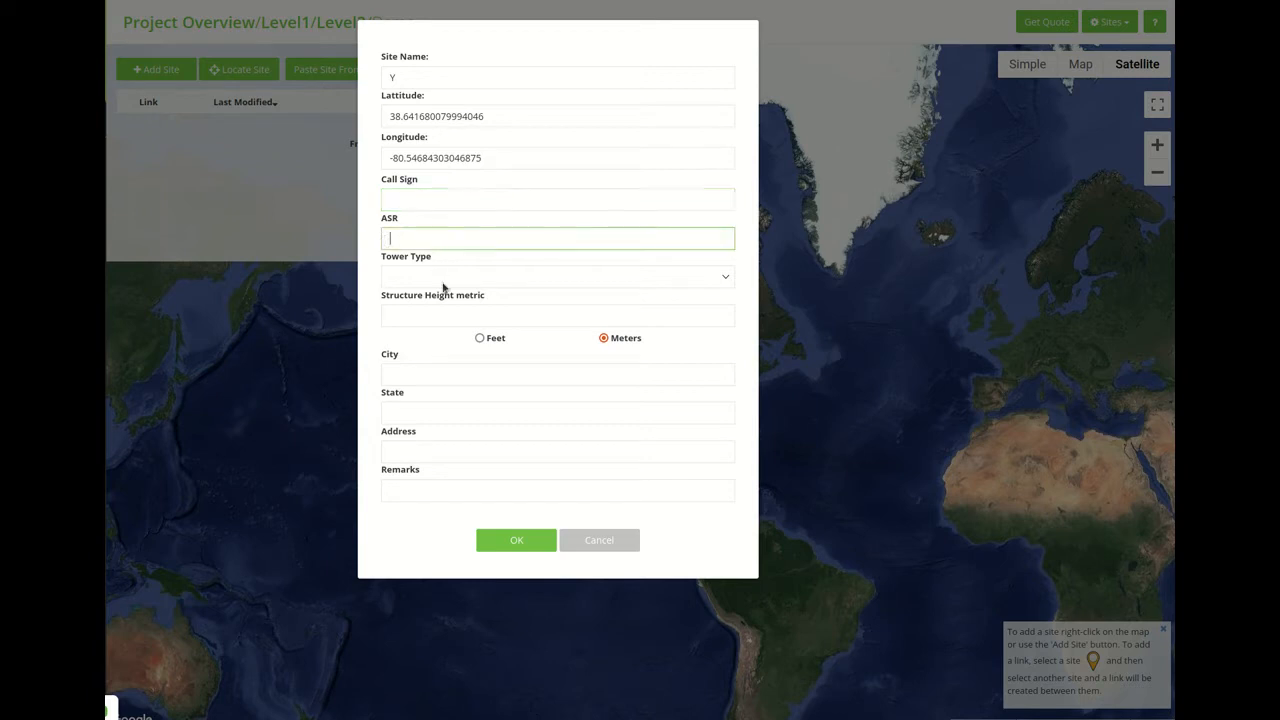
Set Tower Type to Self-Supported Tower with a 150 ft structure height.
click(557, 276)
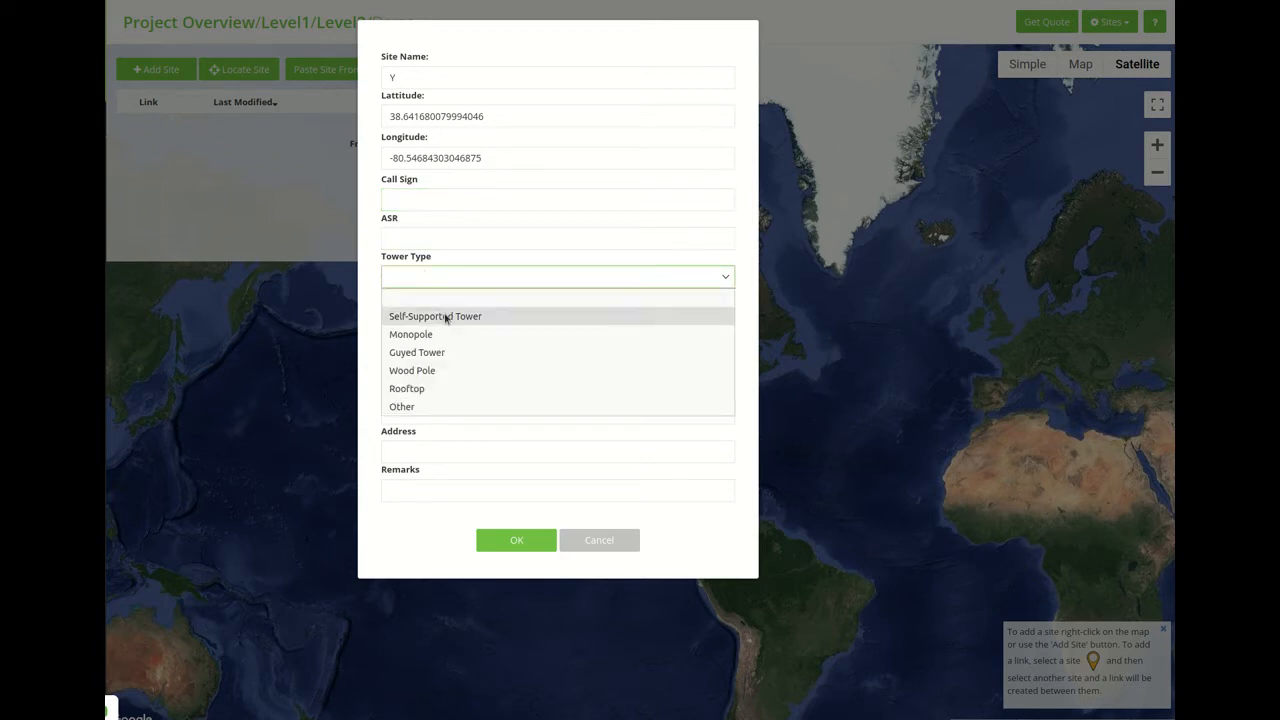
mouse_move(447, 320)
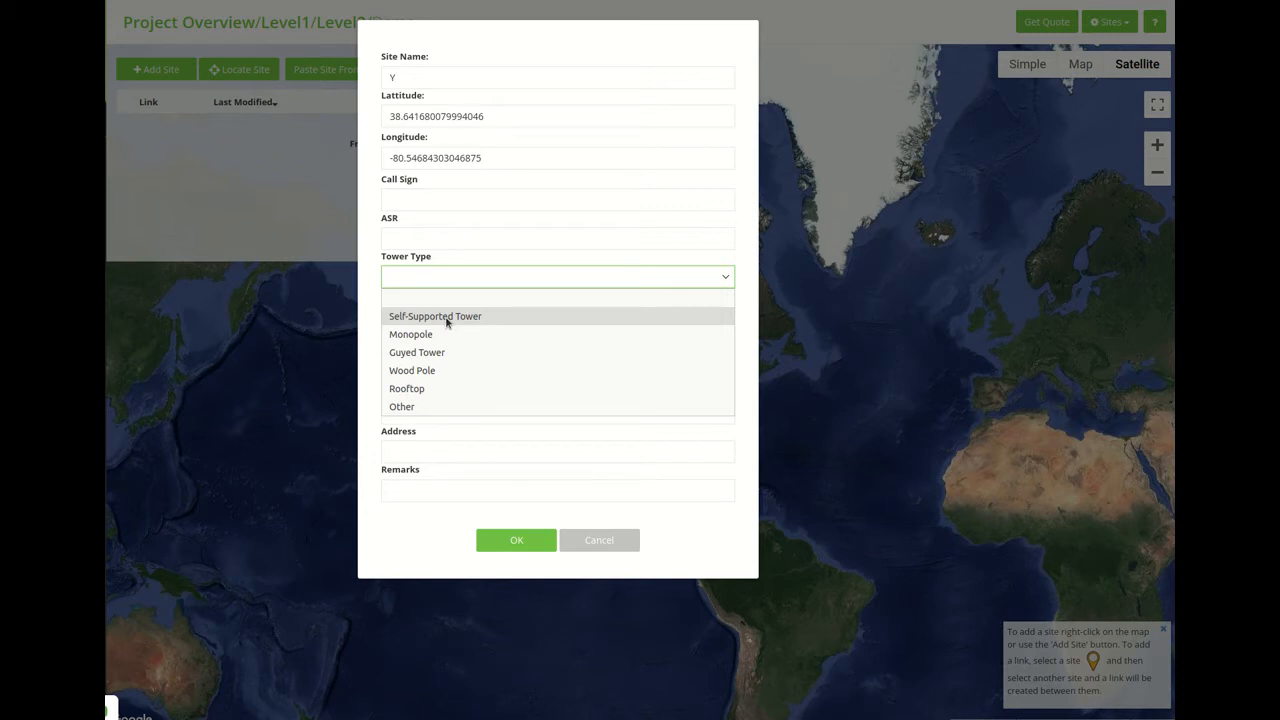
click(435, 316)
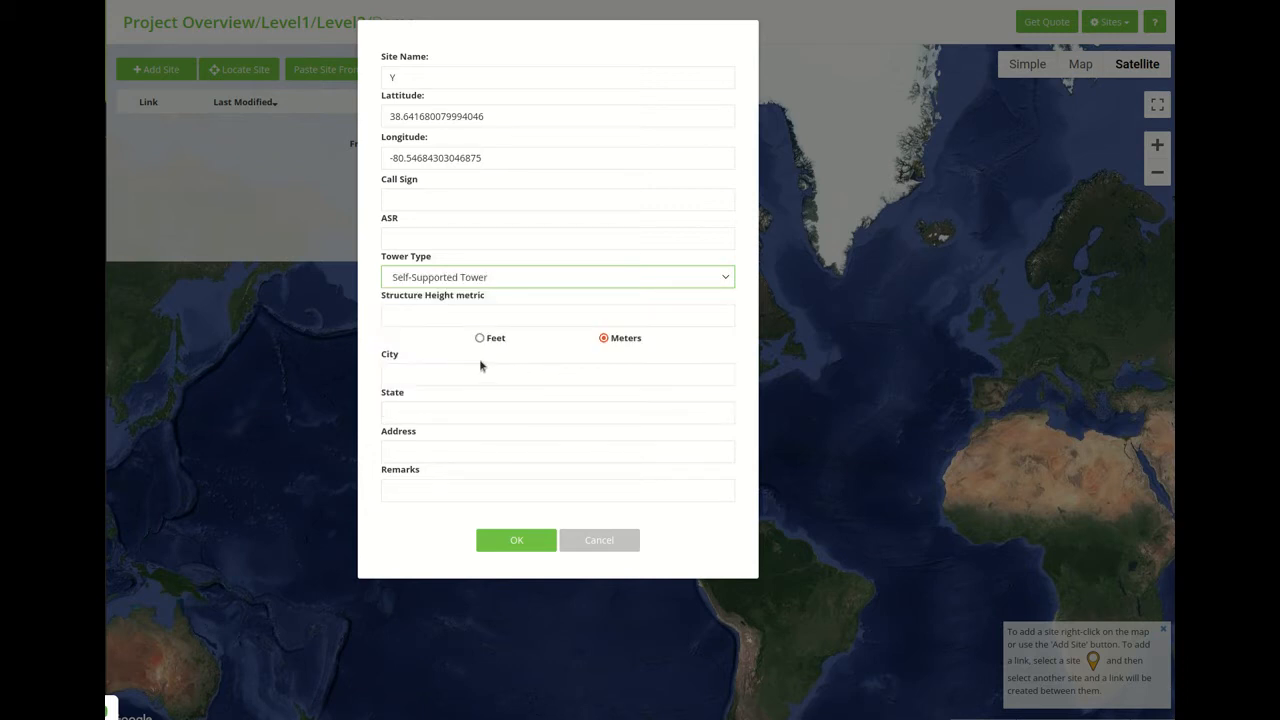
mouse_move(660, 352)
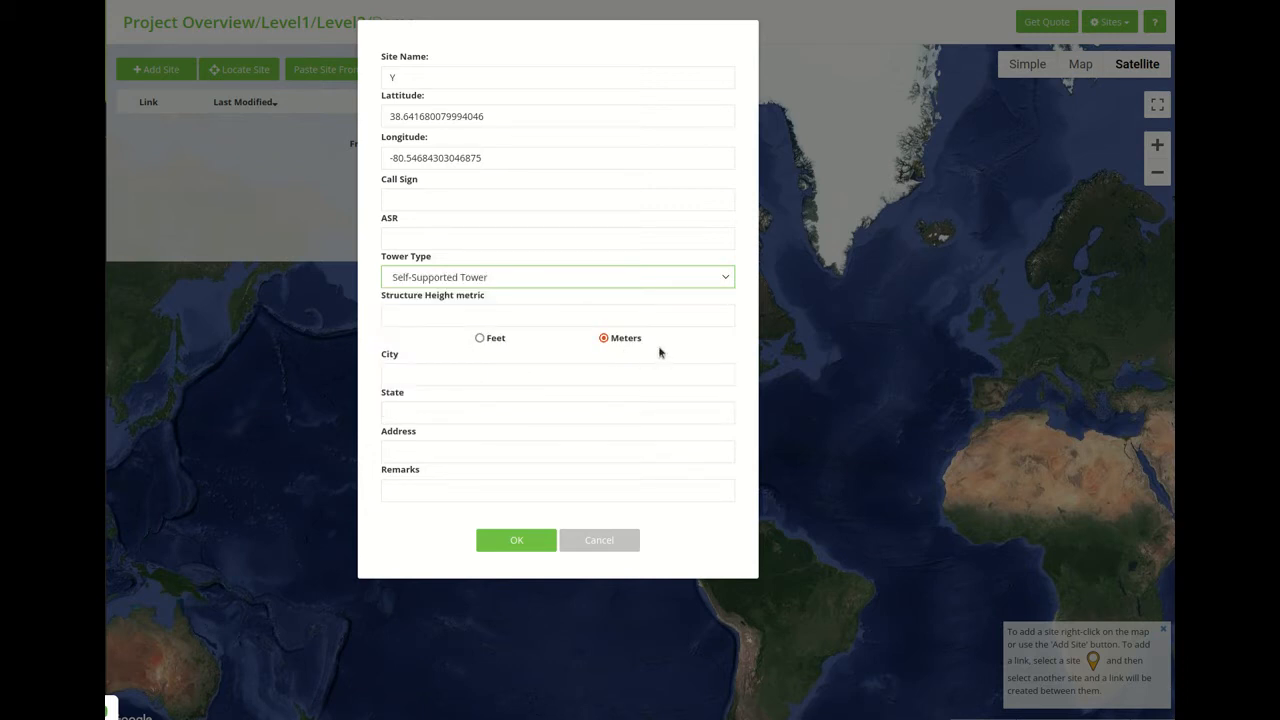
click(479, 337)
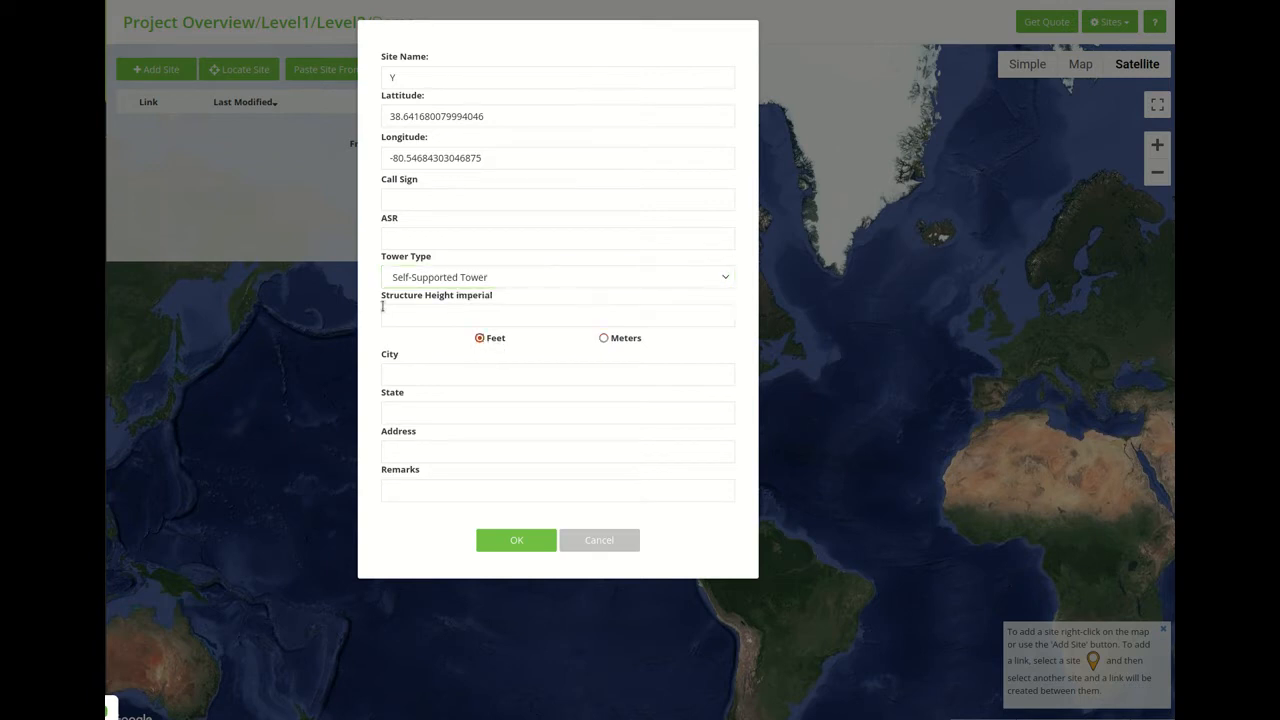
text(1)
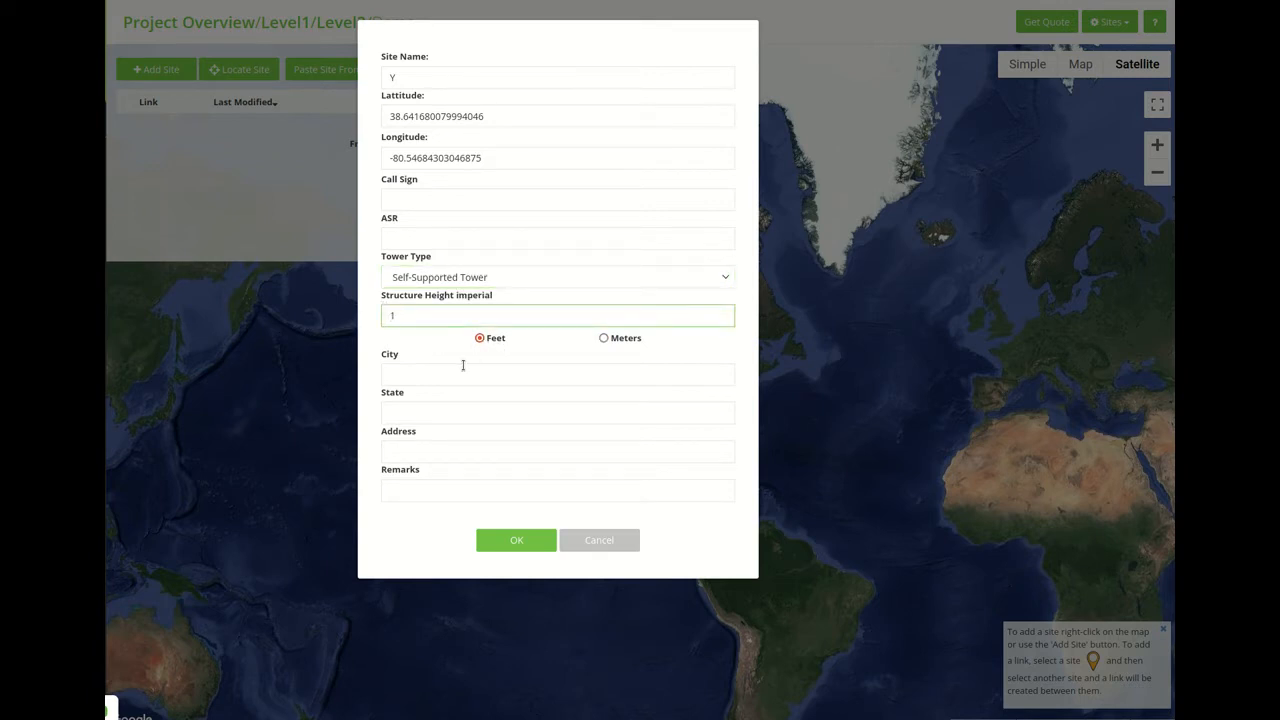
text(150)
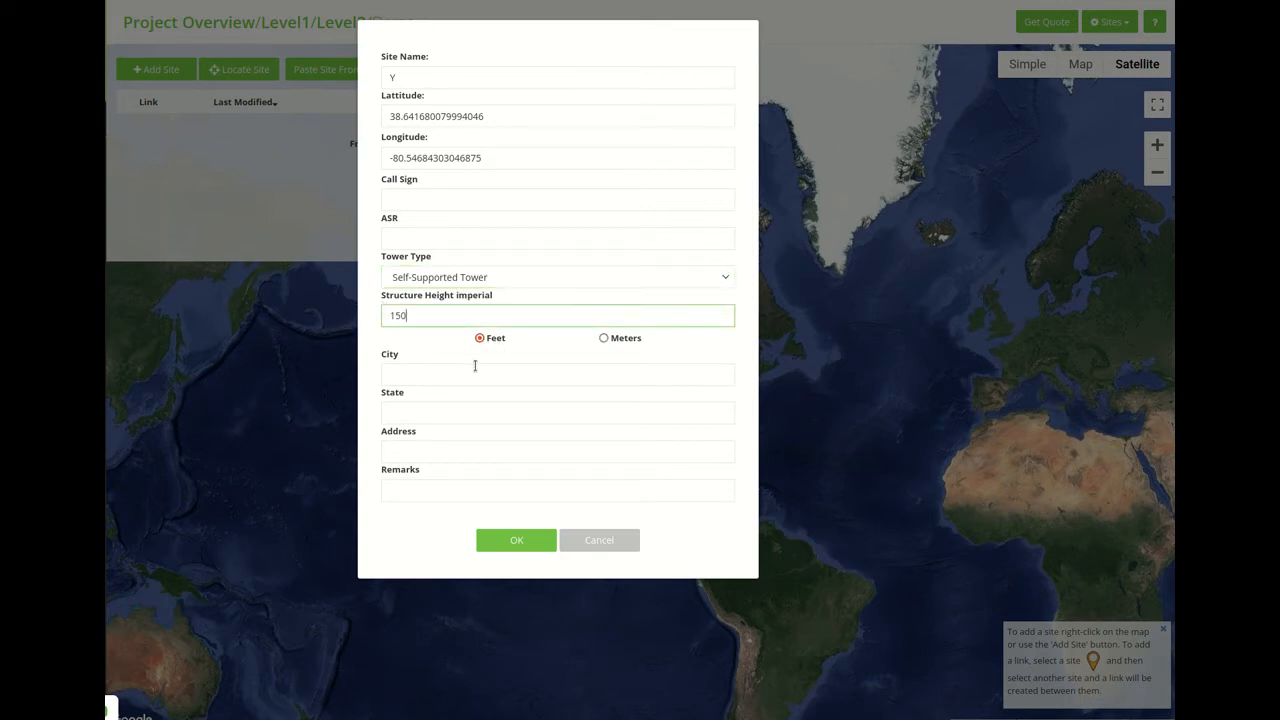
click(557, 374)
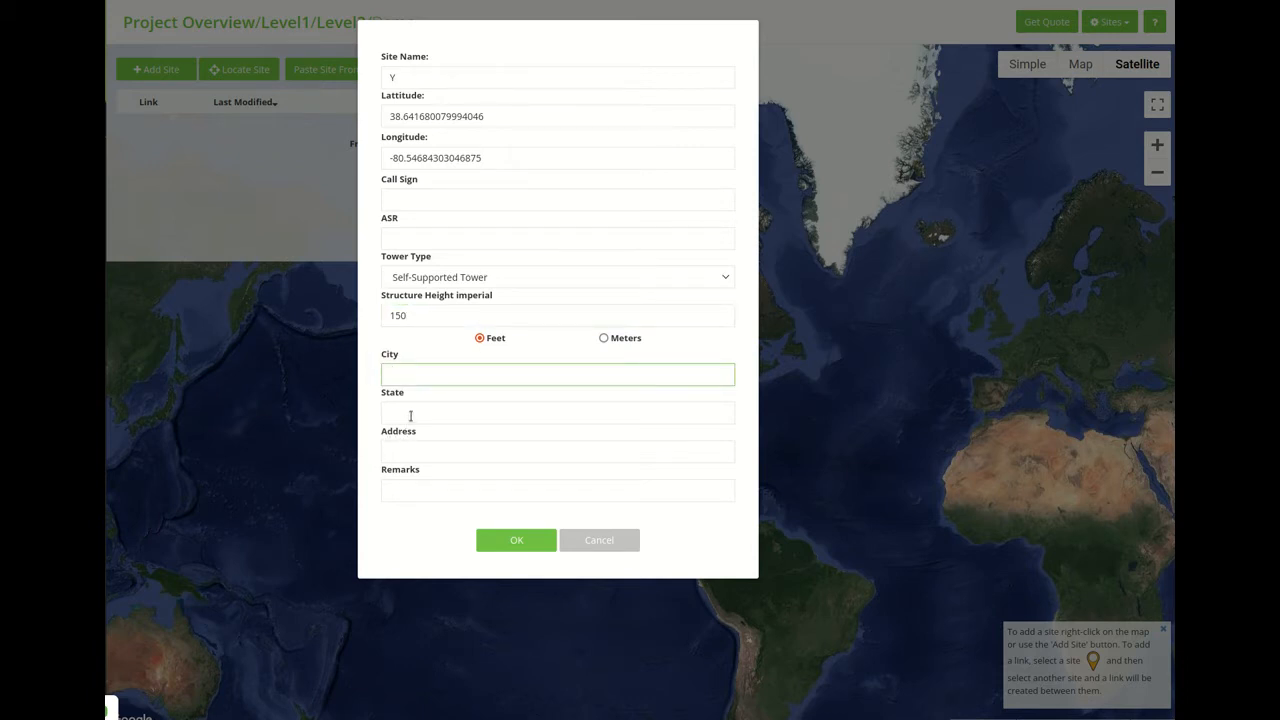
click(557, 451)
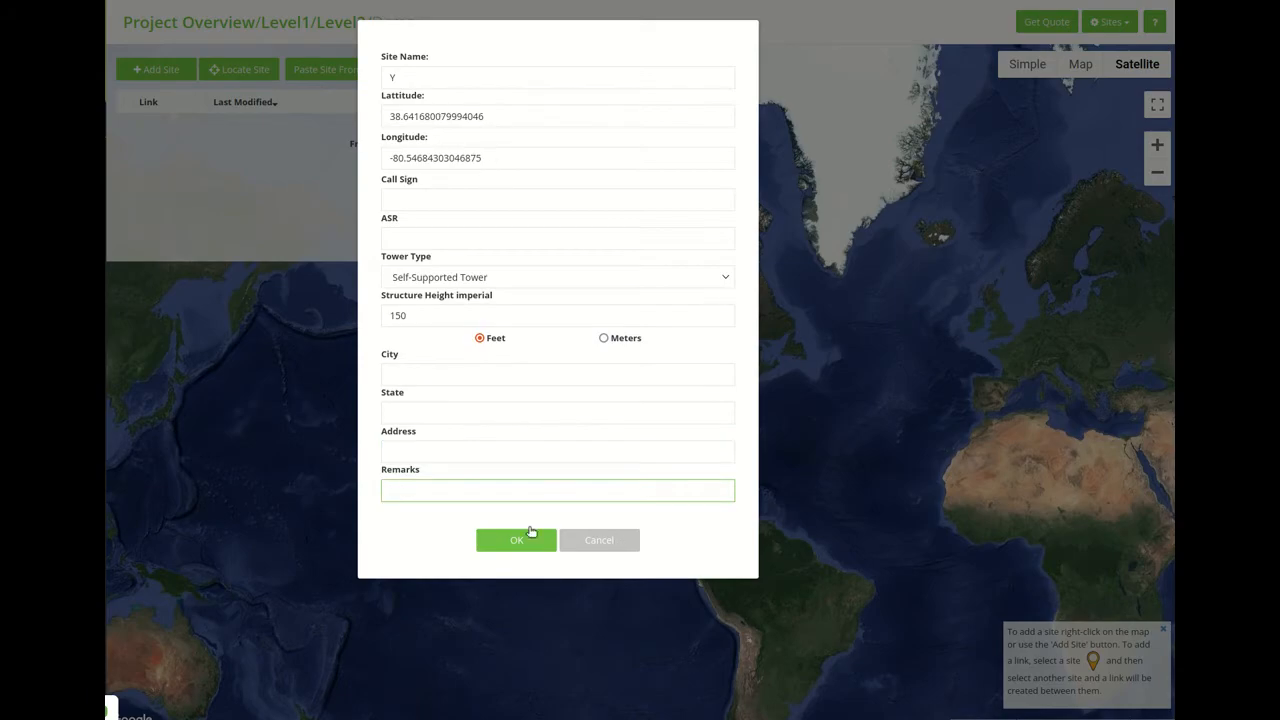
Confirm the site dialog to place site Y on the map.
click(516, 540)
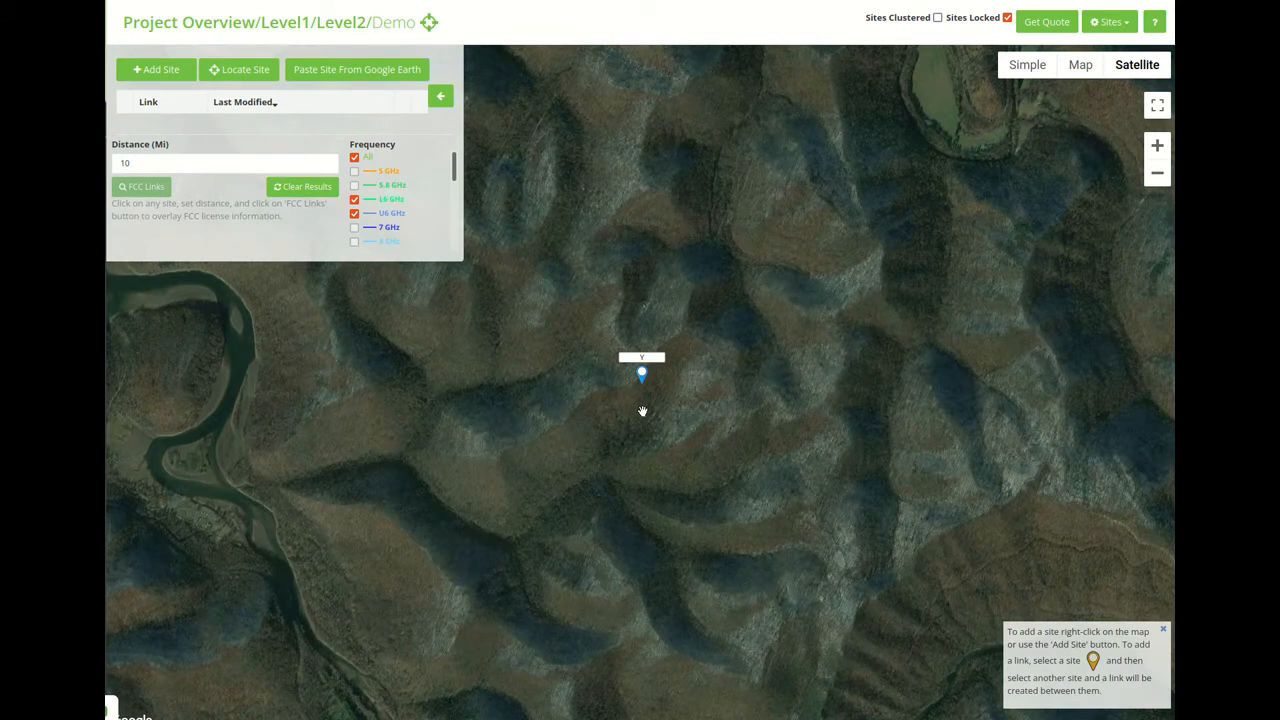
mouse_move(673, 374)
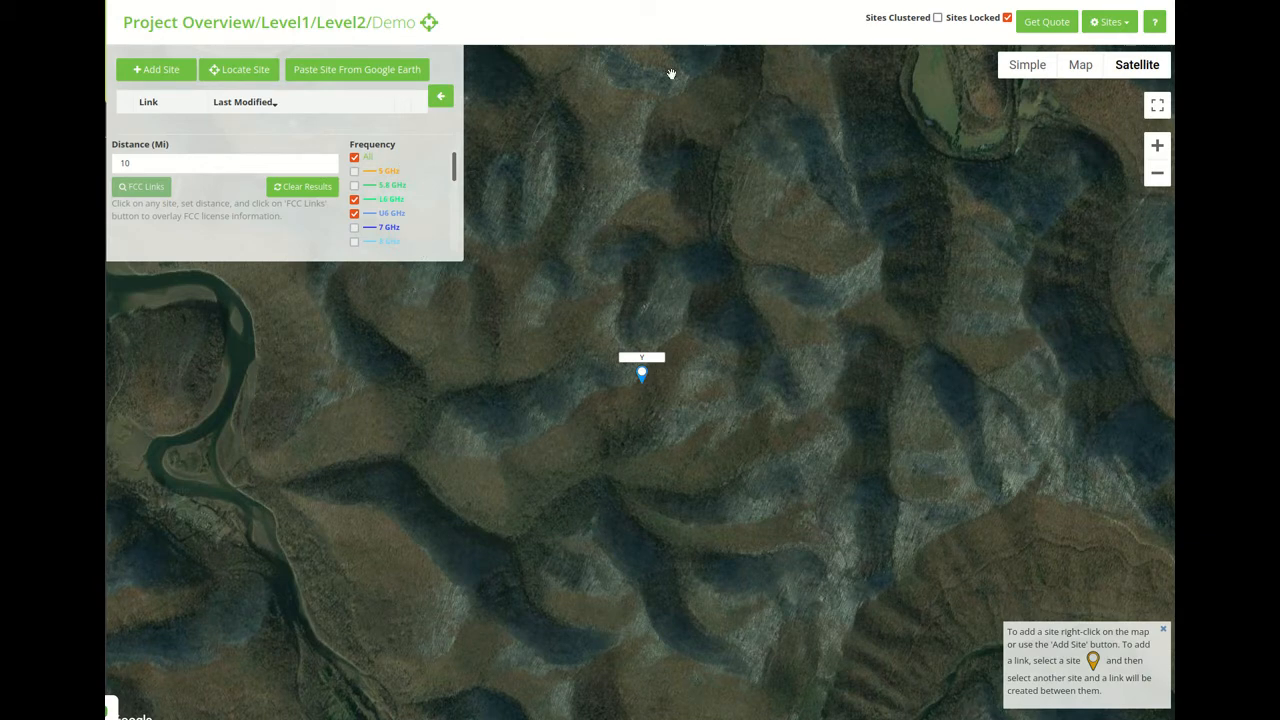
mouse_move(608, 318)
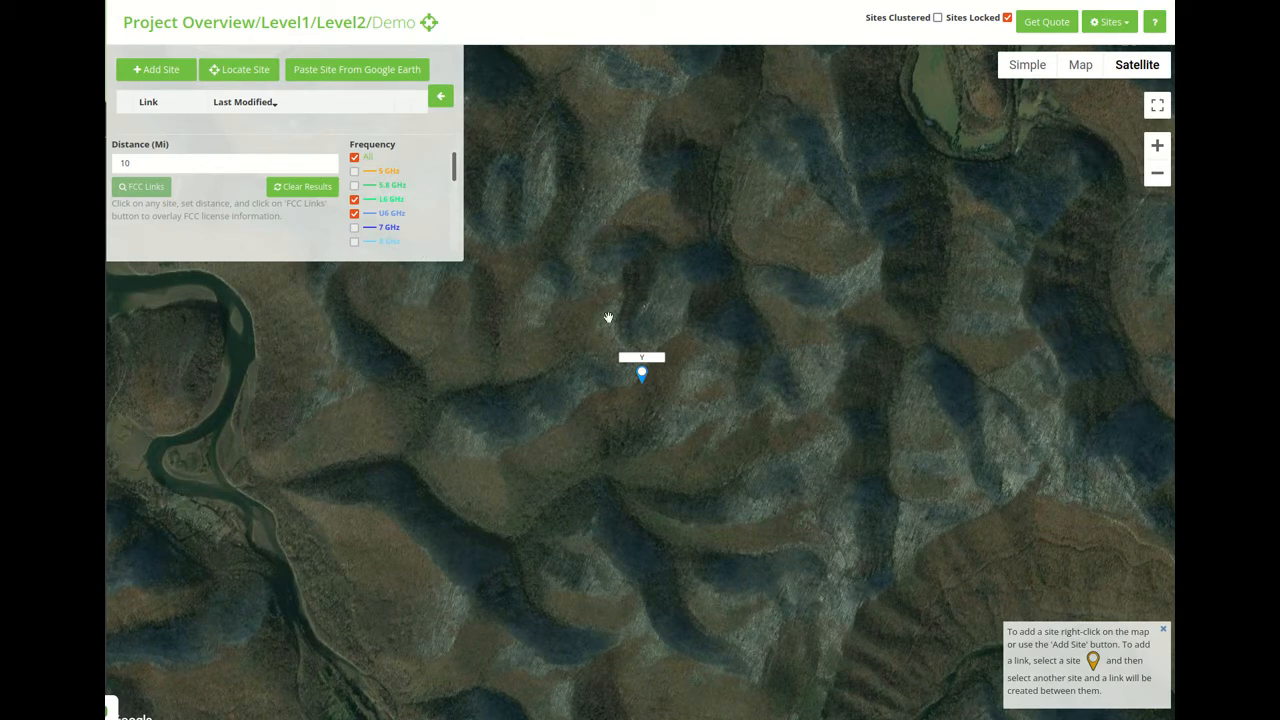
mouse_move(598, 293)
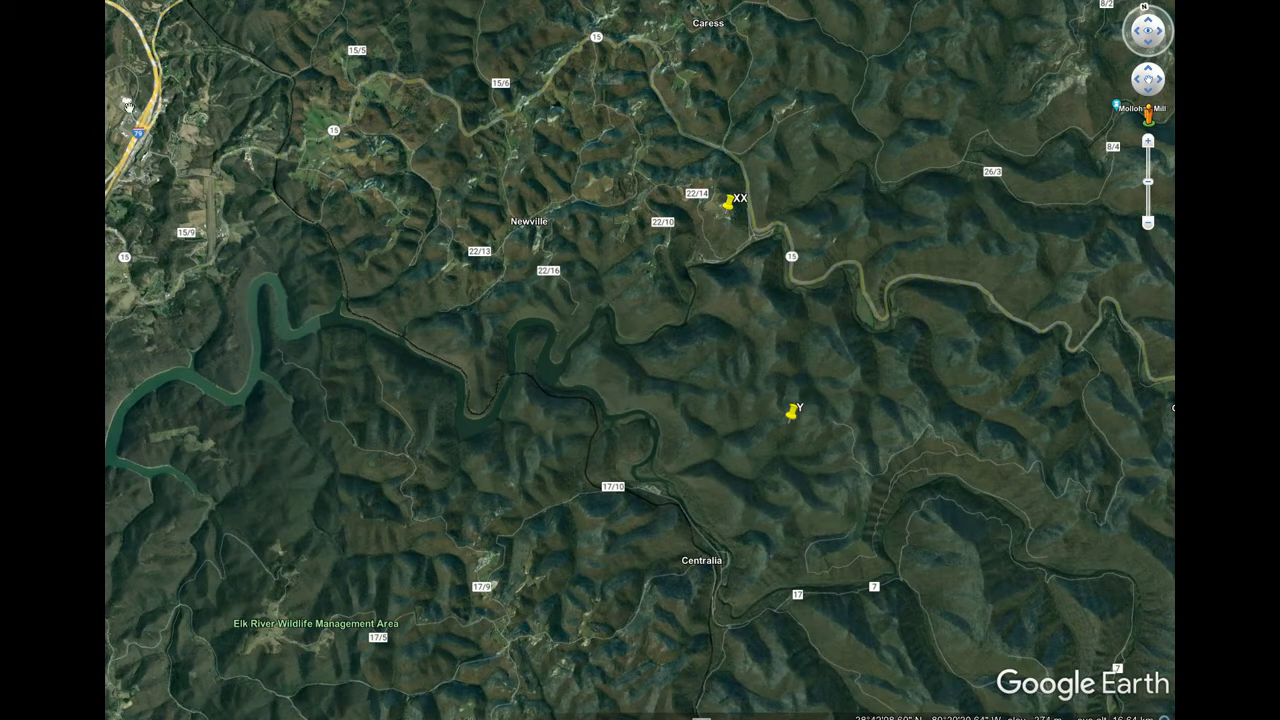
right_click(729, 200)
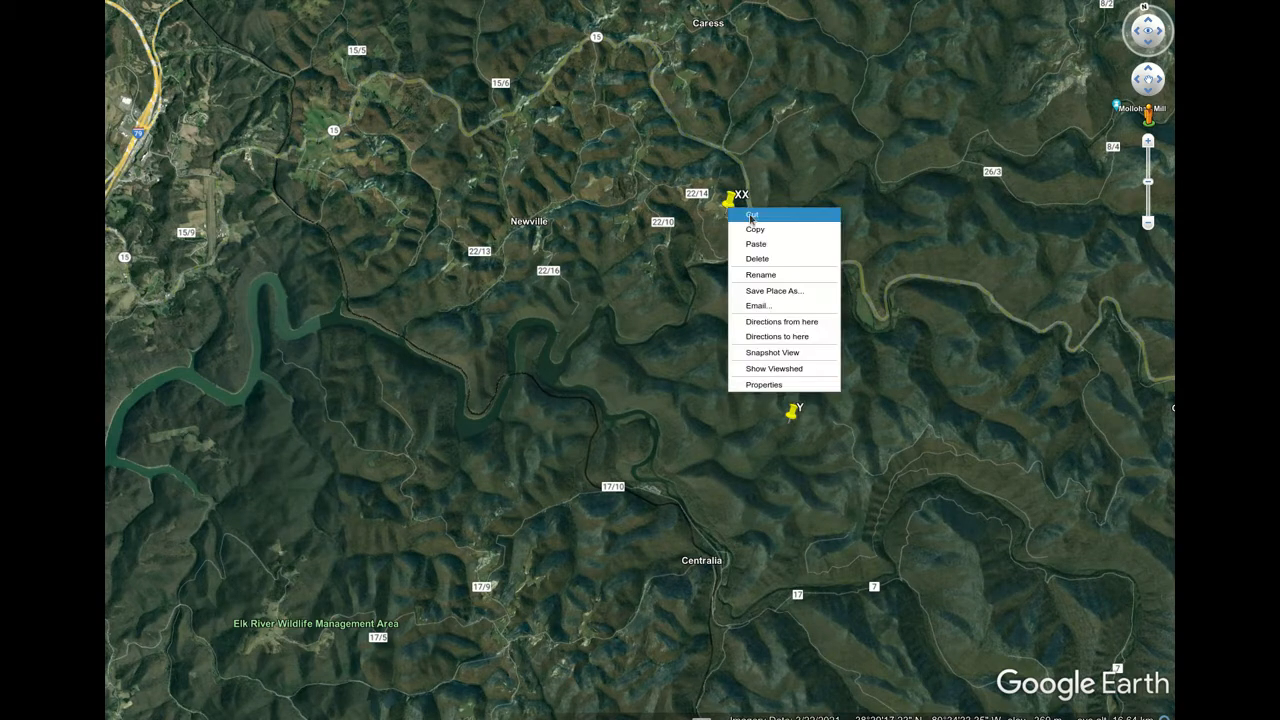
click(758, 233)
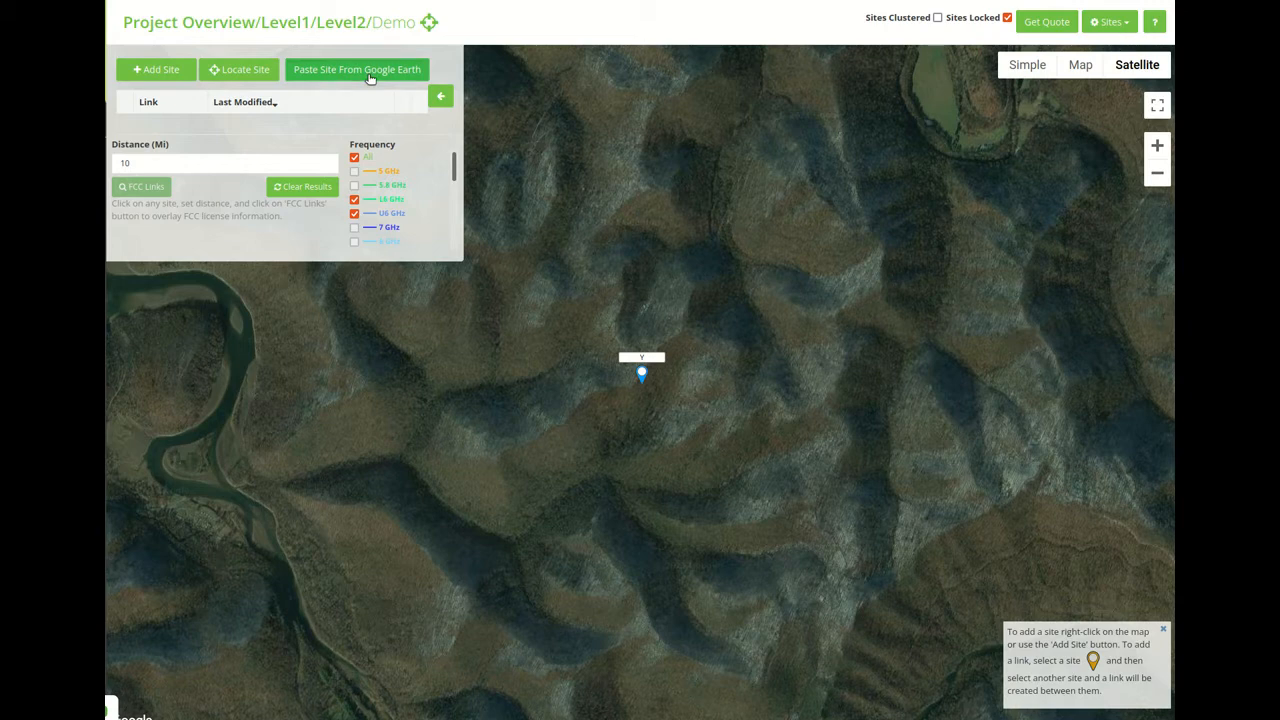
Add site XX by pasting its copied Google Earth placemark data.
click(357, 69)
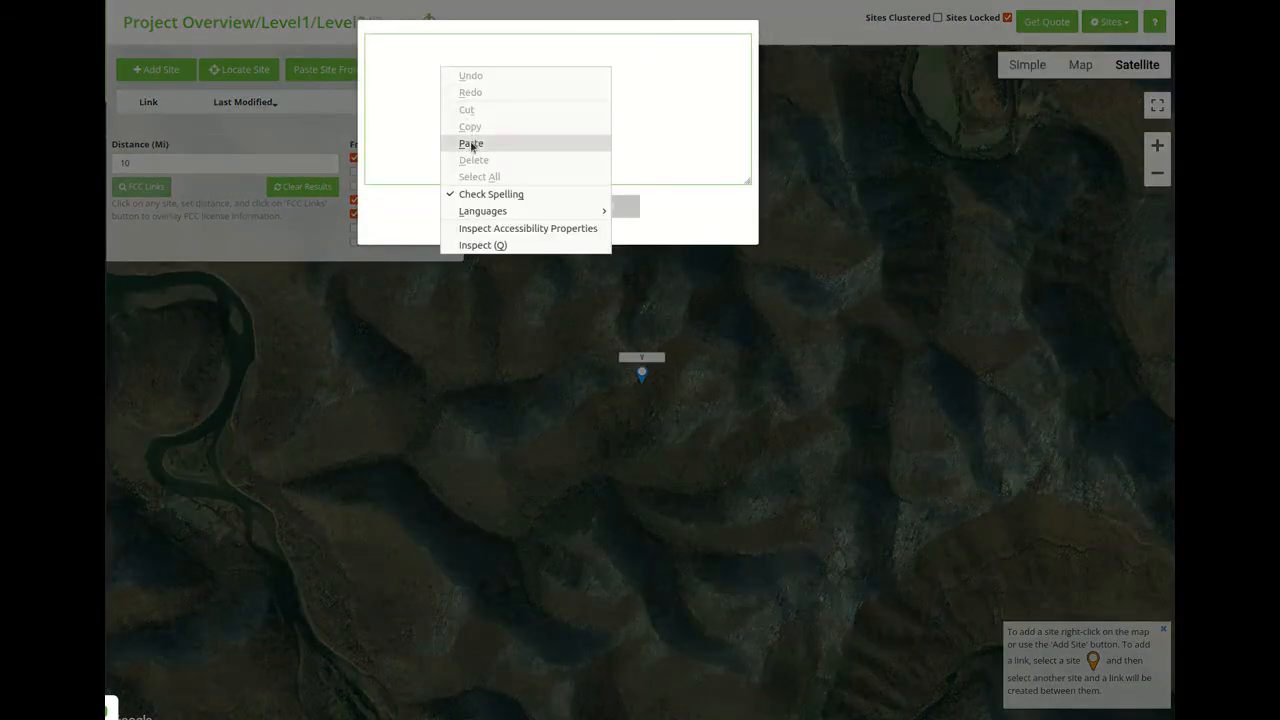
click(470, 143)
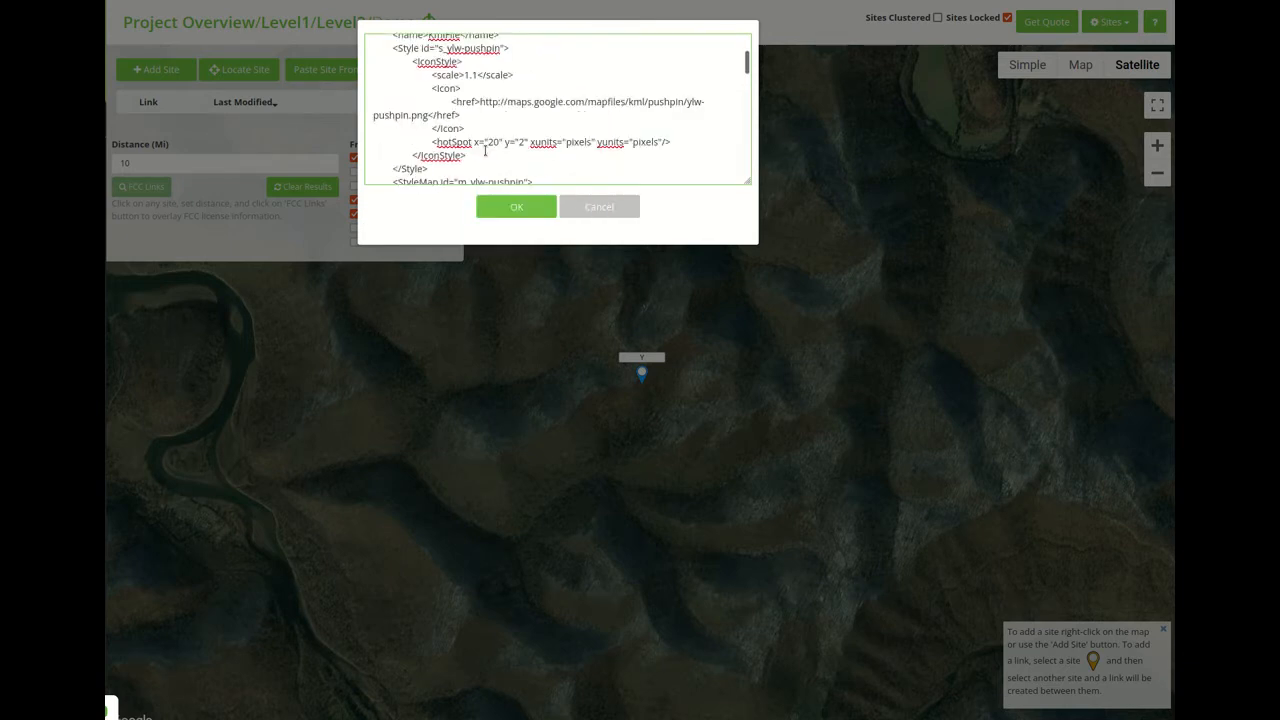
click(516, 207)
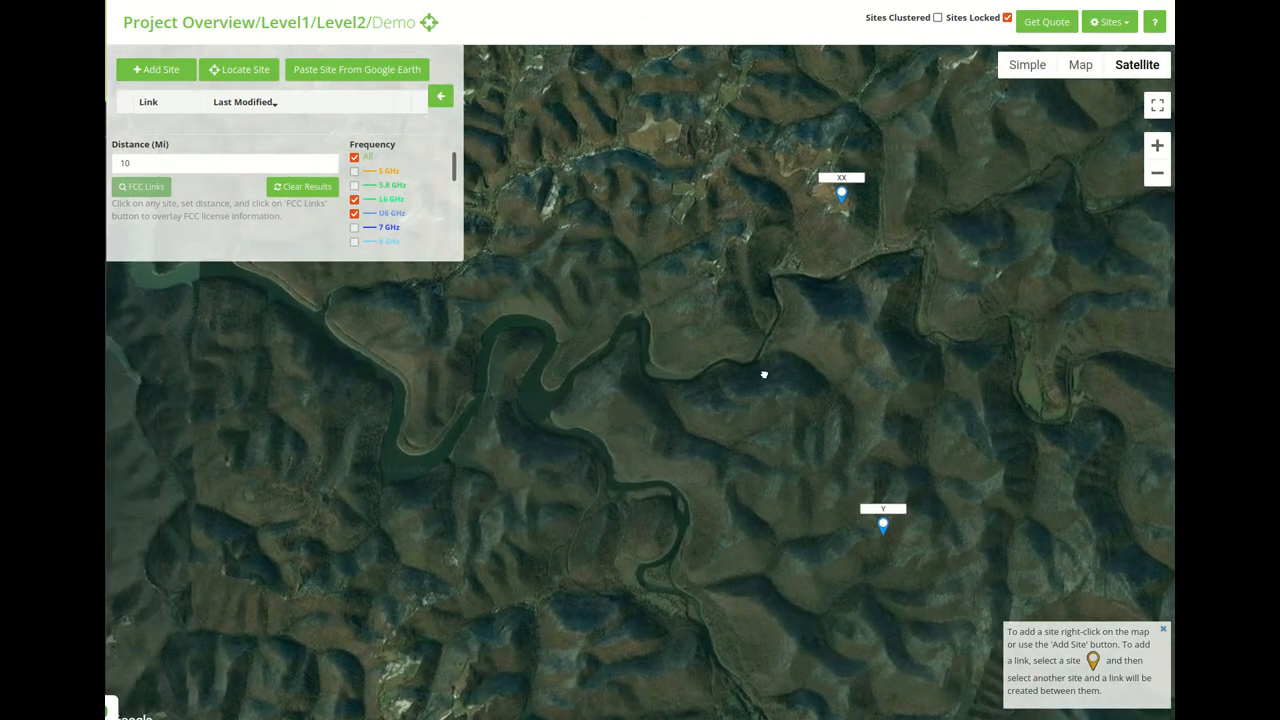
mouse_move(840, 247)
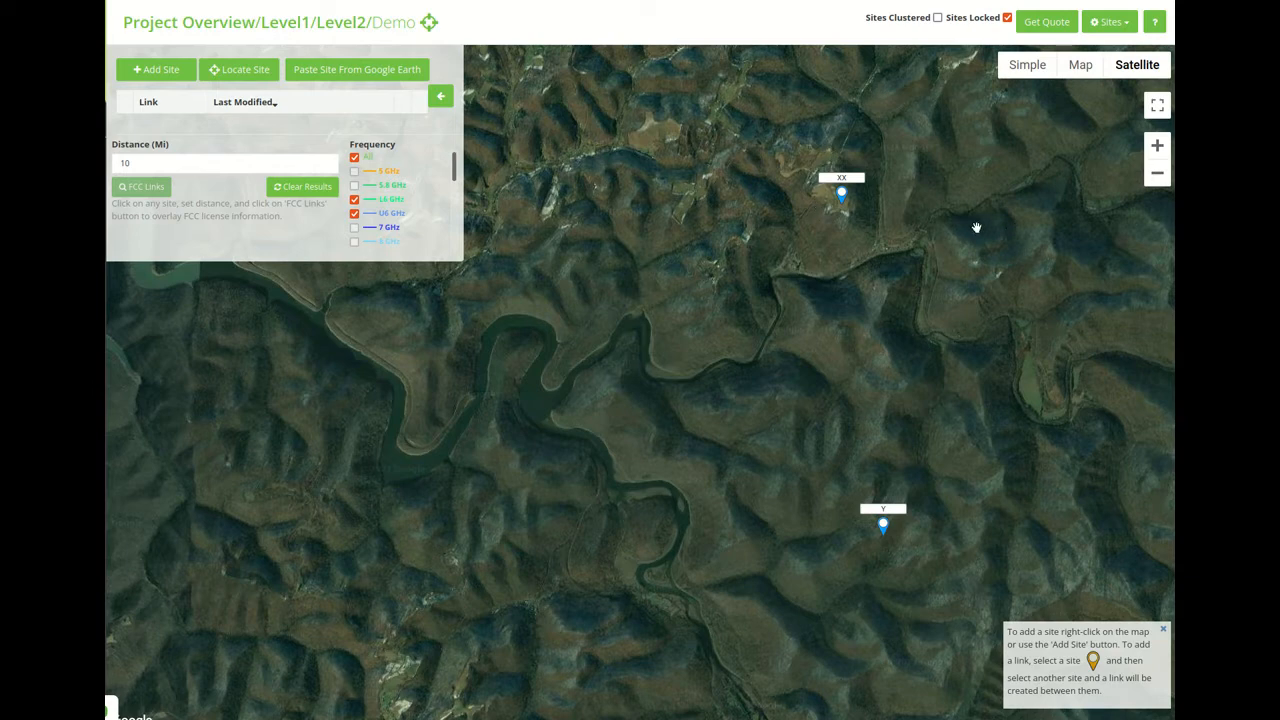
mouse_move(928, 136)
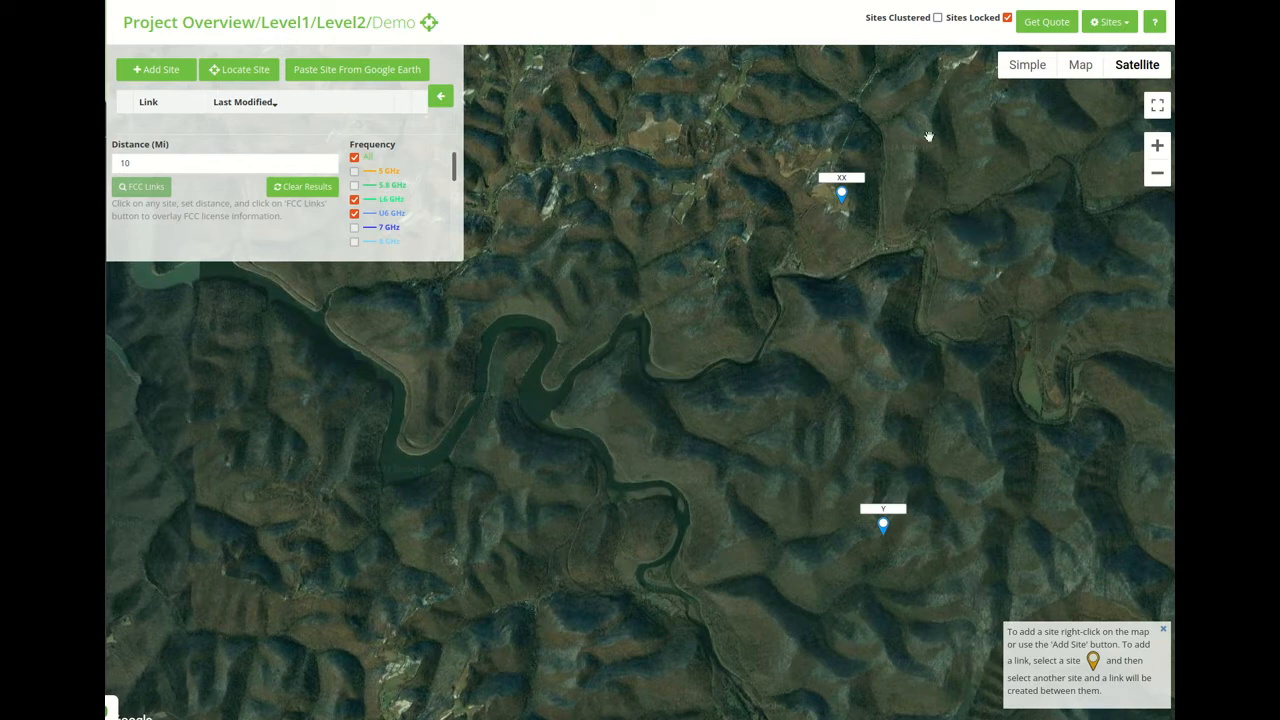
mouse_move(1067, 295)
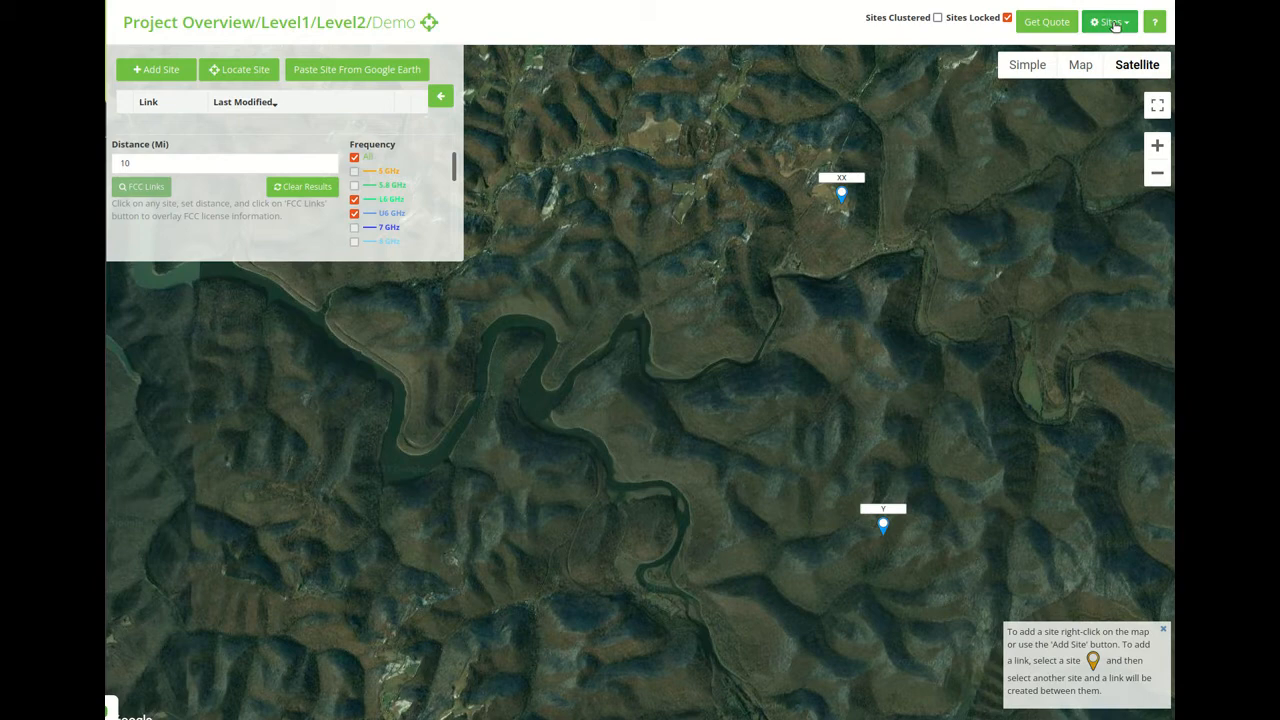
Show the Sites menu with its Import and Export choices.
click(1109, 21)
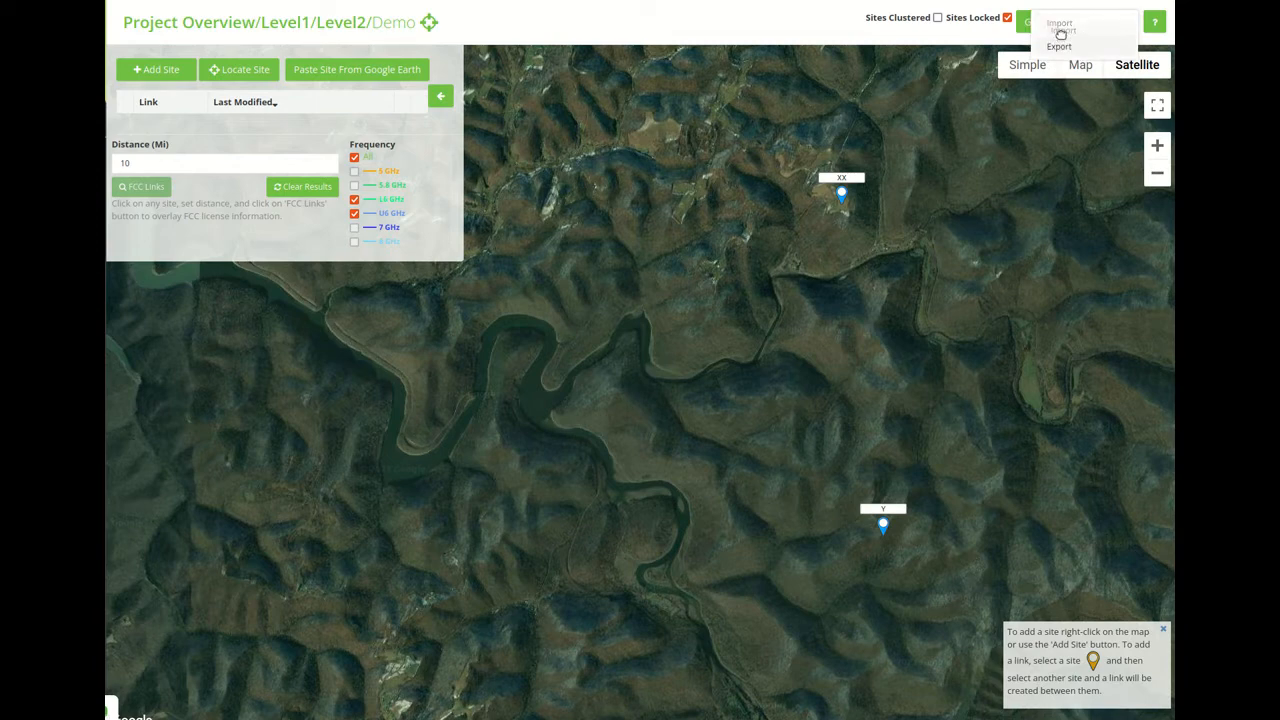
Import West_Virginia-Sites-mod.csv after checking the importable file types.
click(1058, 22)
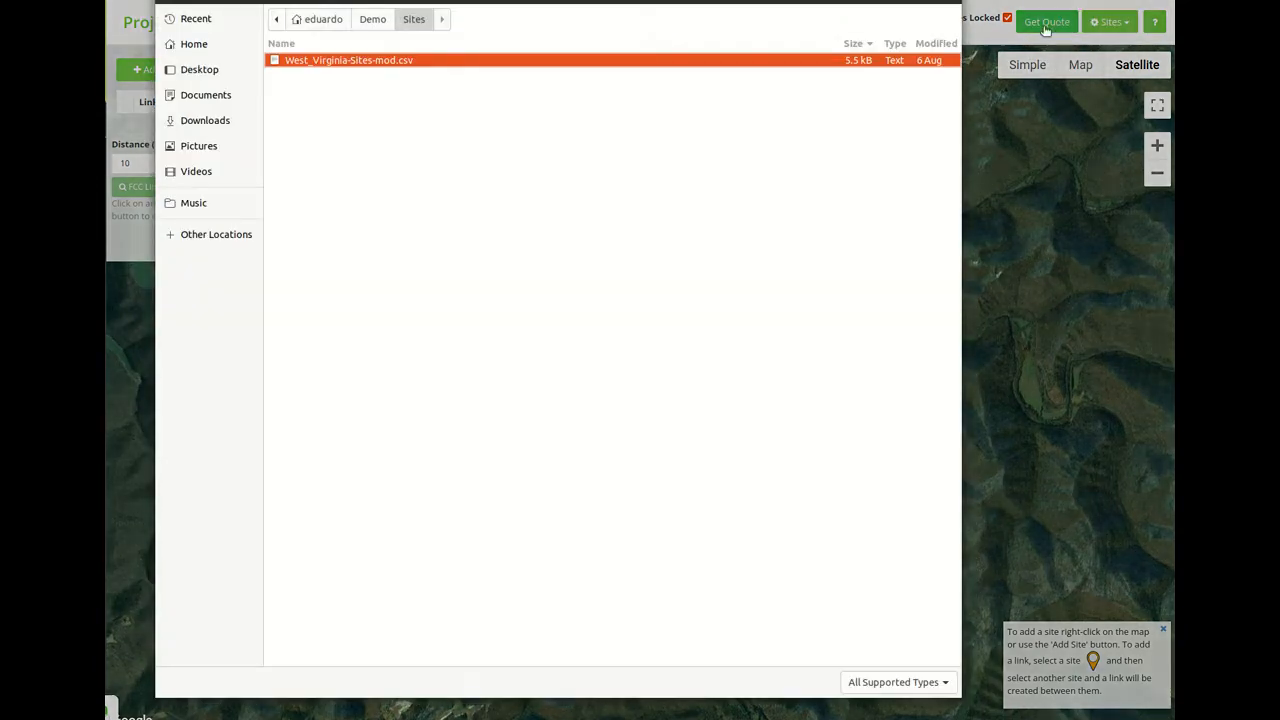
mouse_move(312, 82)
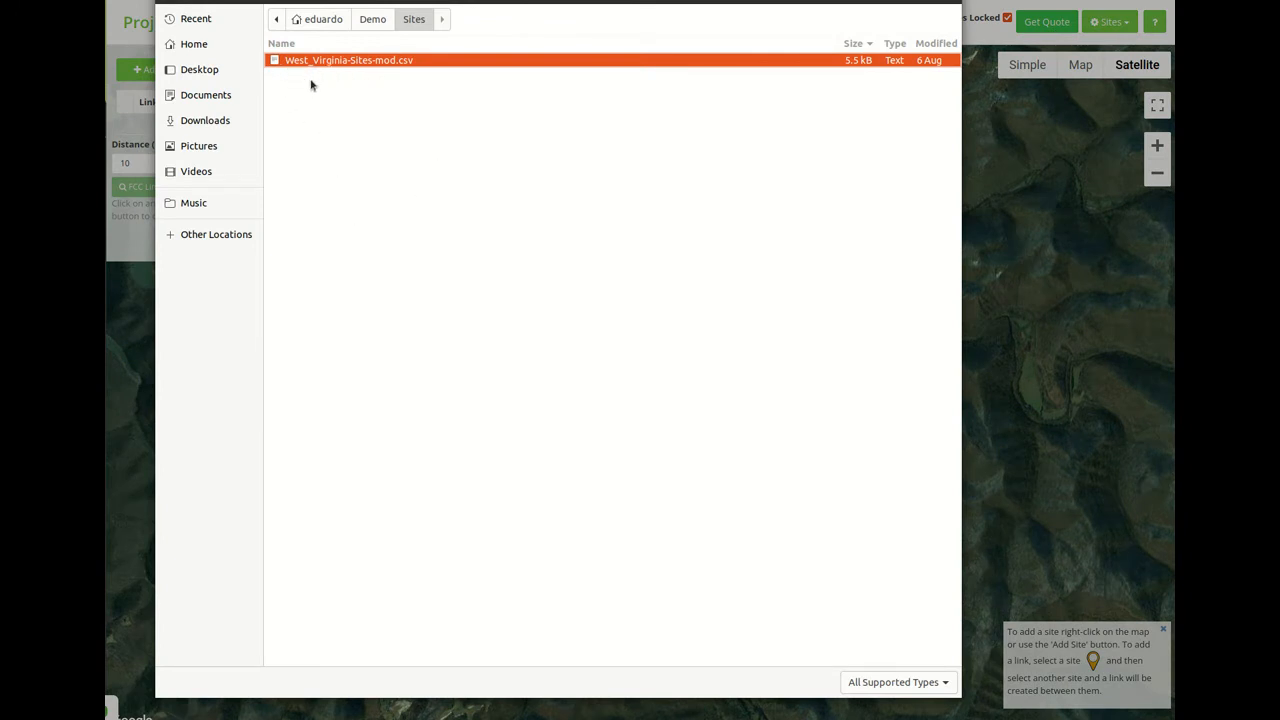
mouse_move(332, 72)
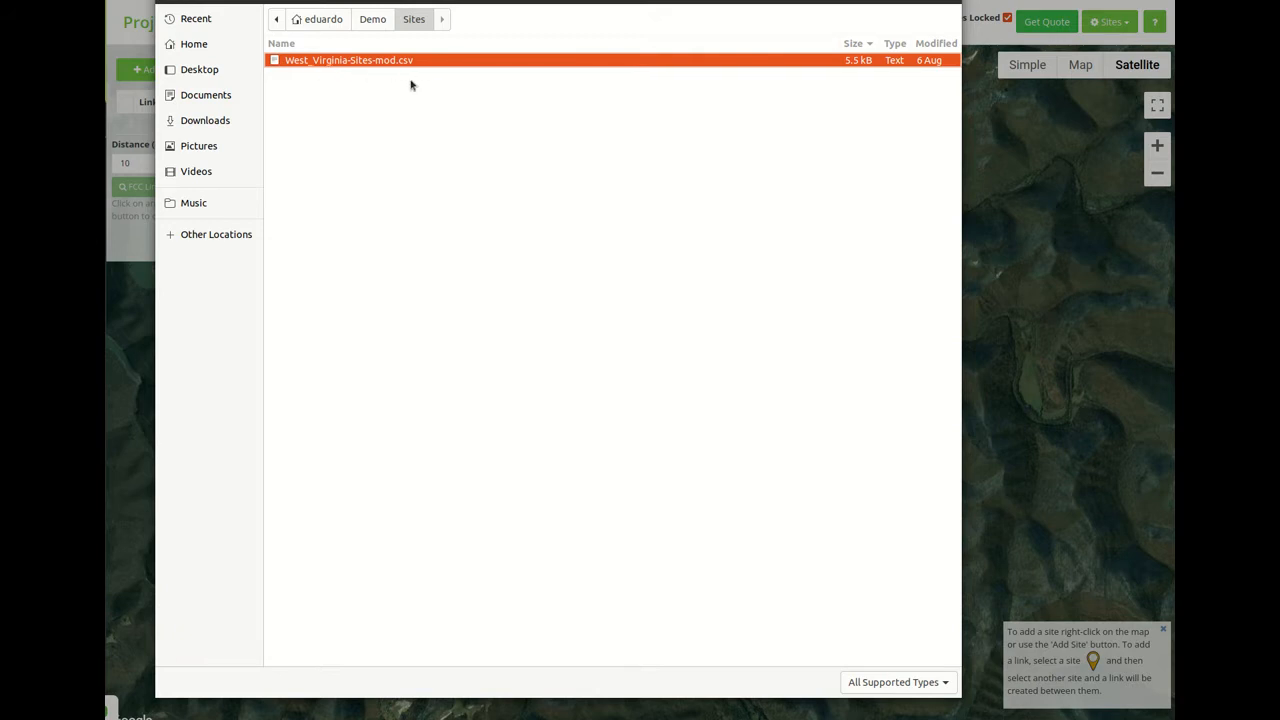
mouse_move(418, 79)
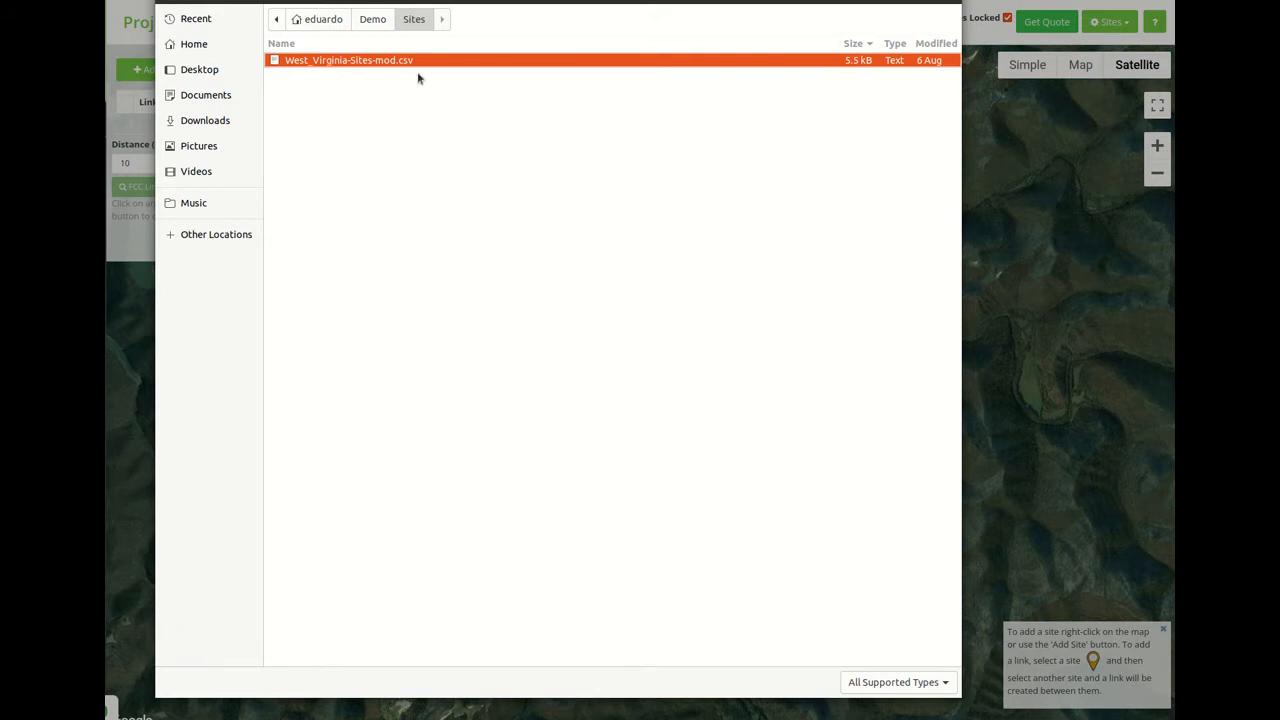
click(893, 682)
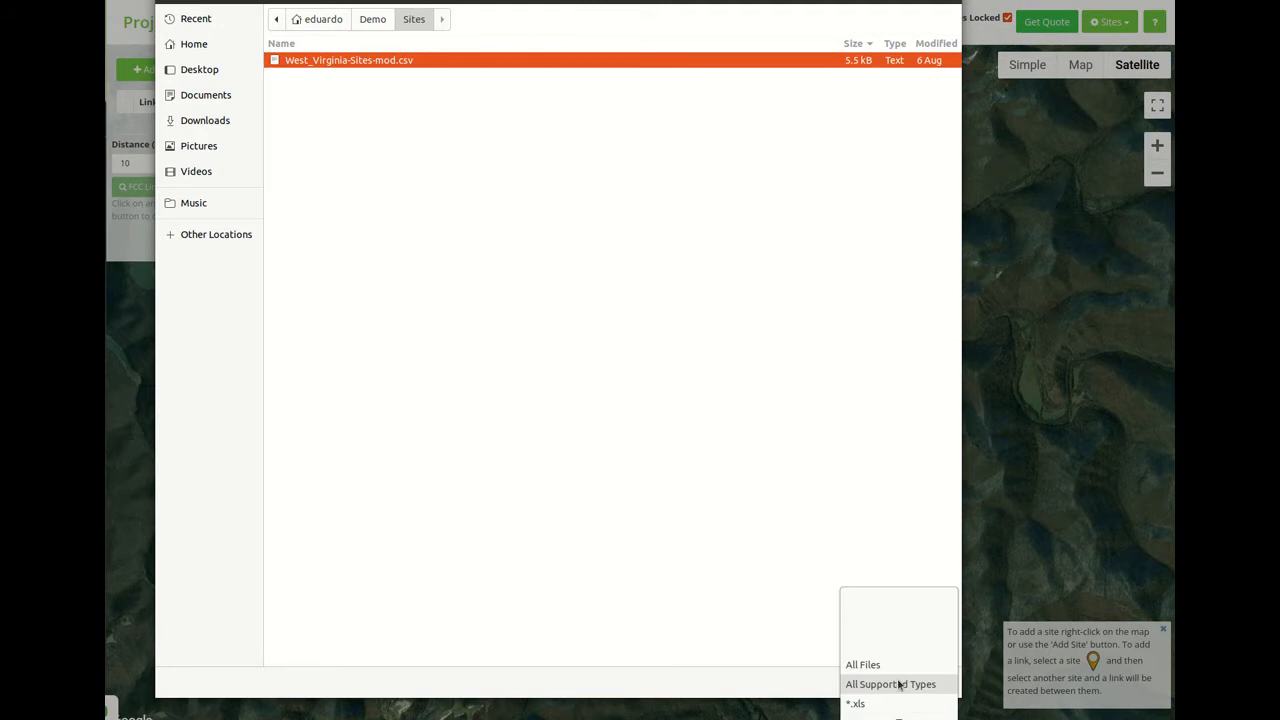
mouse_move(890, 695)
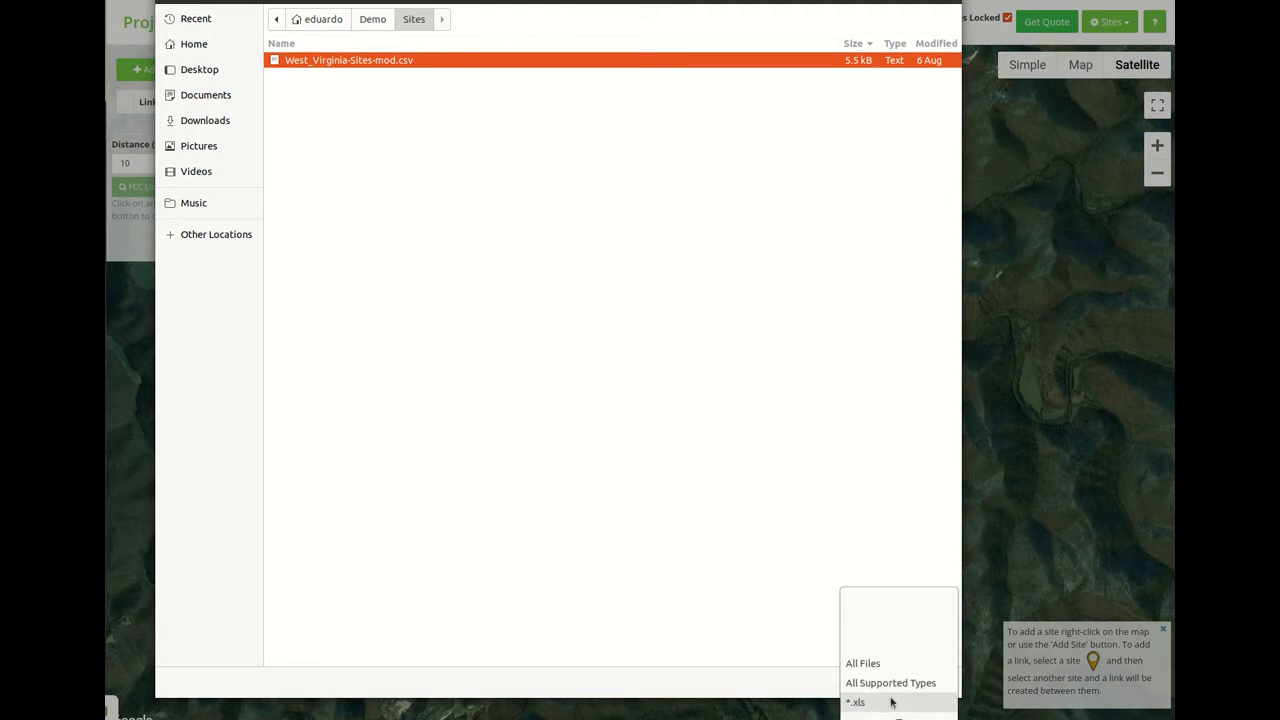
mouse_move(685, 393)
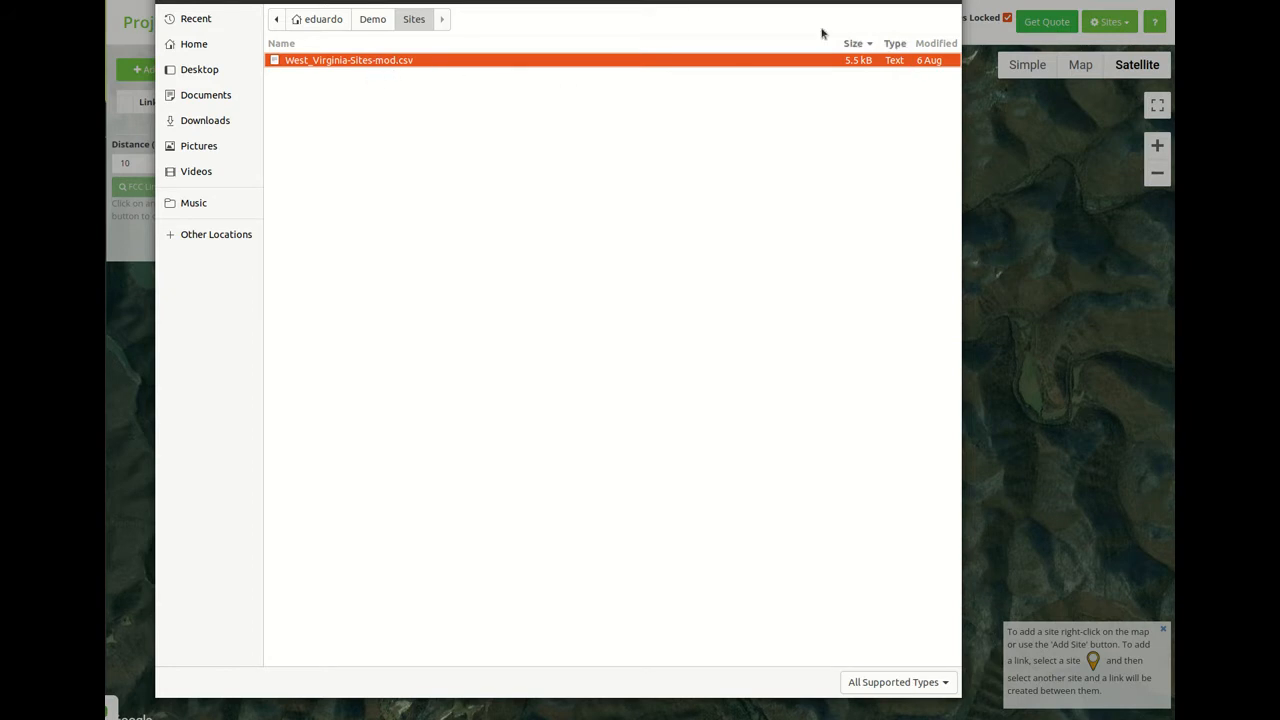
double_click(348, 60)
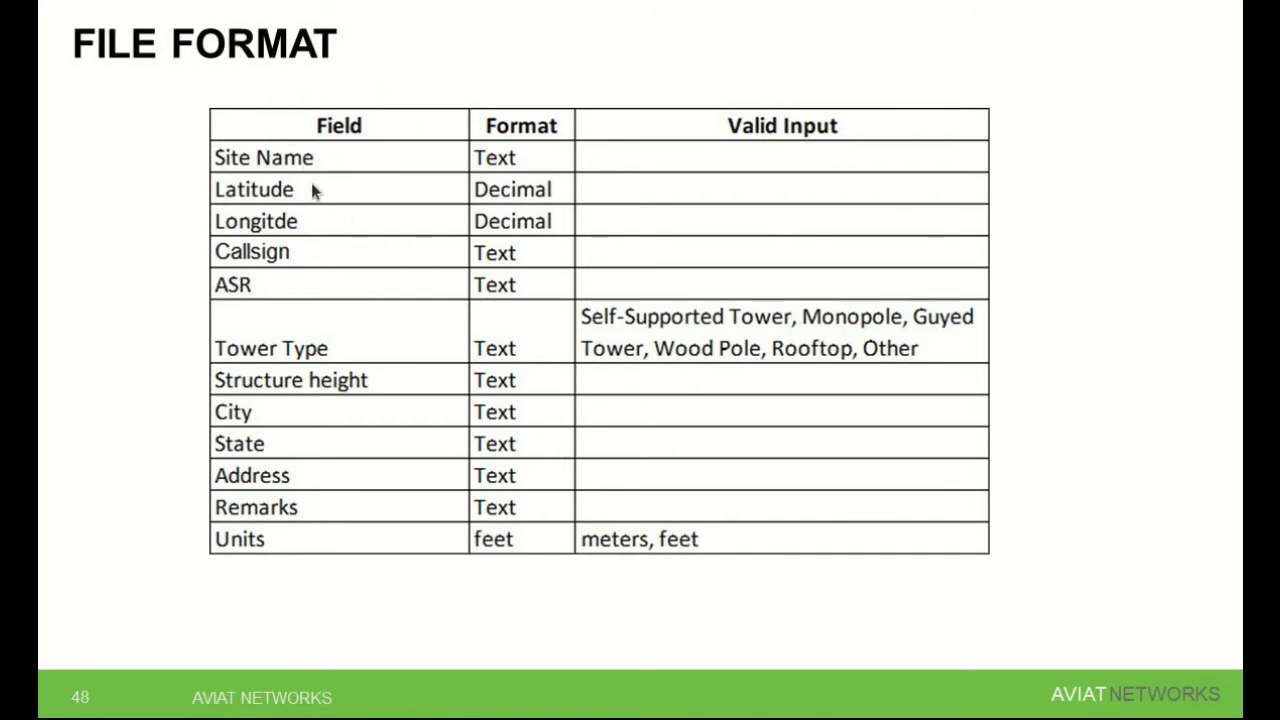
mouse_move(237, 297)
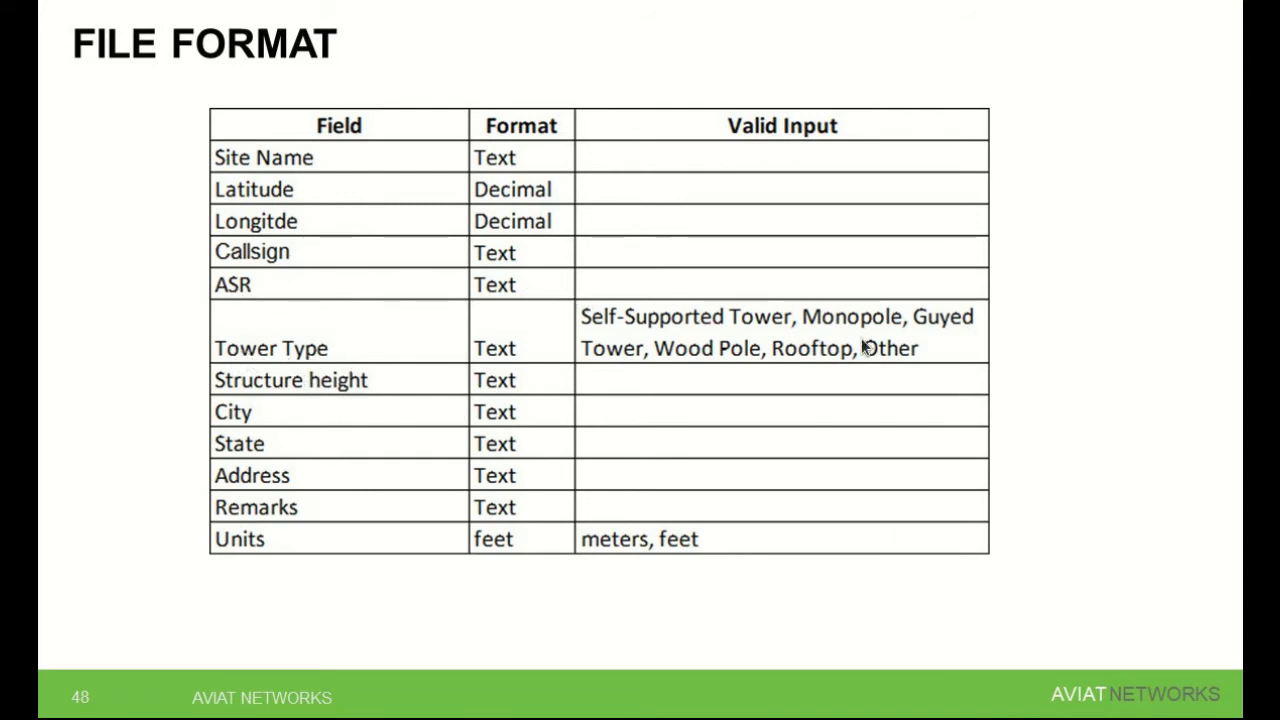
mouse_move(685, 335)
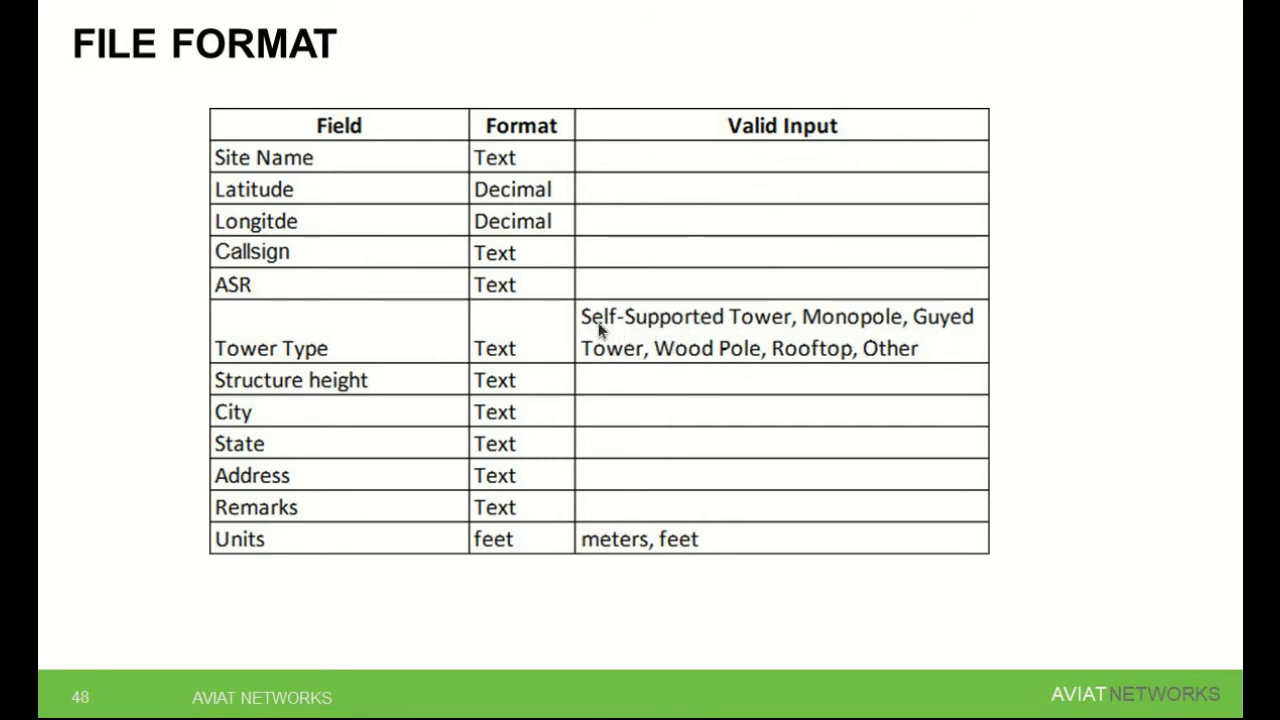
mouse_move(280, 390)
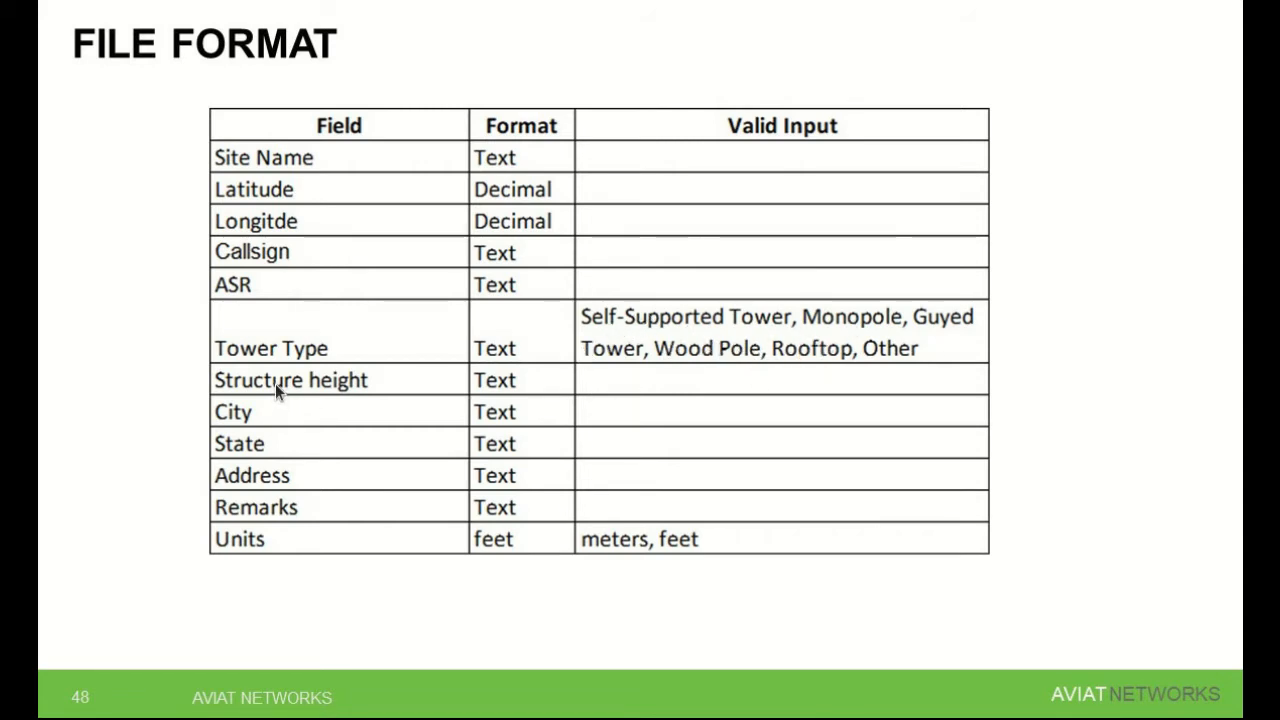
mouse_move(488, 588)
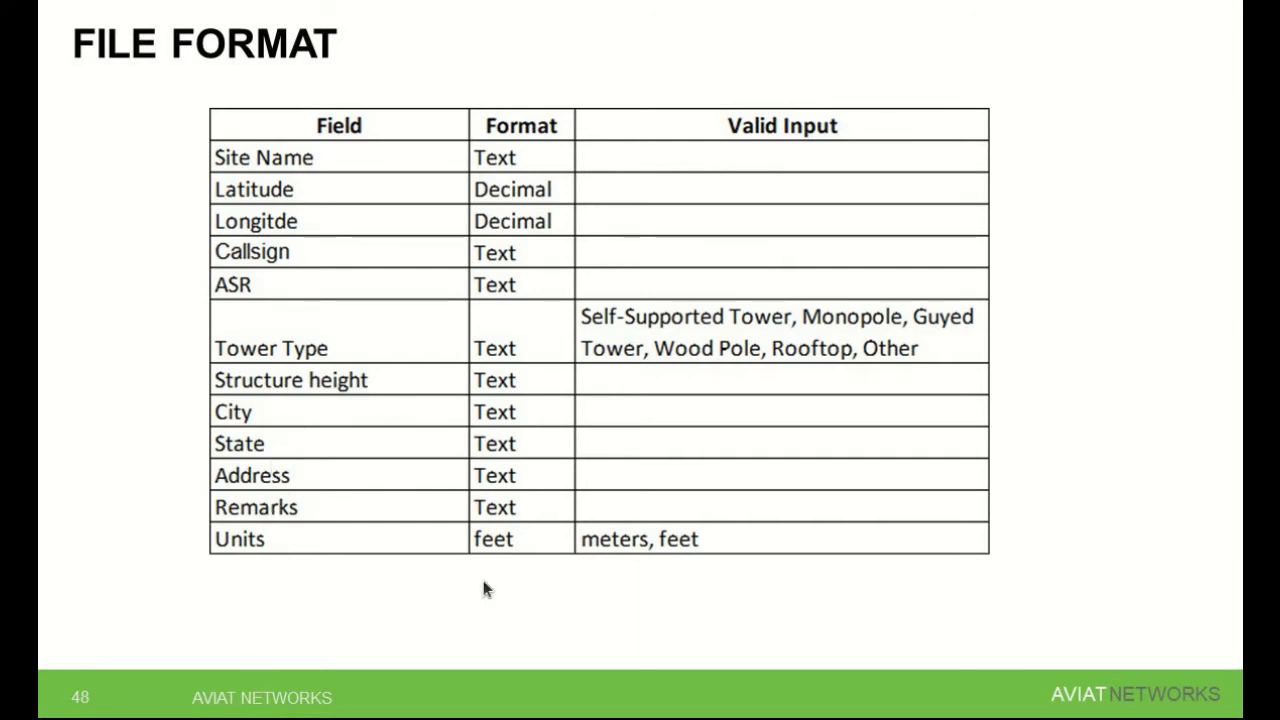
mouse_move(505, 538)
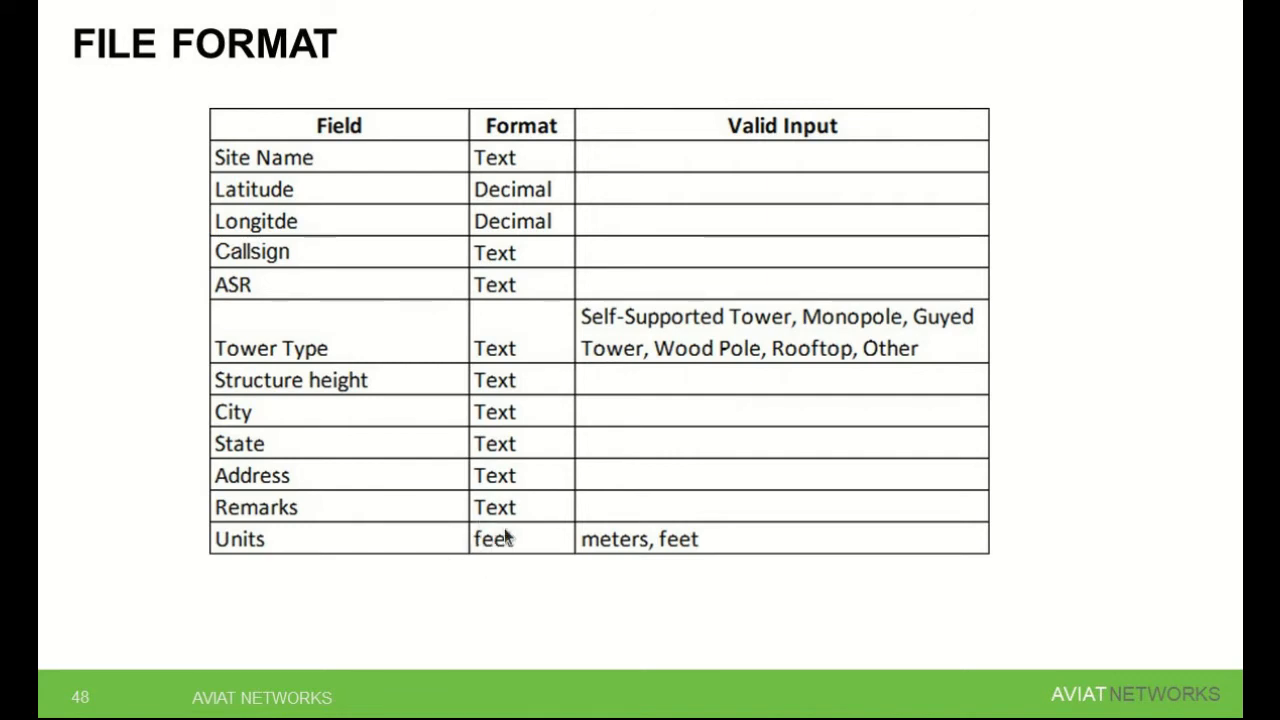
mouse_move(482, 567)
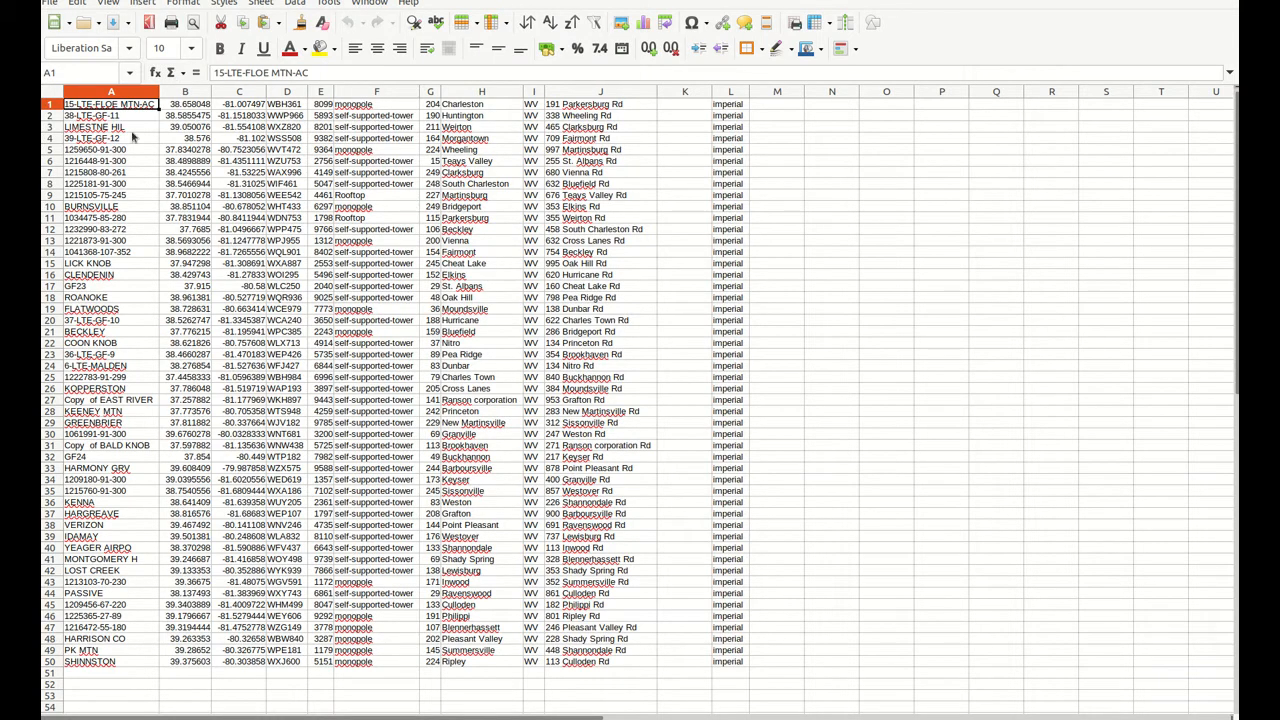
mouse_move(406, 316)
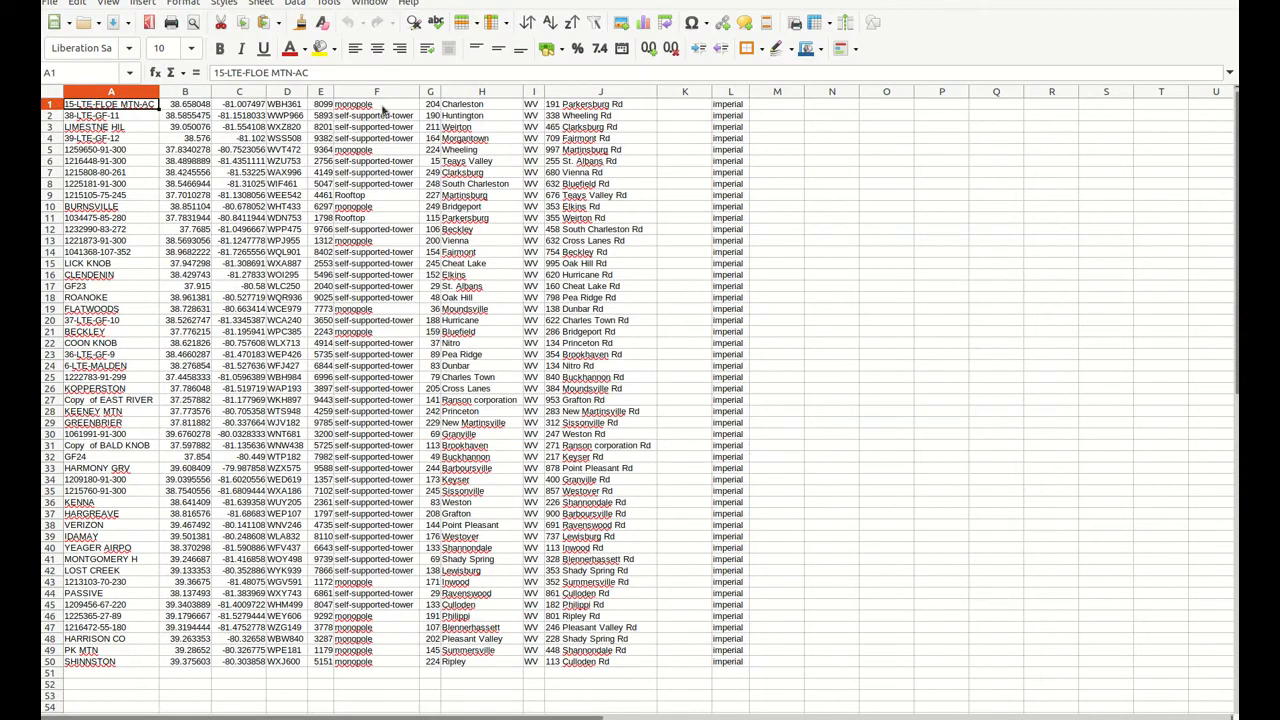
mouse_move(200, 125)
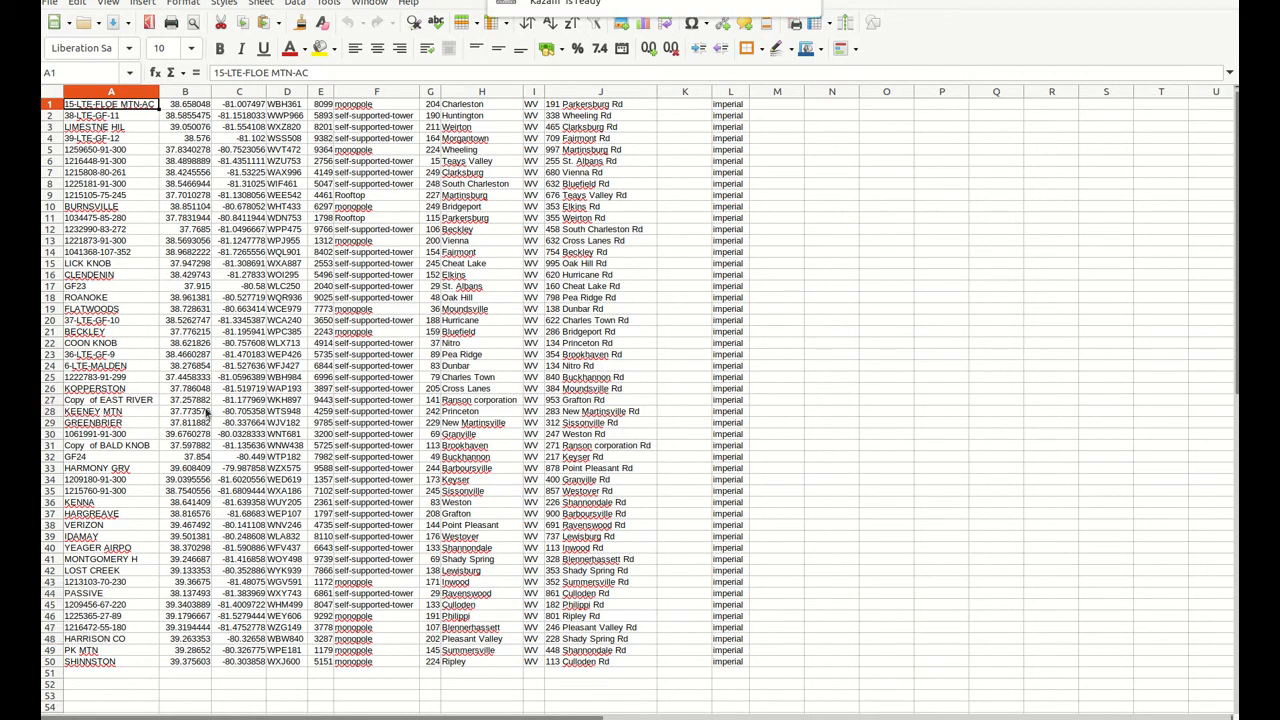
click(1155, 5)
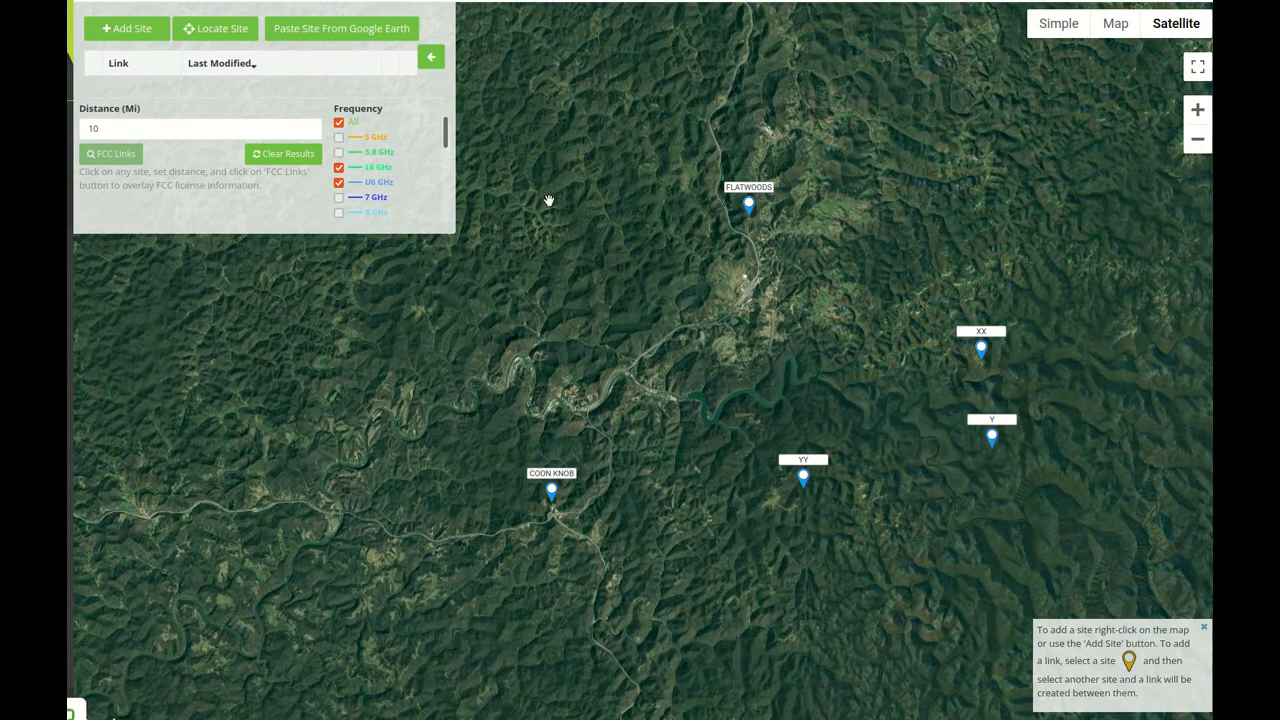
mouse_move(637, 267)
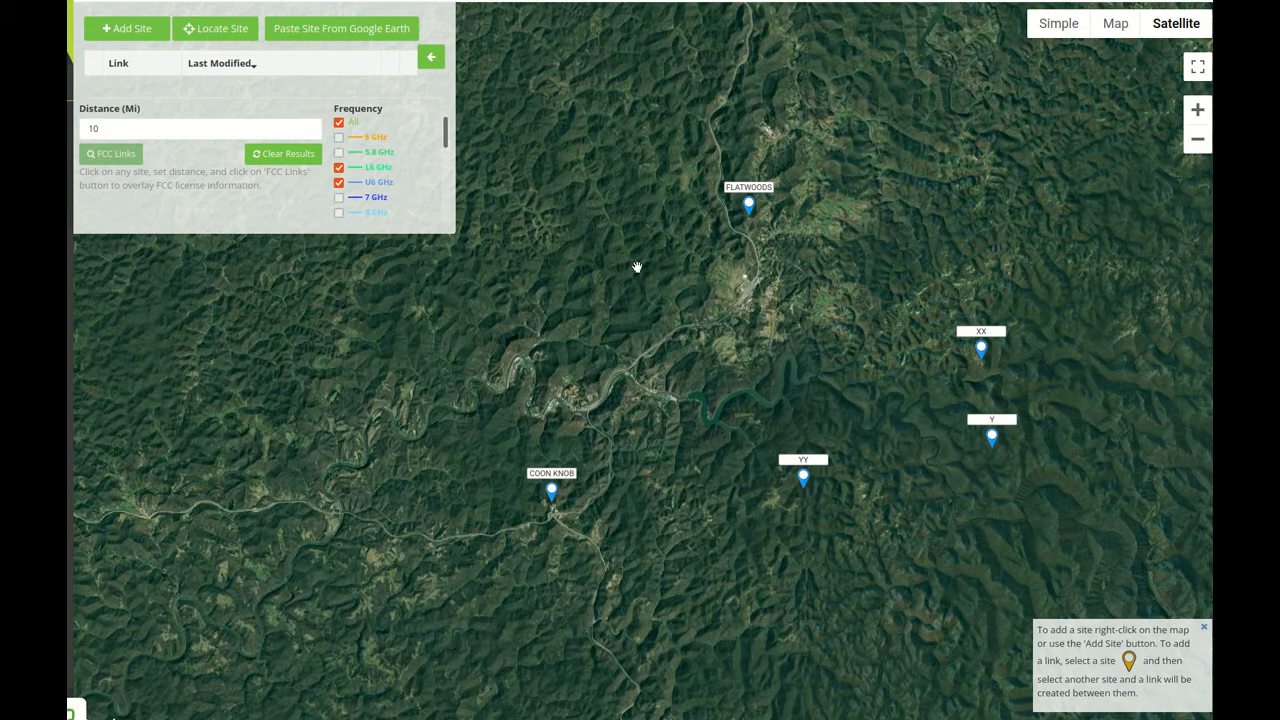
mouse_move(460, 458)
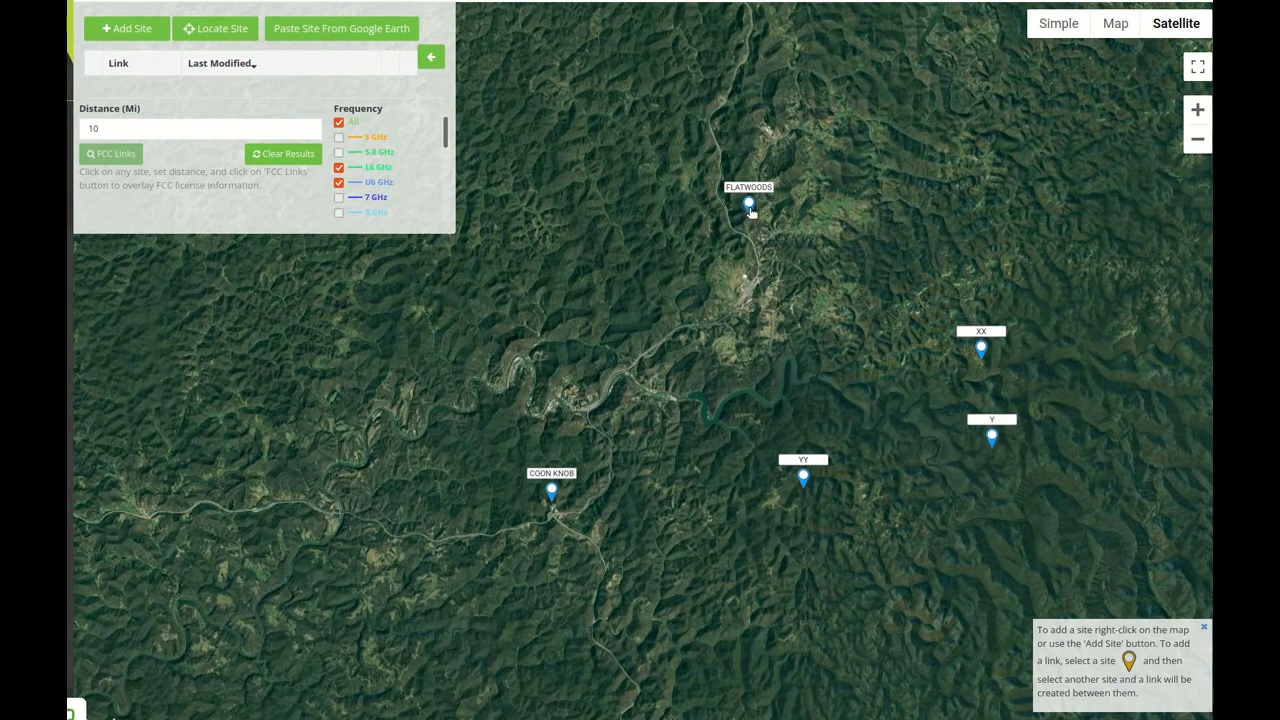
Select the FLATWOODS site marker as the first end of the link.
click(748, 204)
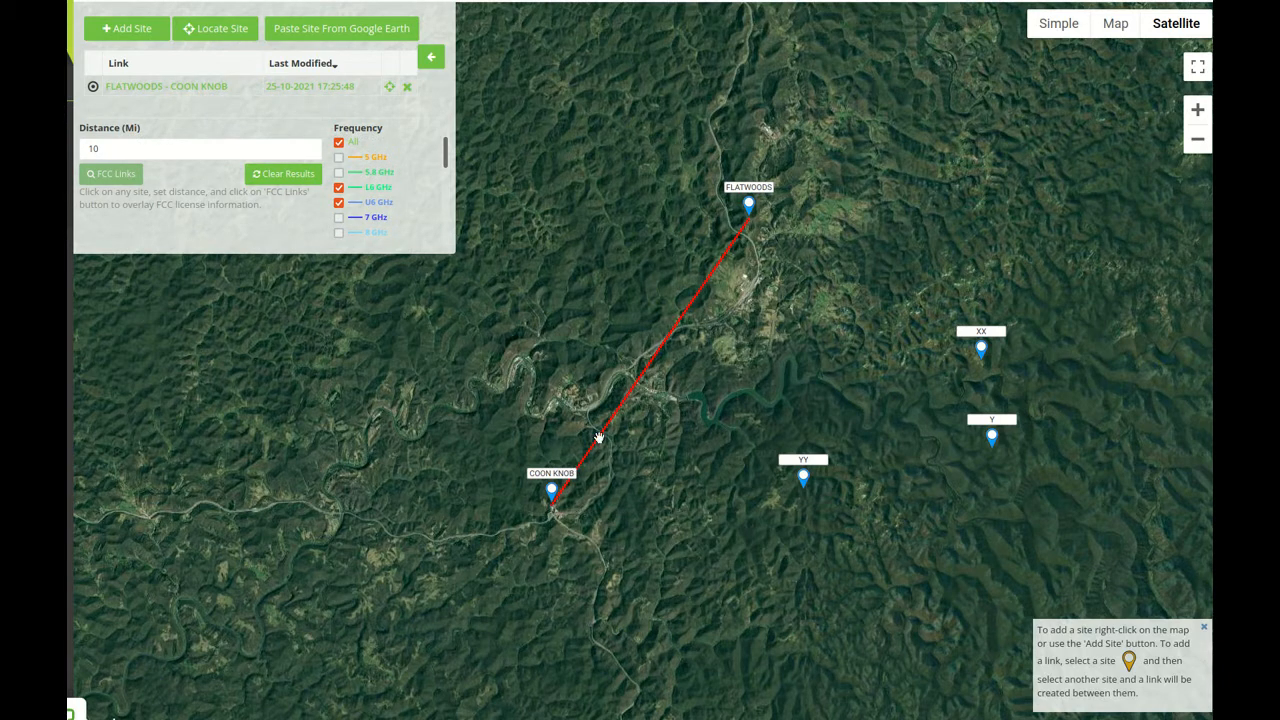
mouse_move(168, 162)
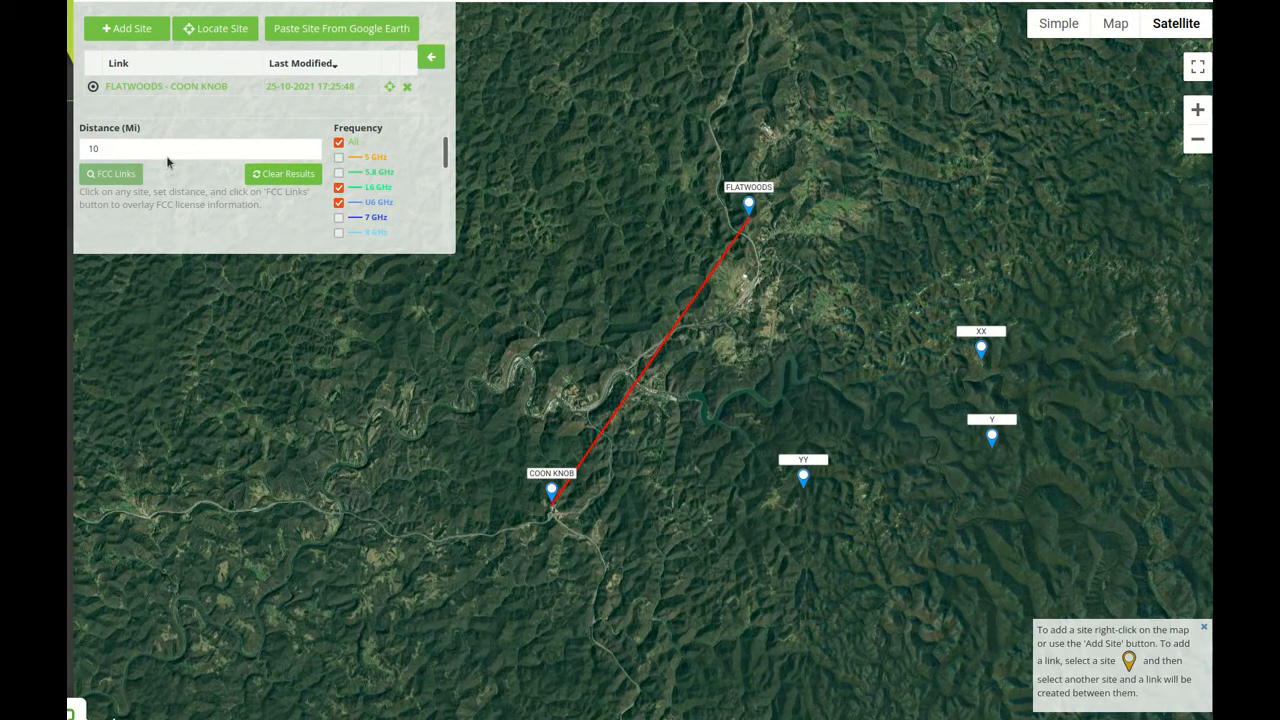
mouse_move(662, 349)
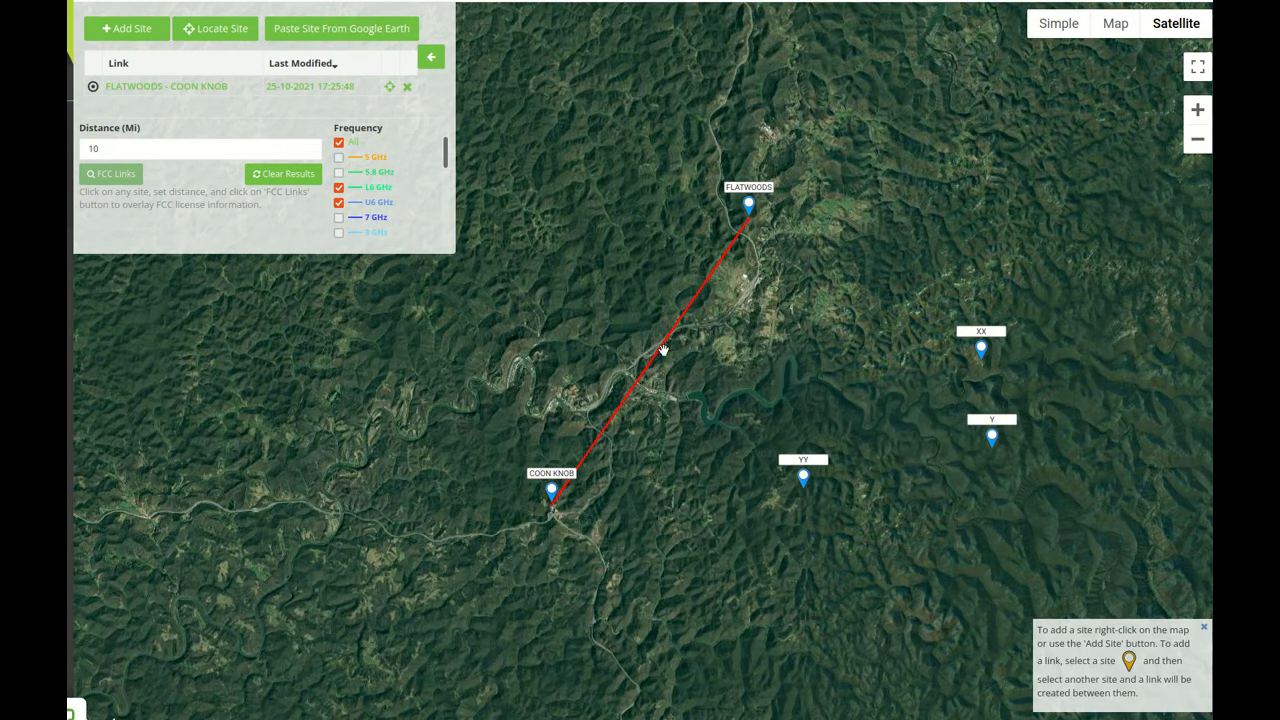
mouse_move(676, 332)
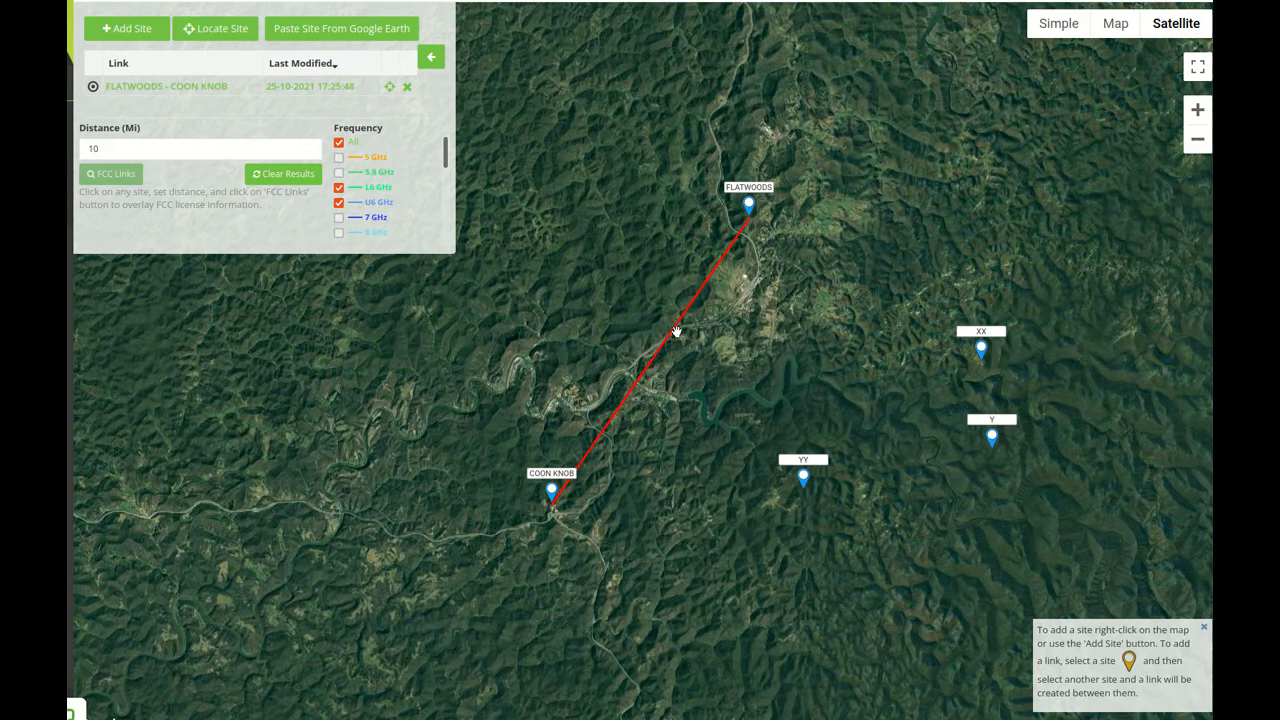
mouse_move(491, 226)
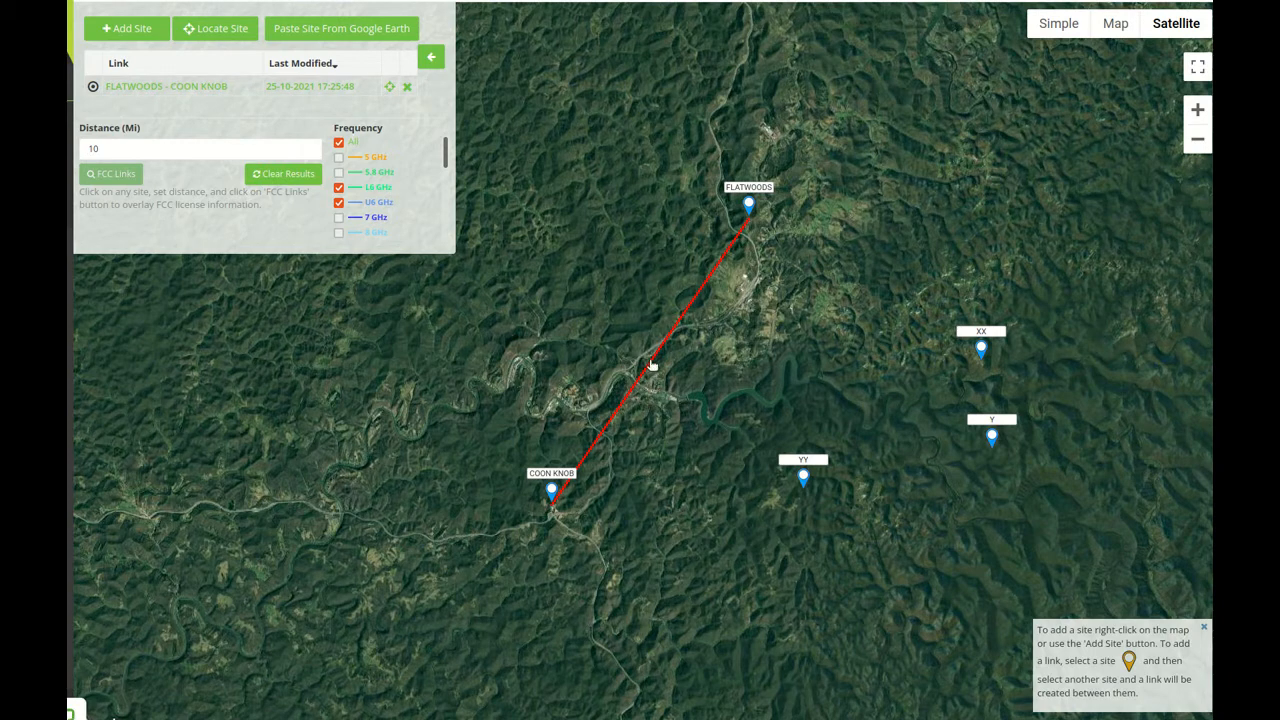
mouse_move(655, 361)
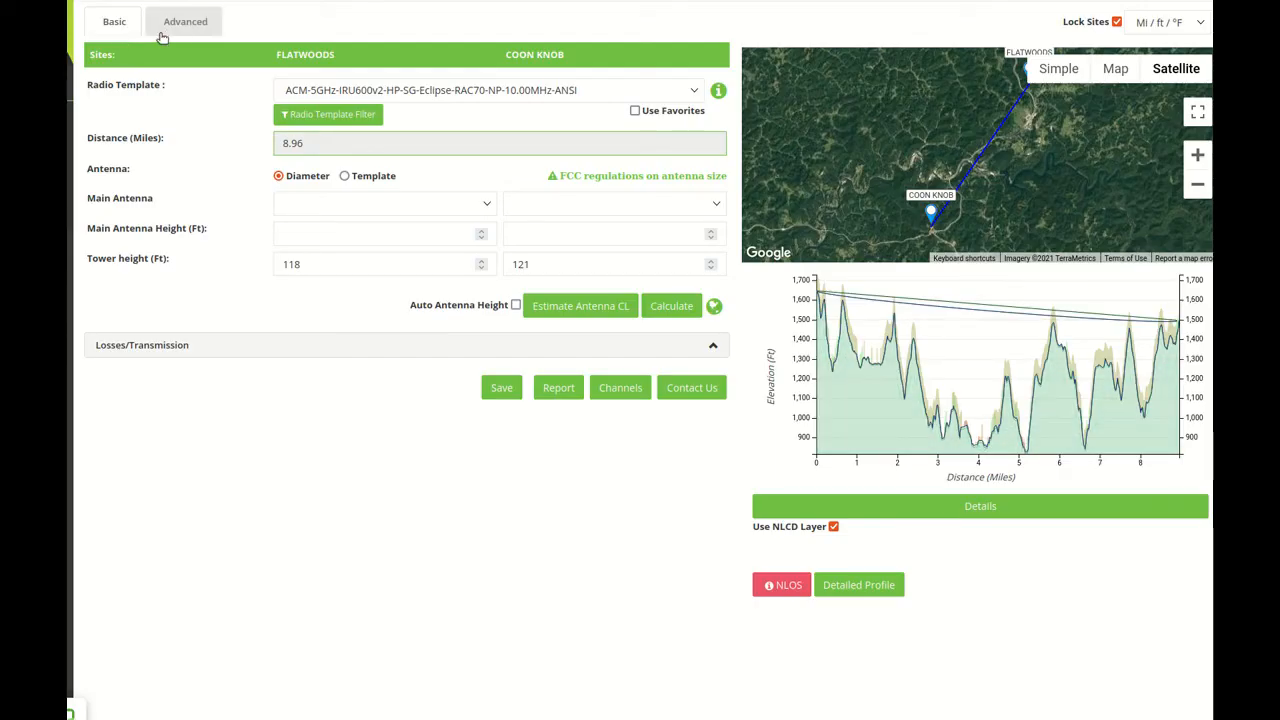
Open the FLATWOODS – COON KNOB link from the link list to its design page.
click(114, 21)
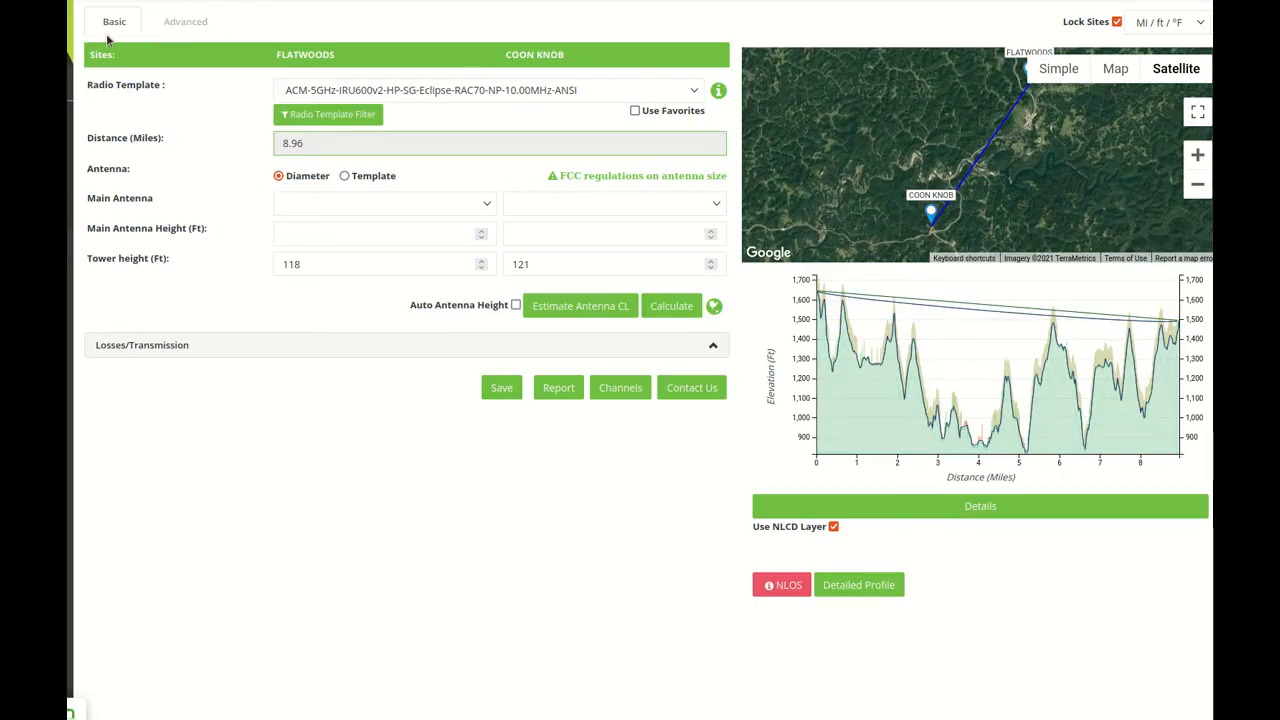
mouse_move(135, 43)
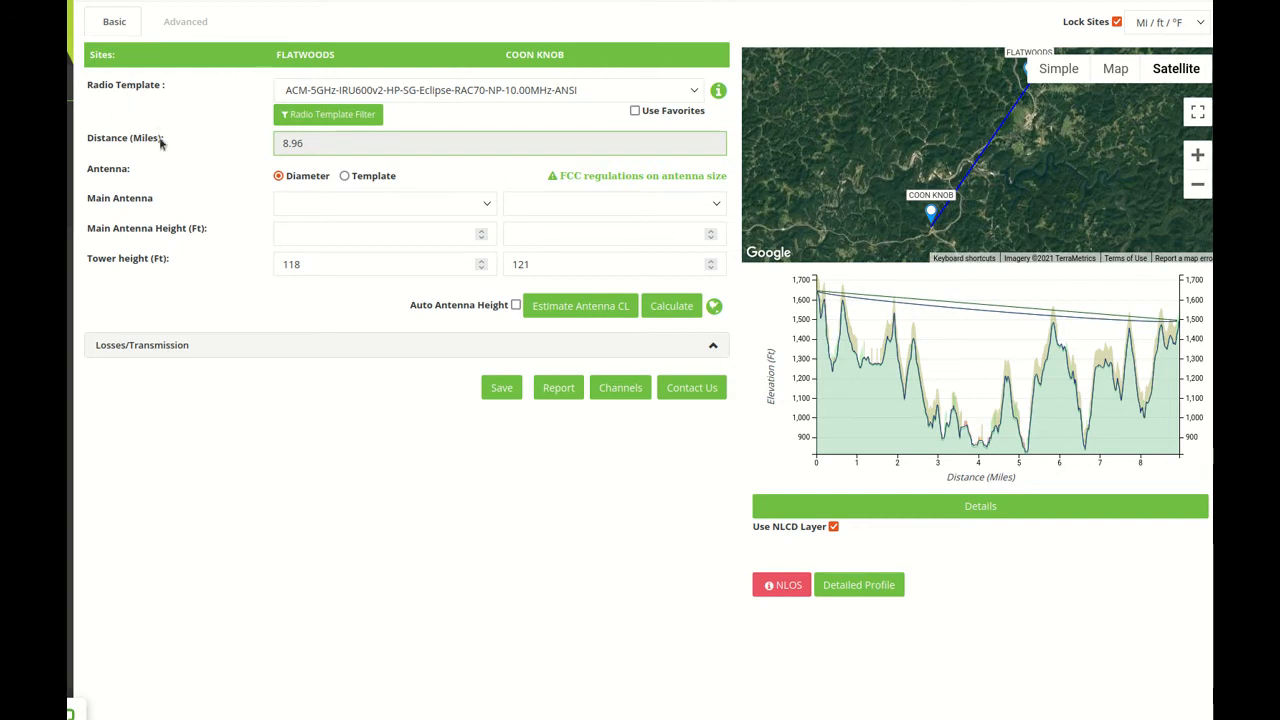
mouse_move(207, 114)
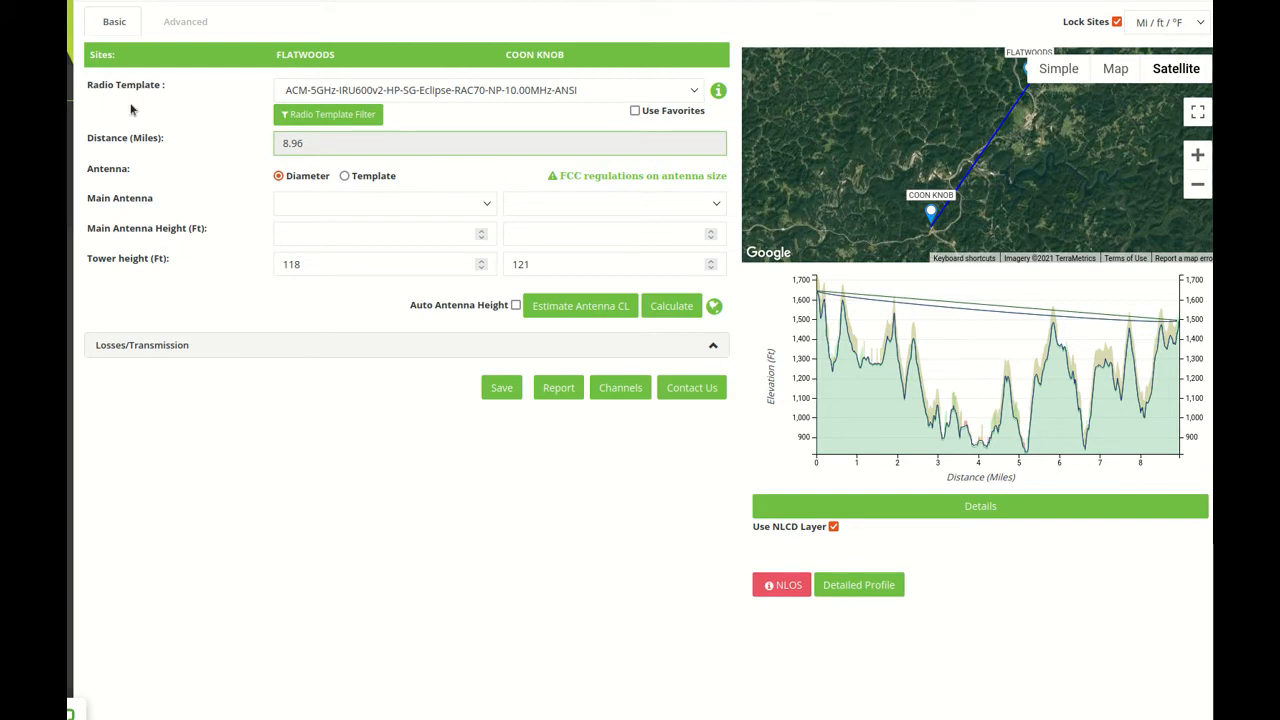
mouse_move(123, 189)
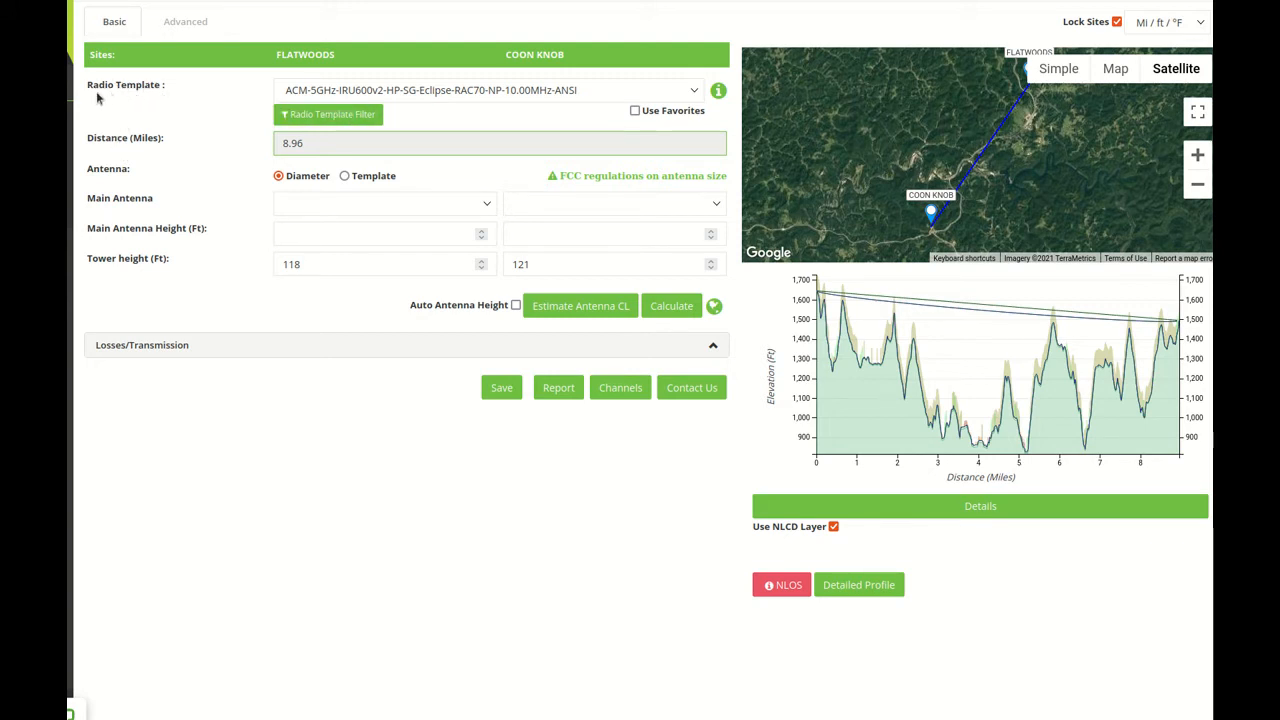
mouse_move(742, 138)
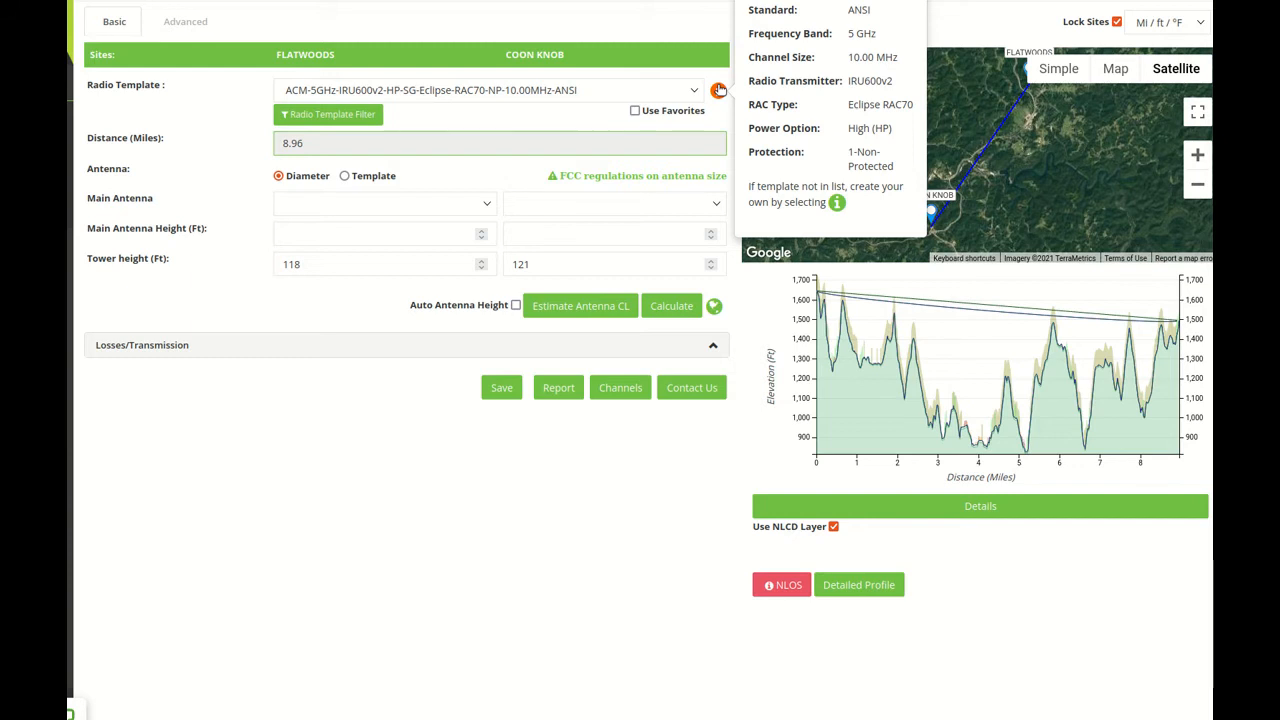
mouse_move(445, 124)
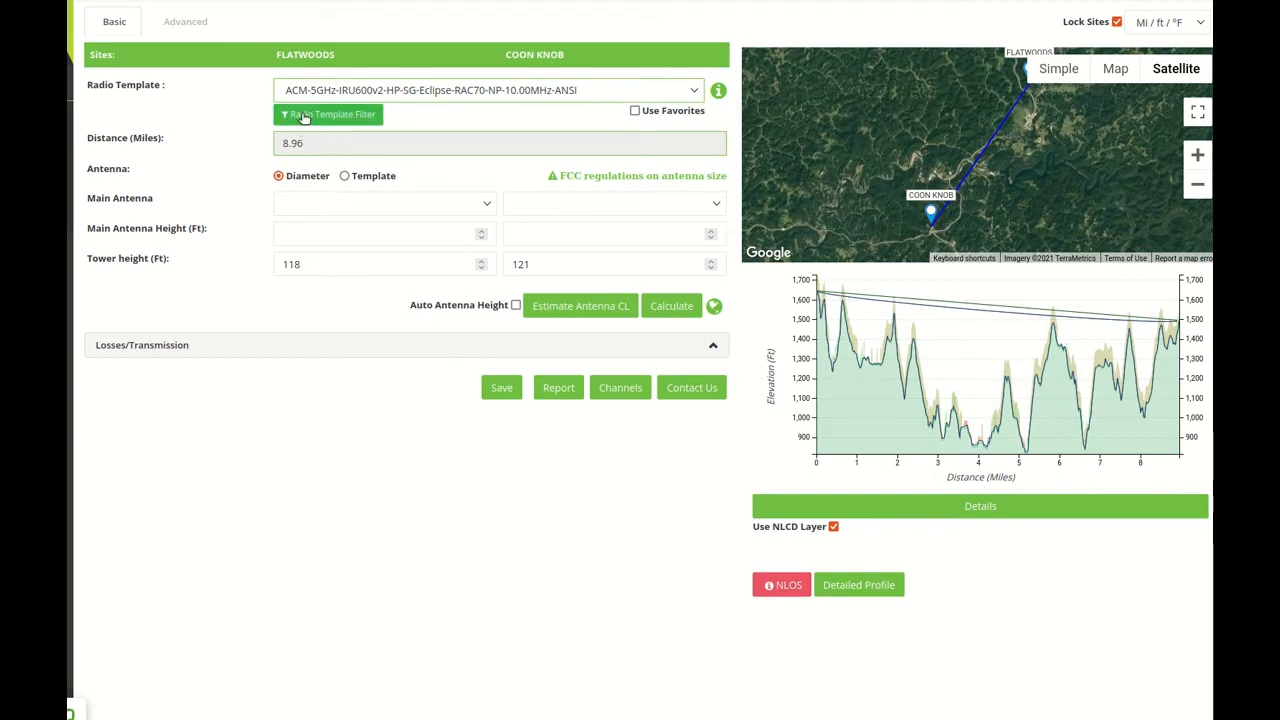
Filter radio templates to Aviat Networks, ACM option and the L6GHz band.
click(328, 114)
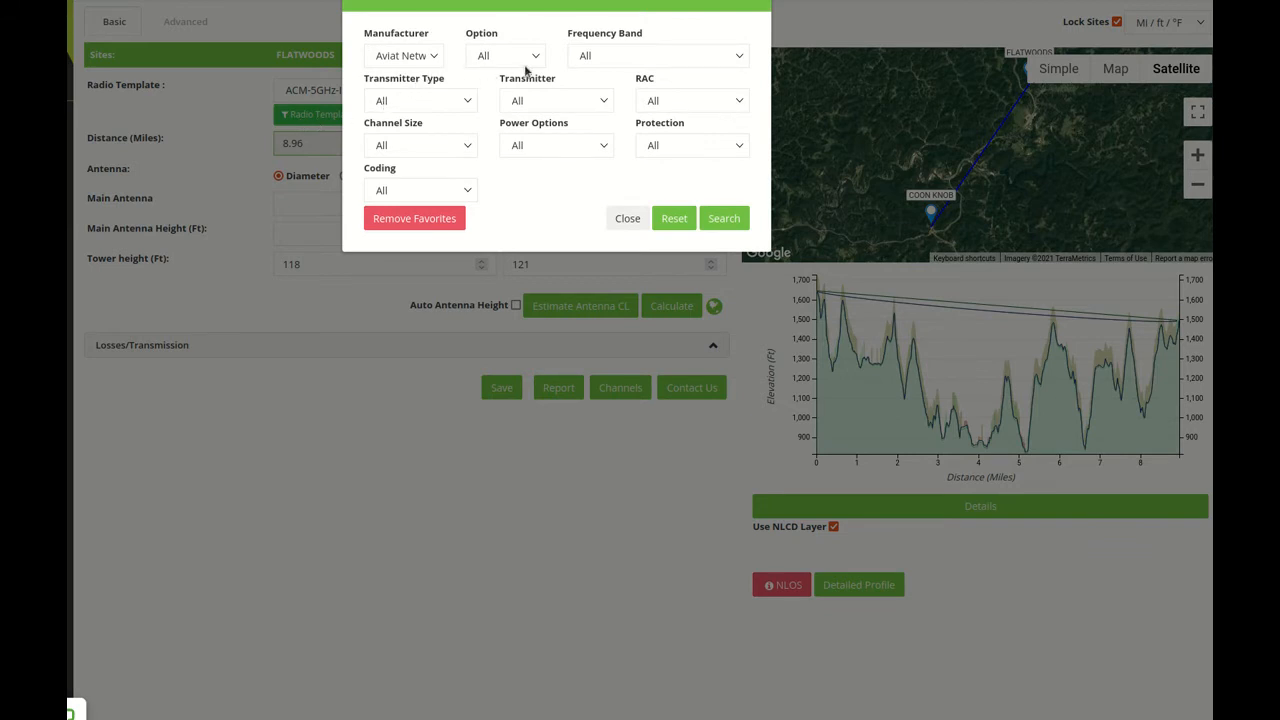
mouse_move(643, 271)
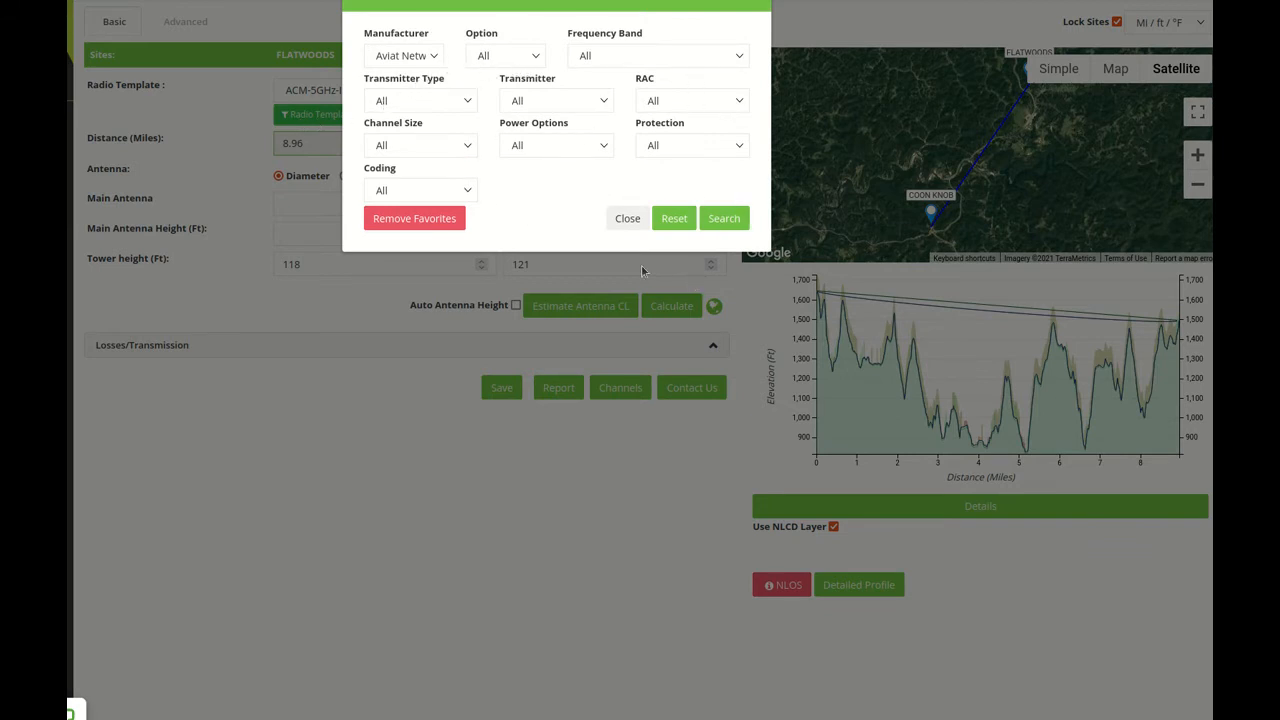
mouse_move(510, 145)
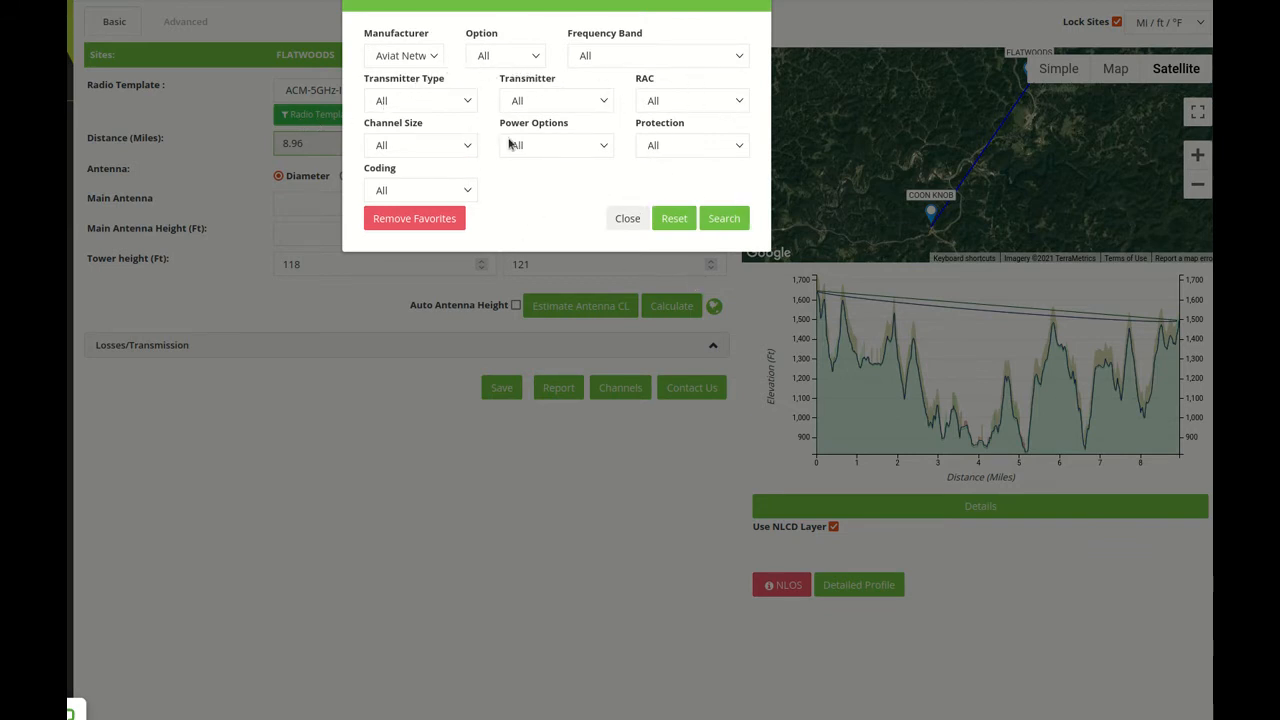
mouse_move(647, 176)
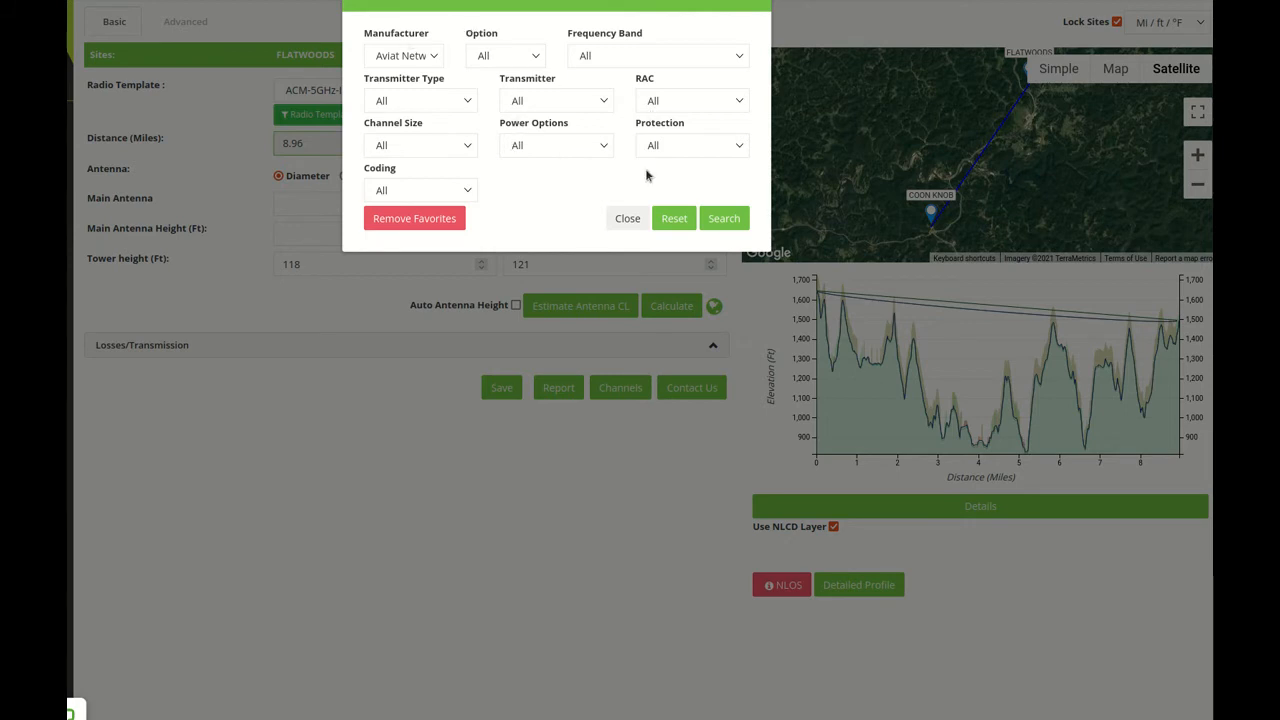
click(404, 55)
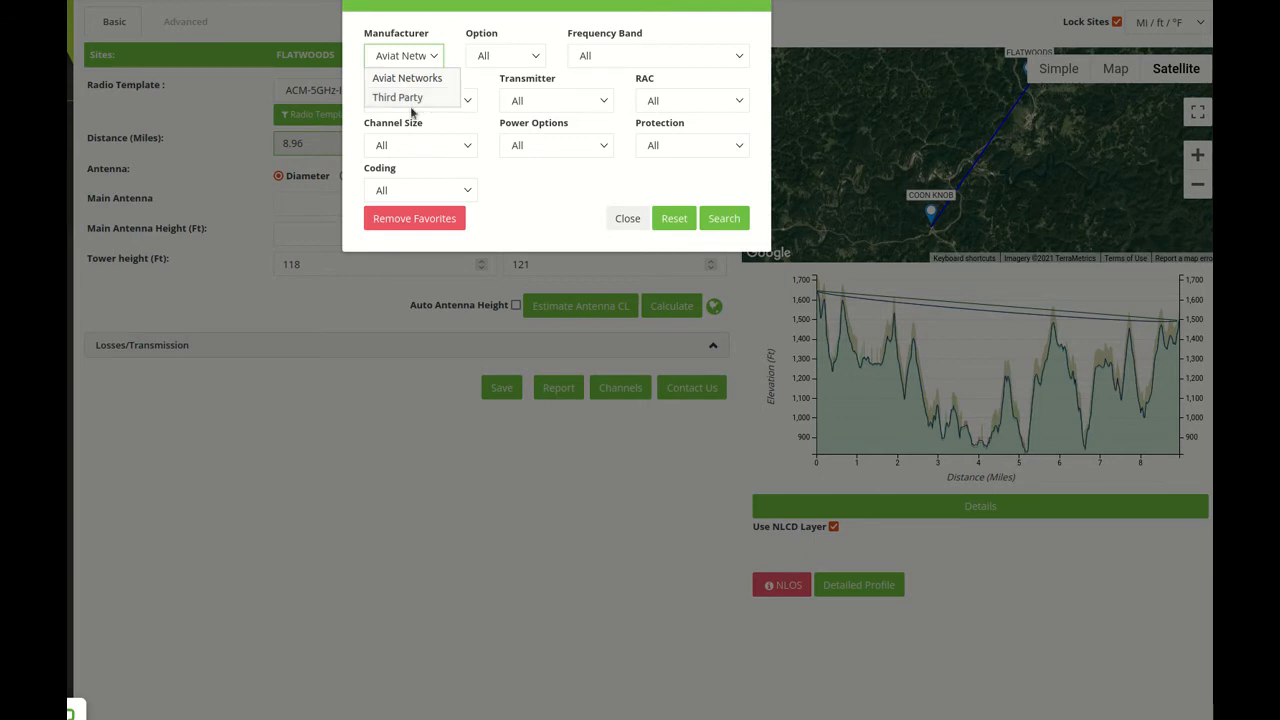
mouse_move(410, 97)
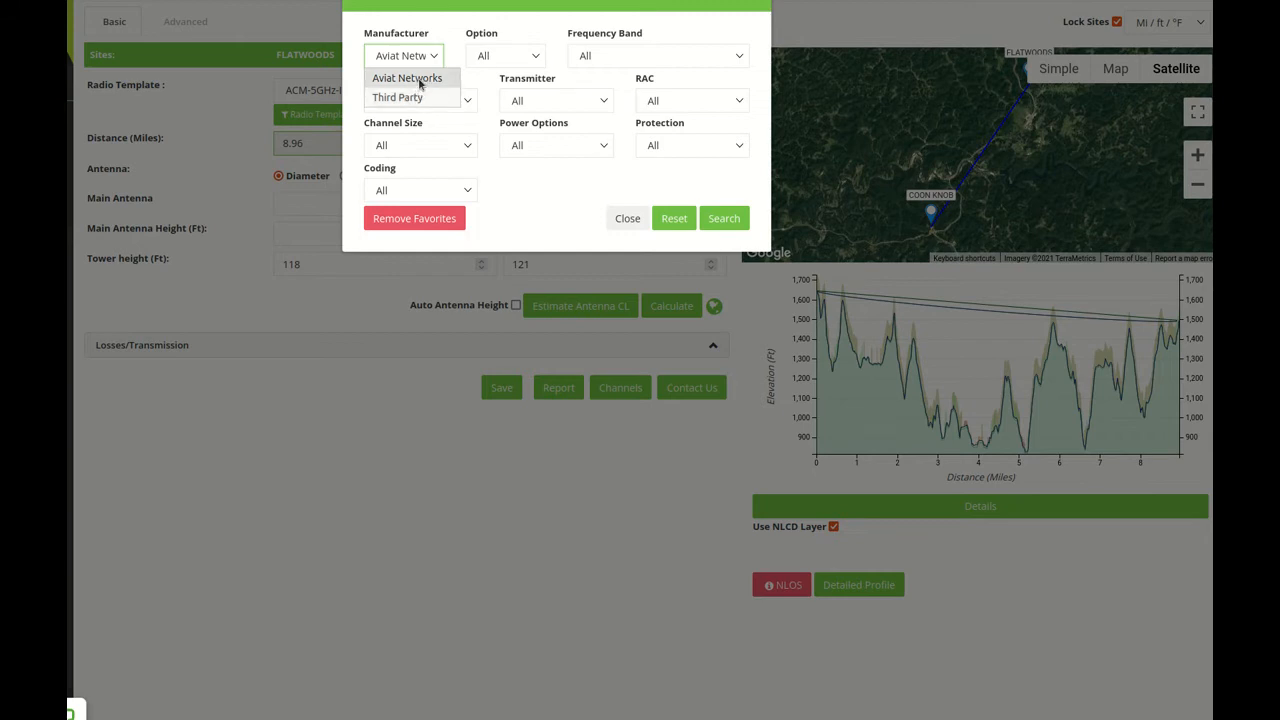
click(407, 78)
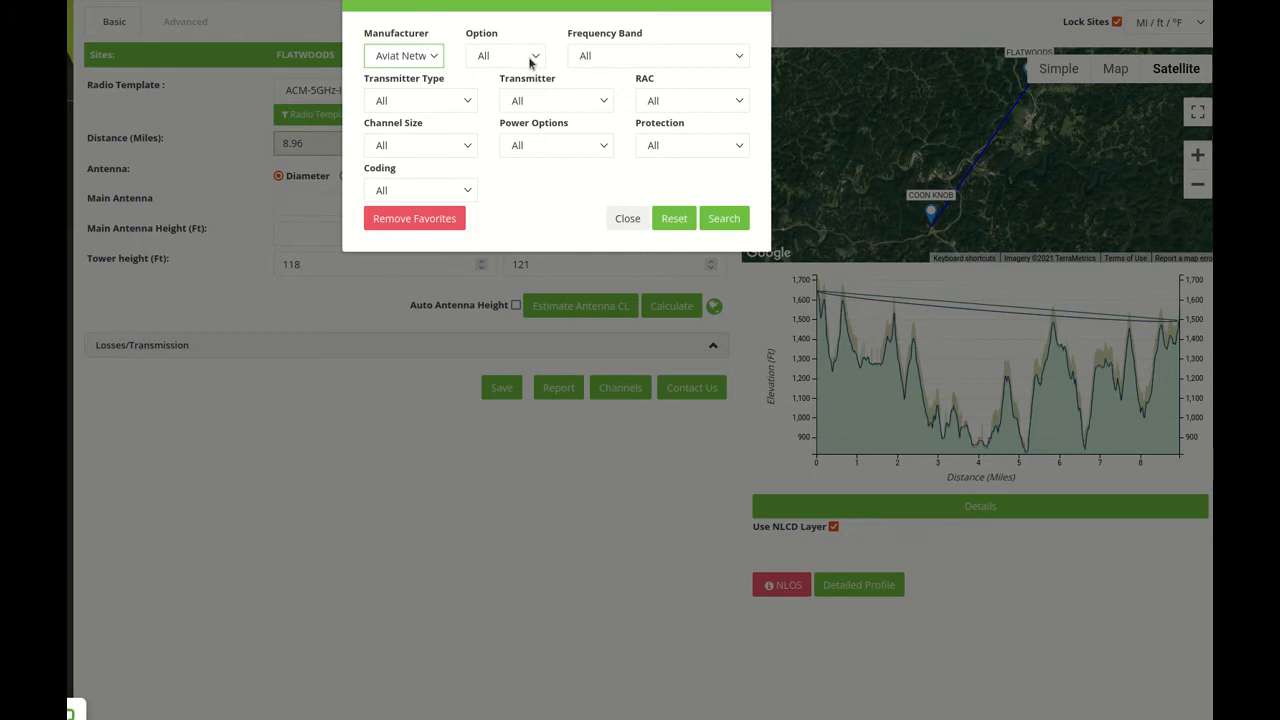
click(505, 55)
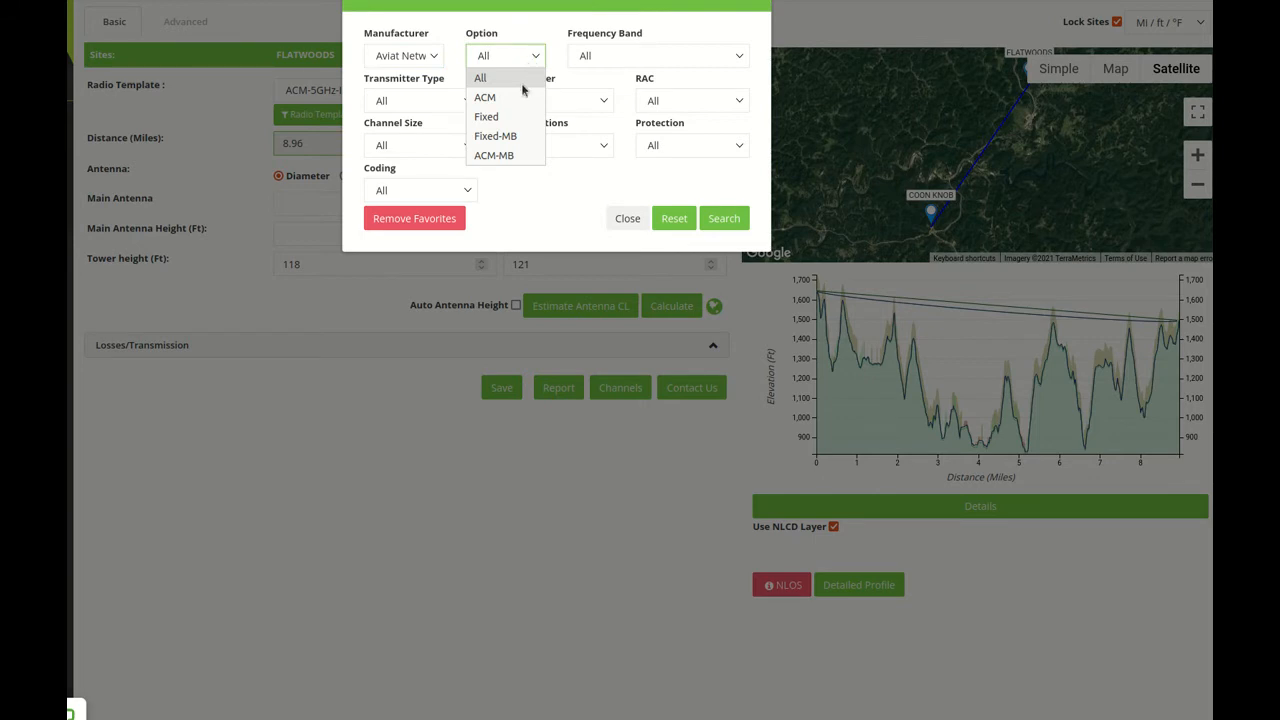
mouse_move(515, 98)
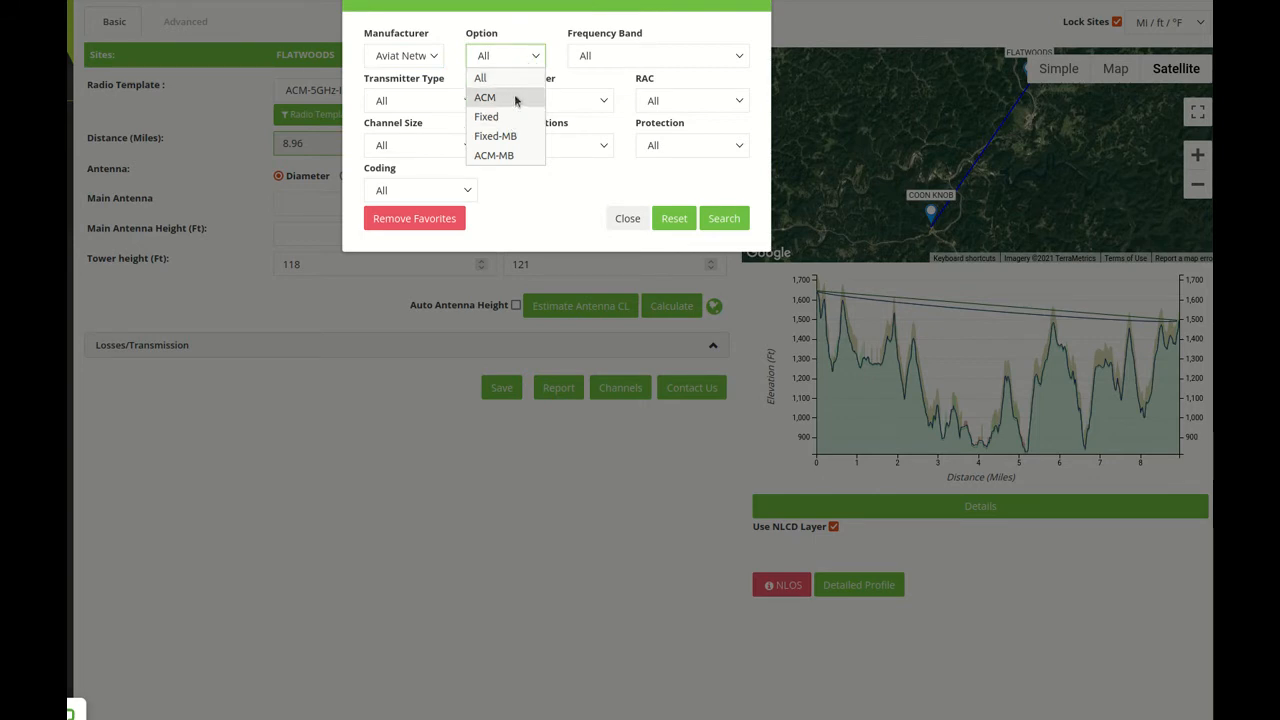
mouse_move(502, 116)
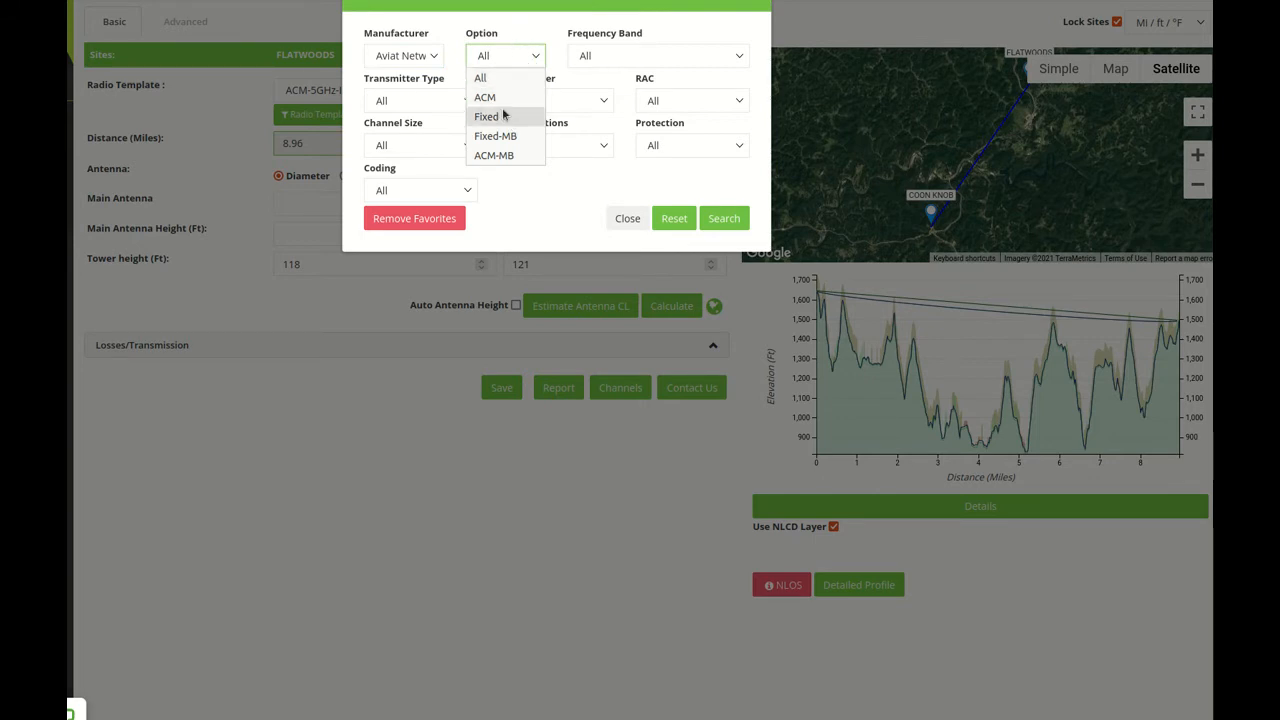
mouse_move(507, 117)
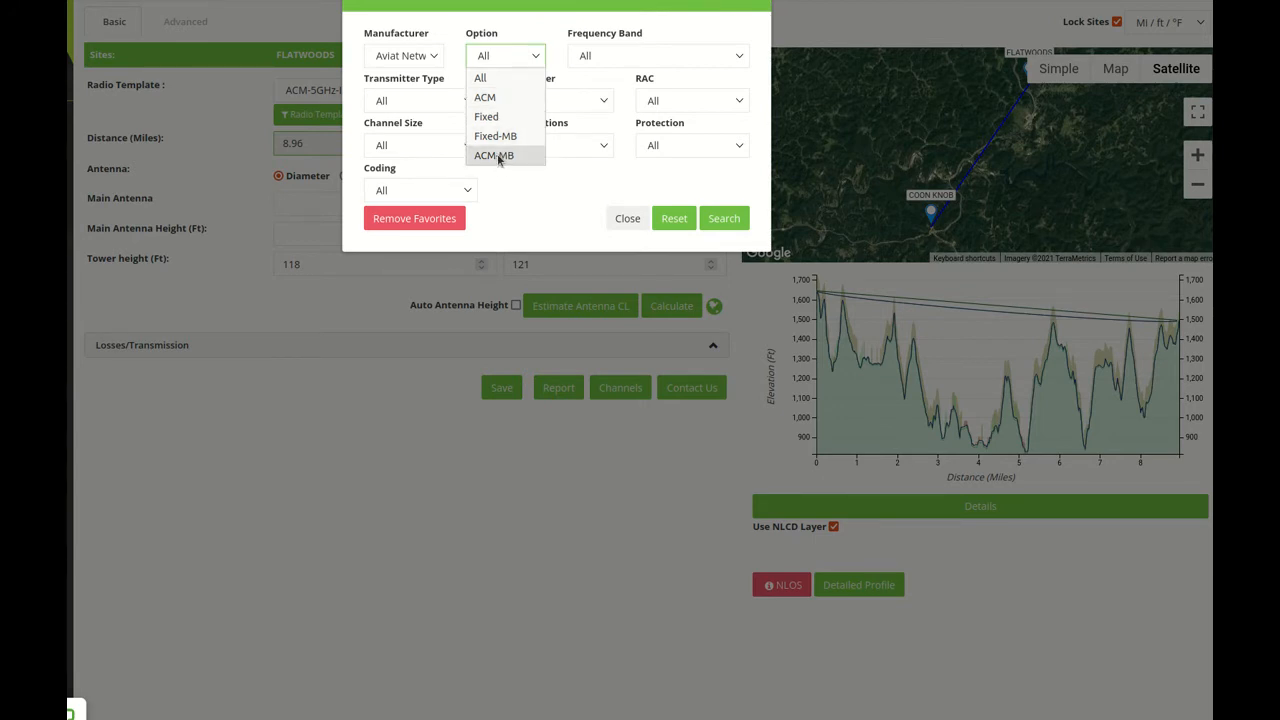
mouse_move(485, 97)
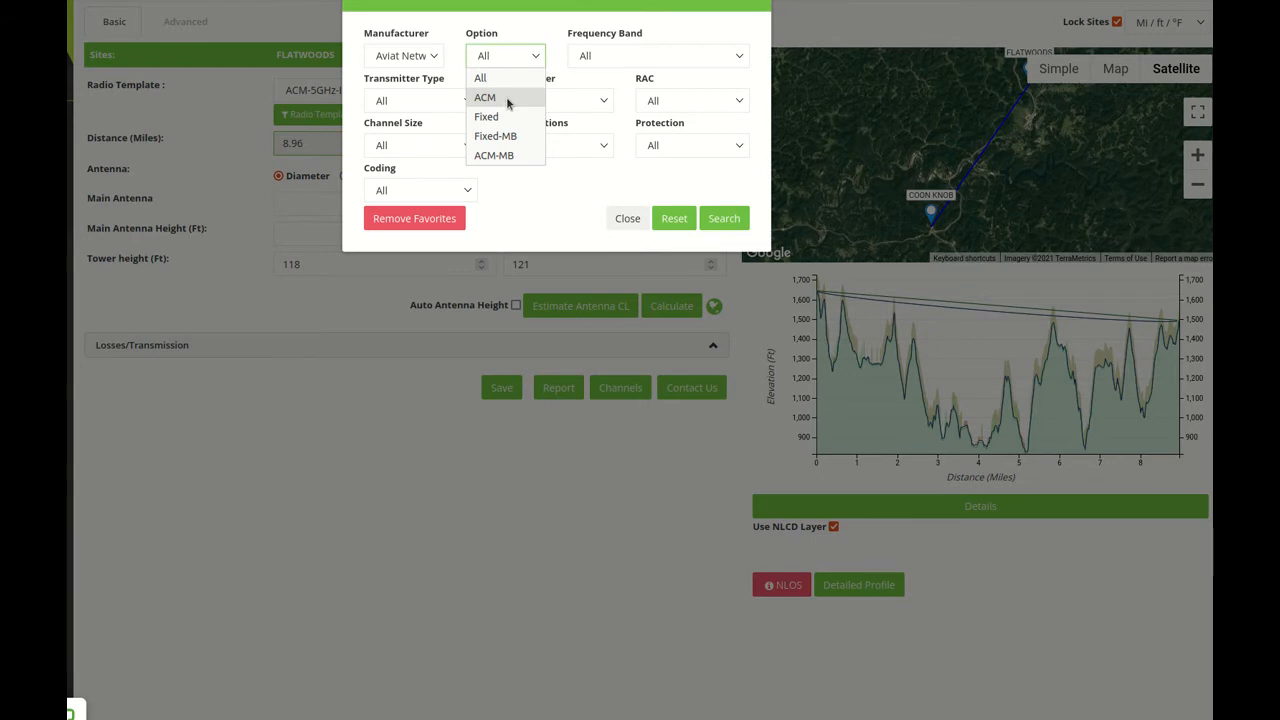
click(484, 97)
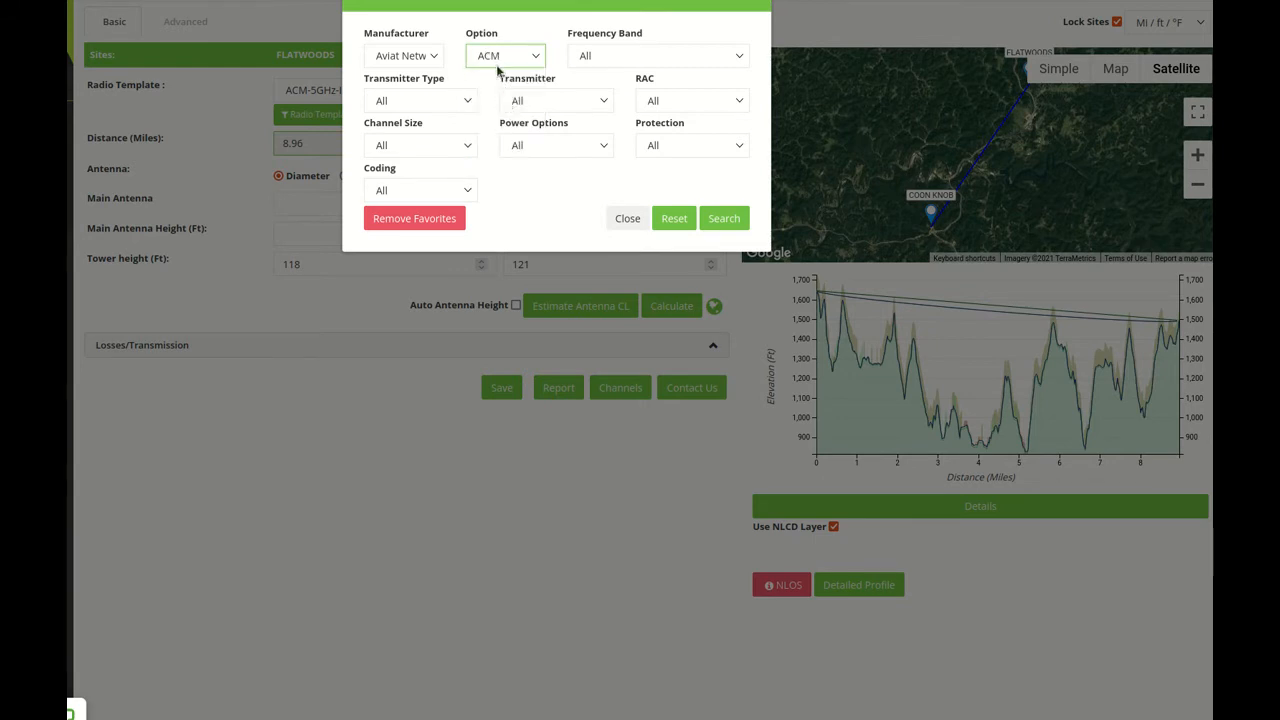
click(657, 55)
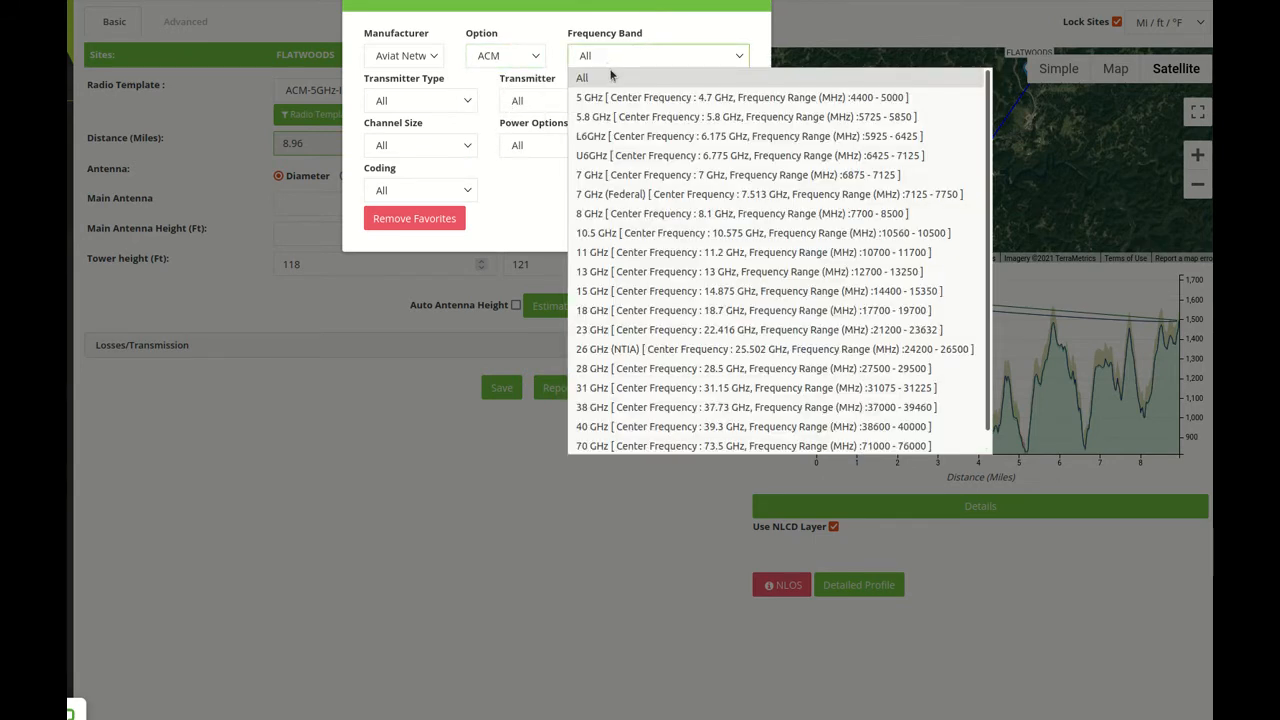
click(581, 78)
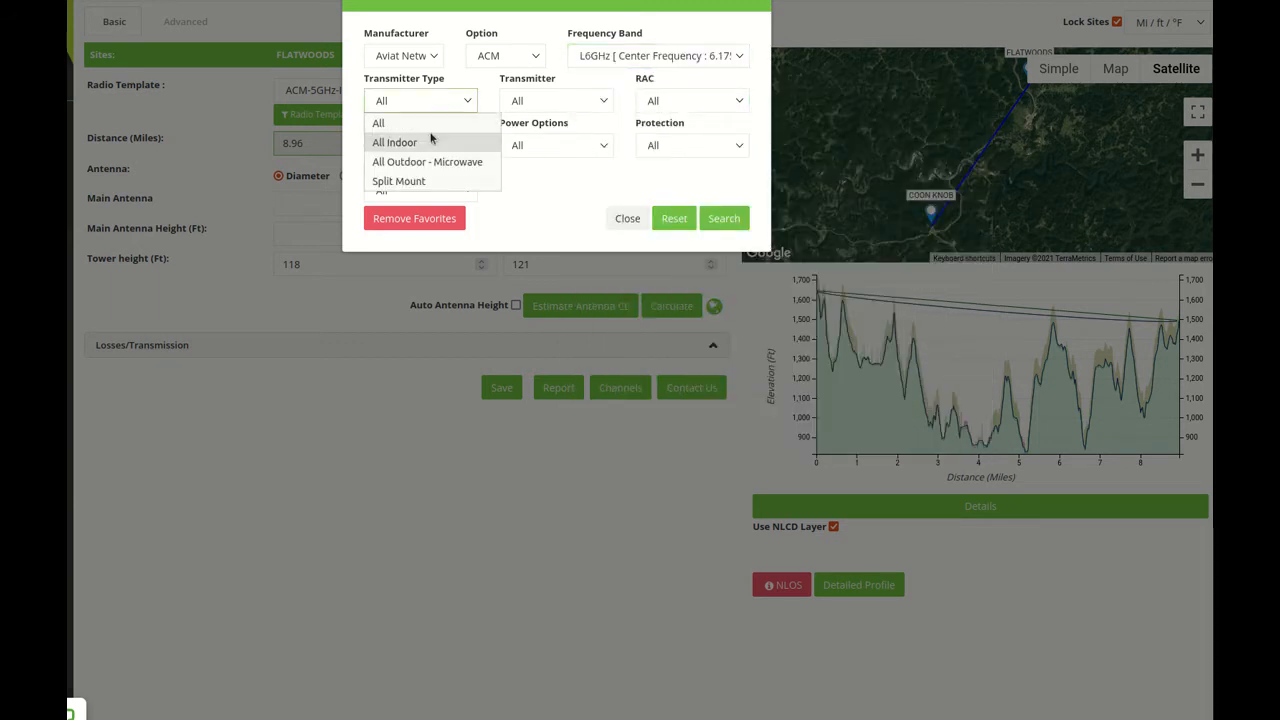
mouse_move(430, 142)
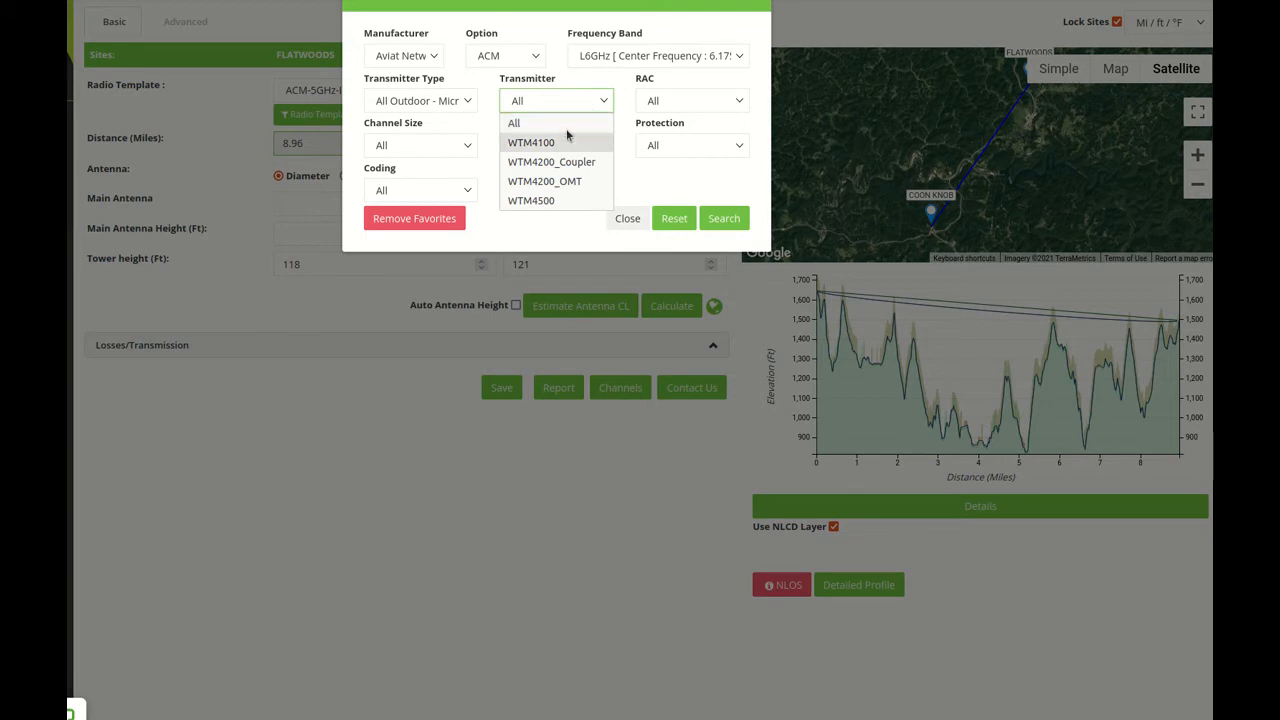
Restrict to outdoor WTM4100 transmitters, internal RAC, 60.00 channel size, Non-Protected.
click(420, 100)
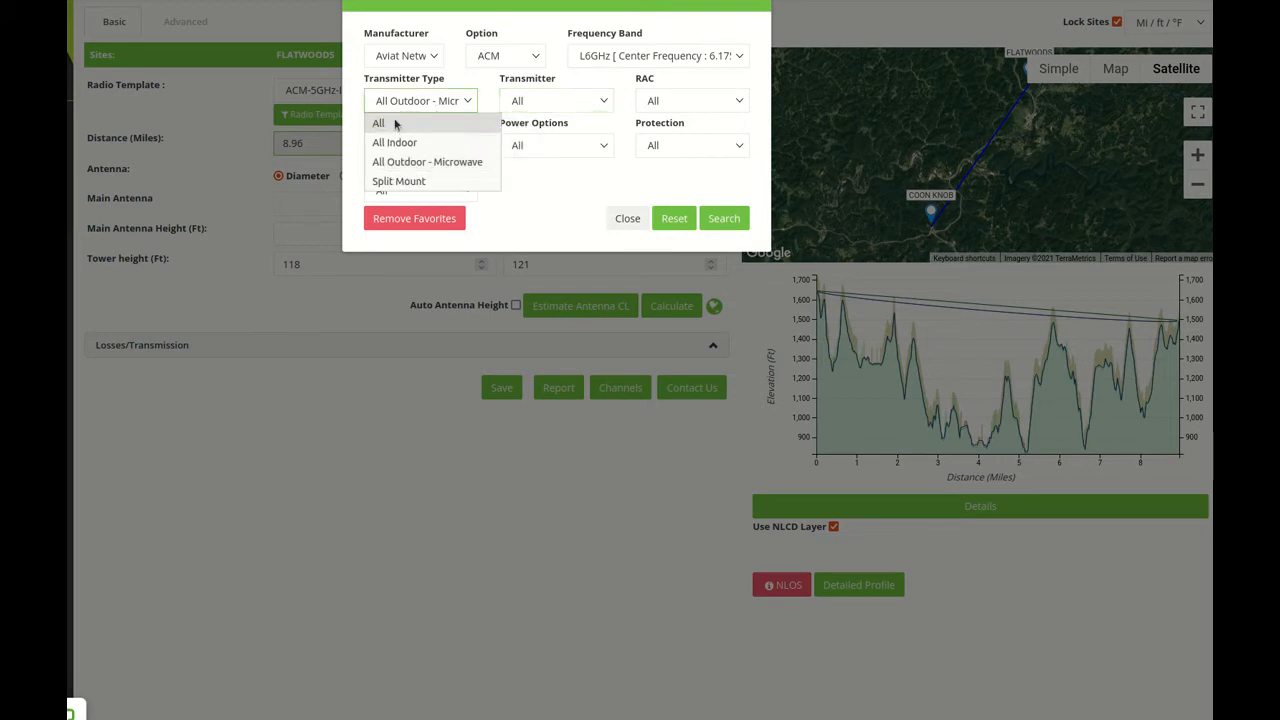
click(556, 100)
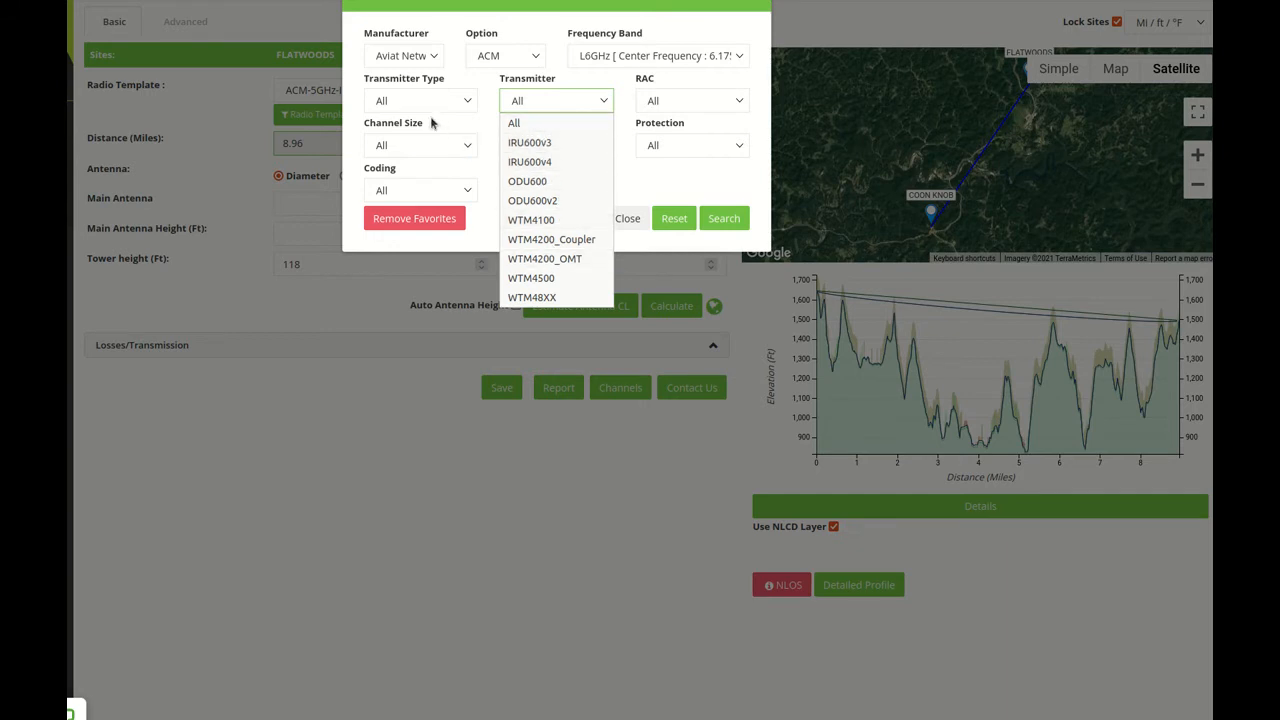
click(420, 100)
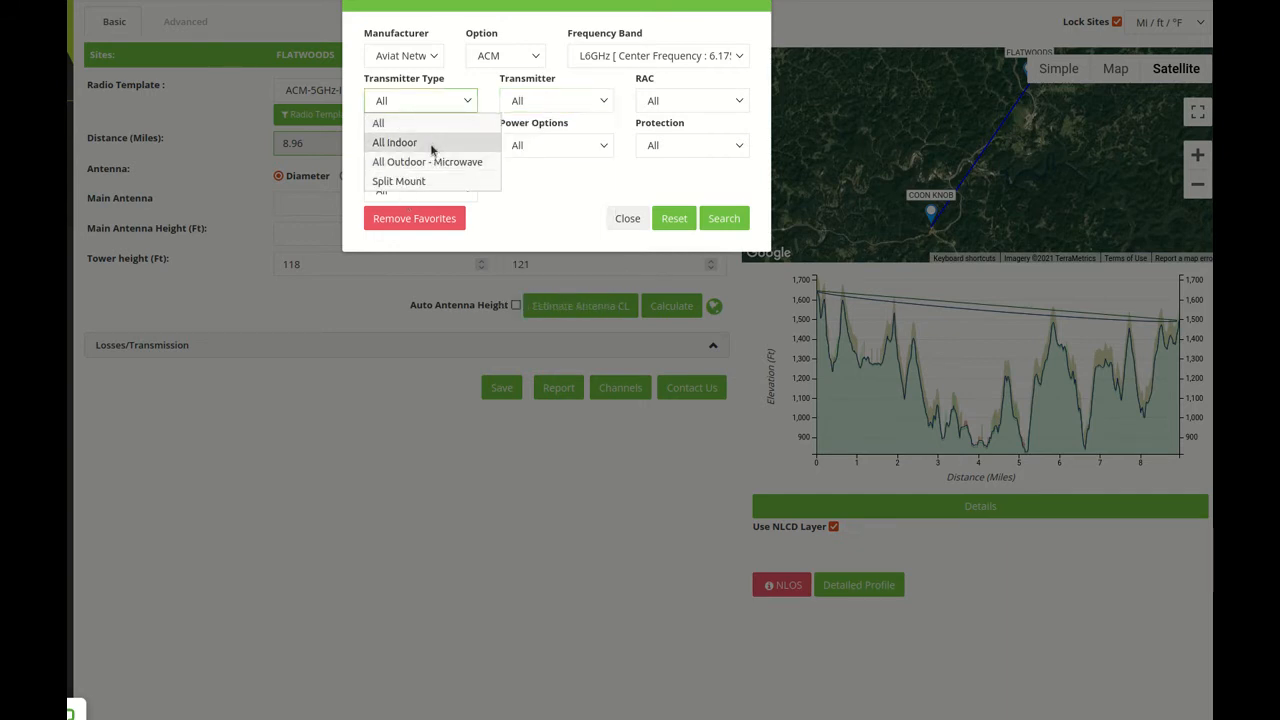
click(428, 161)
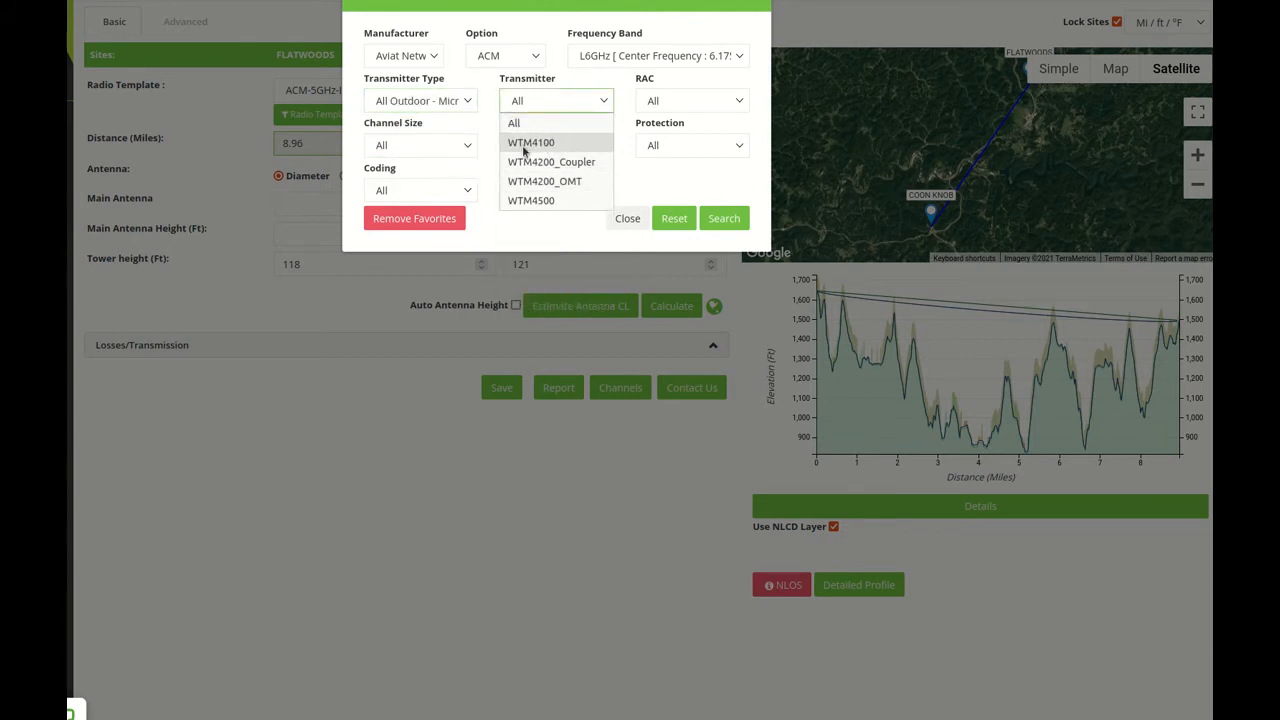
click(531, 142)
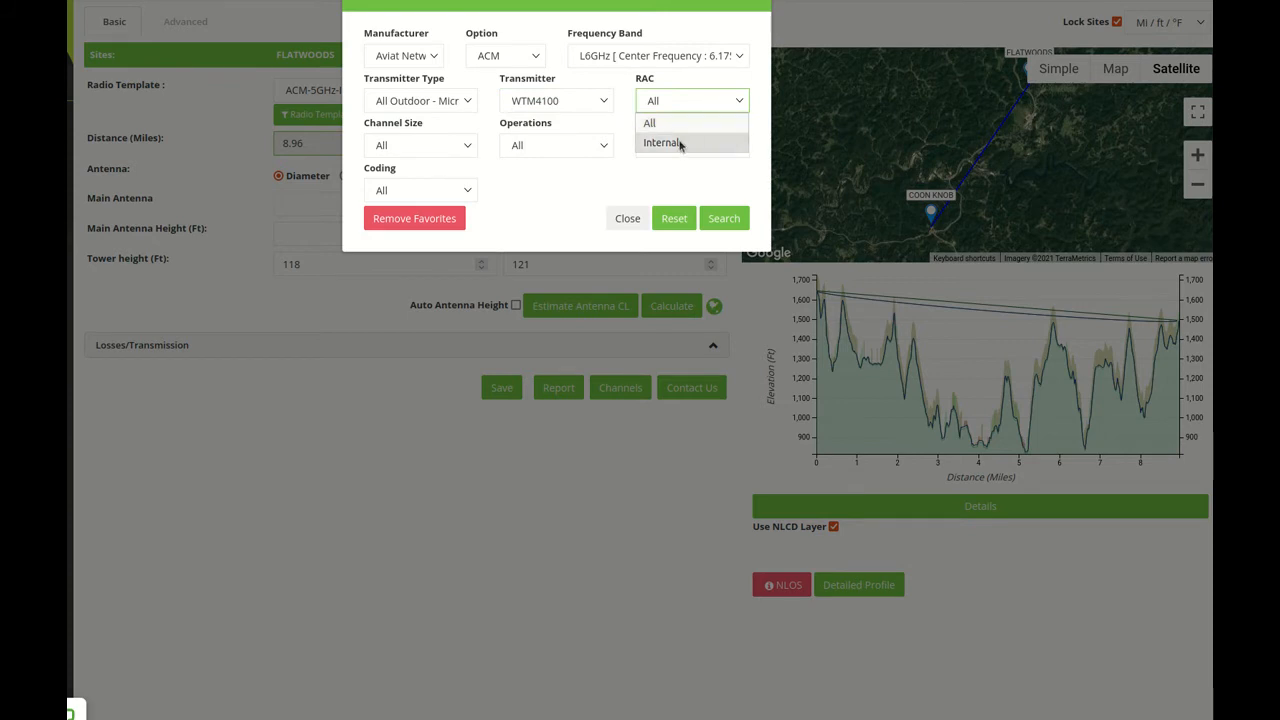
click(662, 142)
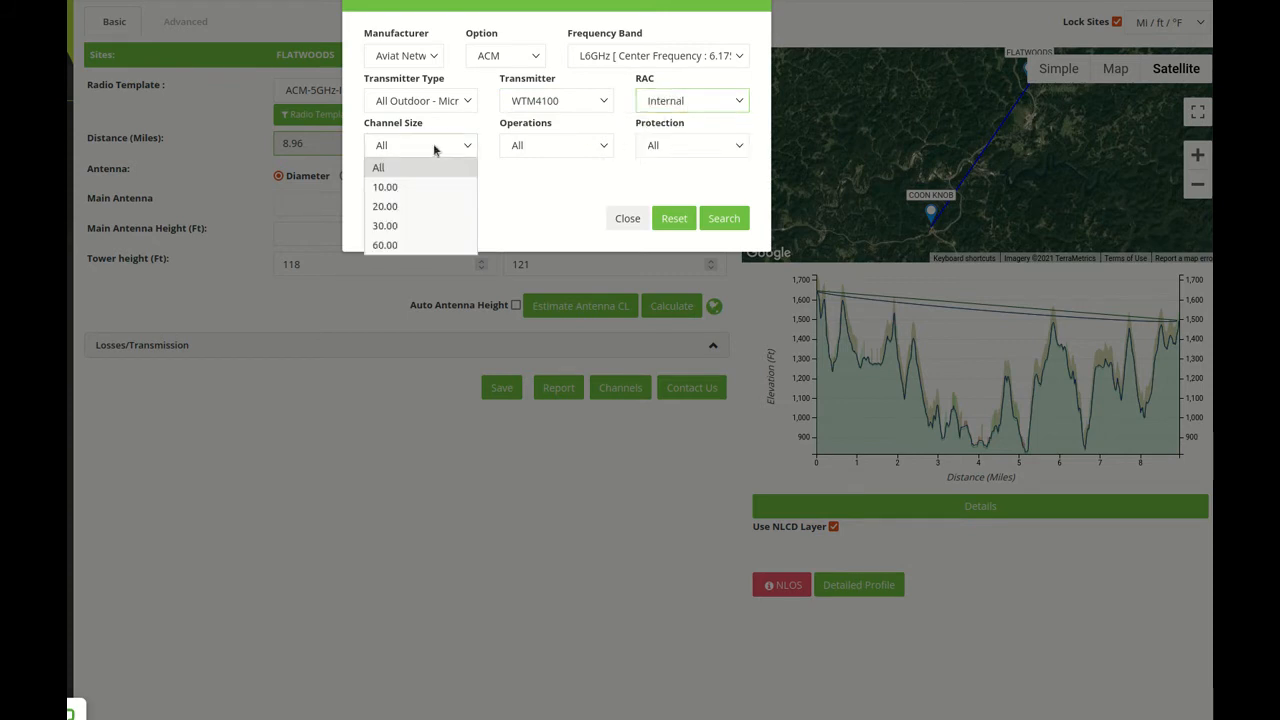
click(385, 245)
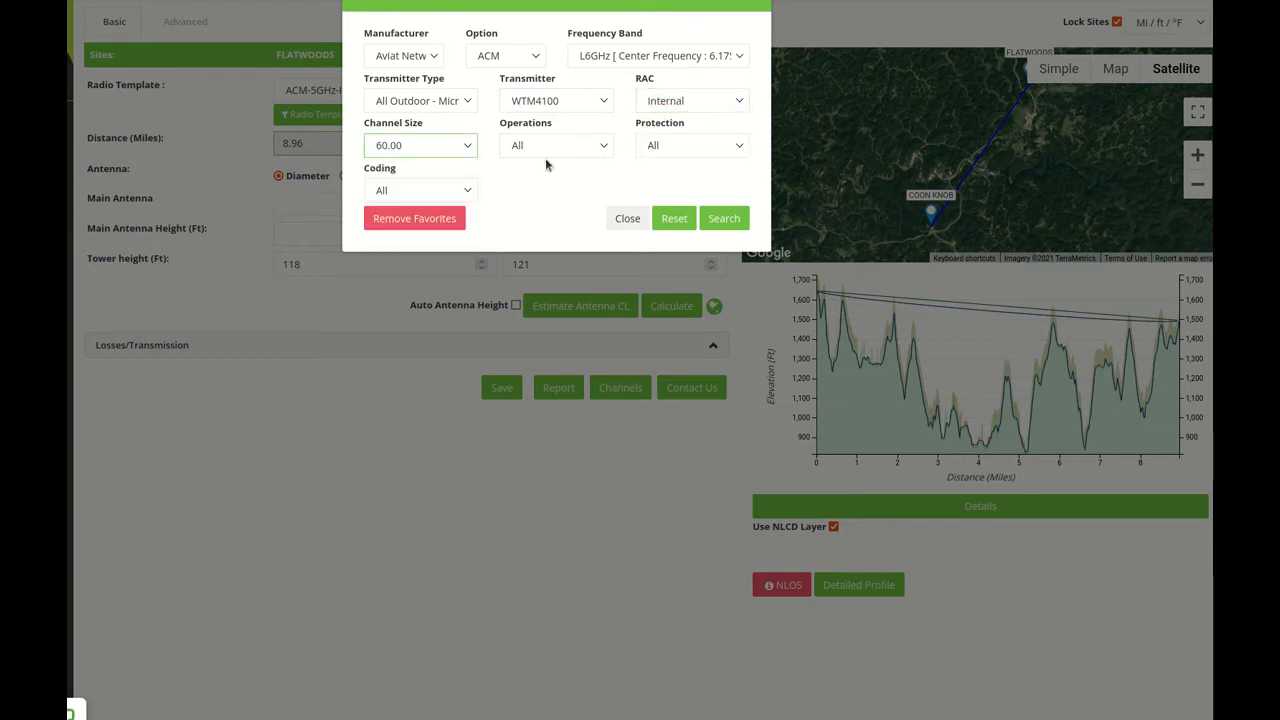
click(555, 145)
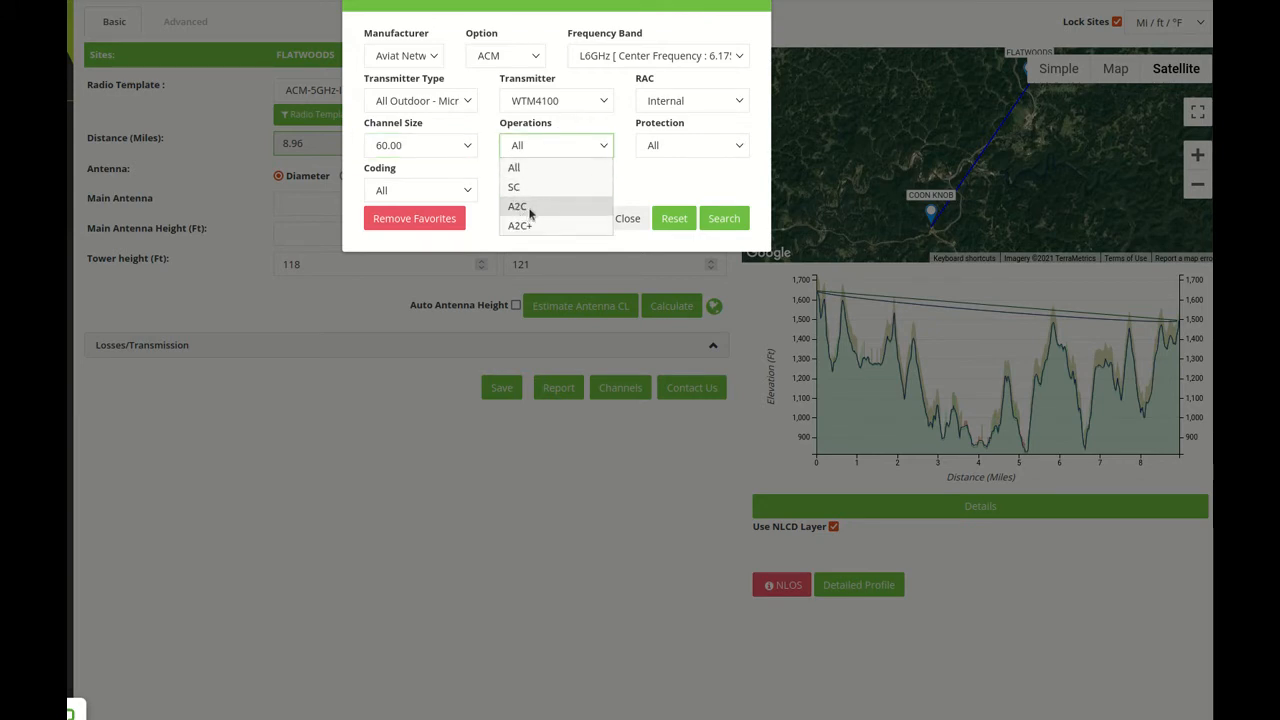
mouse_move(519, 225)
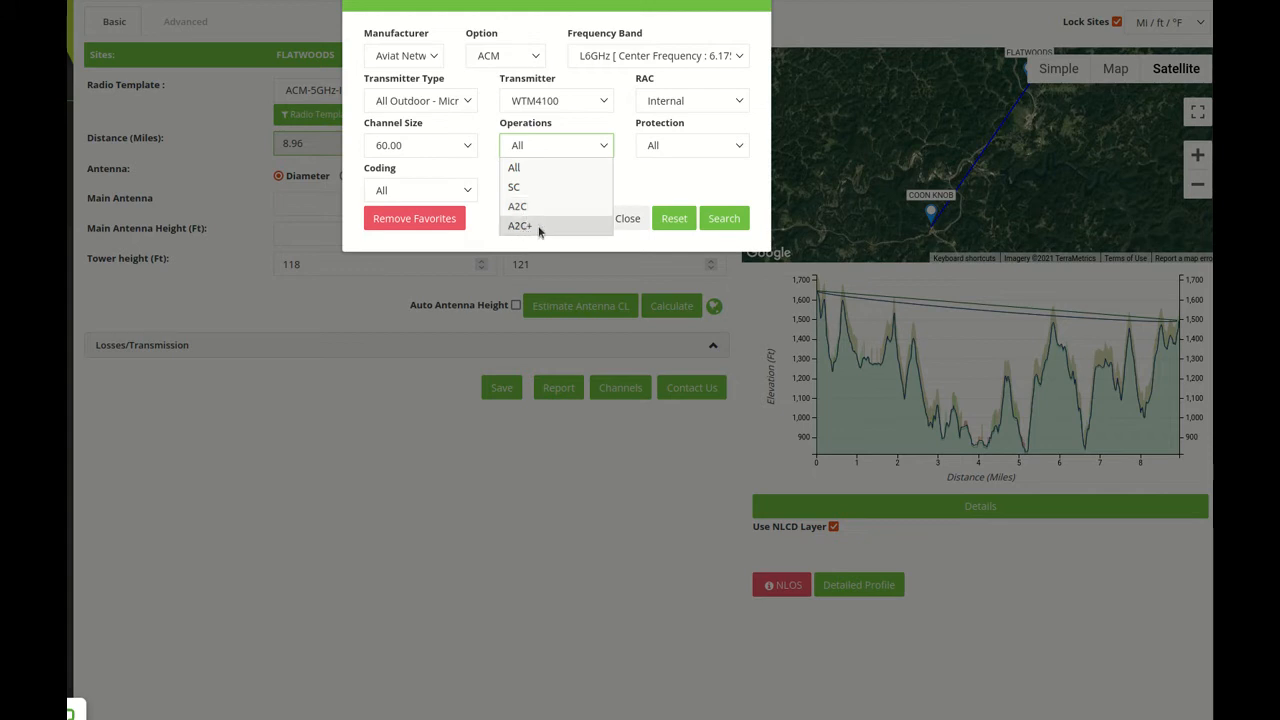
mouse_move(519, 238)
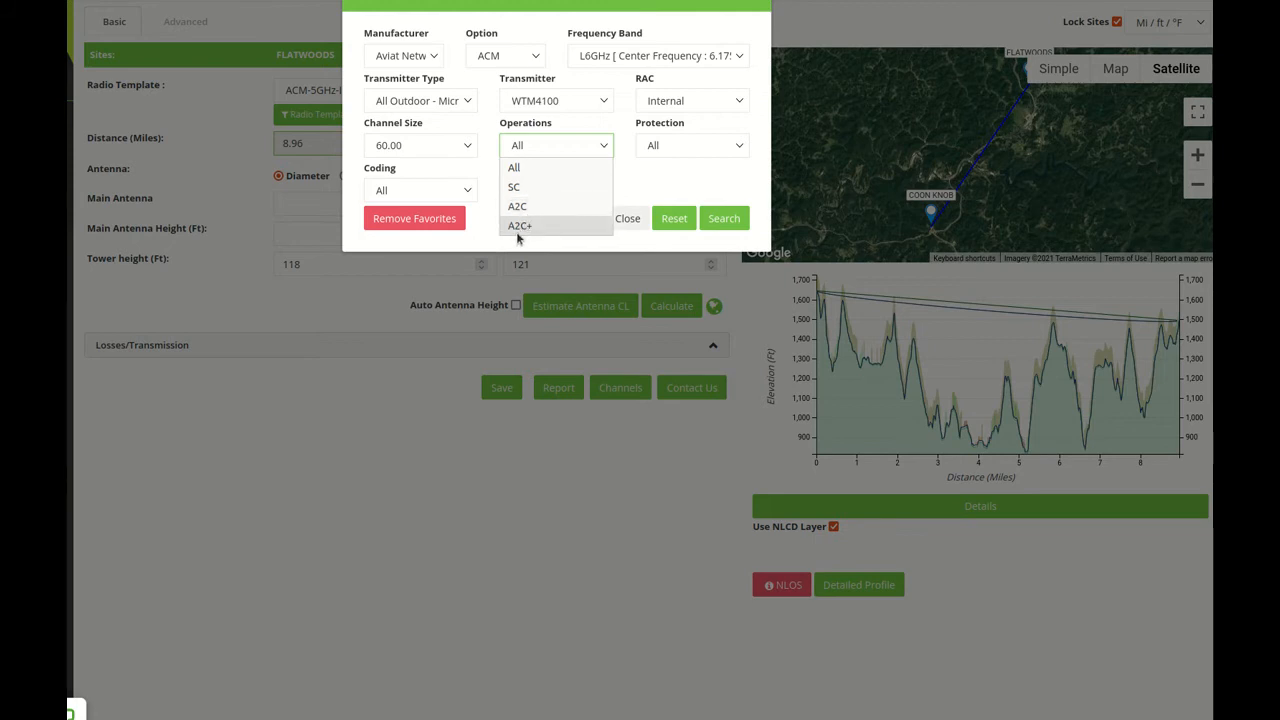
mouse_move(518, 232)
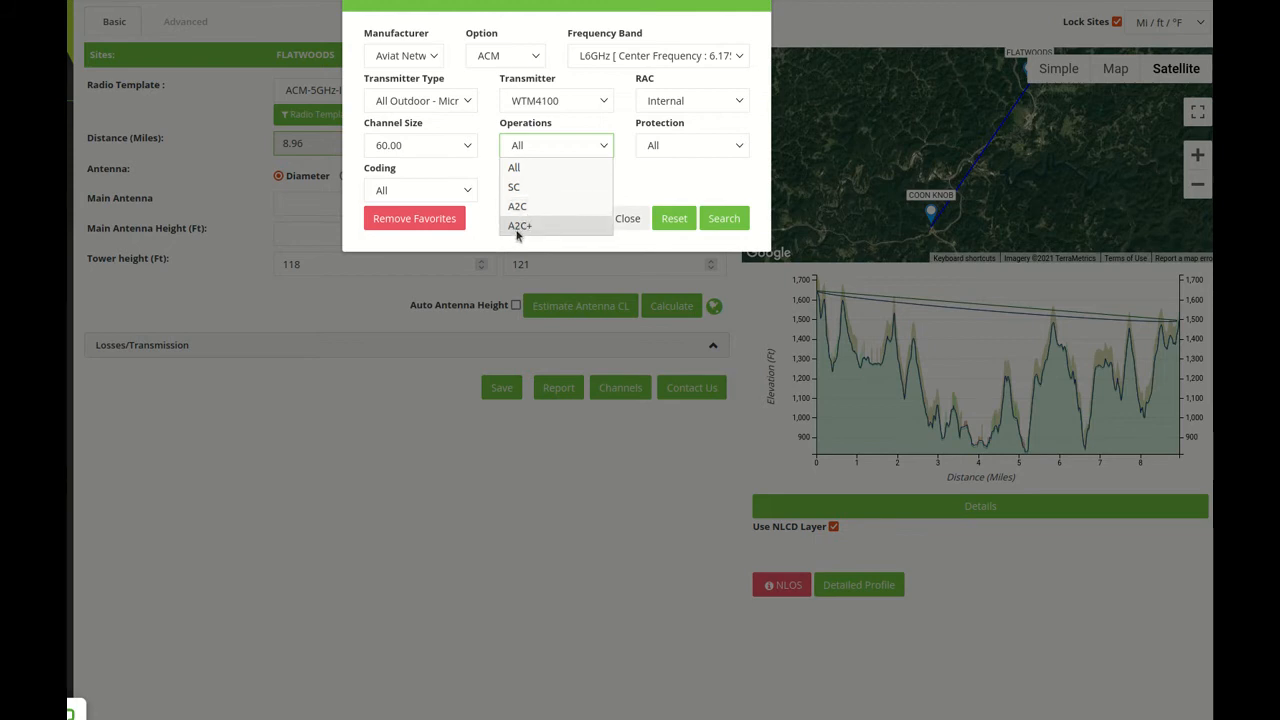
mouse_move(533, 232)
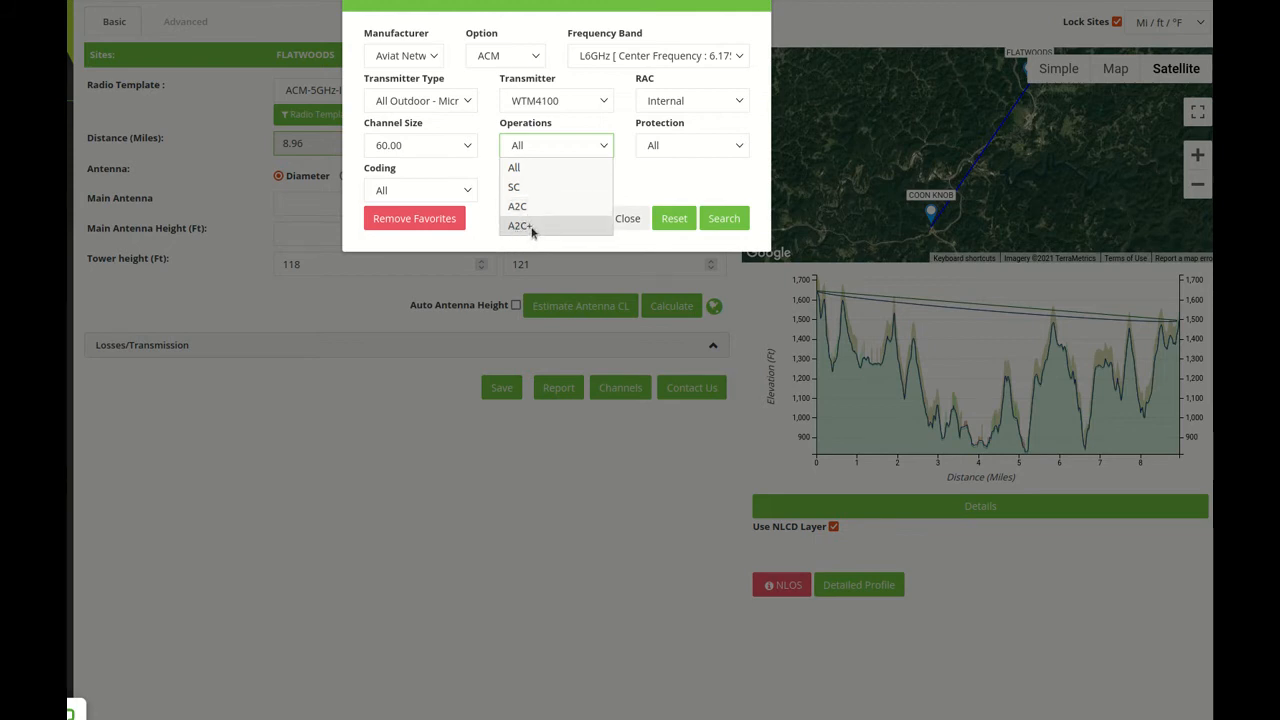
mouse_move(548, 228)
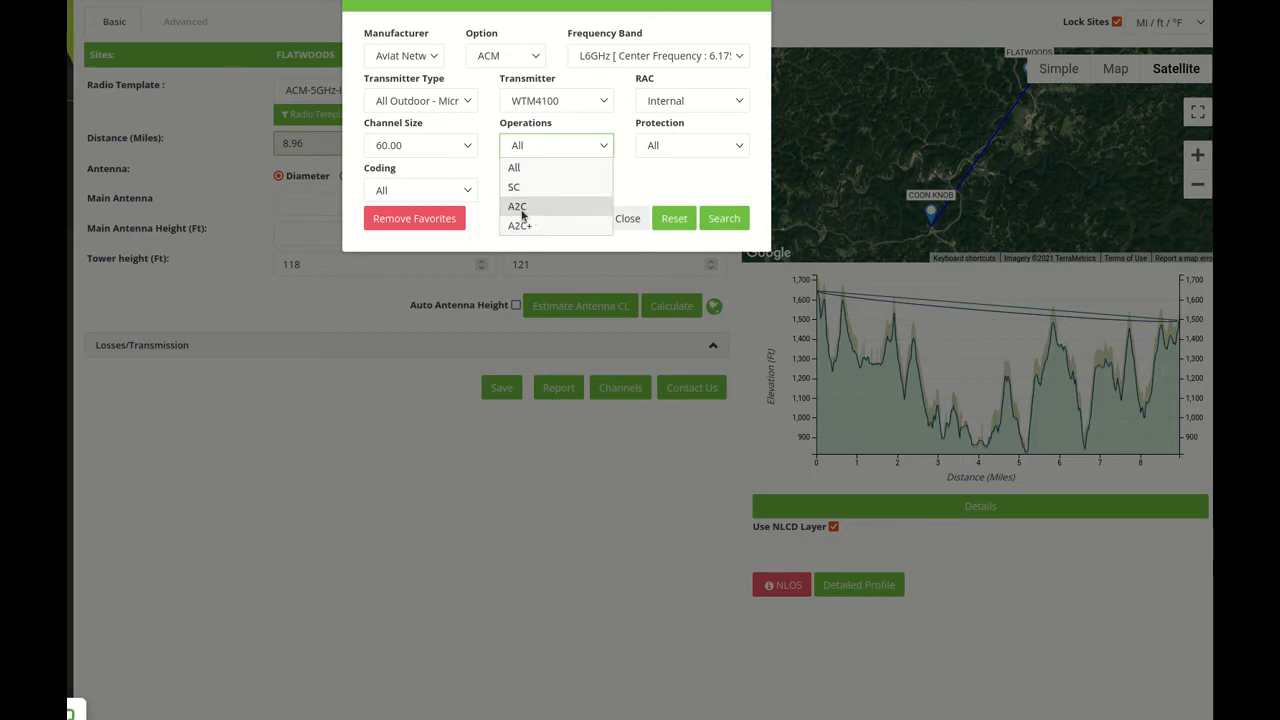
mouse_move(556, 207)
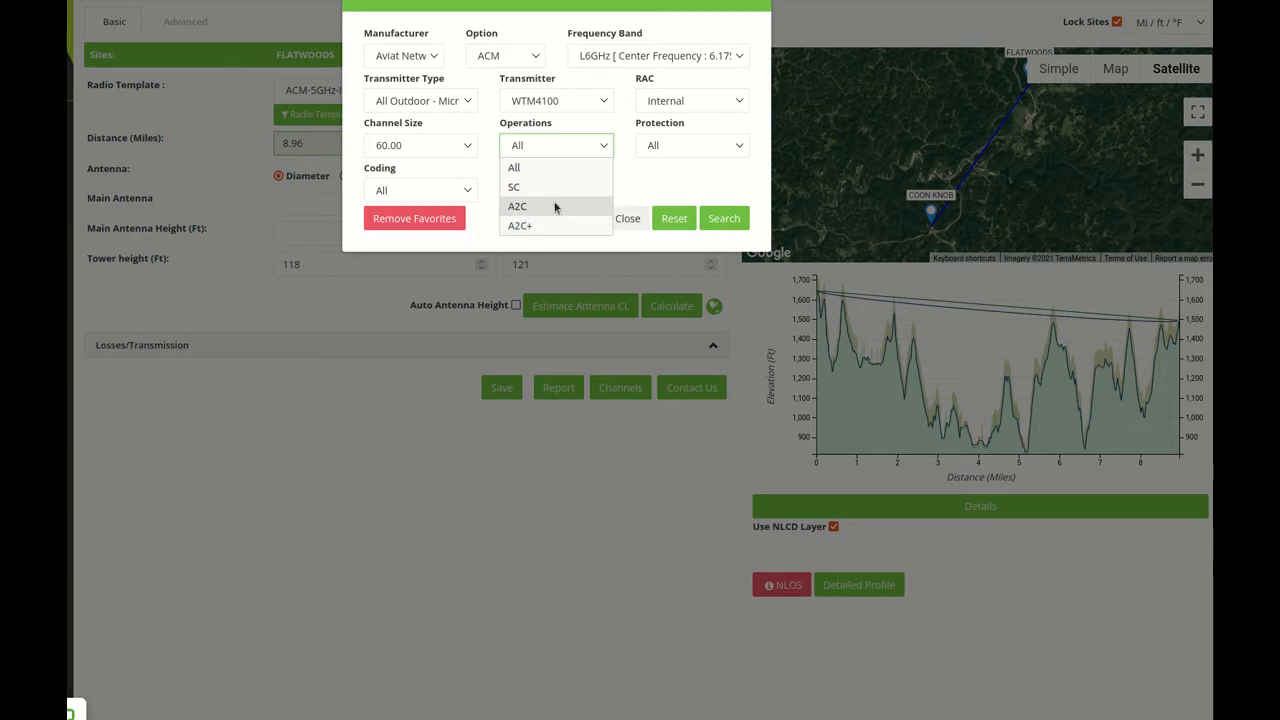
click(692, 145)
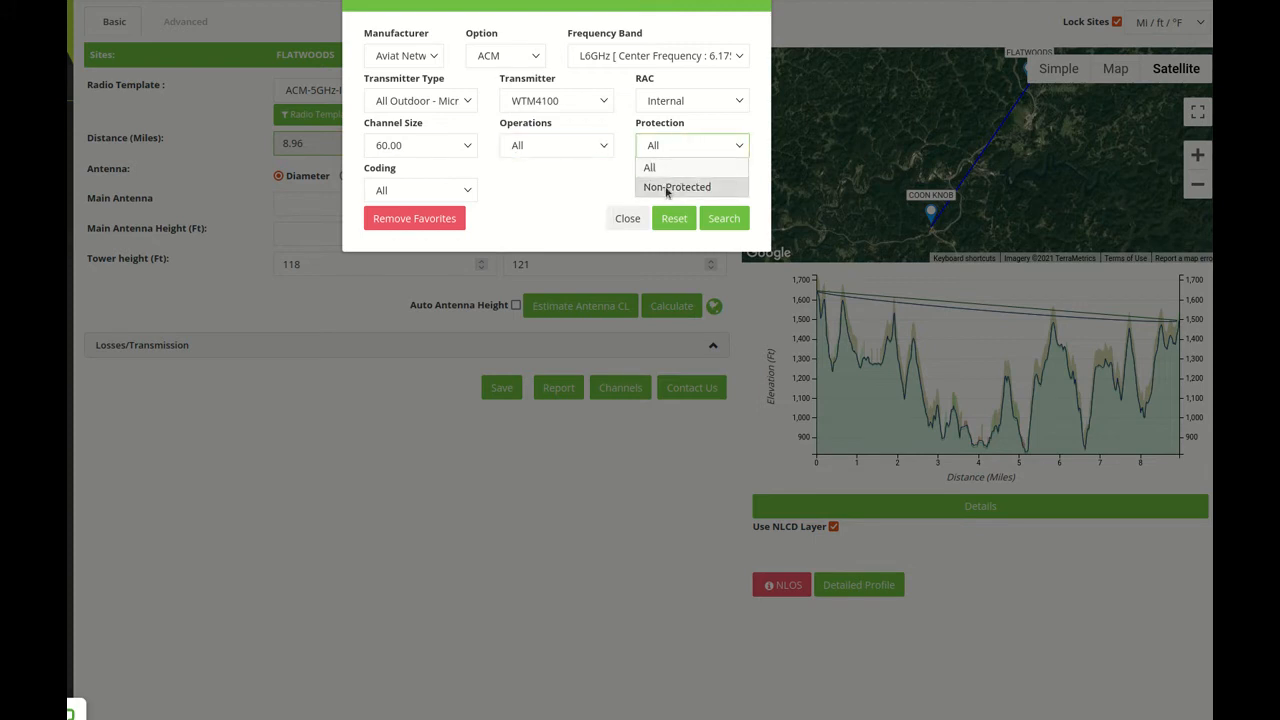
click(677, 187)
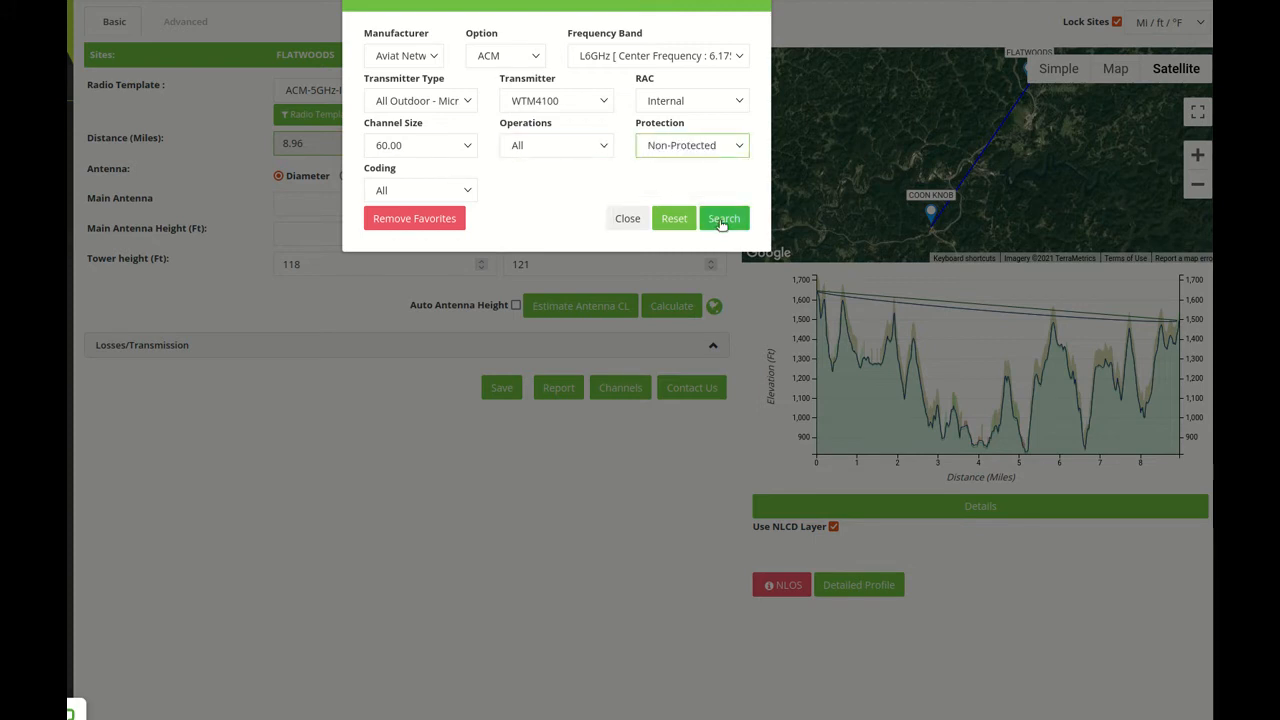
Search and favourite the ACM-L6GHz-WTM4100-60.00MHz-ANSI template, then close the filter.
click(723, 218)
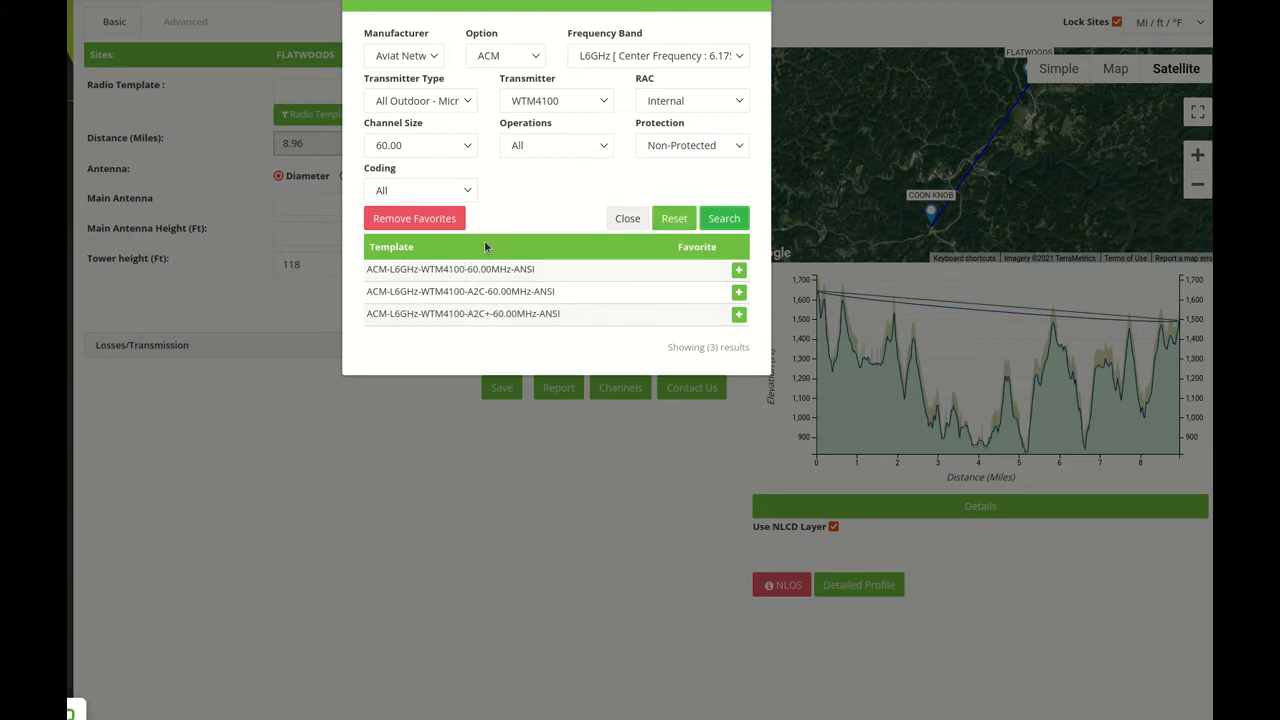
mouse_move(498, 282)
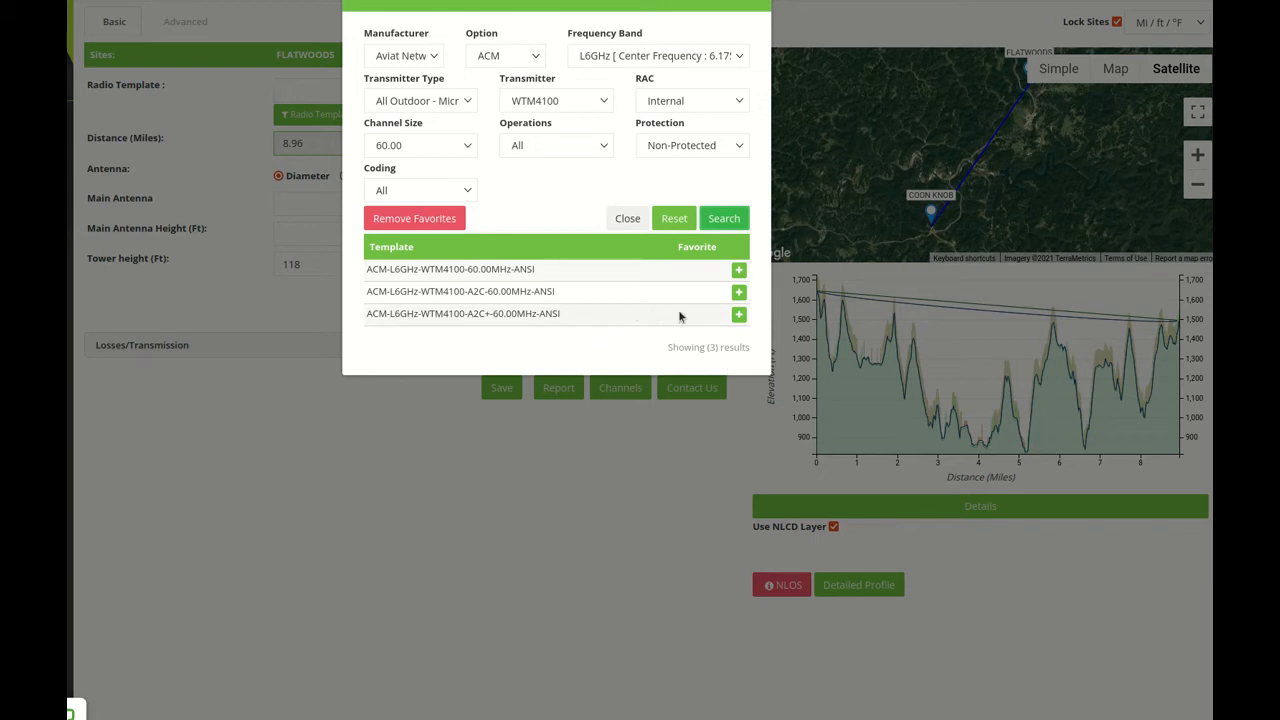
click(738, 269)
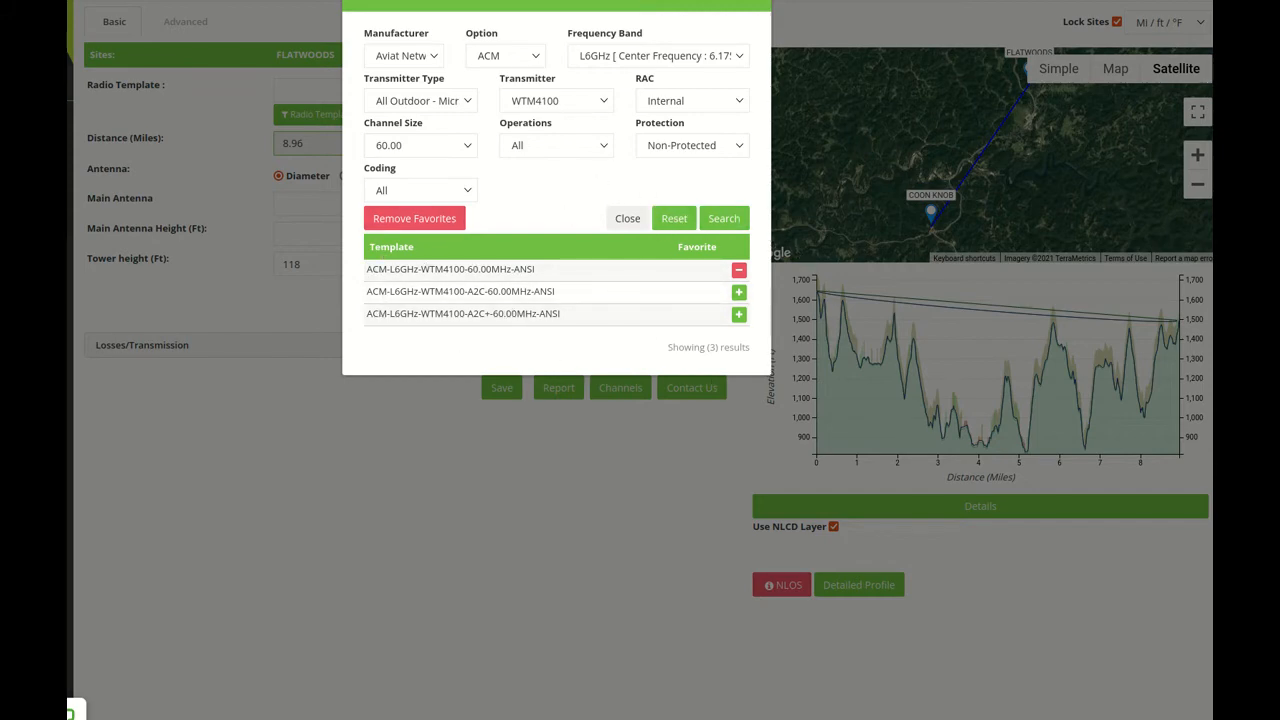
click(627, 218)
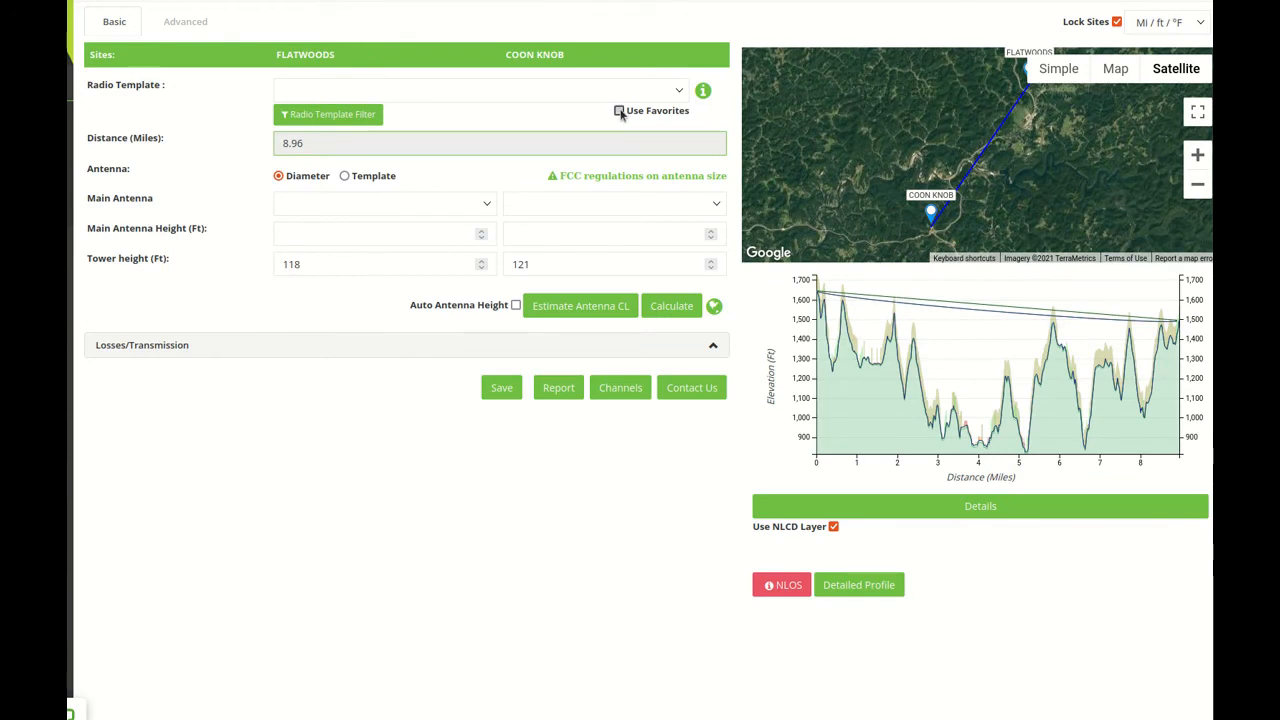
Enable Use Favorites under Radio Template and check the template dropdown.
click(480, 90)
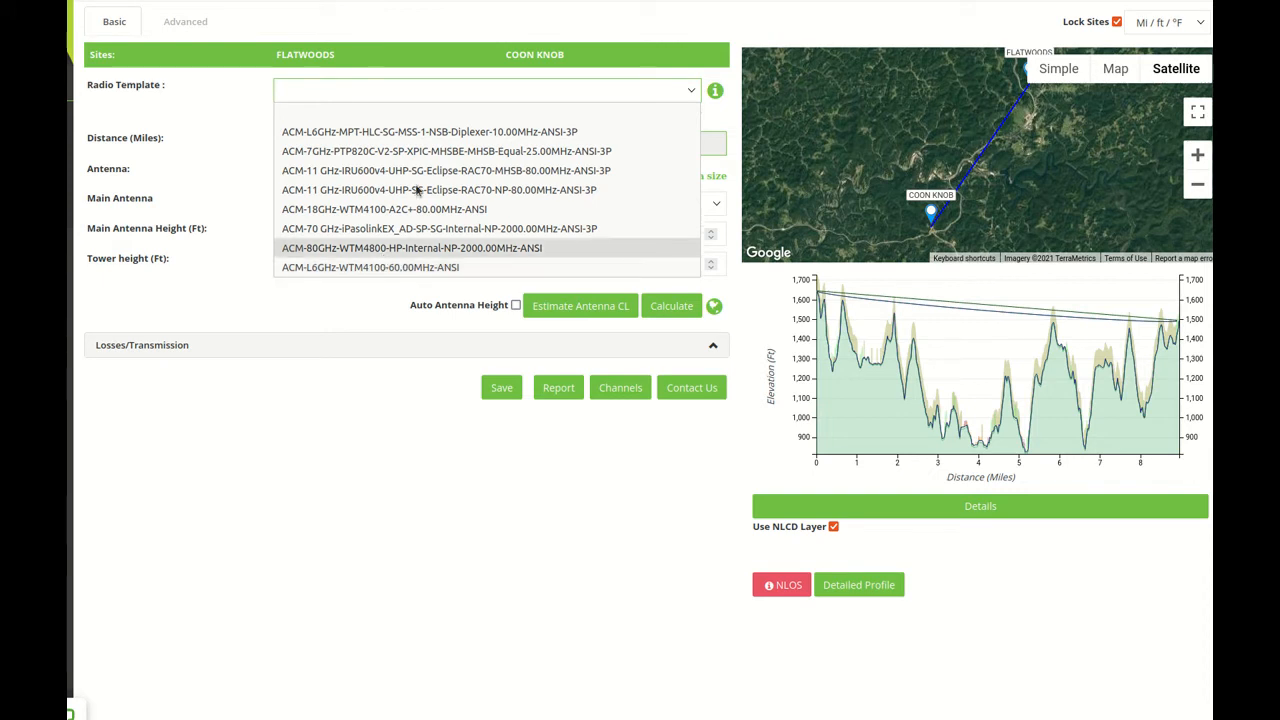
mouse_move(385, 267)
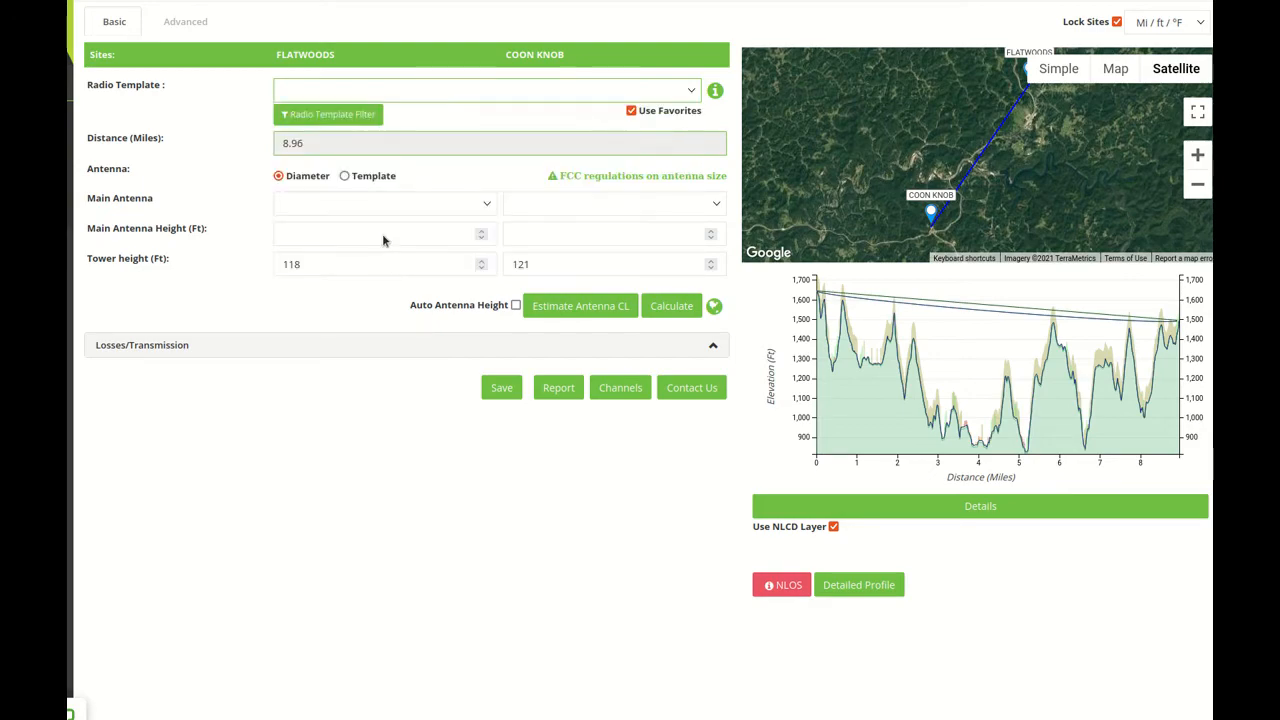
click(485, 90)
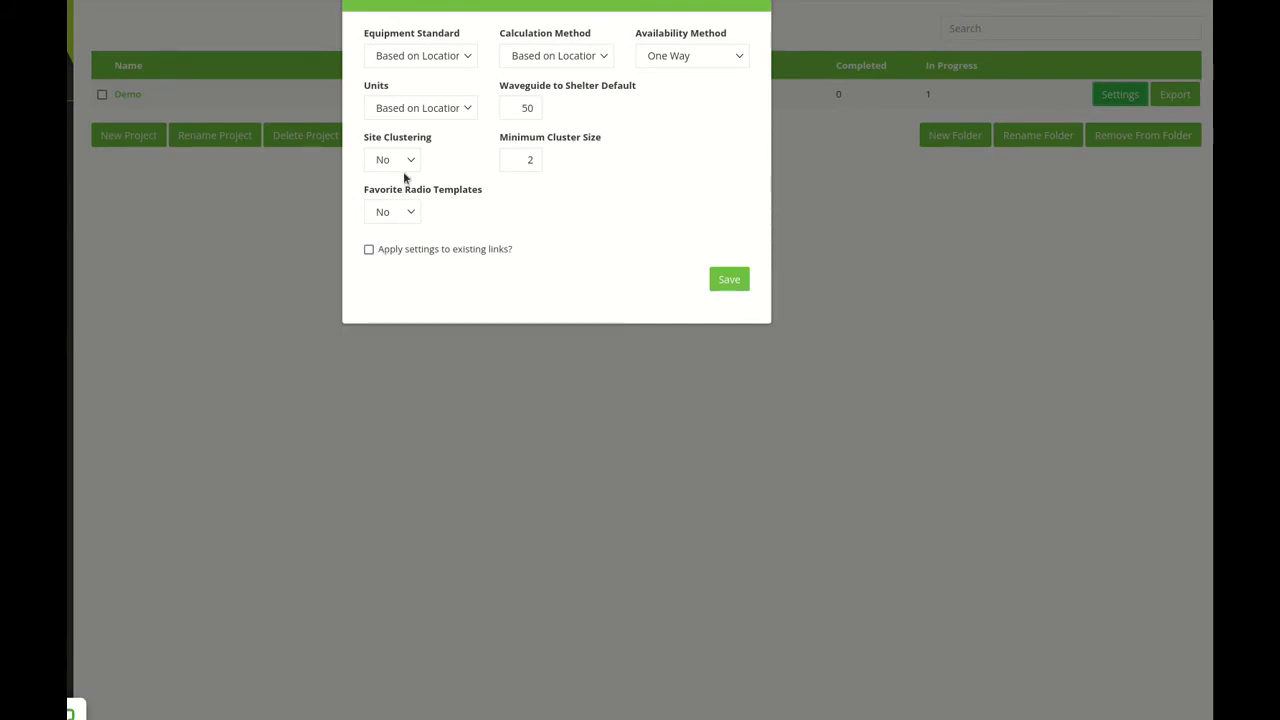
mouse_move(400, 217)
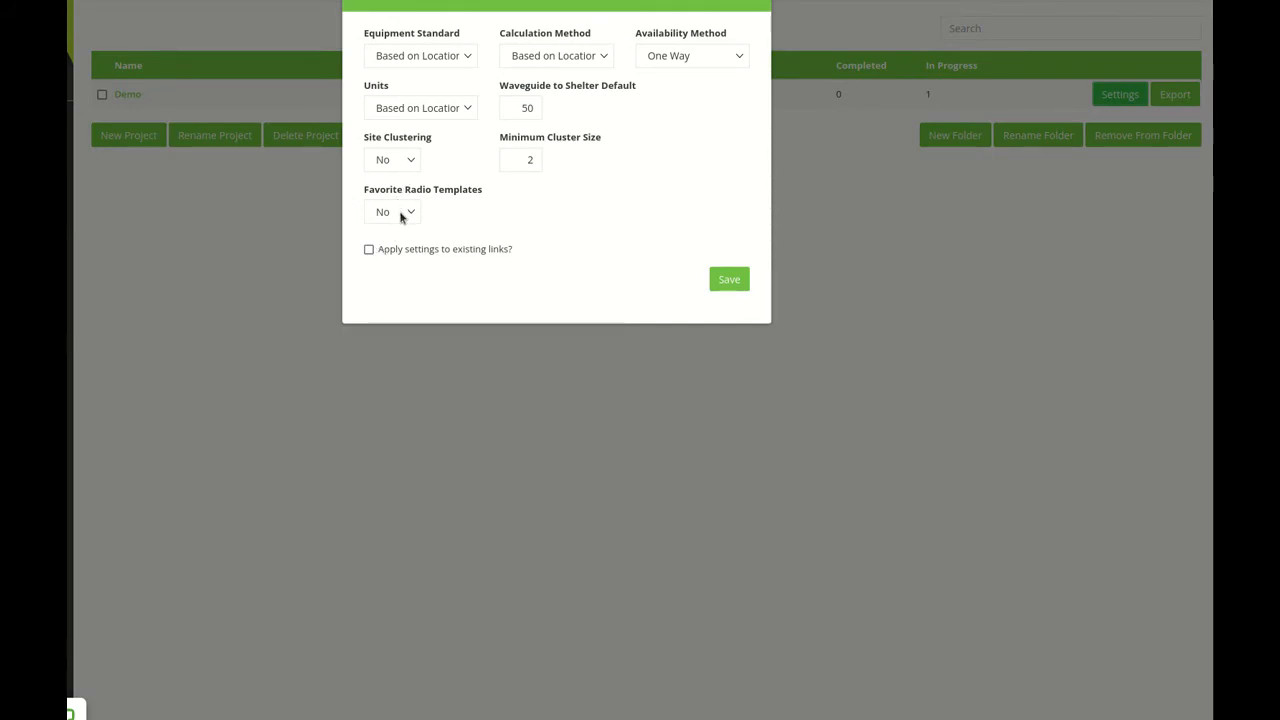
Set Favorite Radio Templates to Yes in the Demo project settings and save.
click(391, 211)
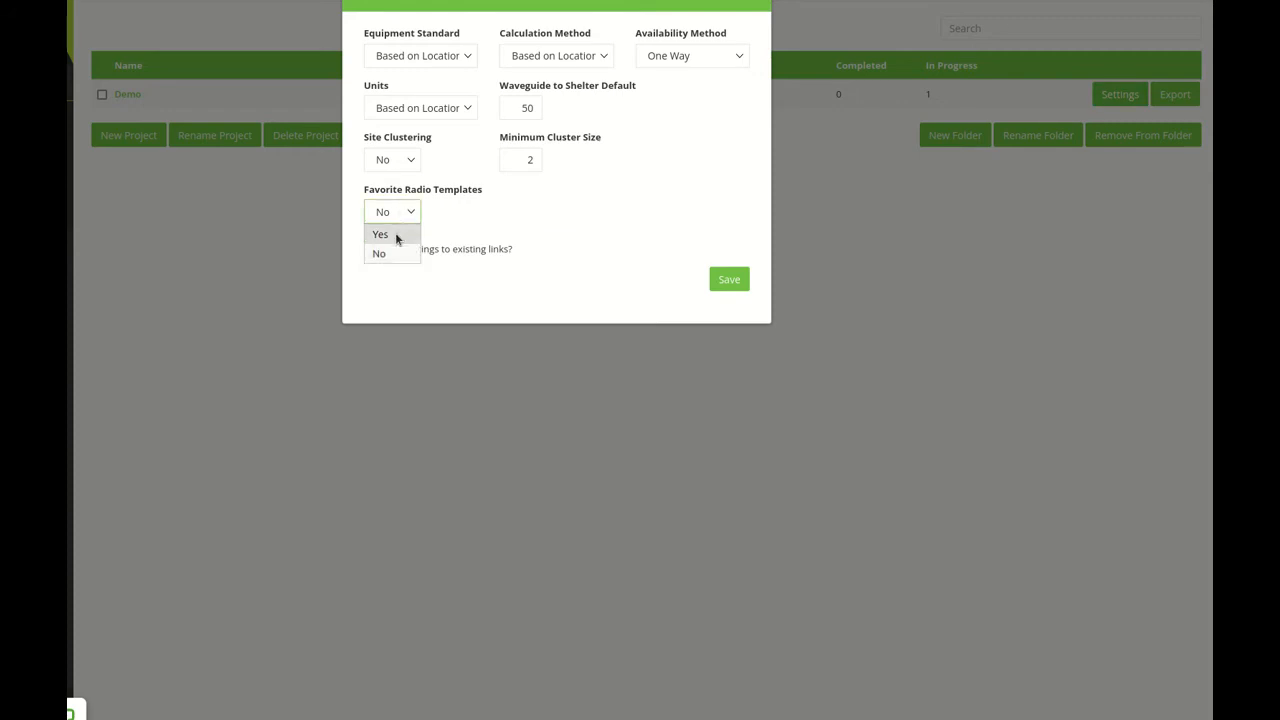
click(380, 233)
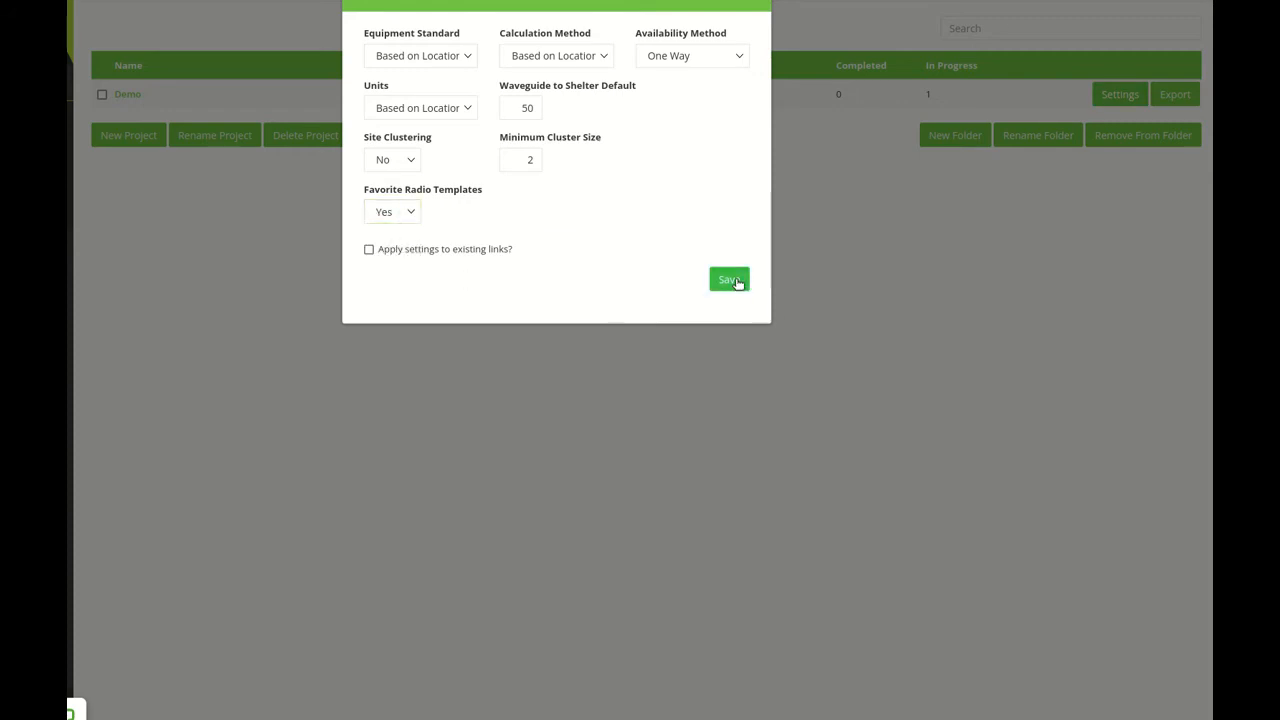
click(729, 279)
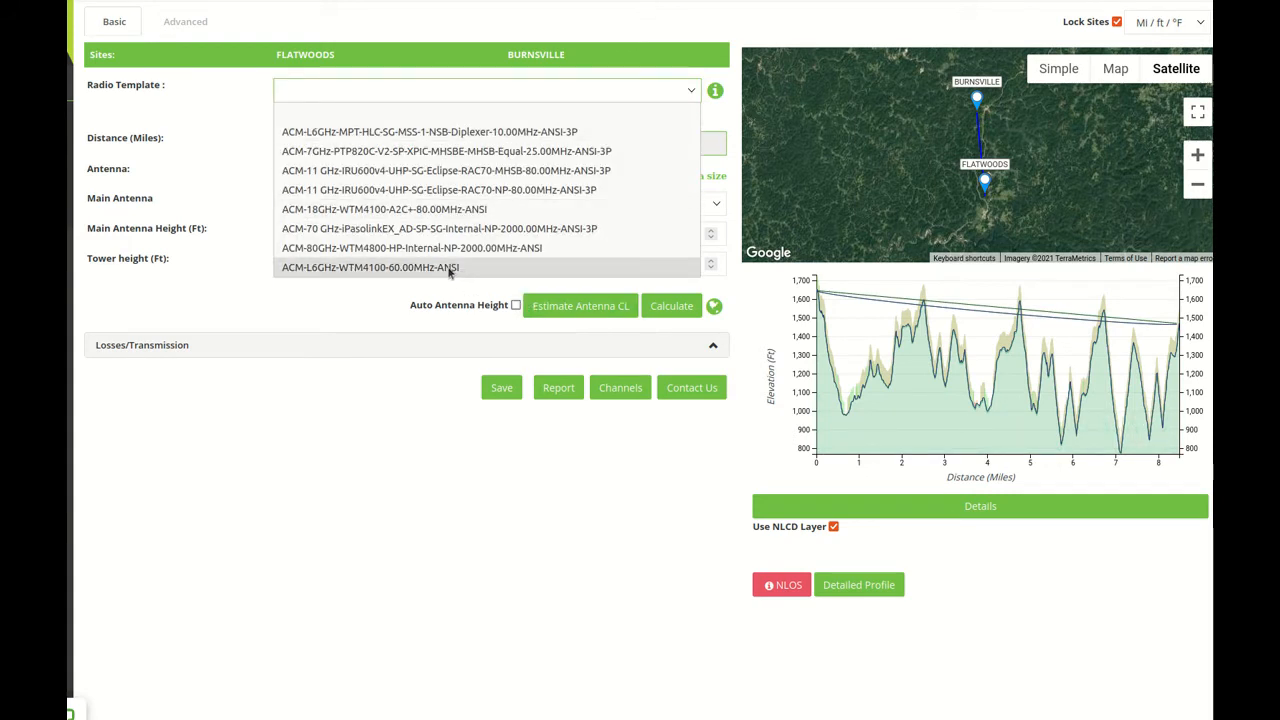
Select the ACM-L6GHz-WTM4100-60.00MHz-ANSI radio template for the FLATWOODS–BURNSVILLE link.
click(369, 267)
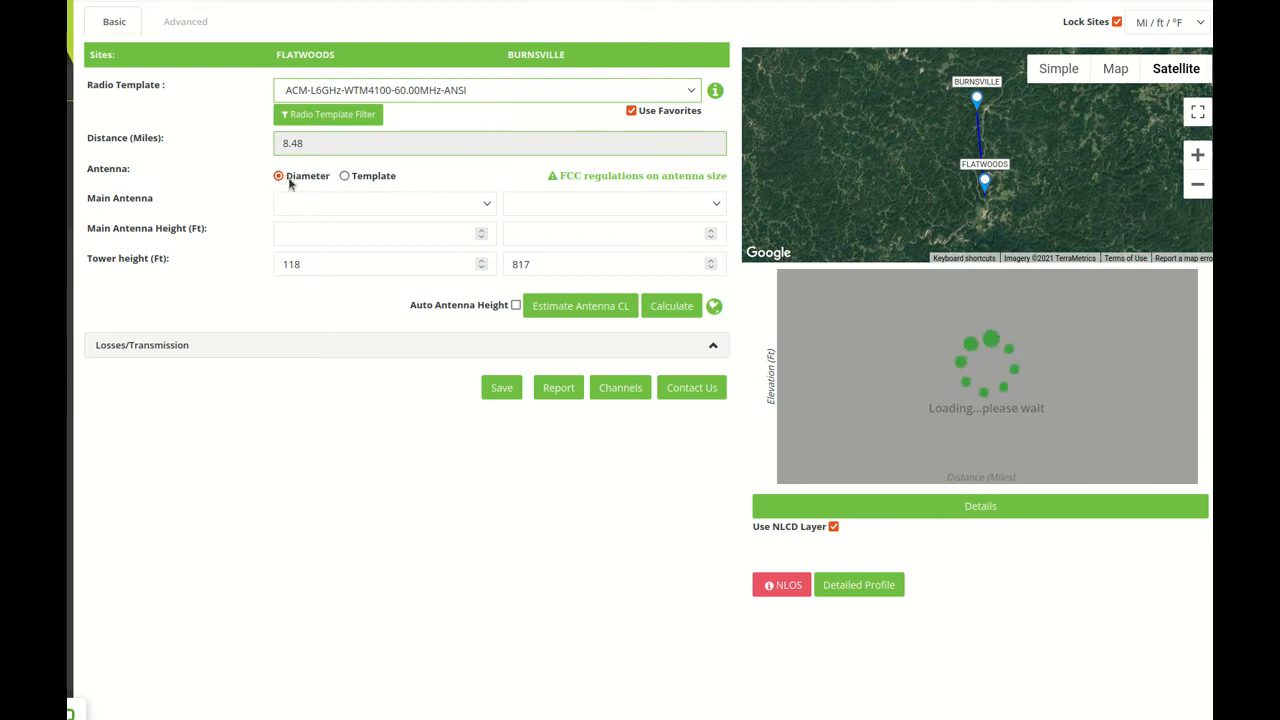
Give the FLATWOODS and BURNSVILLE main antennas a 6 ft (1.8 m) diameter.
click(385, 203)
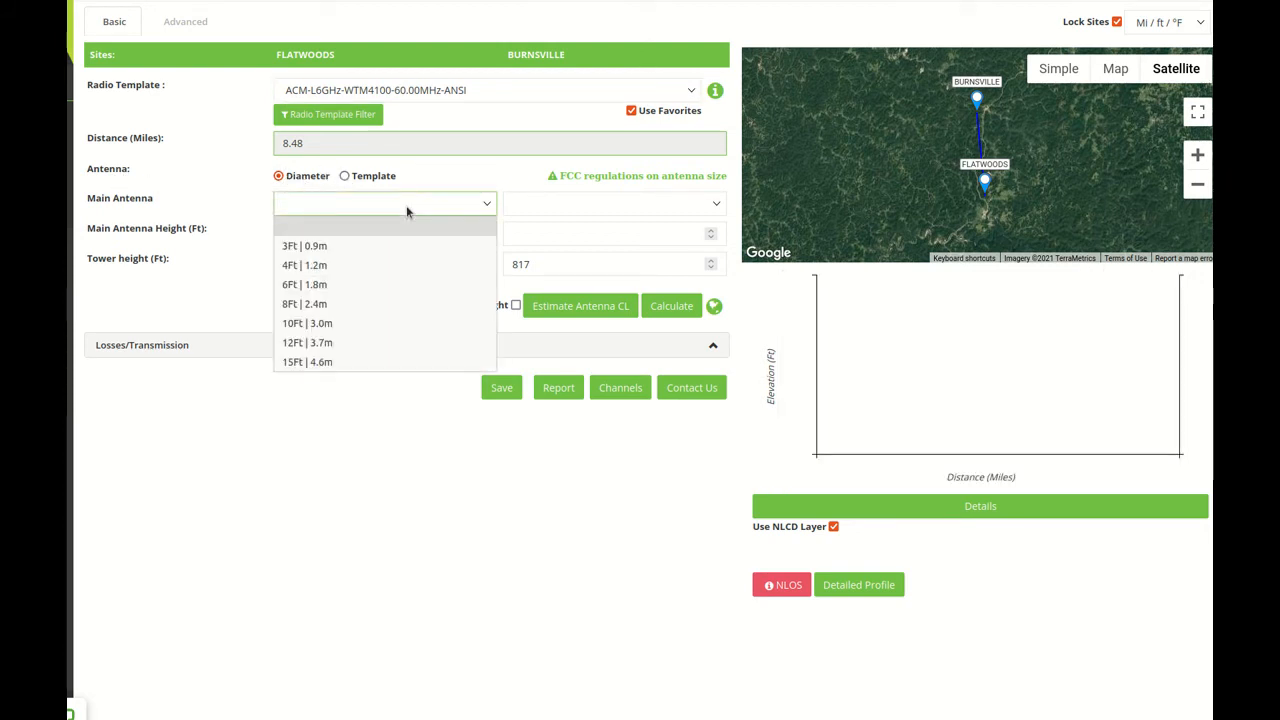
mouse_move(367, 267)
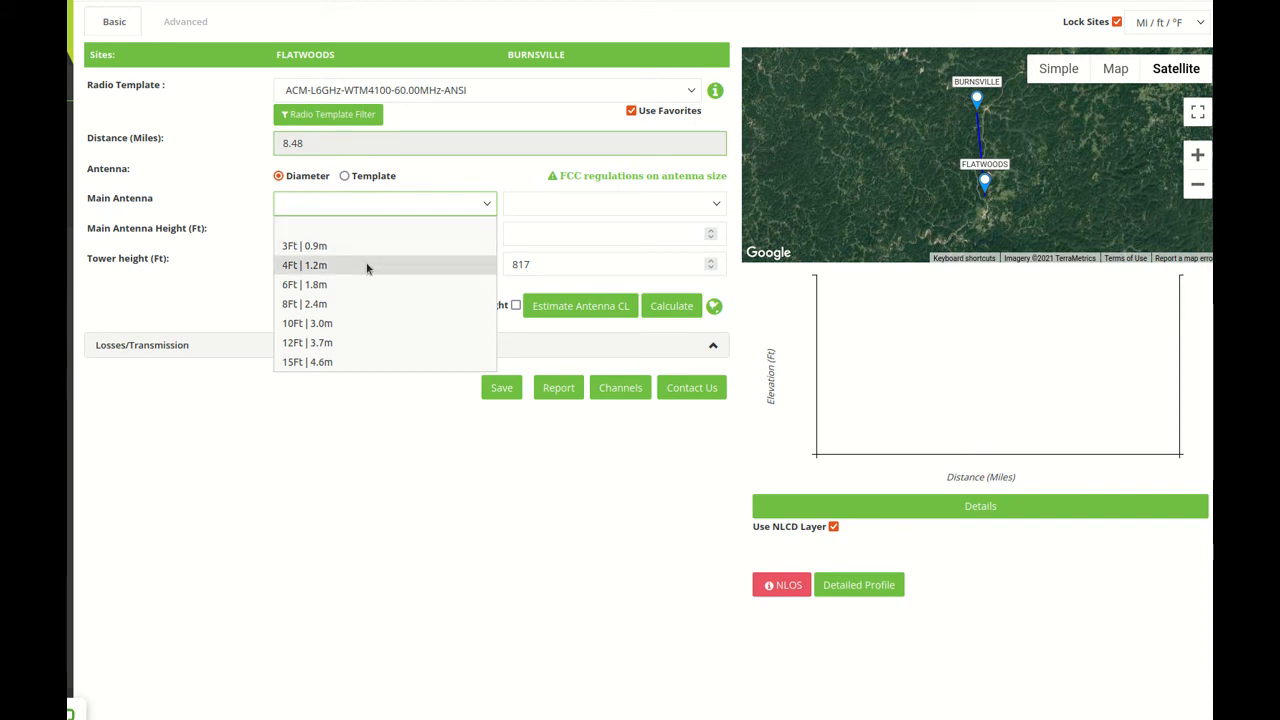
click(671, 305)
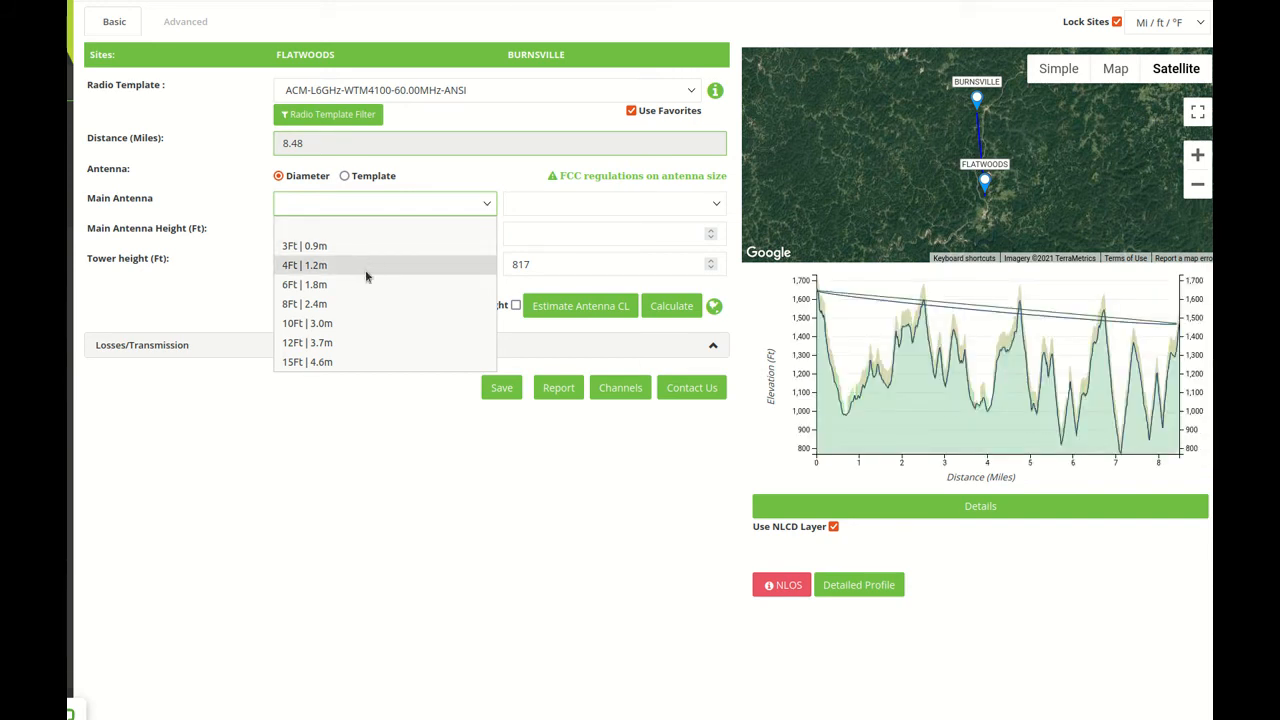
click(304, 284)
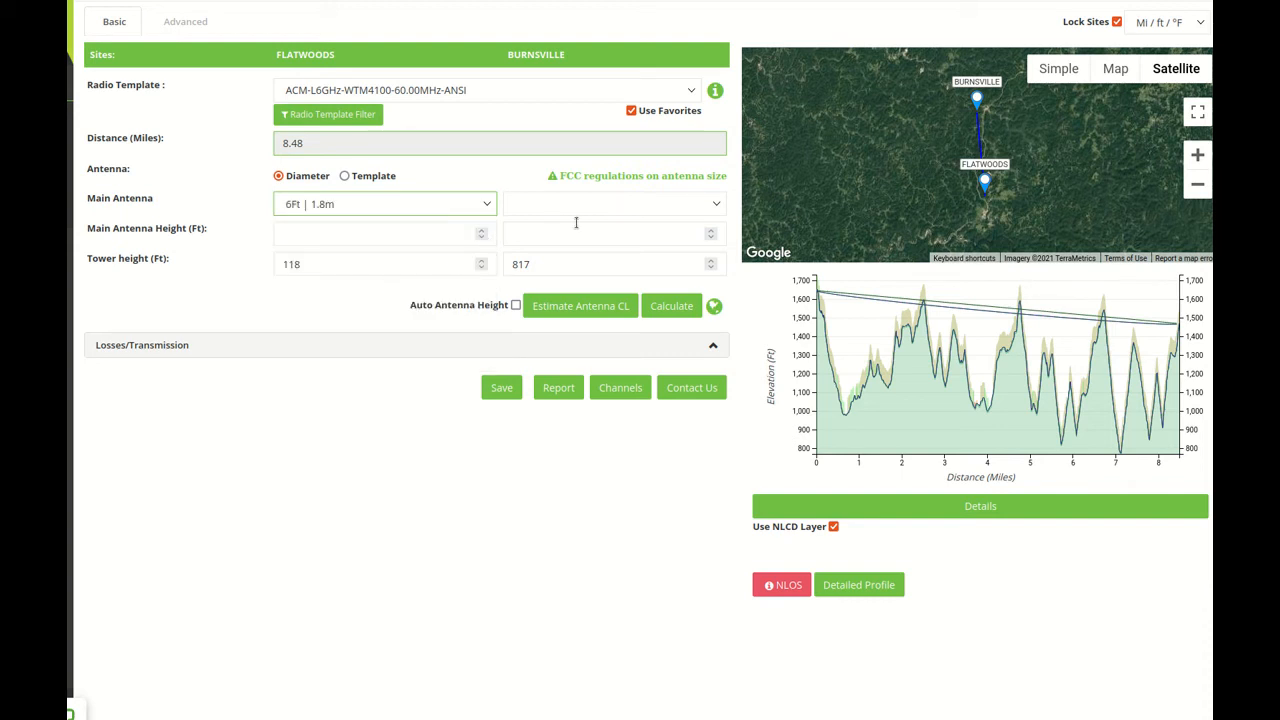
click(614, 203)
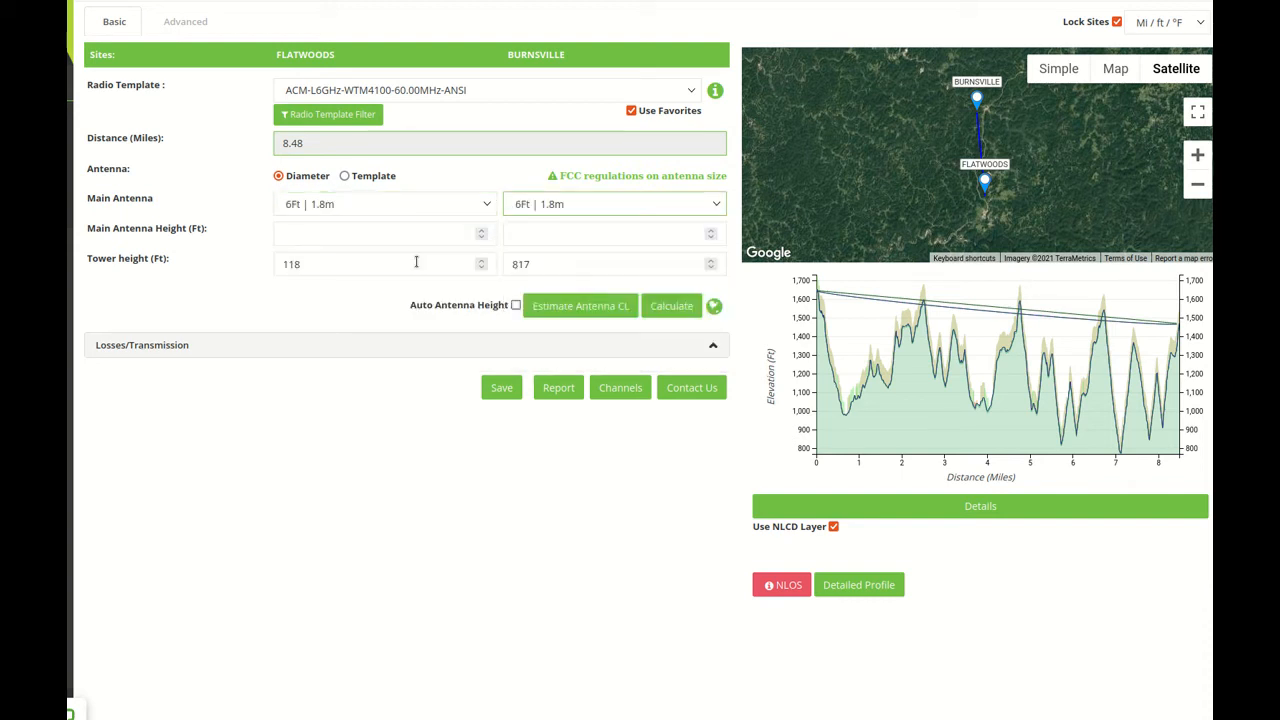
Specify antennas by template using VHLP6-6W | VP6-59W | H | RL: 0 | 0 dB.
click(344, 176)
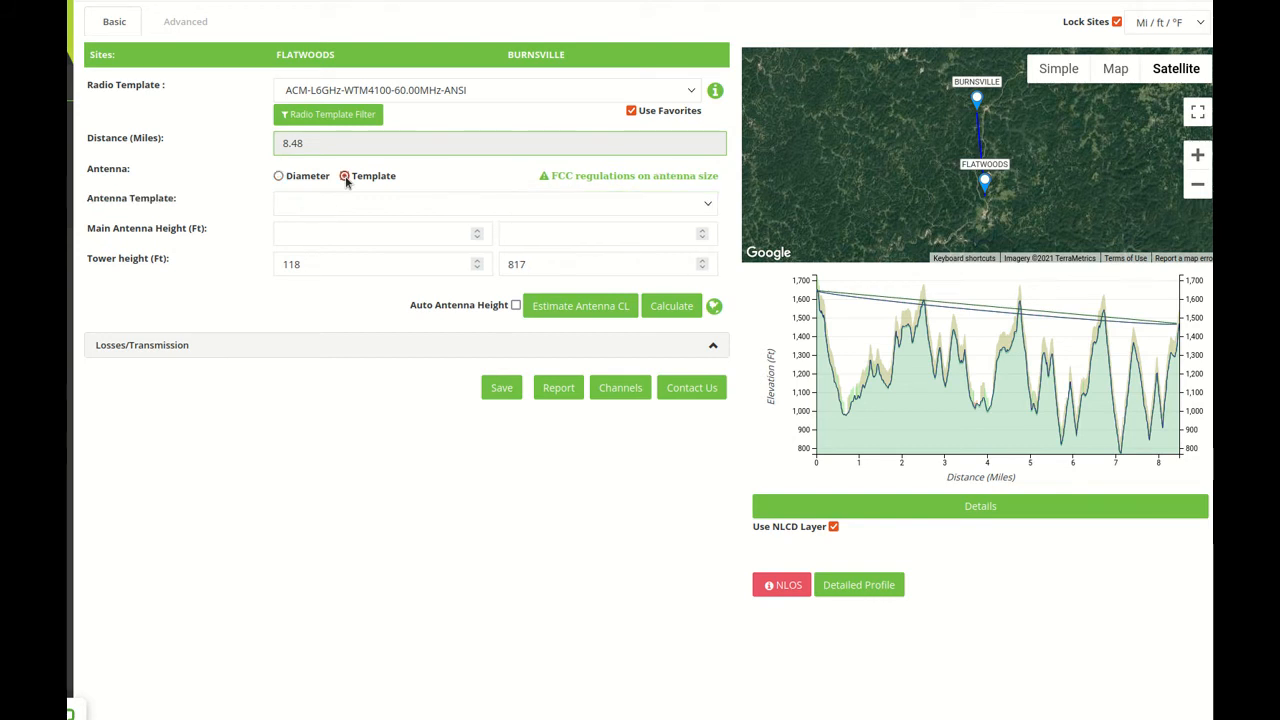
click(495, 203)
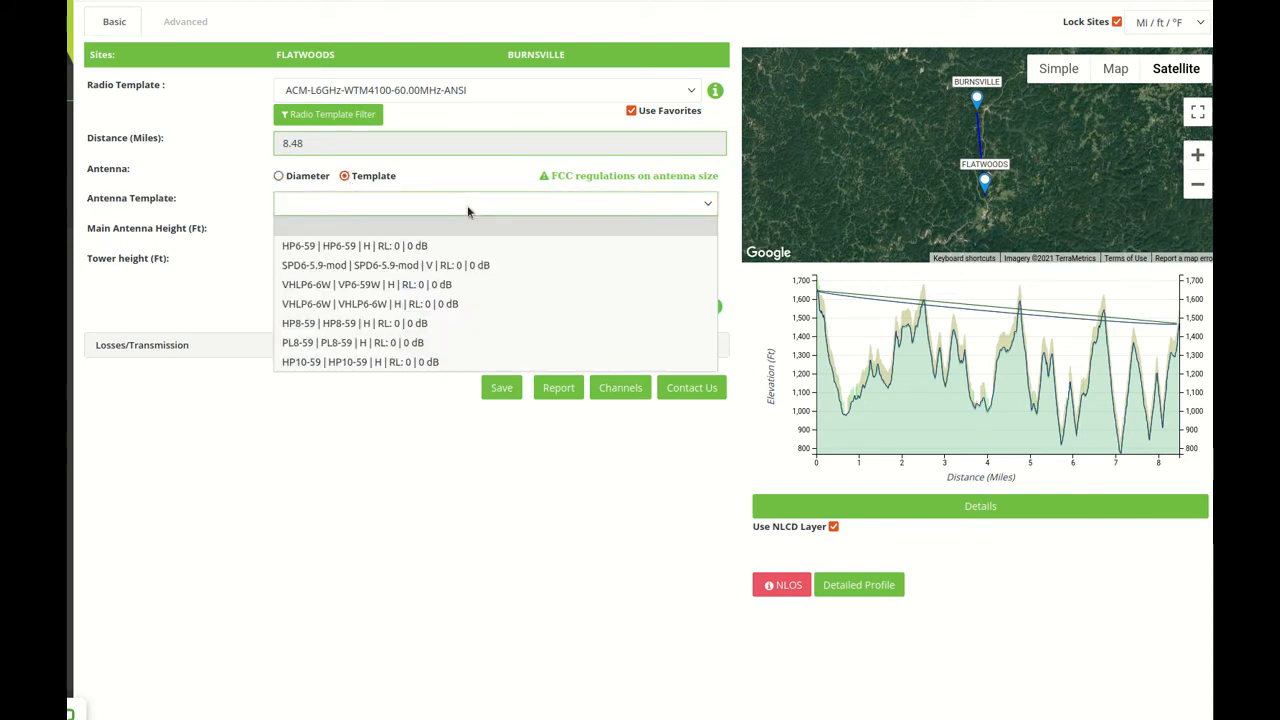
mouse_move(495, 204)
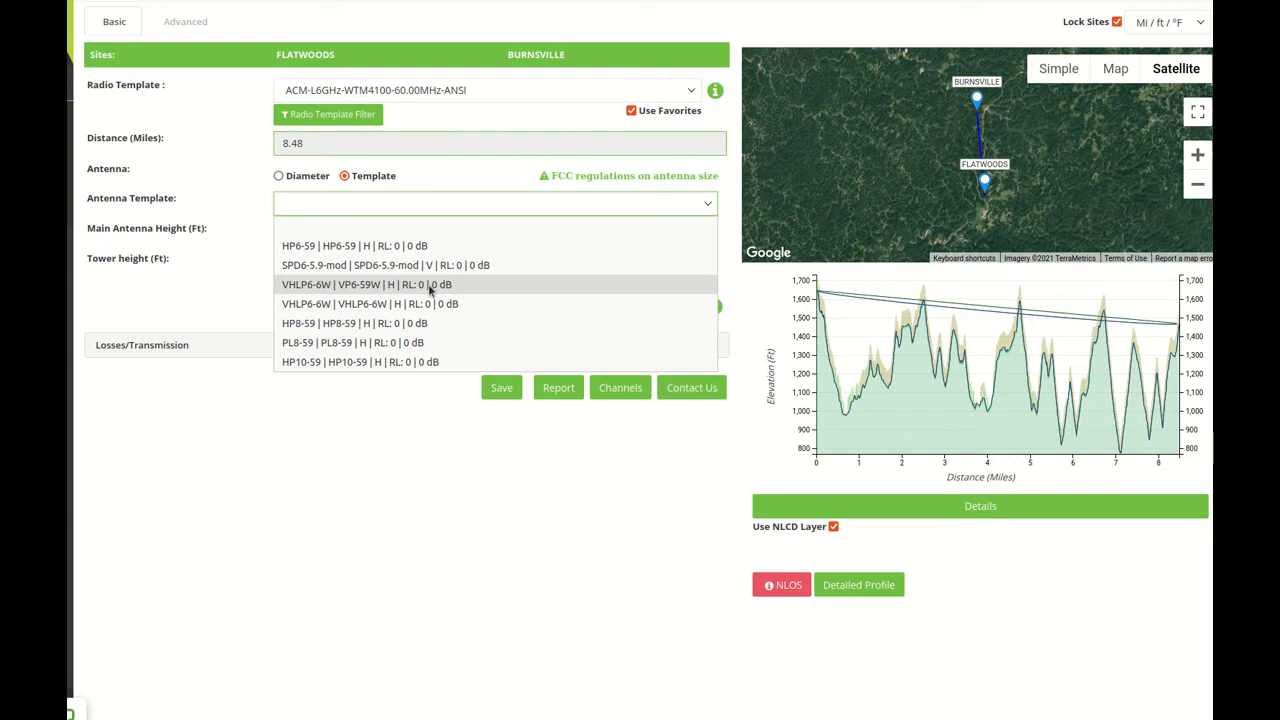
click(372, 285)
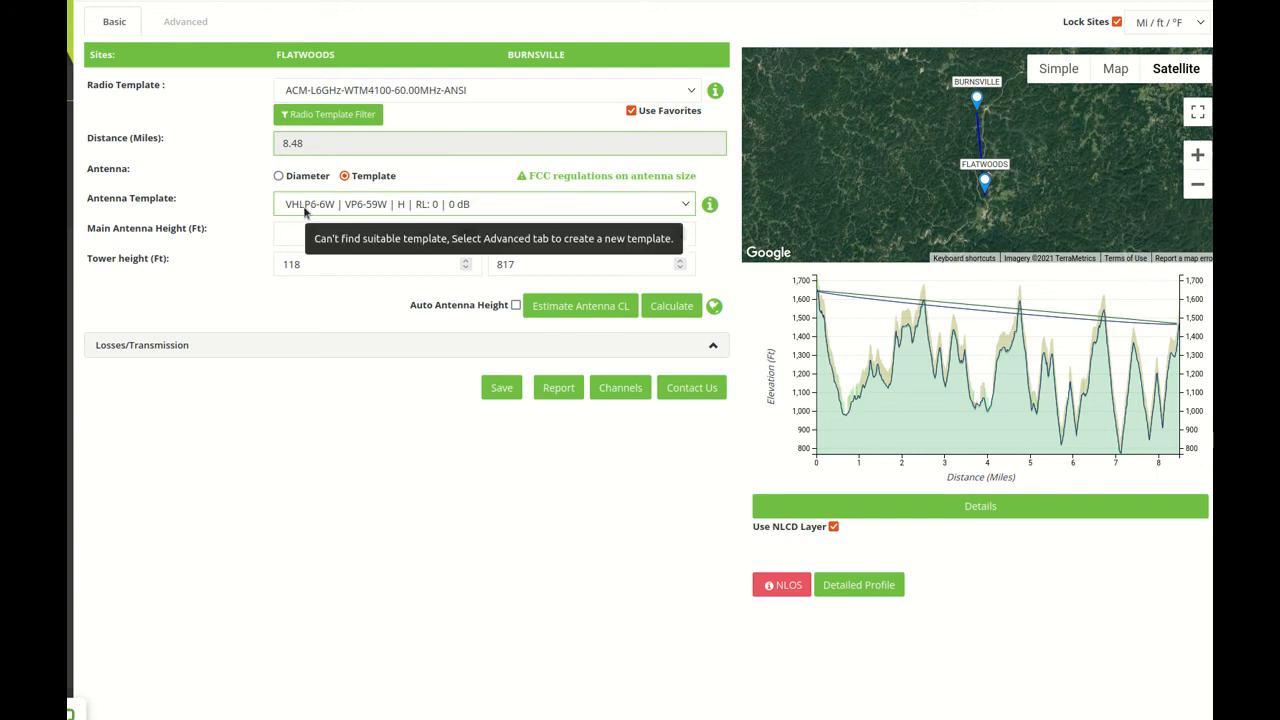
mouse_move(330, 214)
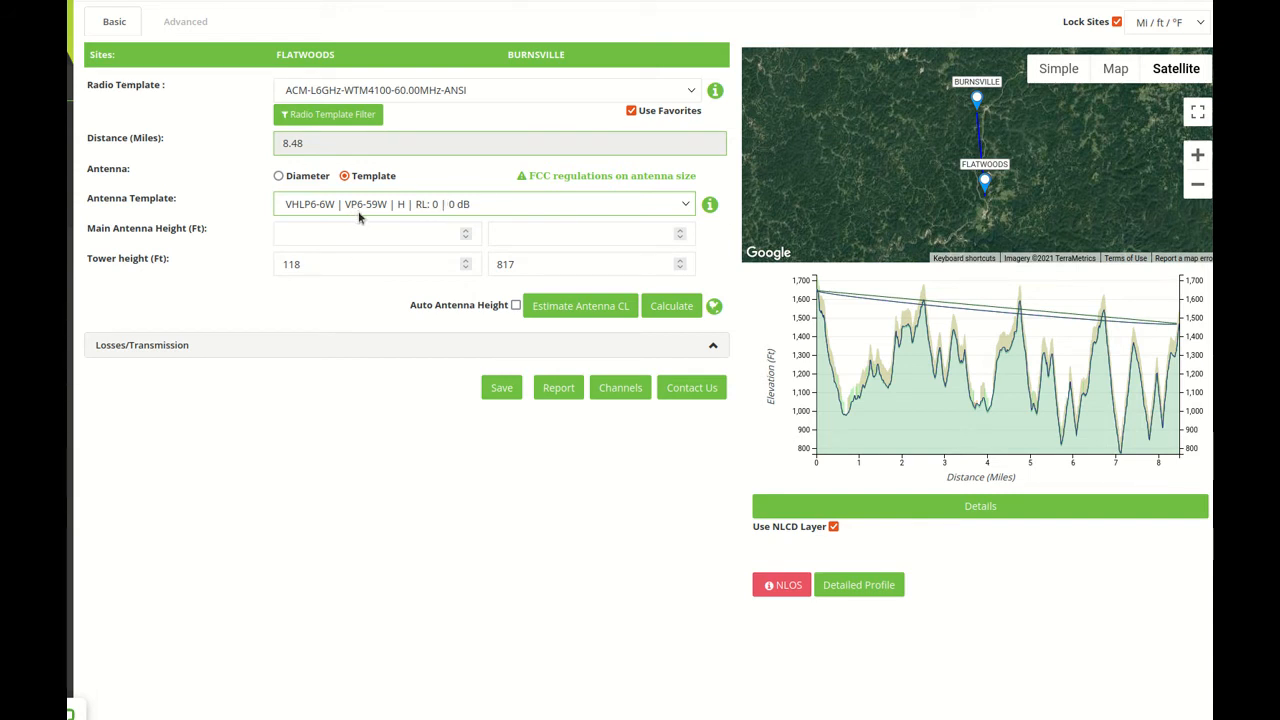
mouse_move(390, 210)
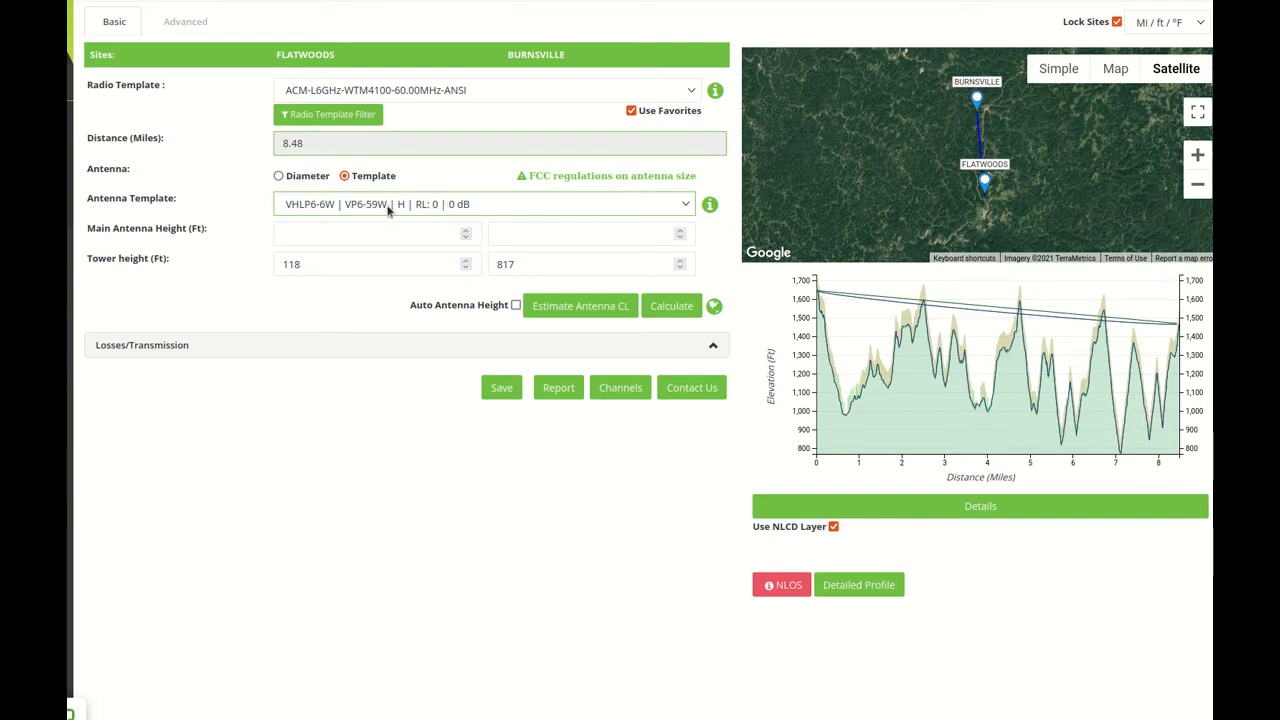
mouse_move(580, 38)
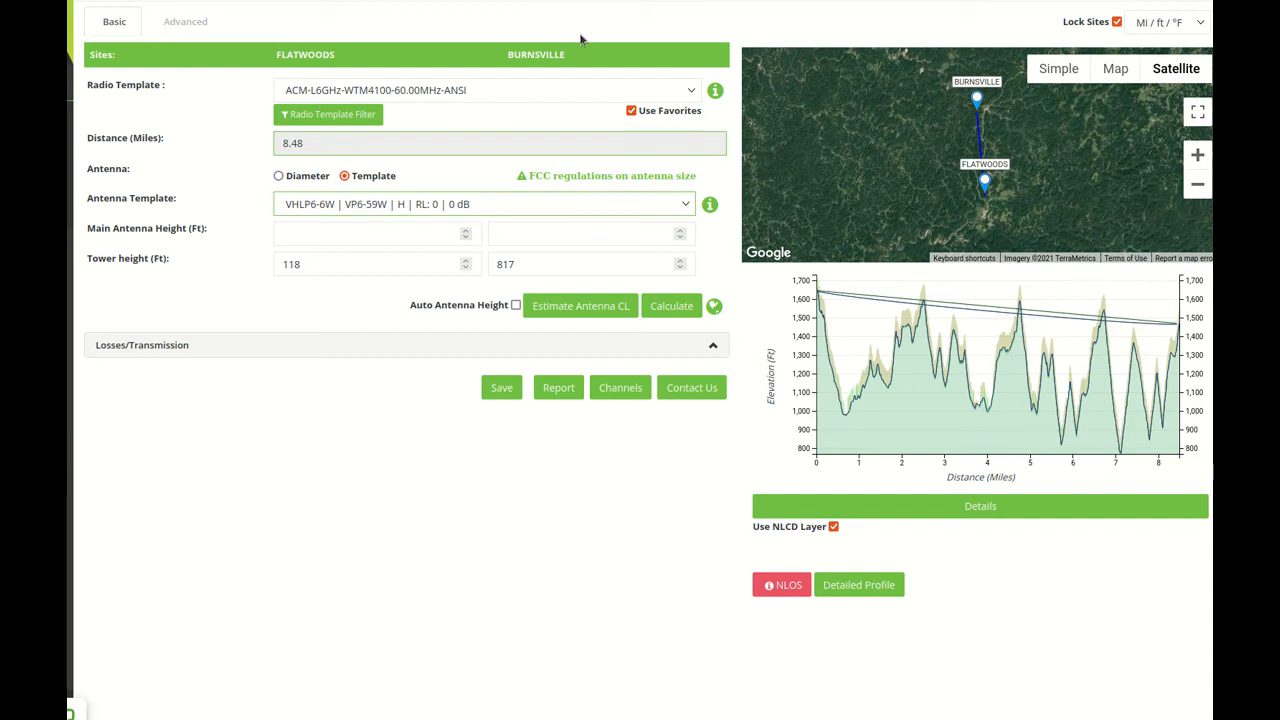
click(710, 204)
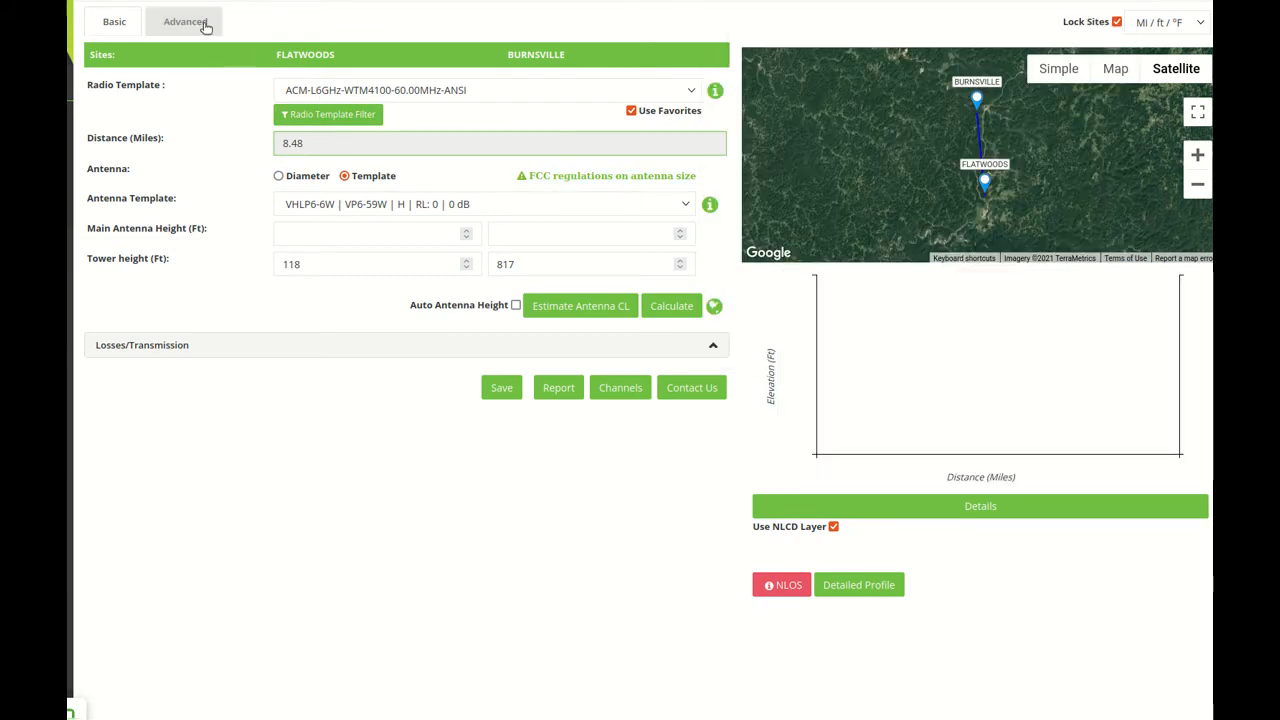
click(184, 21)
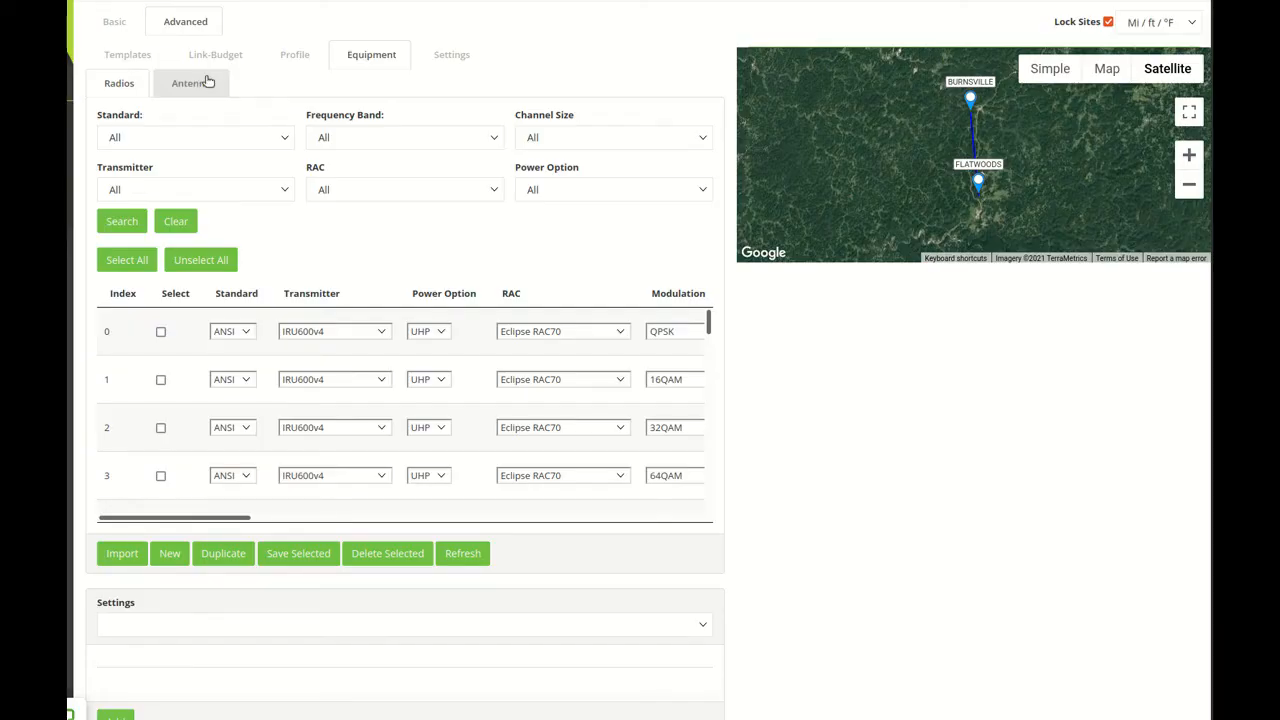
click(192, 83)
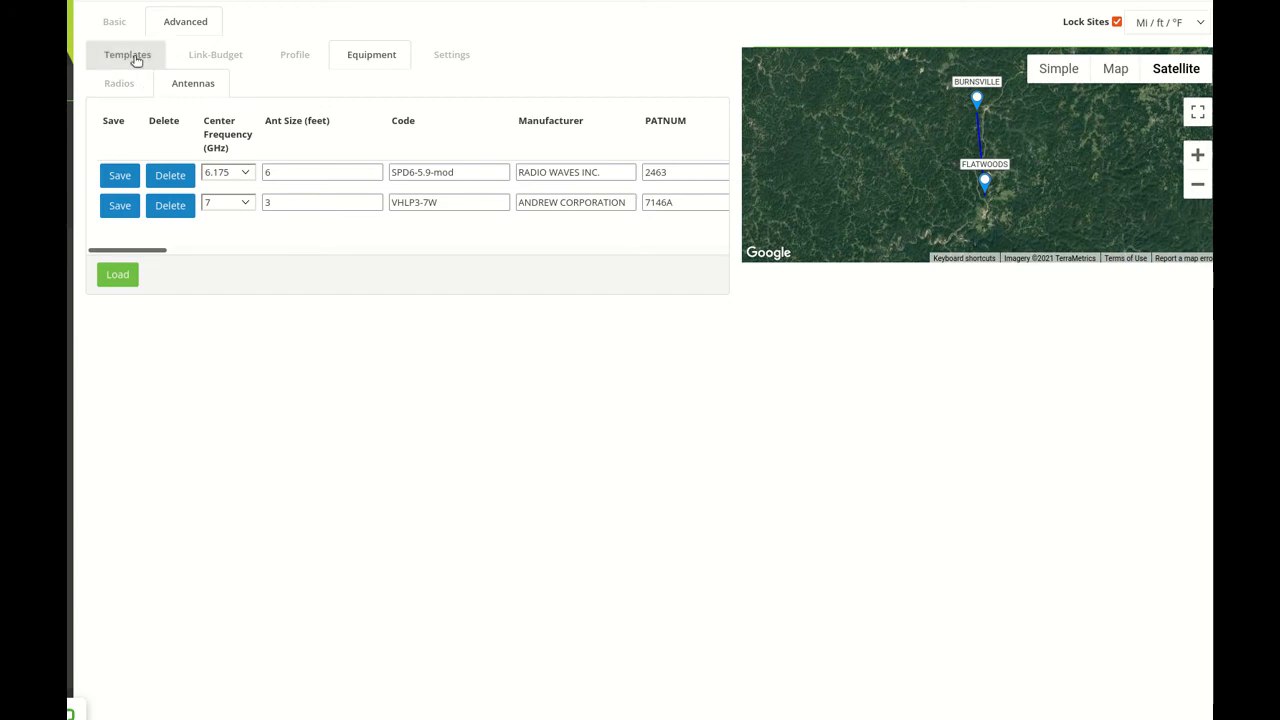
click(114, 21)
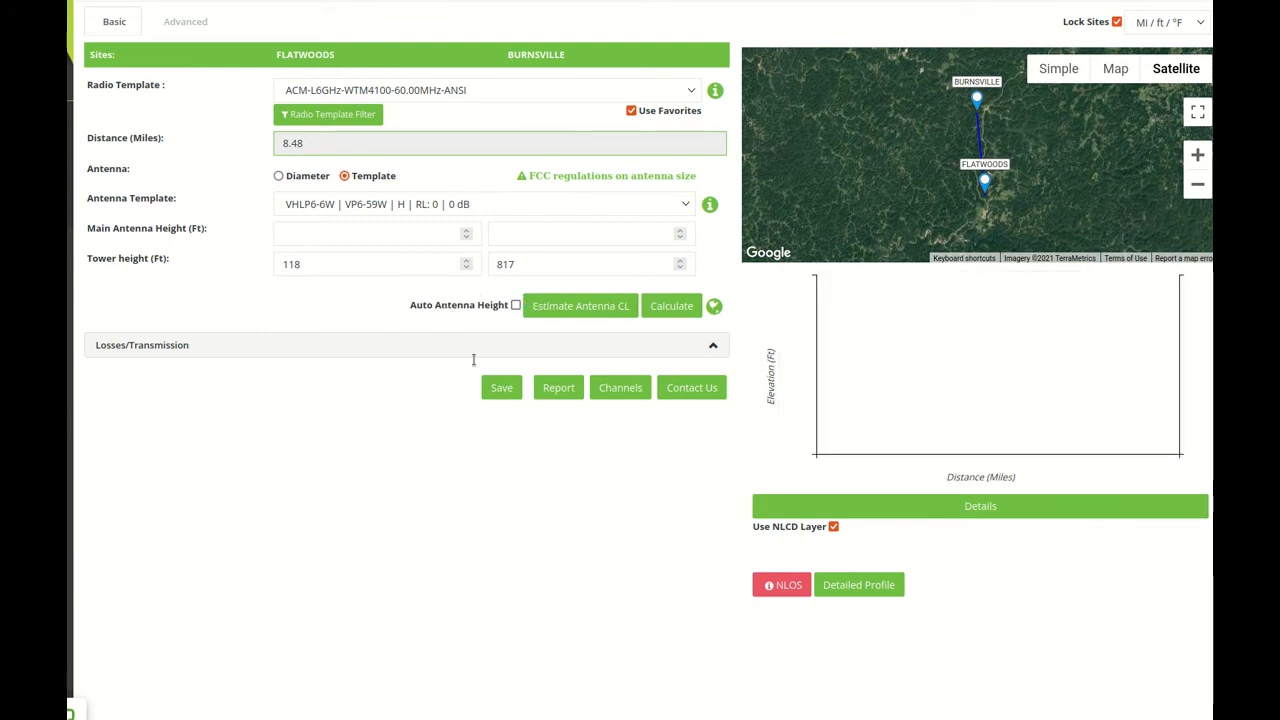
Estimate antenna centerlines, filling main antenna heights of 89 ft and 217 ft.
click(375, 264)
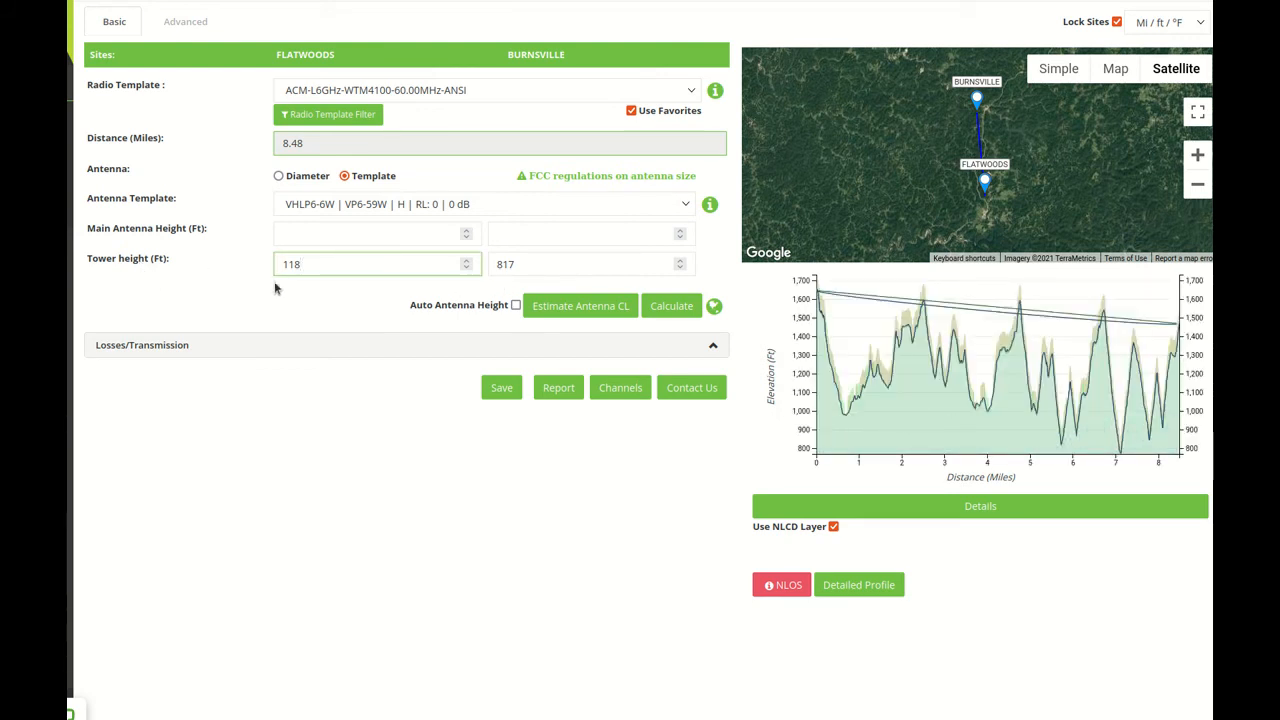
click(590, 264)
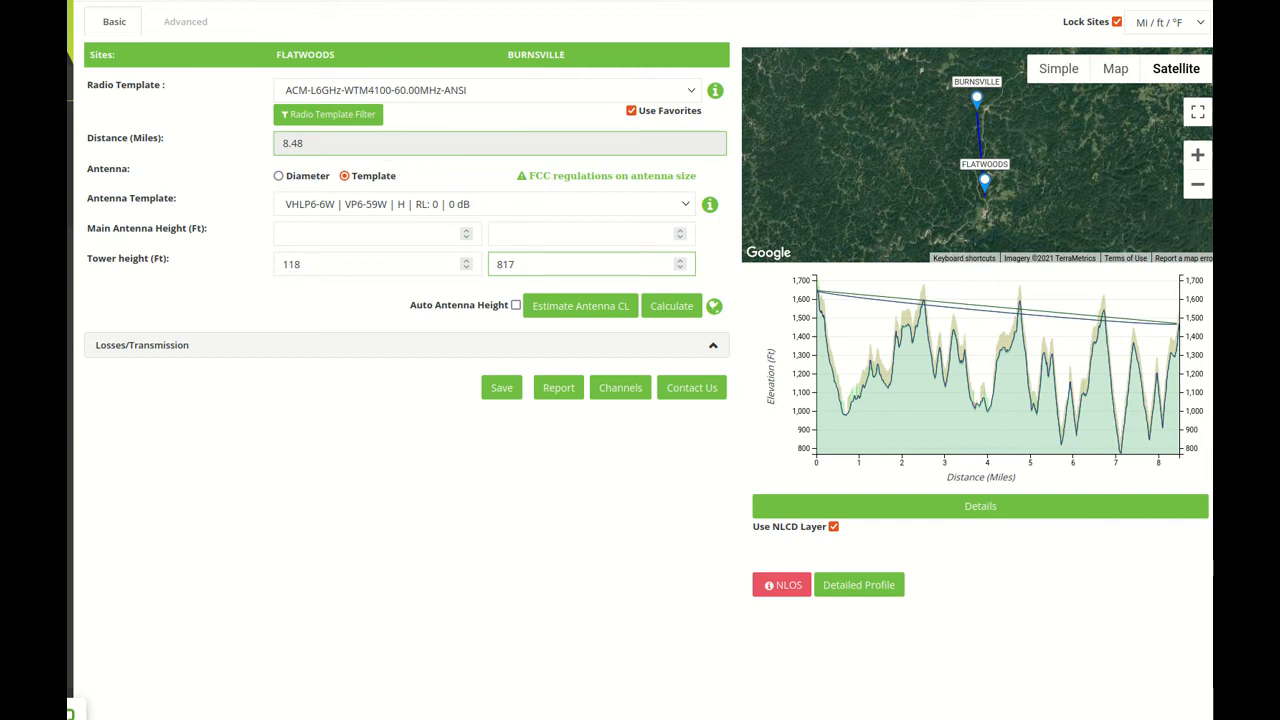
mouse_move(320, 287)
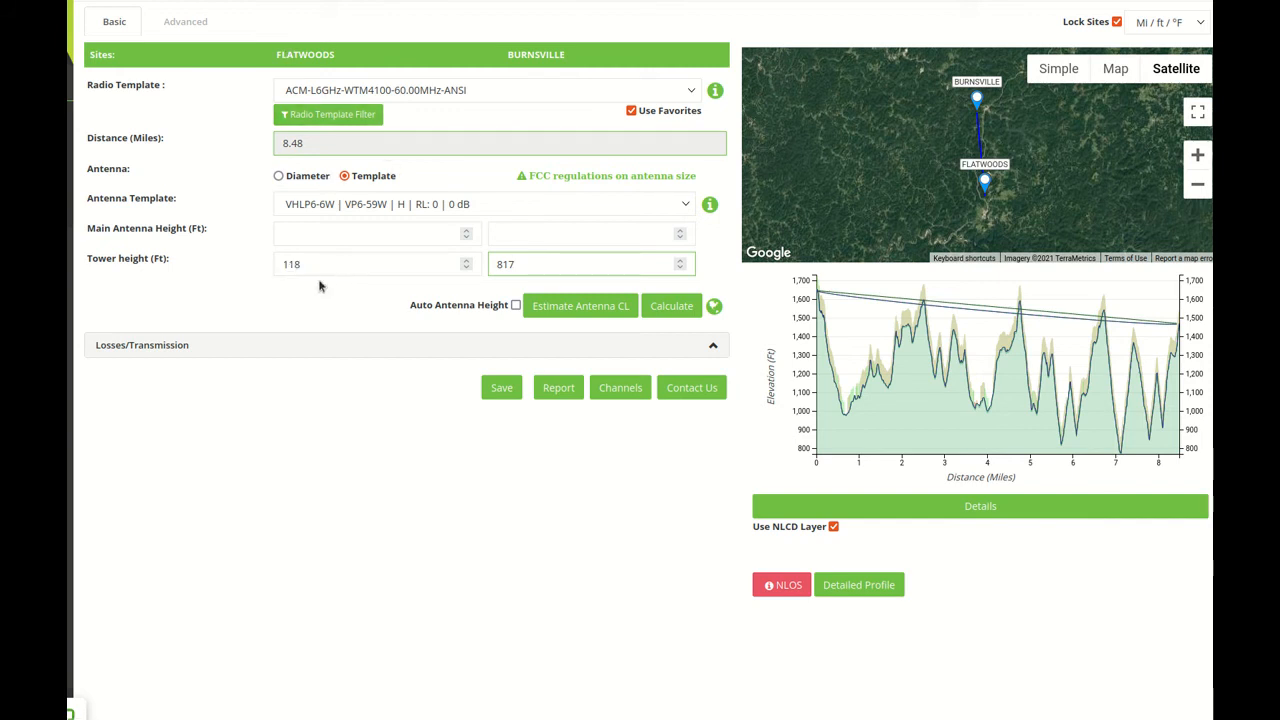
click(585, 264)
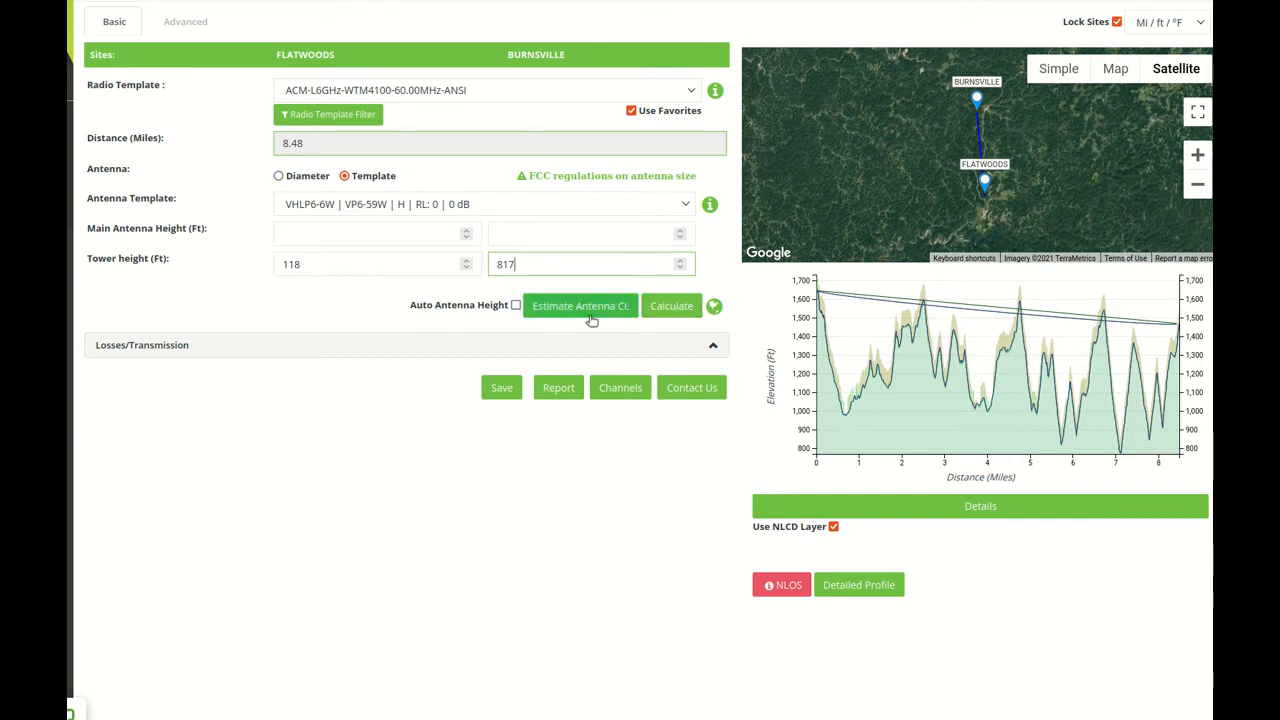
click(580, 305)
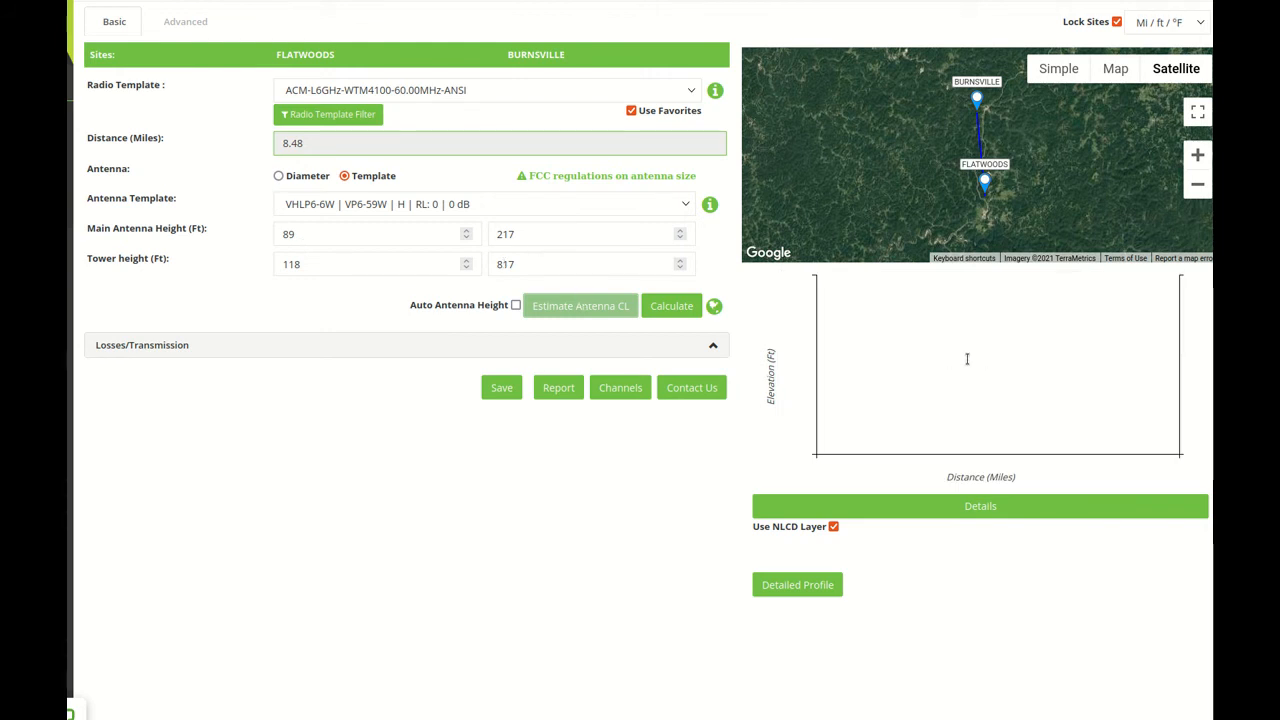
click(671, 305)
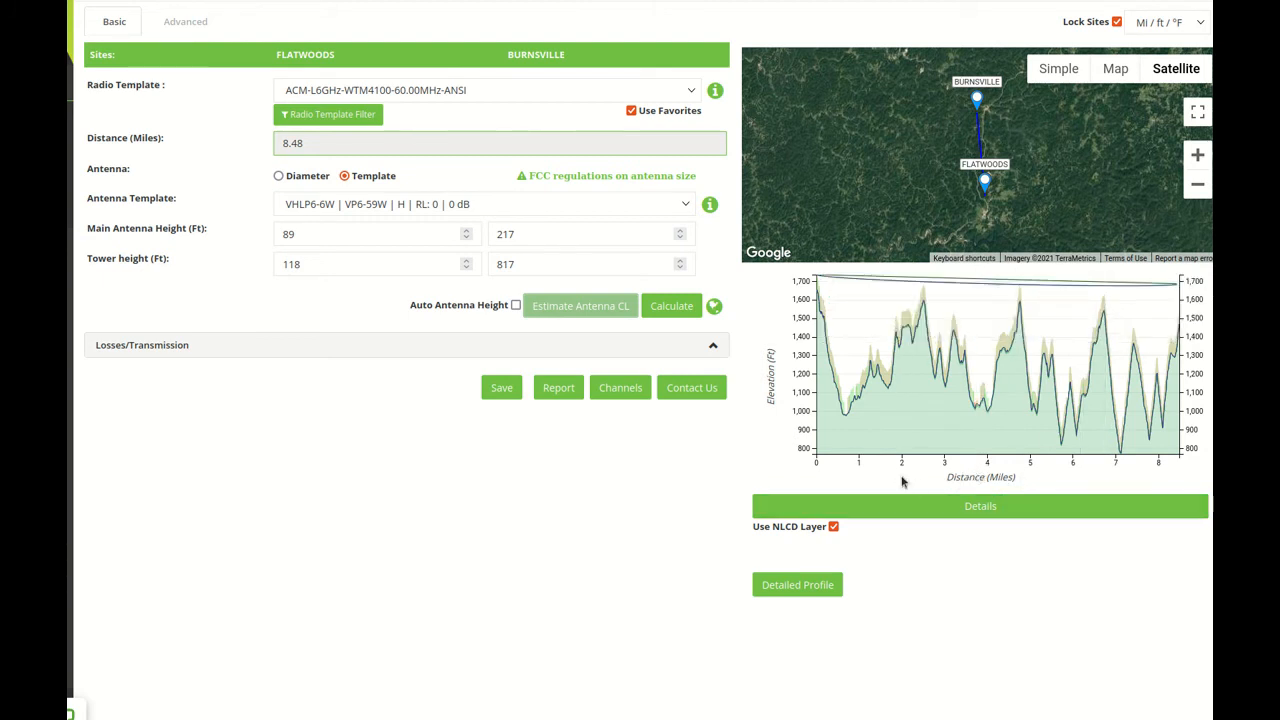
mouse_move(892, 481)
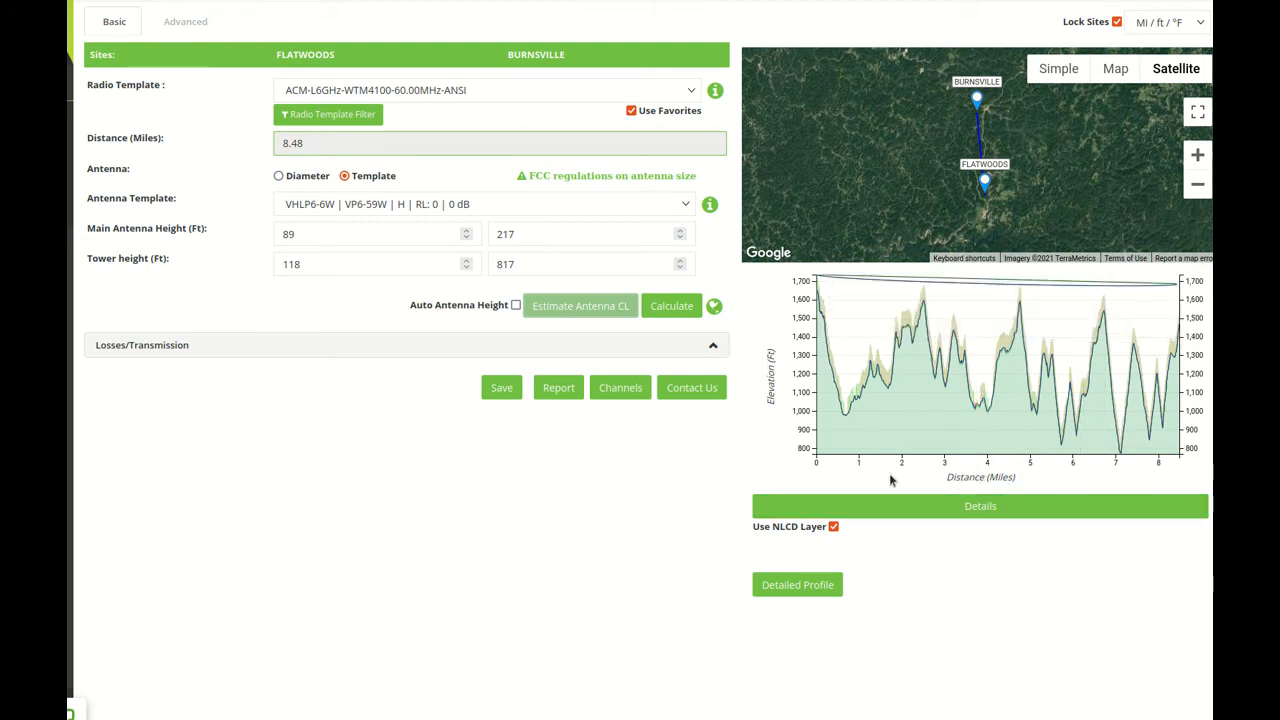
mouse_move(854, 481)
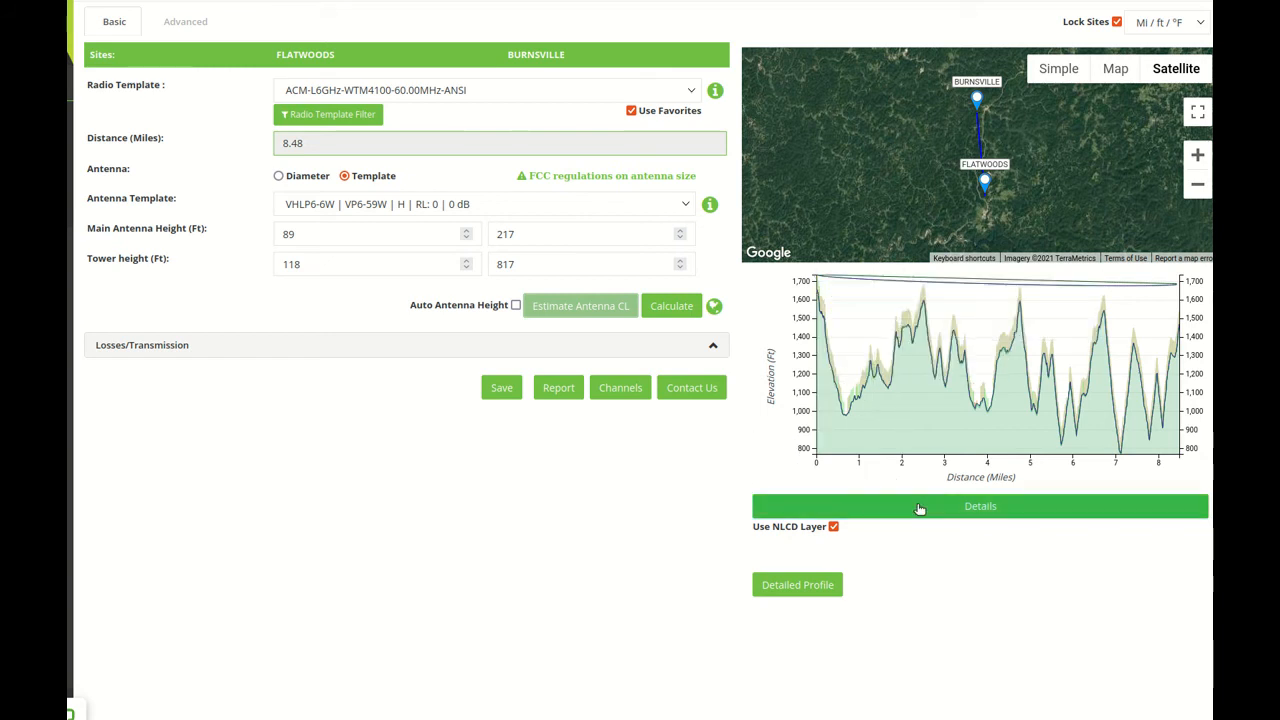
Show the profile details legend with terrain, K-factor and NLCD 2016 clutter types.
click(980, 505)
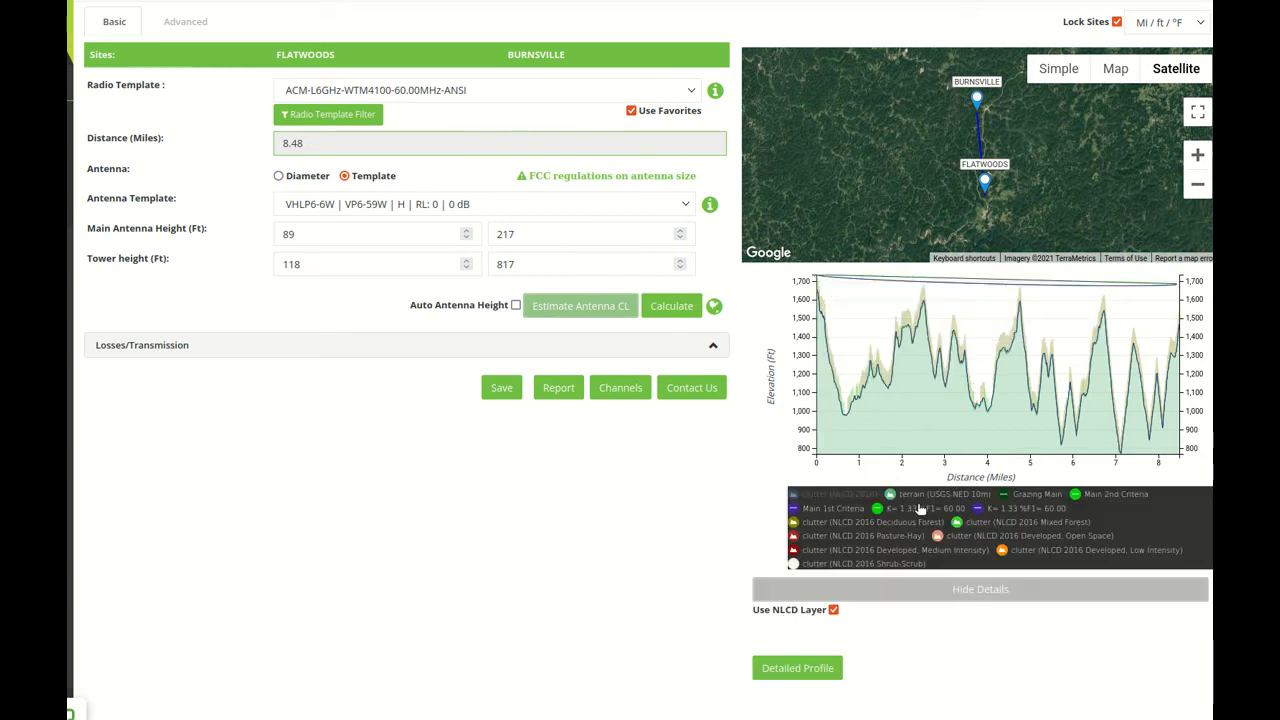
mouse_move(975, 403)
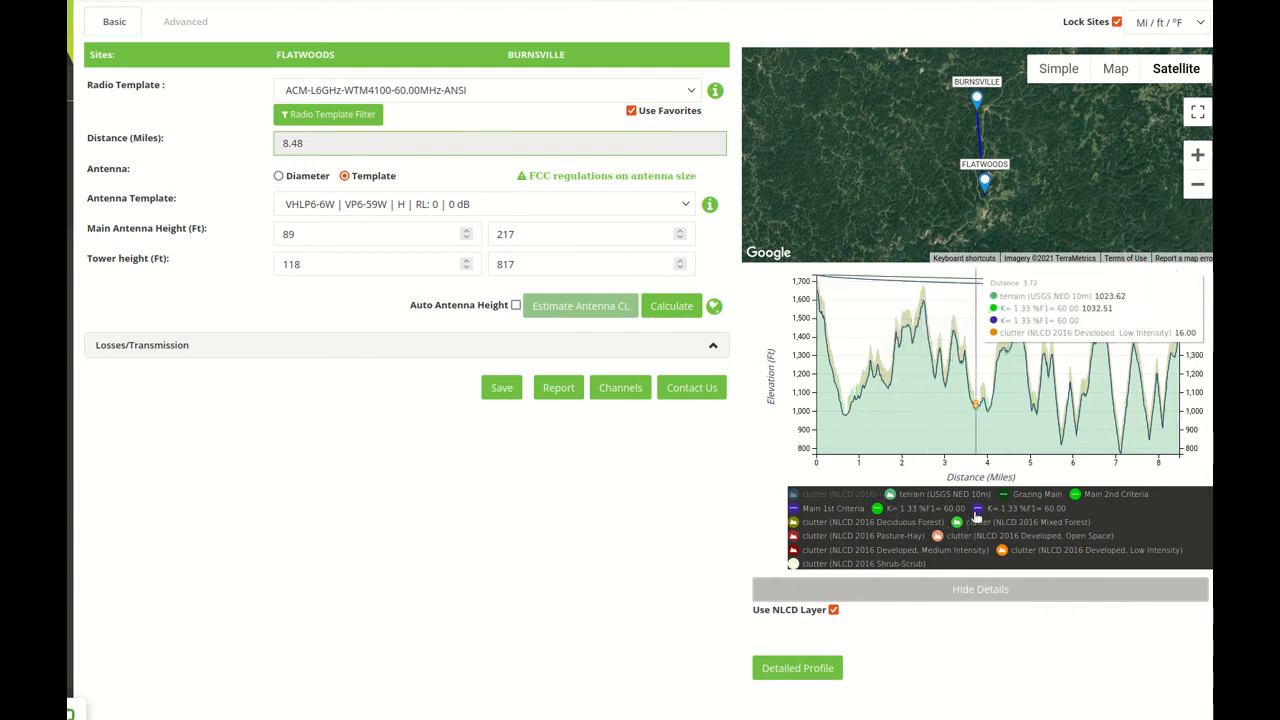
mouse_move(928, 503)
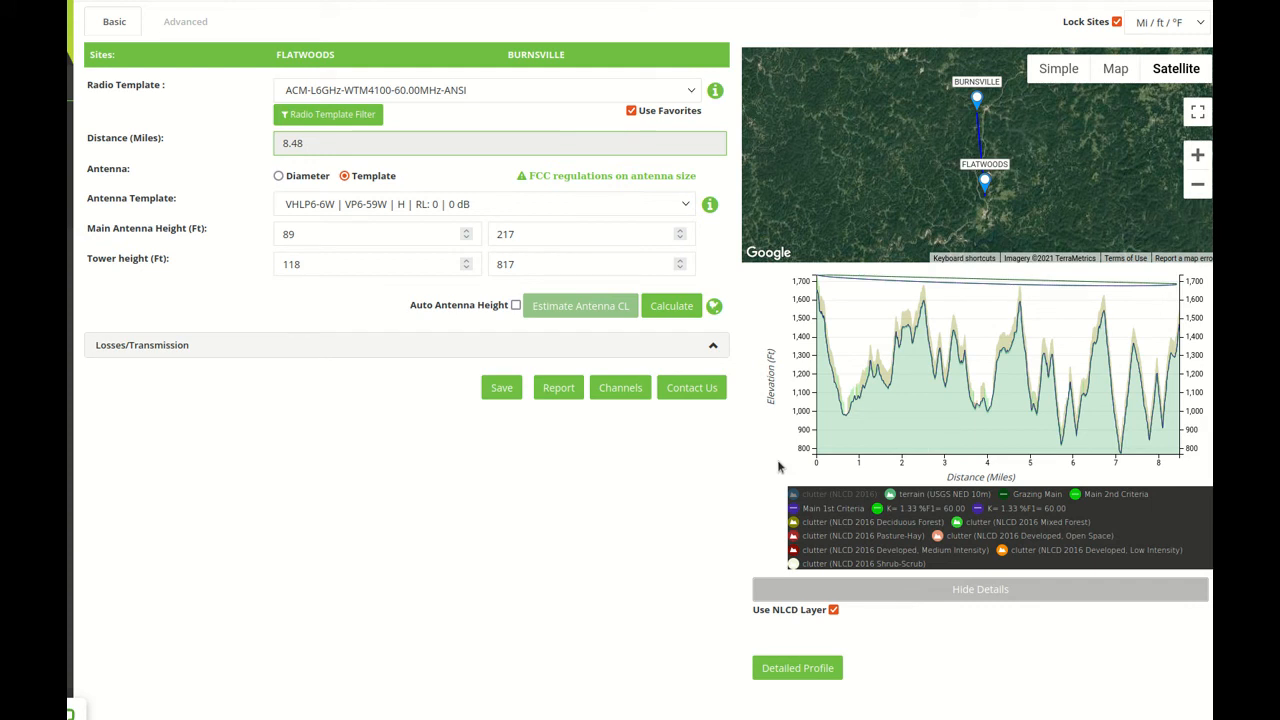
mouse_move(873, 358)
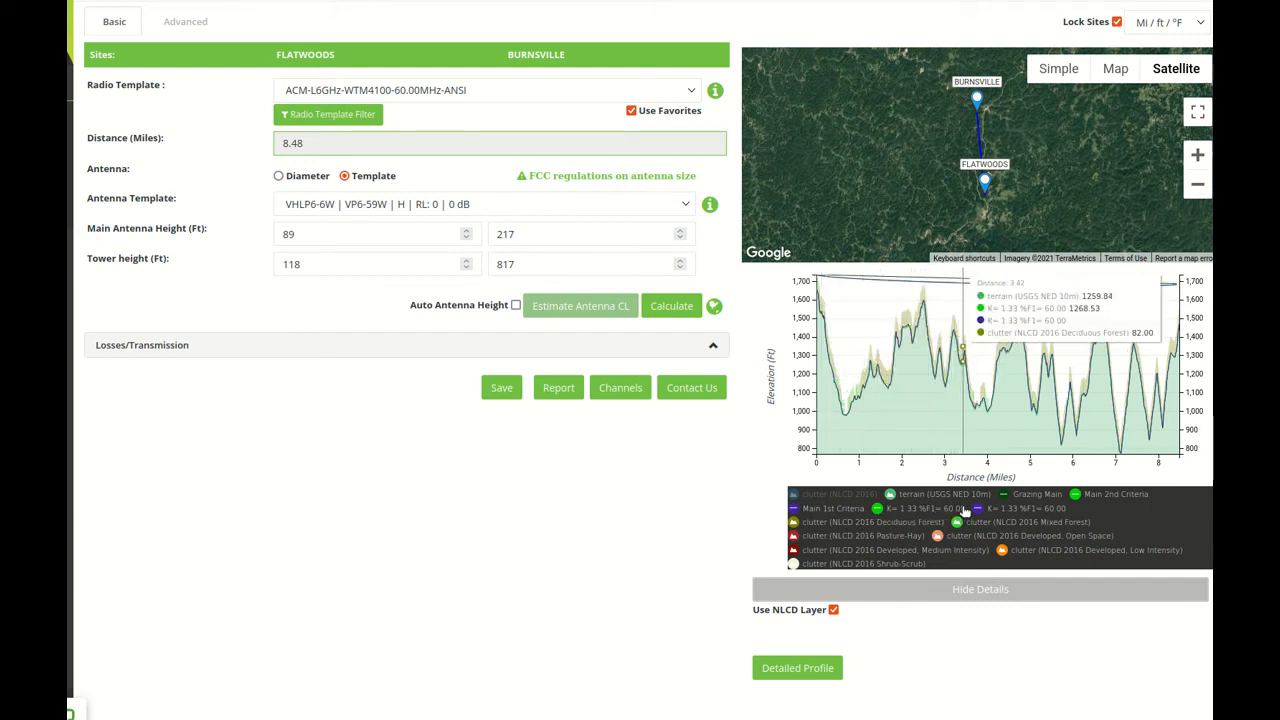
mouse_move(901, 350)
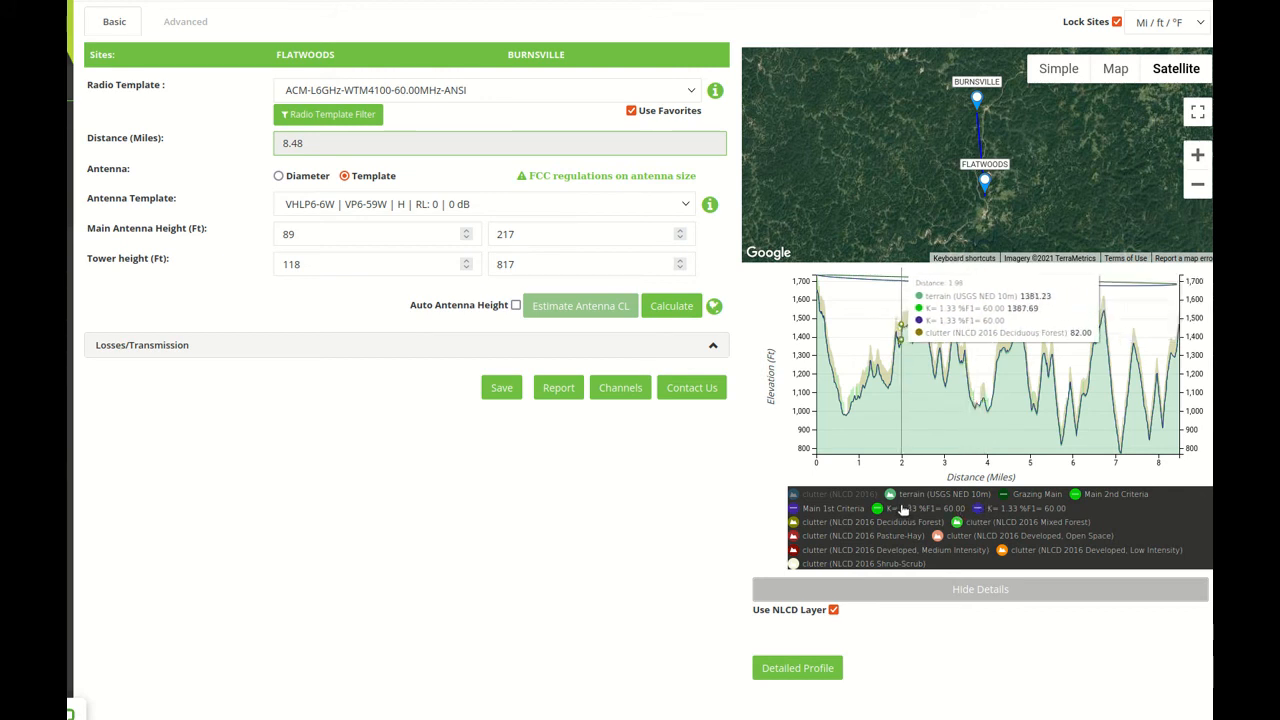
mouse_move(828, 568)
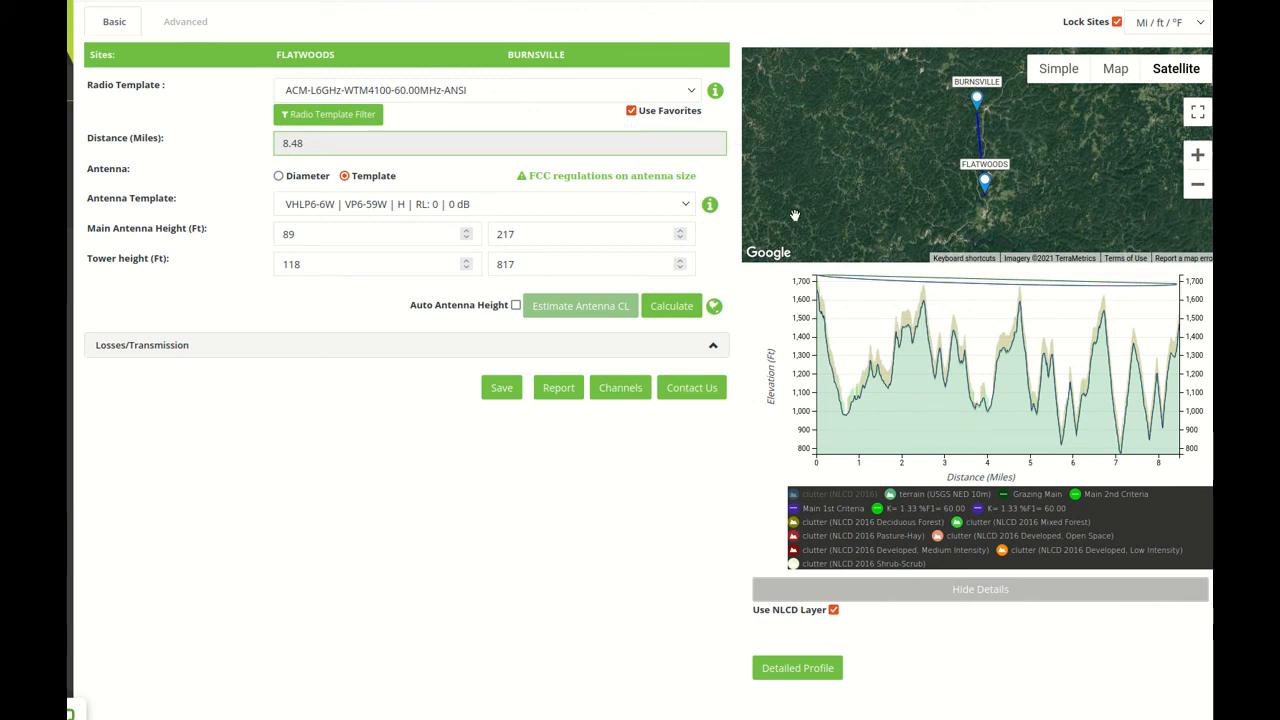
mouse_move(717, 272)
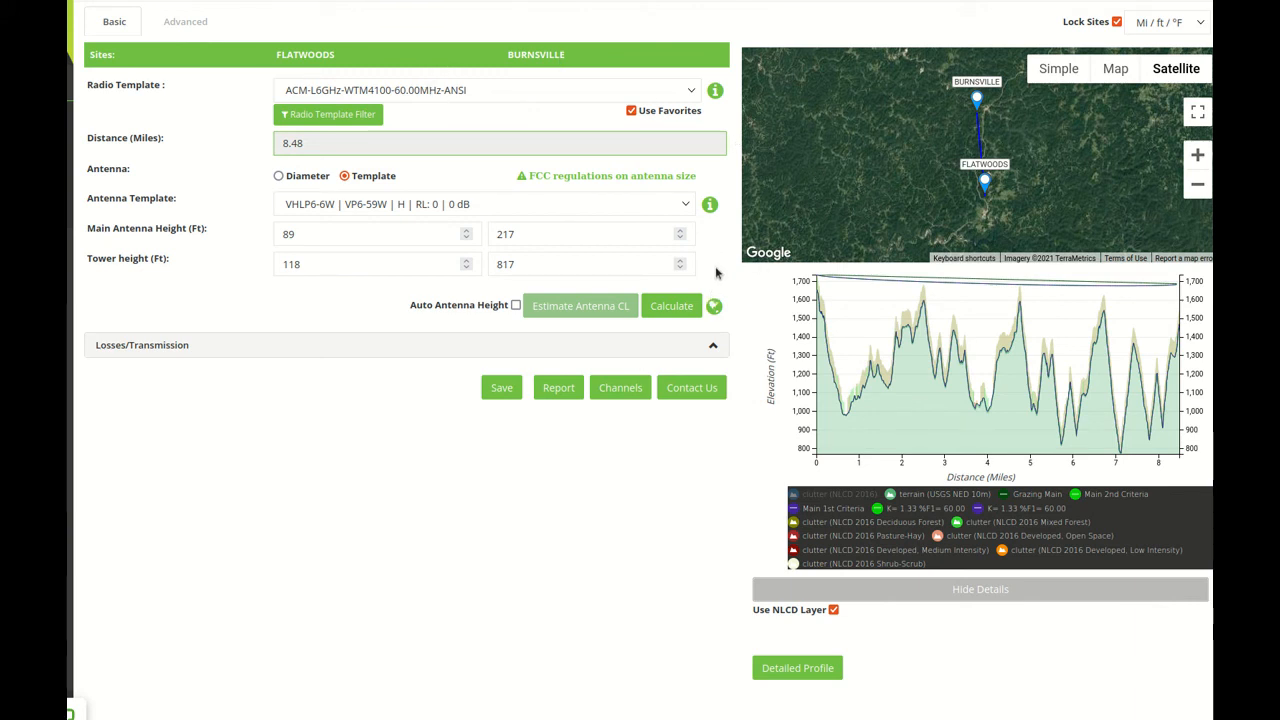
Open an empty channel entry form for the FLATWOODS–BURNSVILLE link from the modulation results.
click(671, 305)
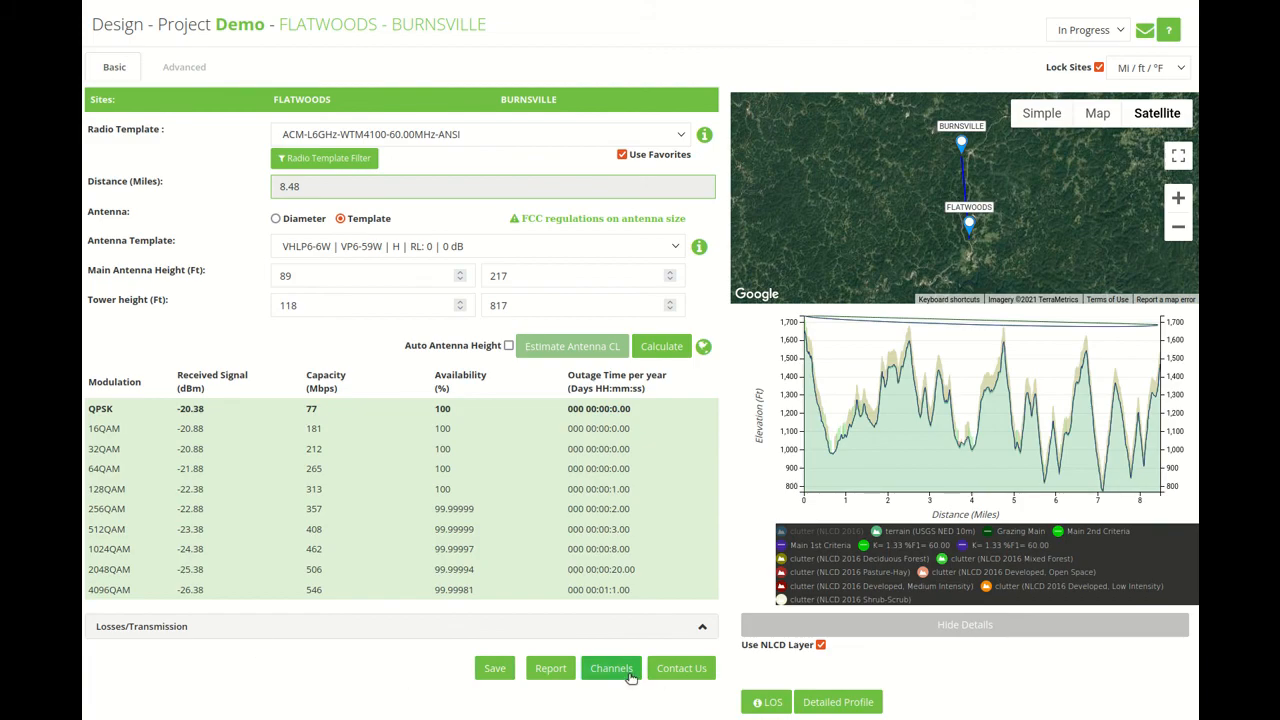
click(611, 668)
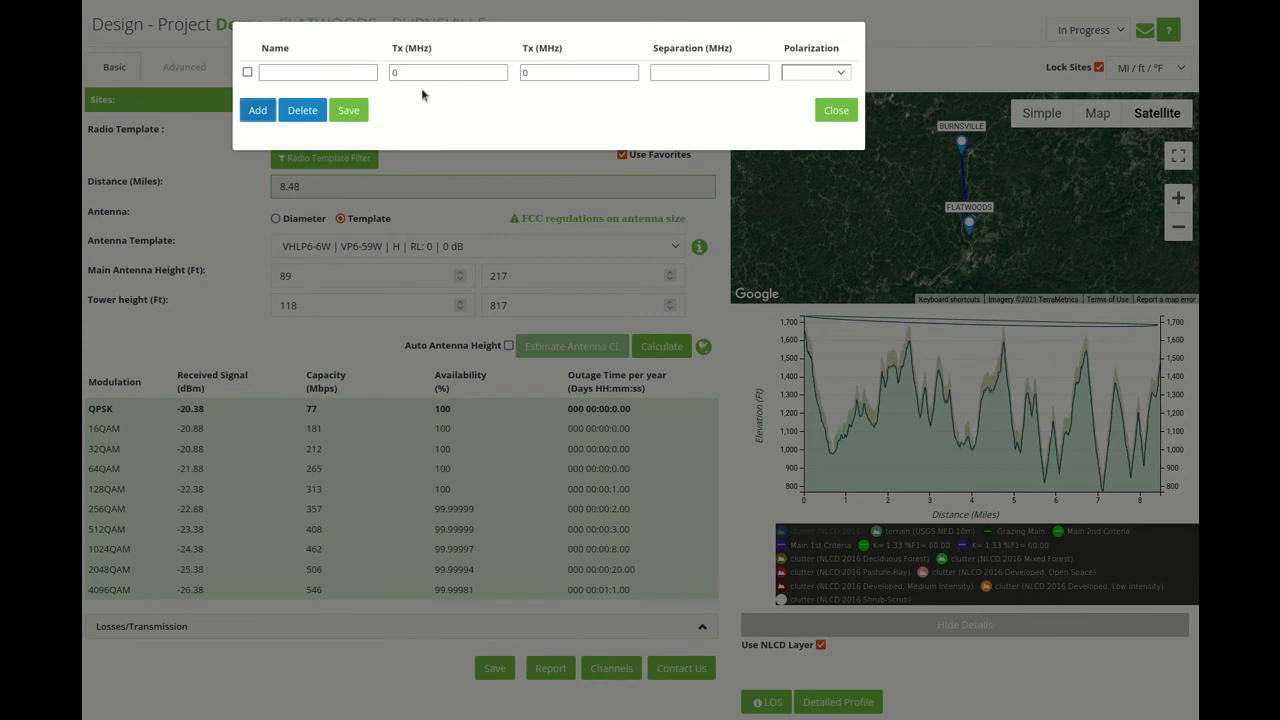
Save channel CH1 with vertical polarization, then close the channel assignments form.
click(317, 72)
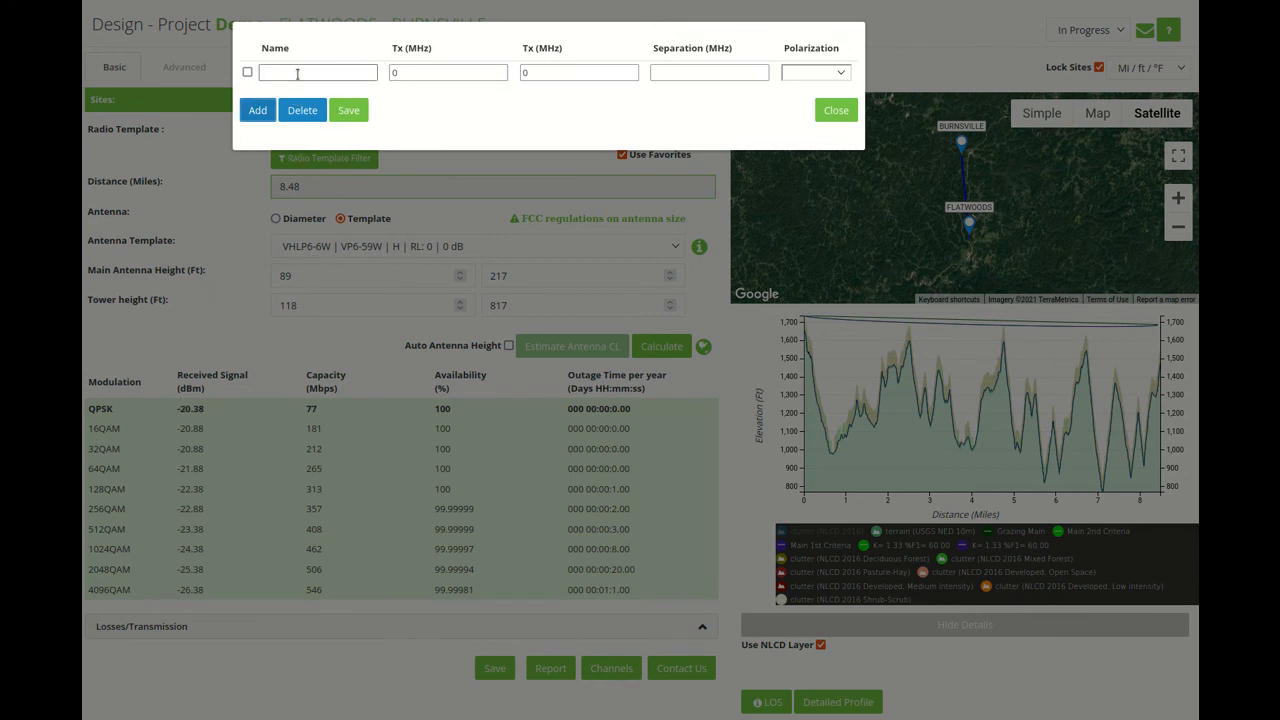
text(CH1)
click(448, 72)
text(5960.025)
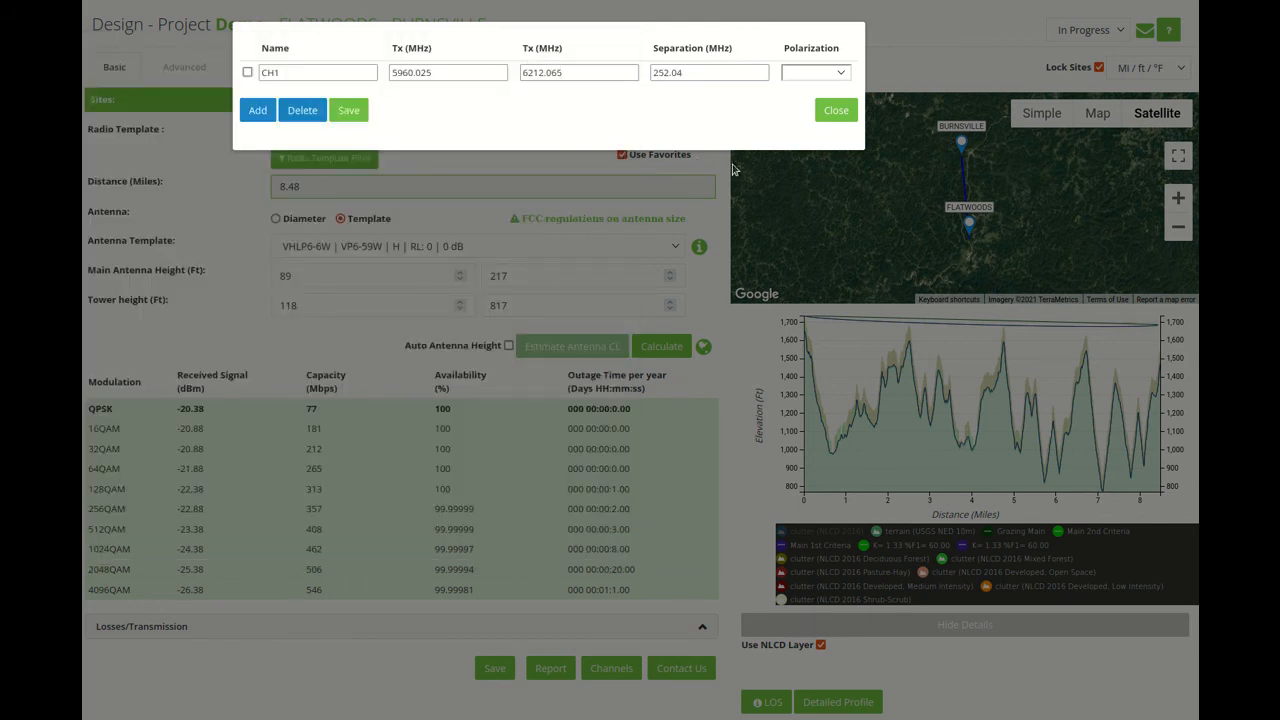
click(814, 71)
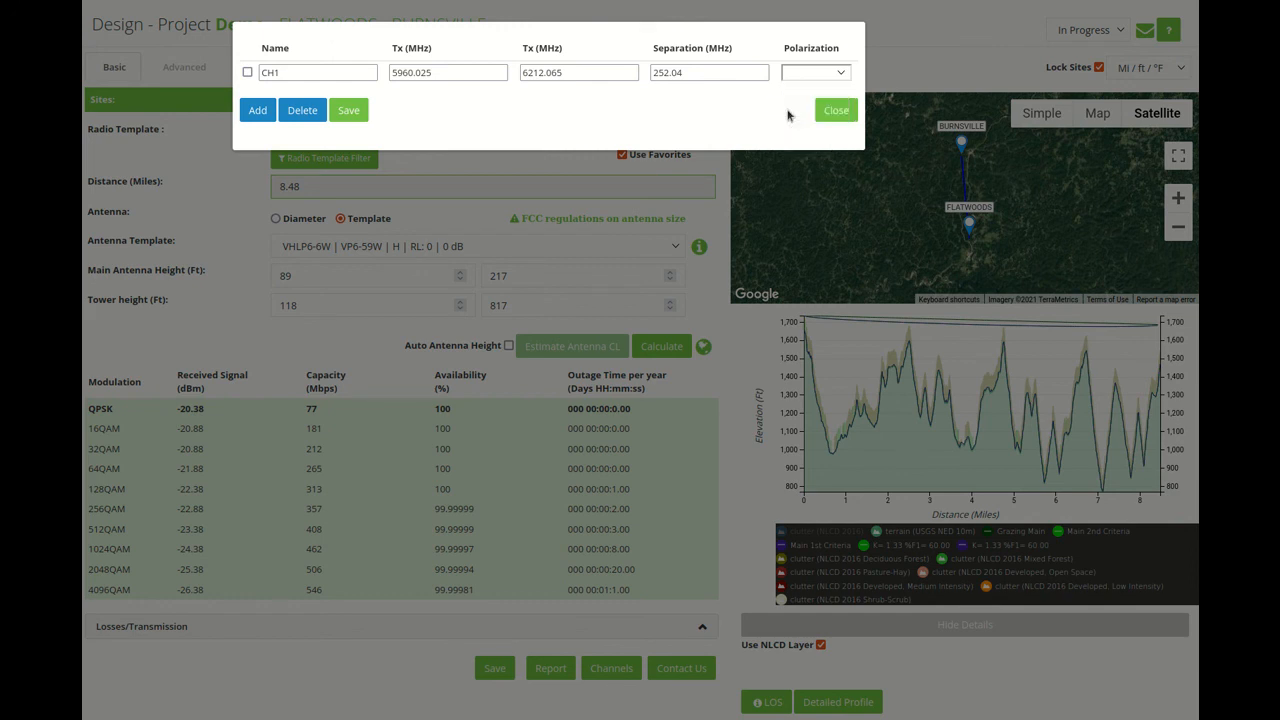
click(815, 71)
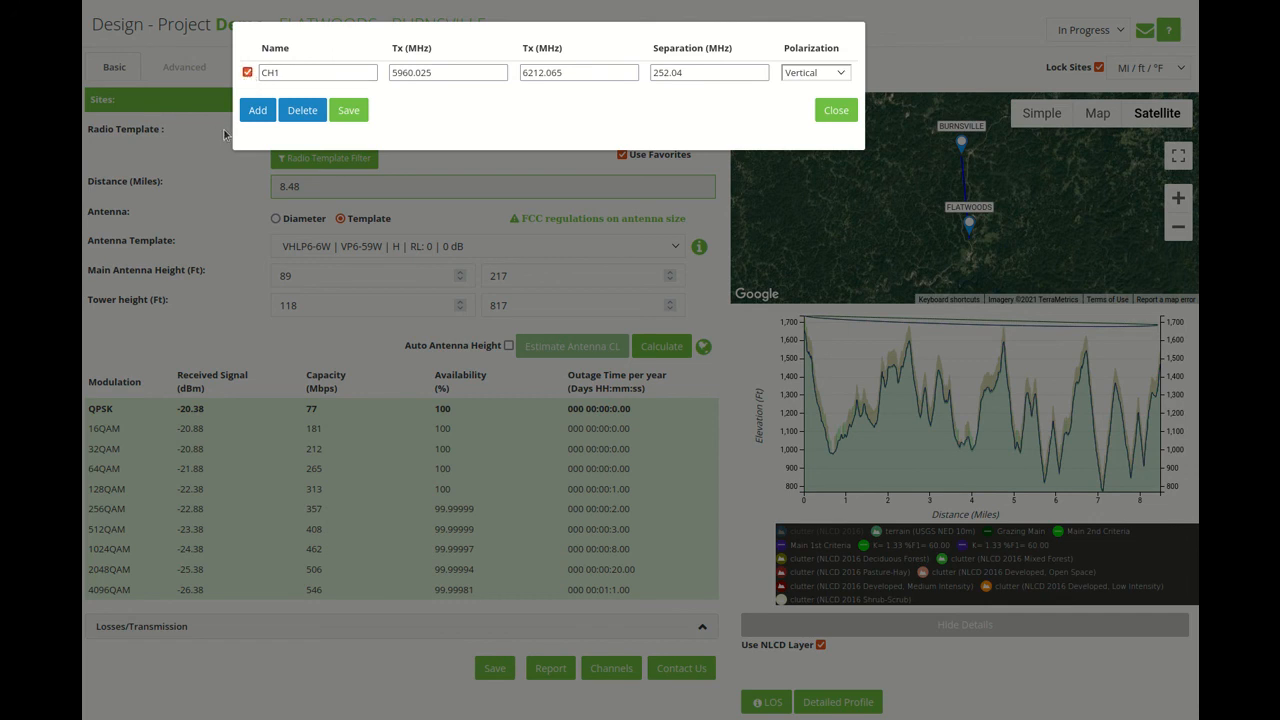
click(247, 71)
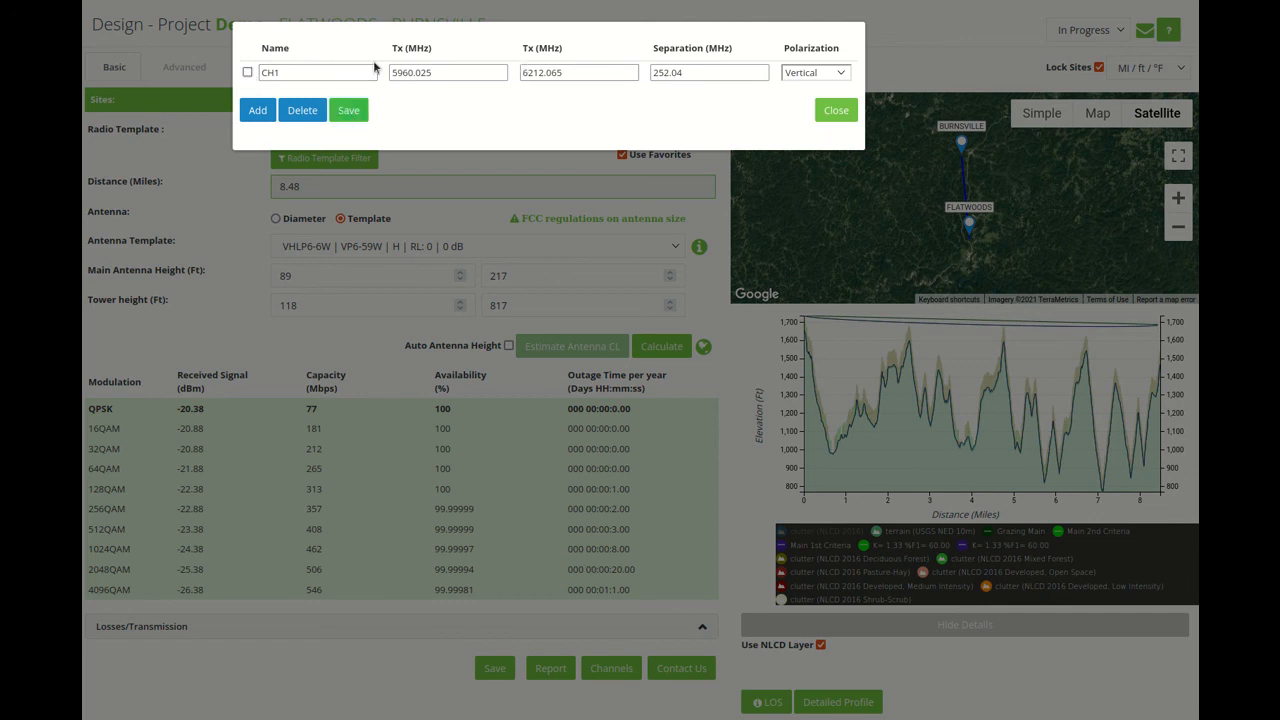
click(835, 110)
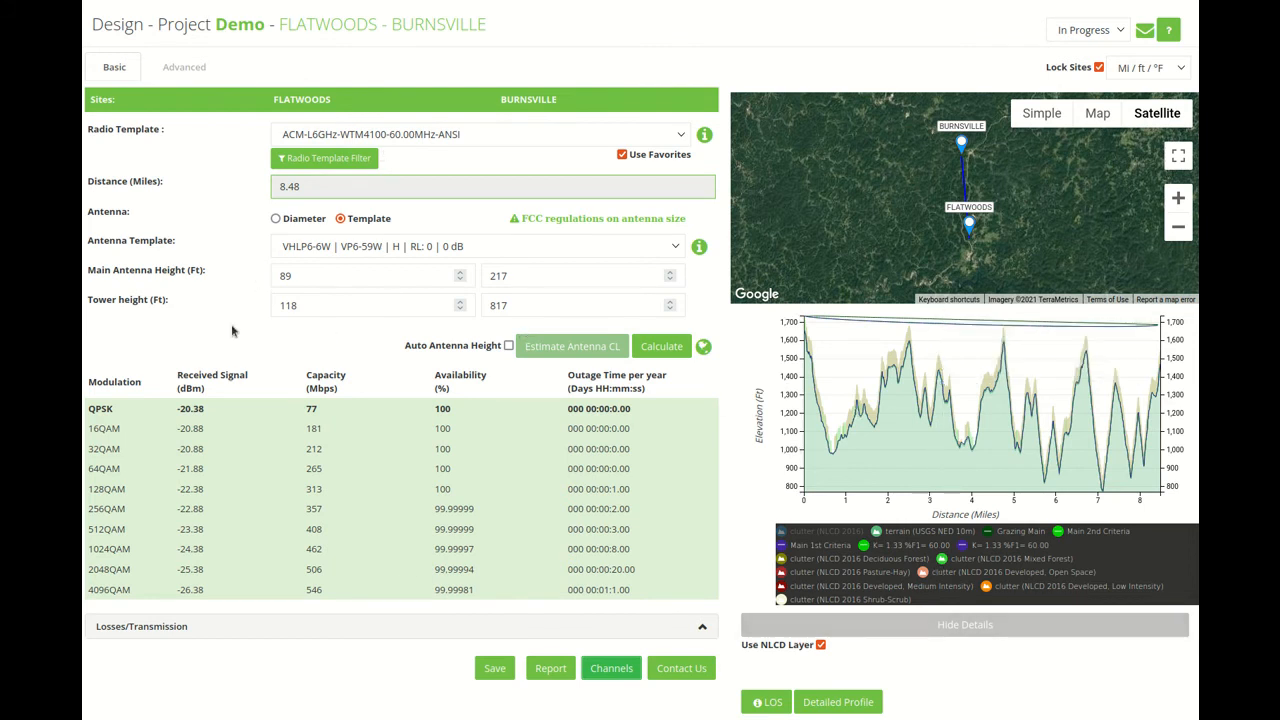
mouse_move(576, 694)
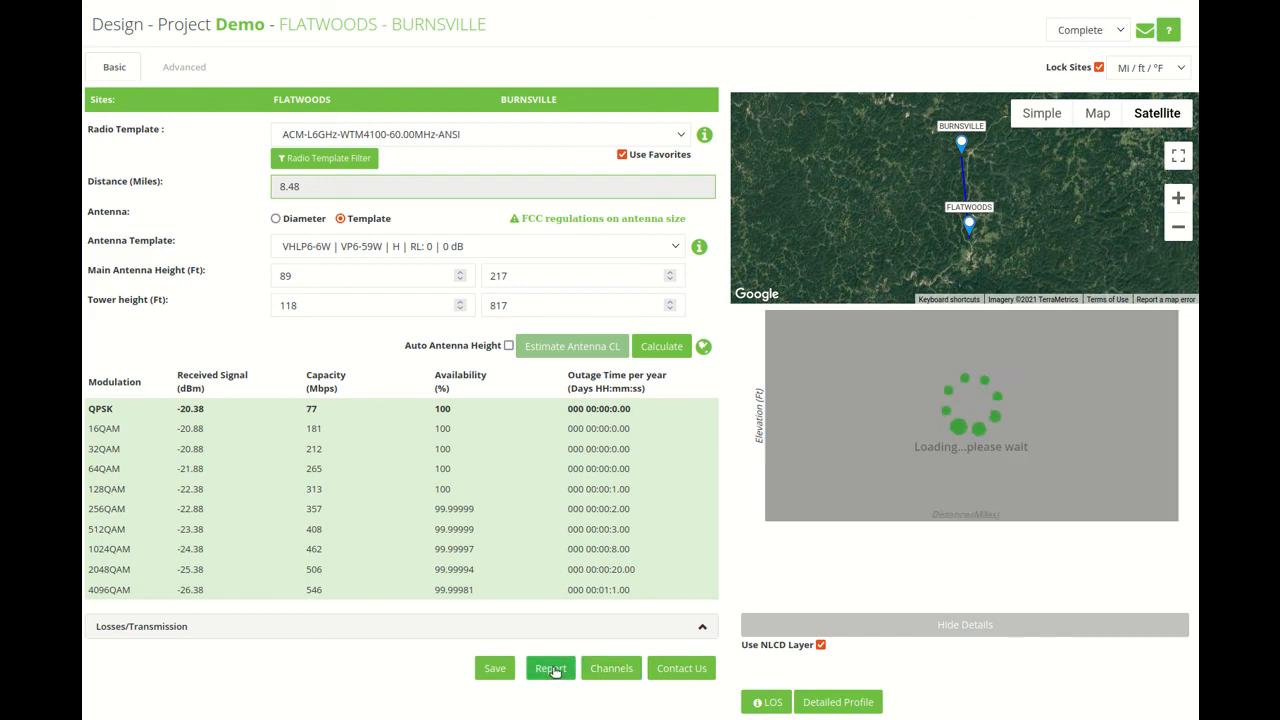
Generate the link report and export it as a PDF opened in Document Viewer.
click(550, 668)
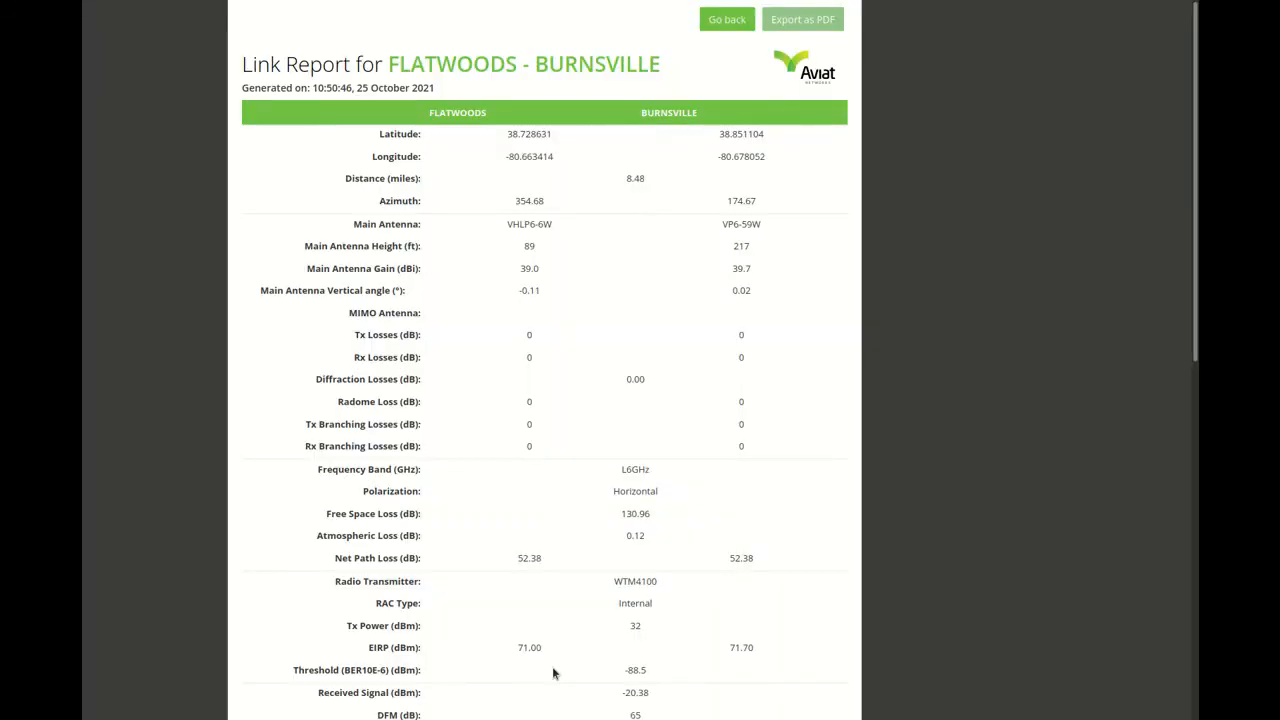
click(802, 19)
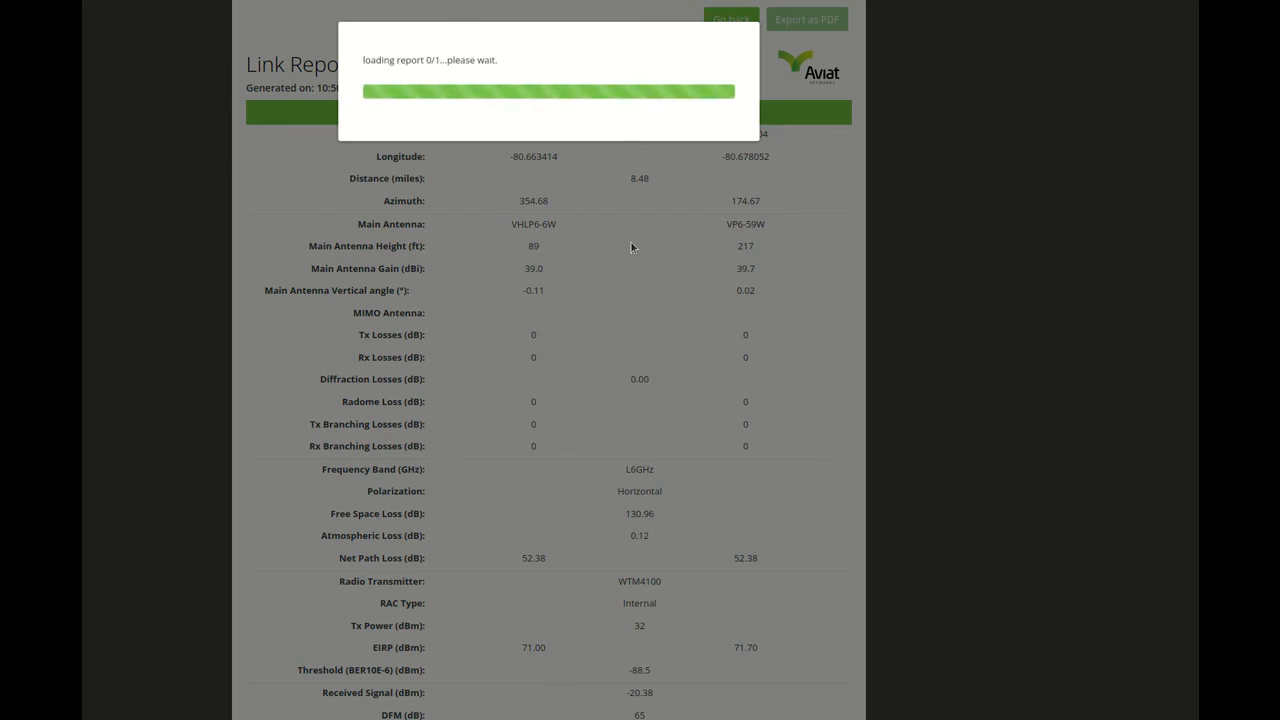
mouse_move(796, 467)
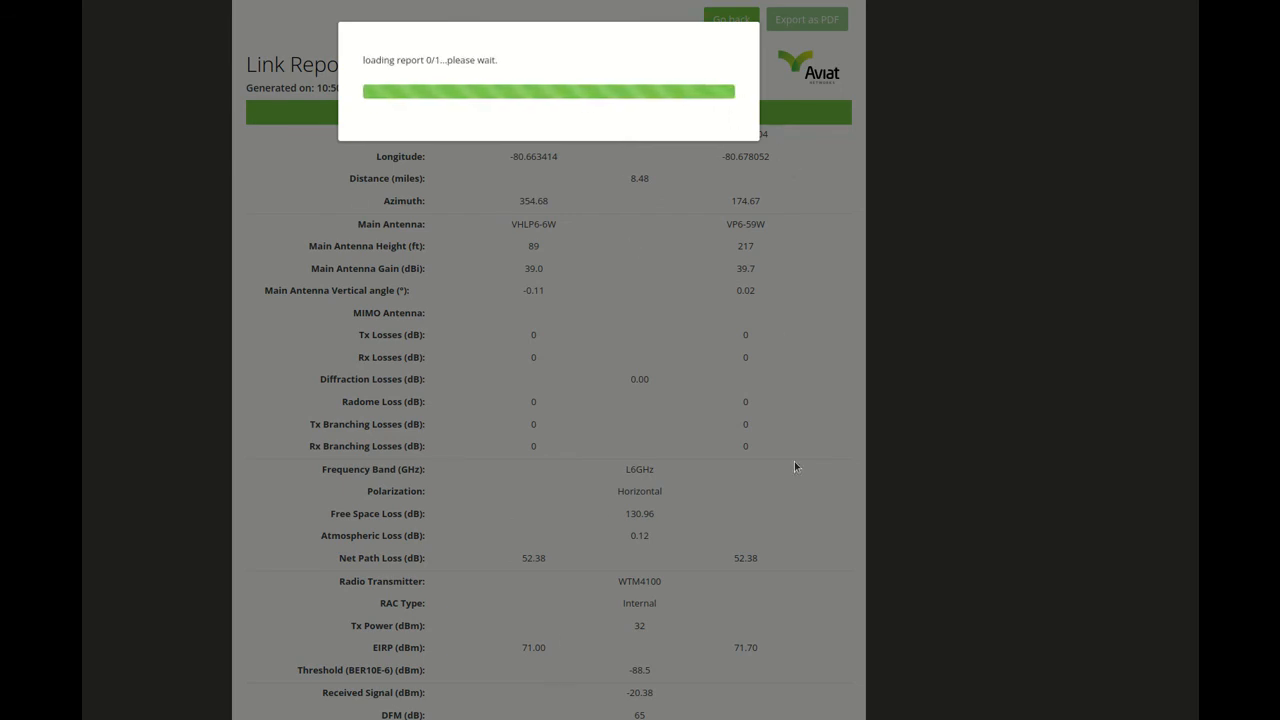
mouse_move(737, 135)
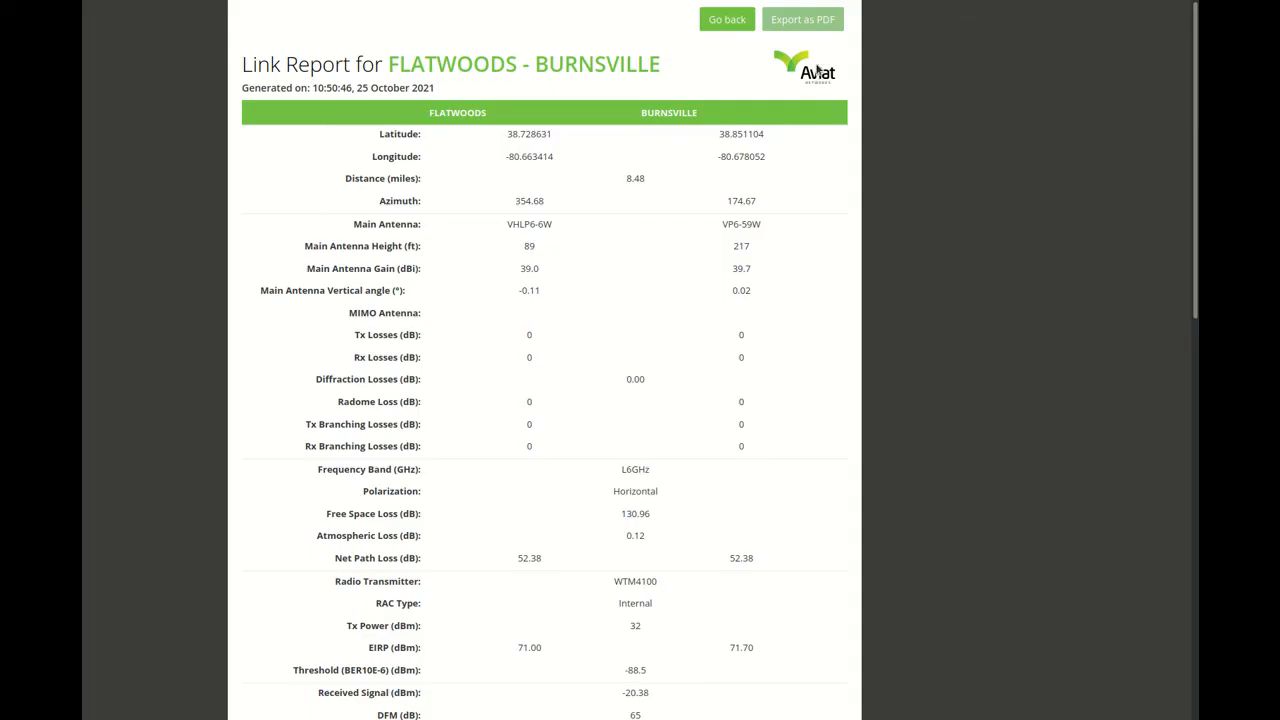
mouse_move(808, 48)
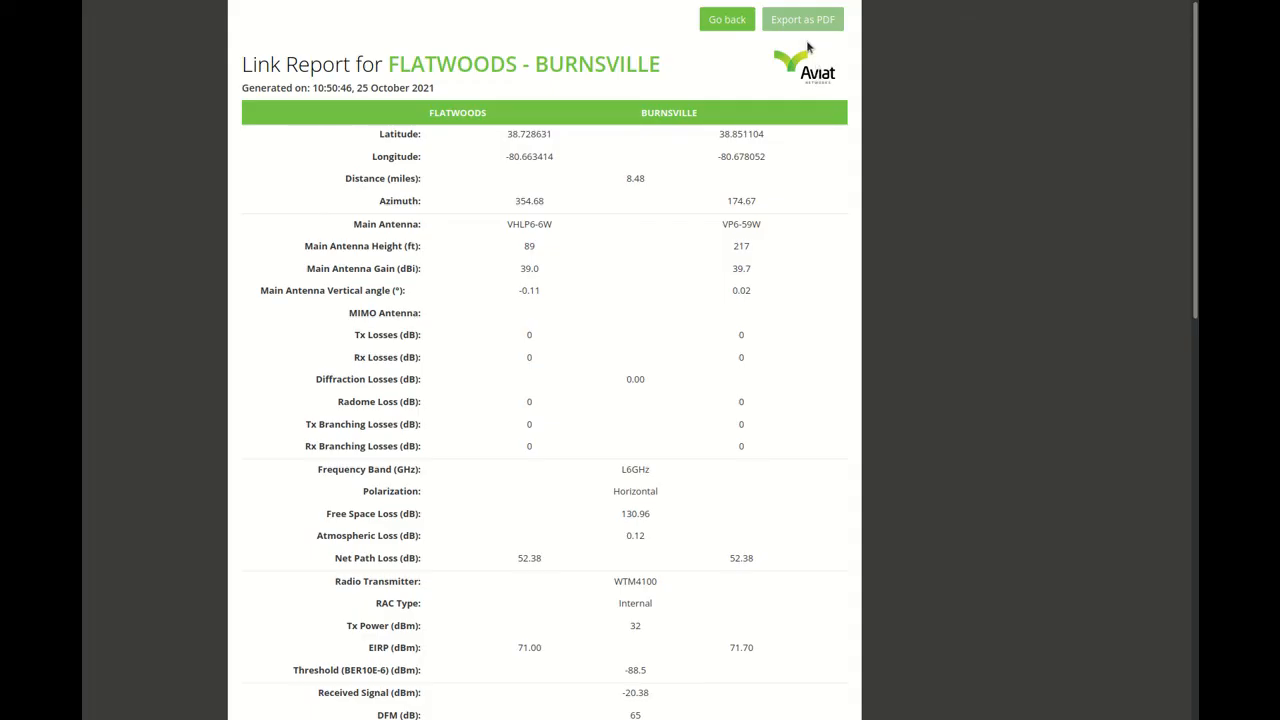
mouse_move(818, 42)
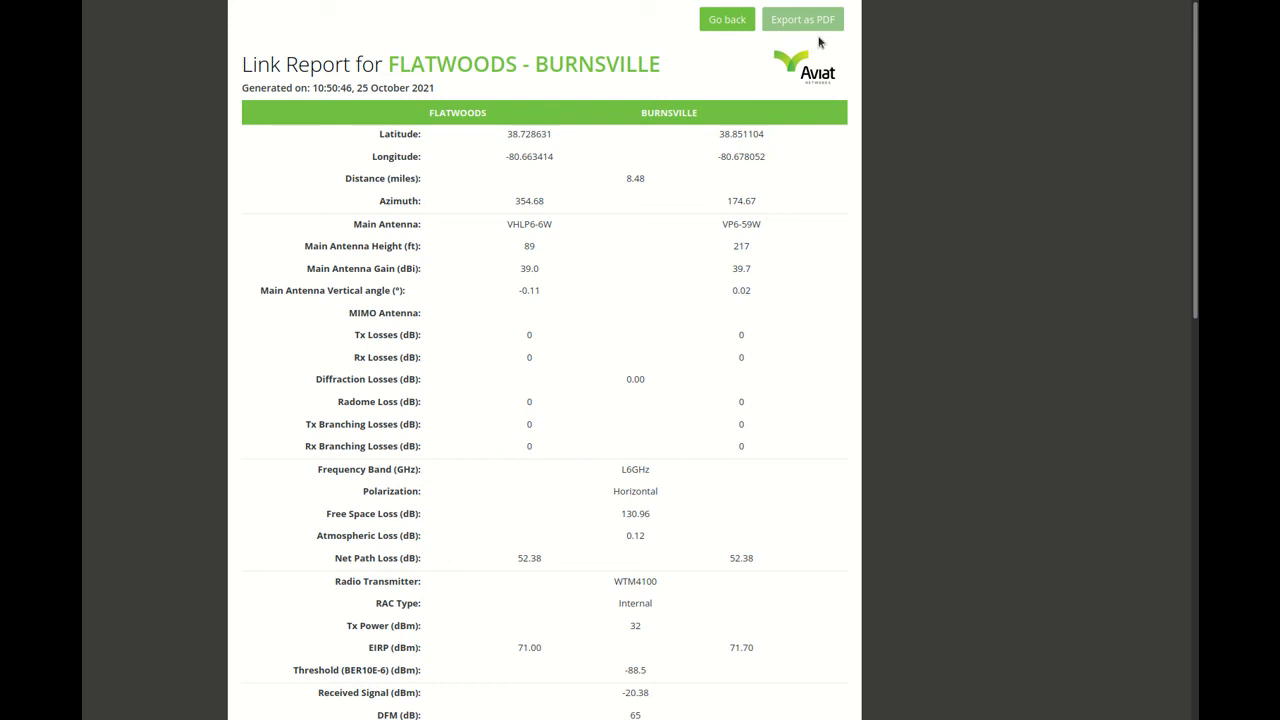
mouse_move(800, 20)
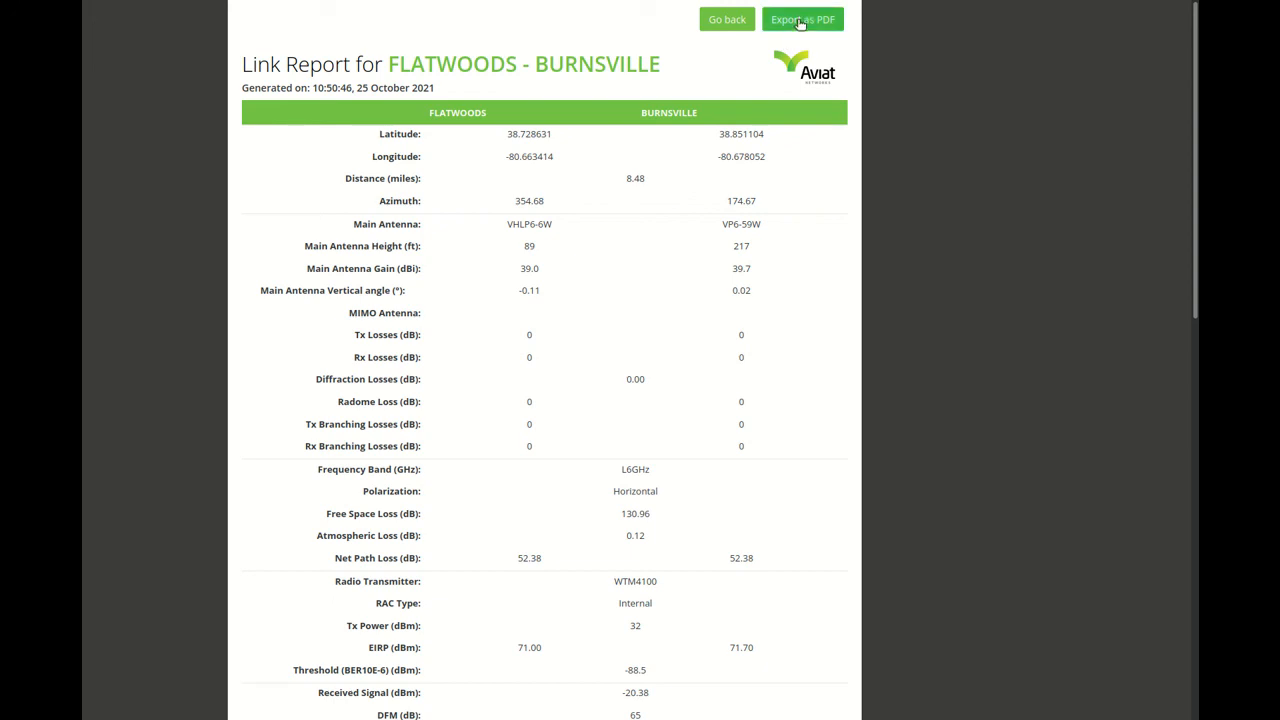
click(802, 19)
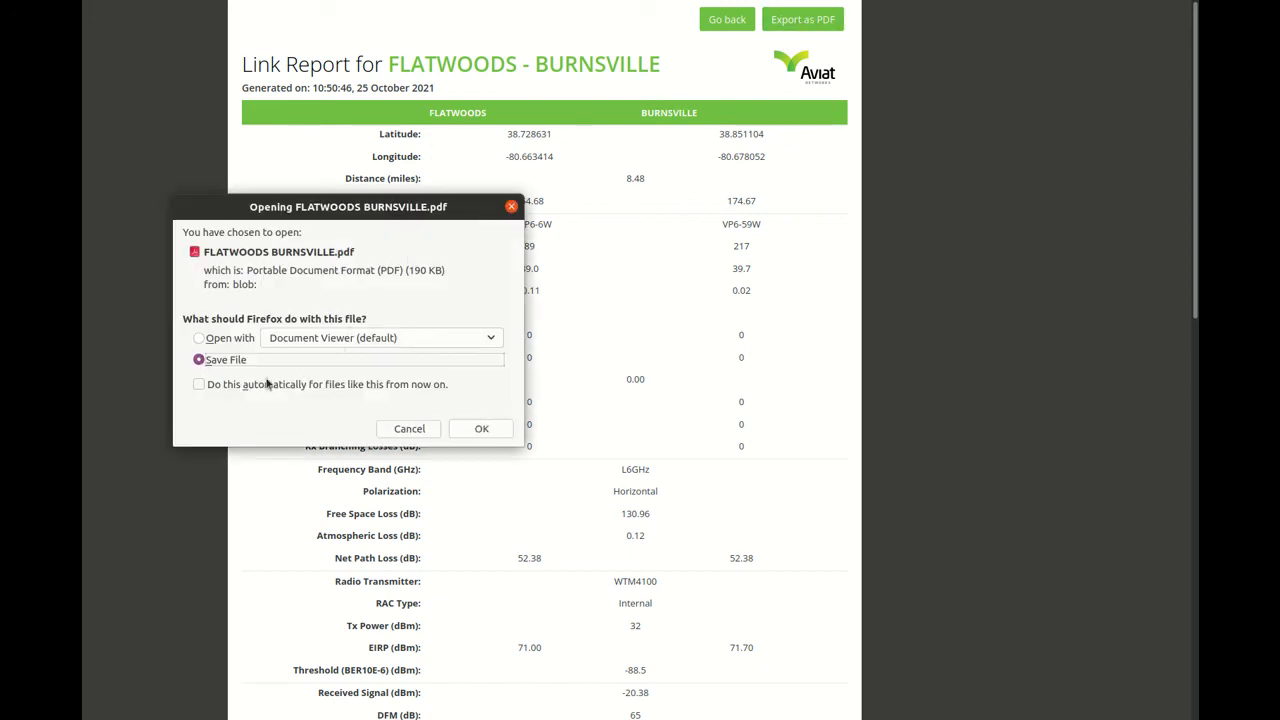
click(199, 337)
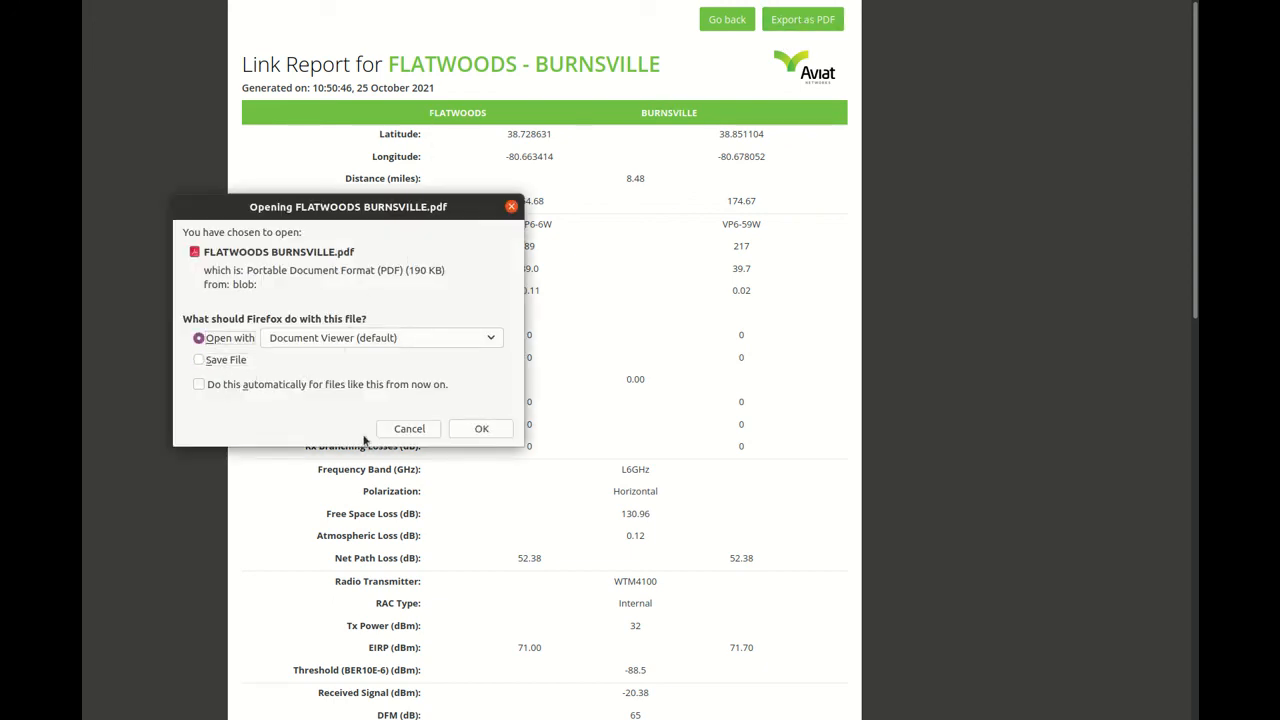
click(481, 428)
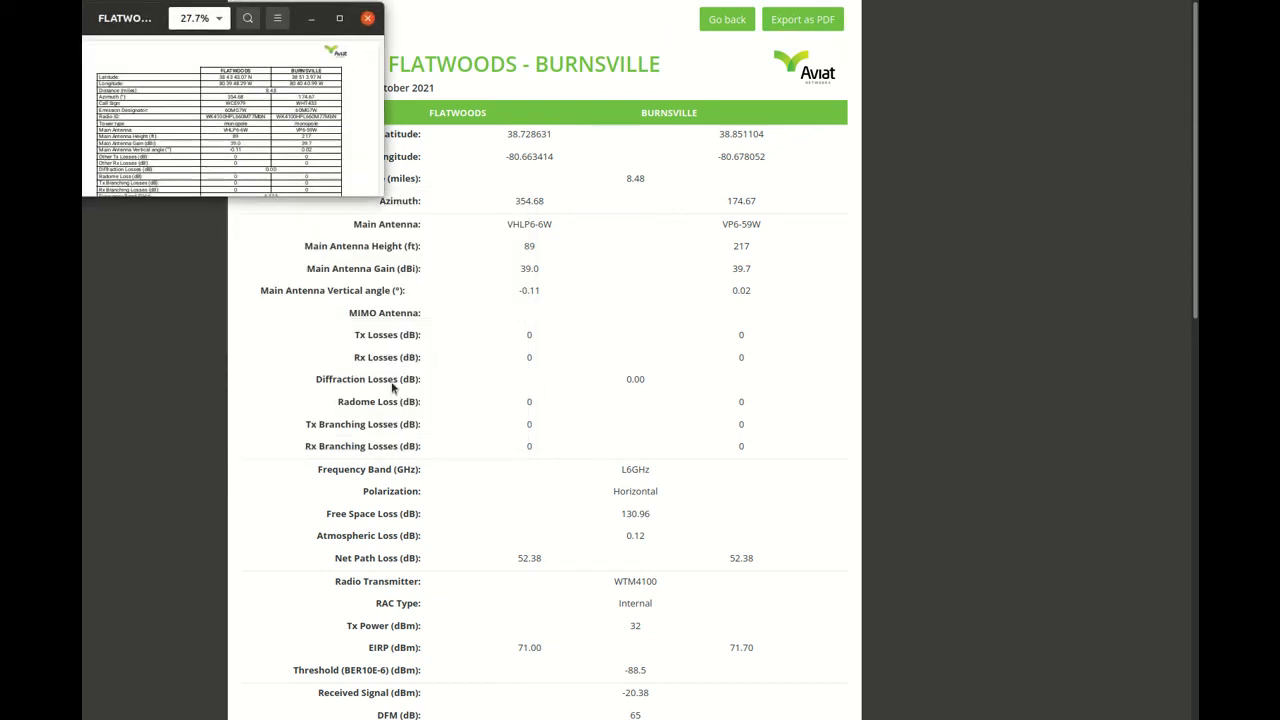
Maximize the viewer and scroll through the report to the Tx. Channel Assignments table listing CH1.
click(367, 18)
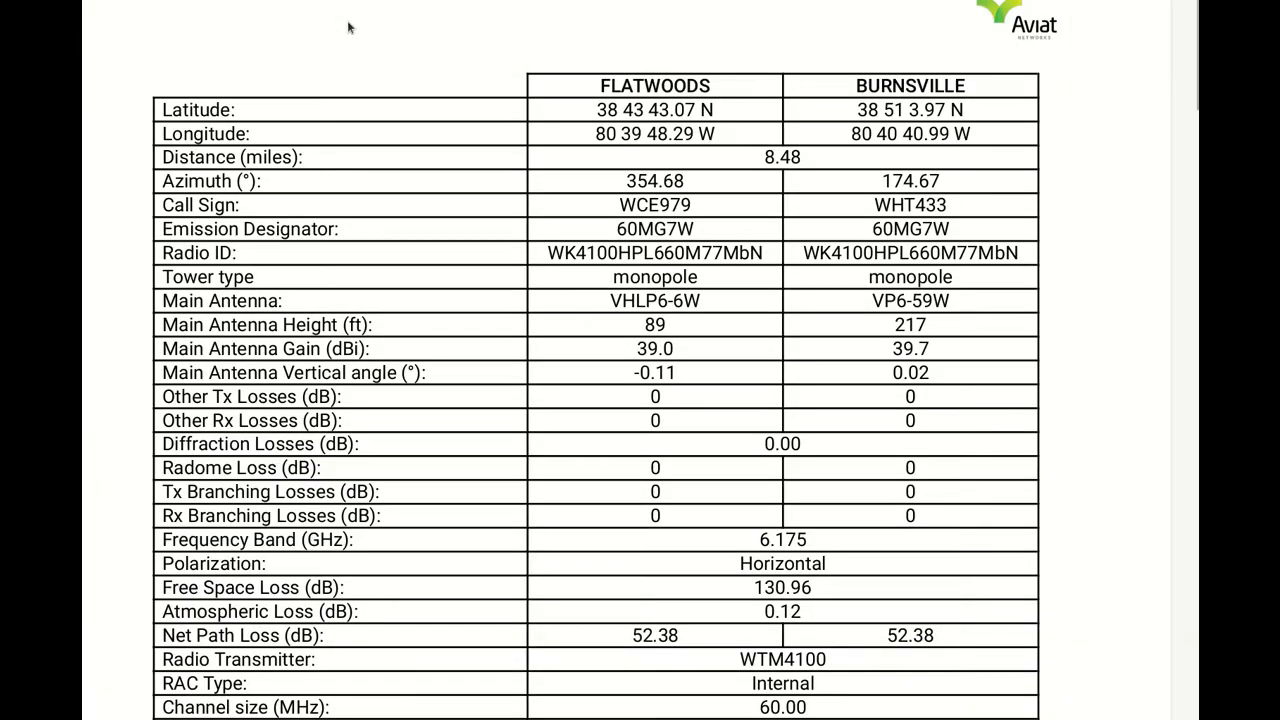
scroll(down, 3)
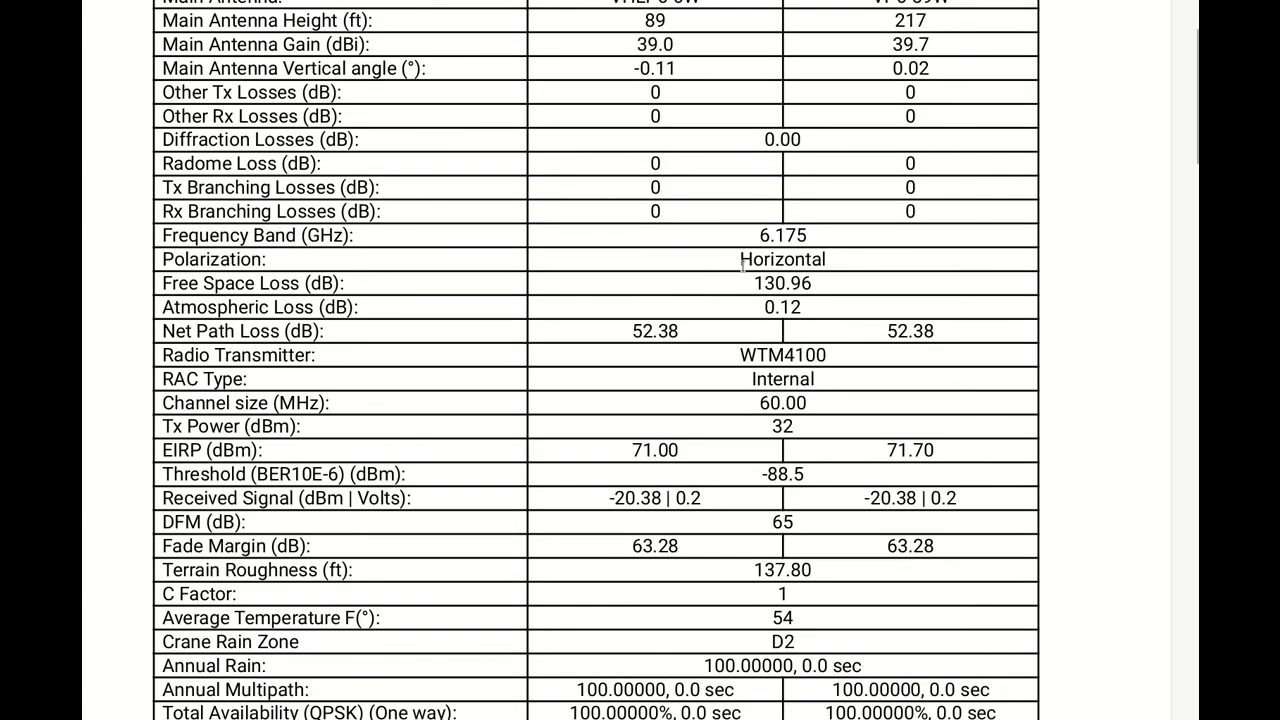
scroll(down, 3)
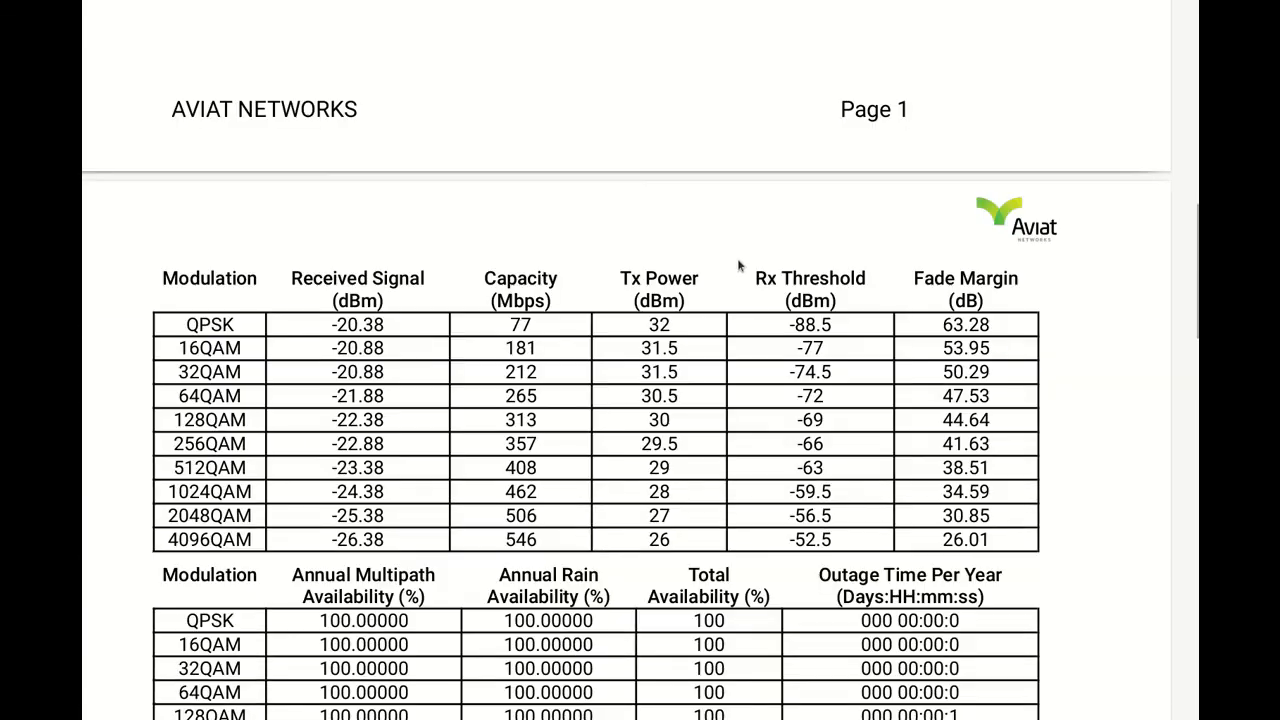
scroll(down, 3)
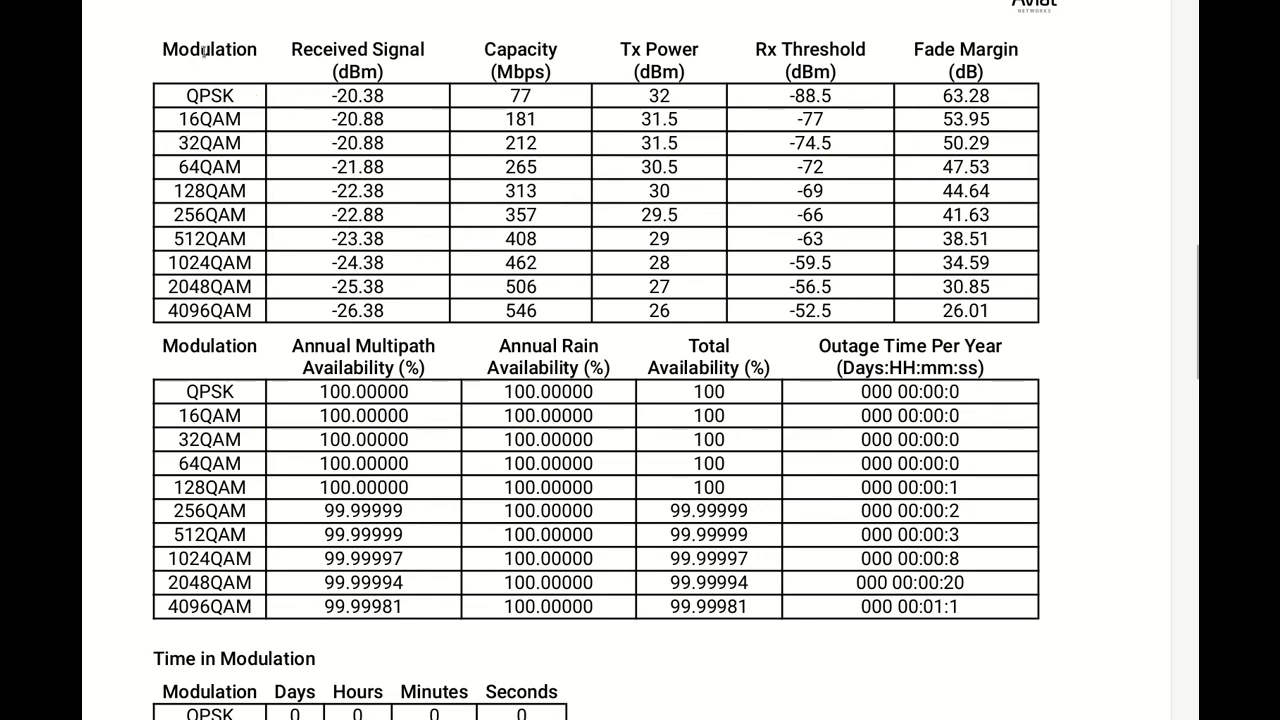
mouse_move(785, 113)
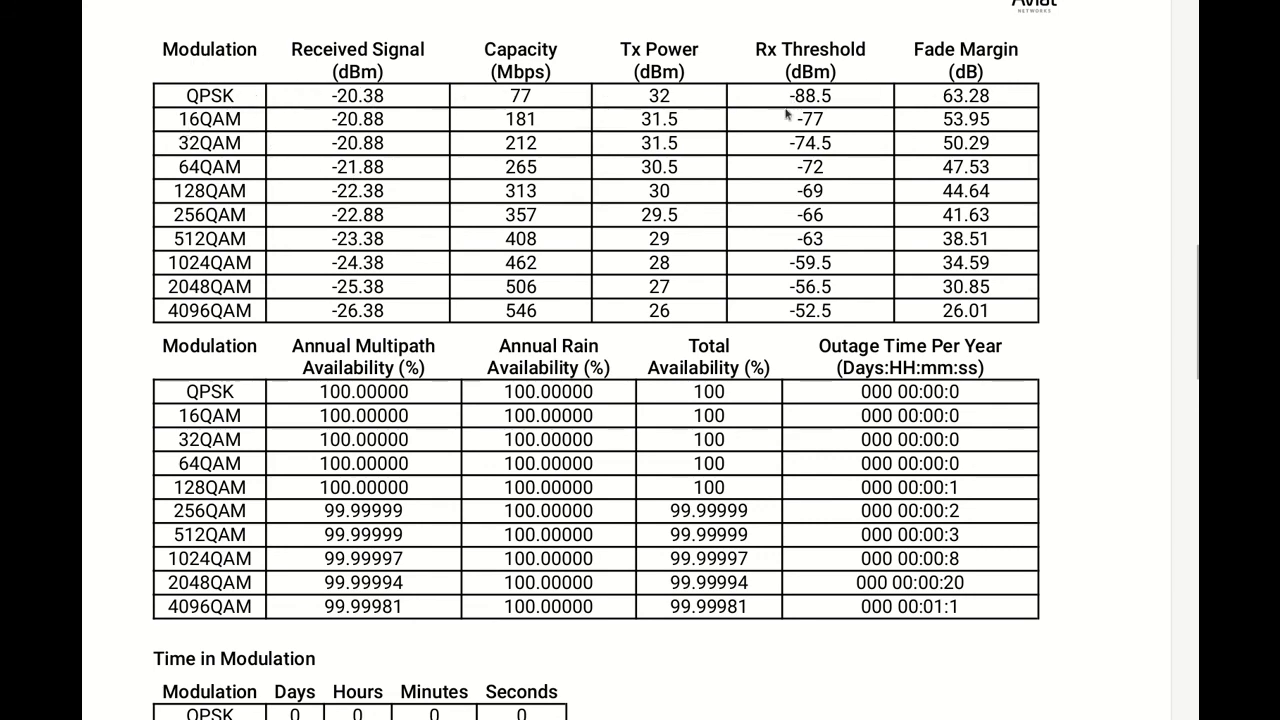
mouse_move(727, 196)
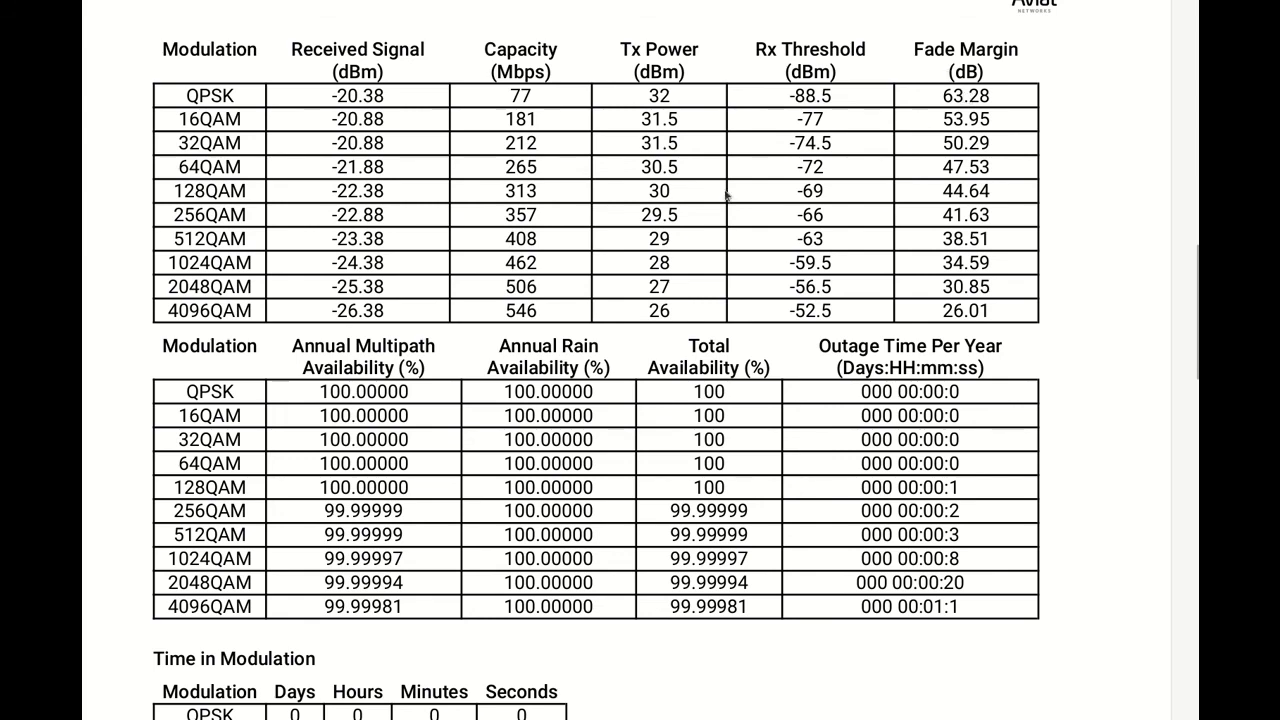
scroll(down, 3)
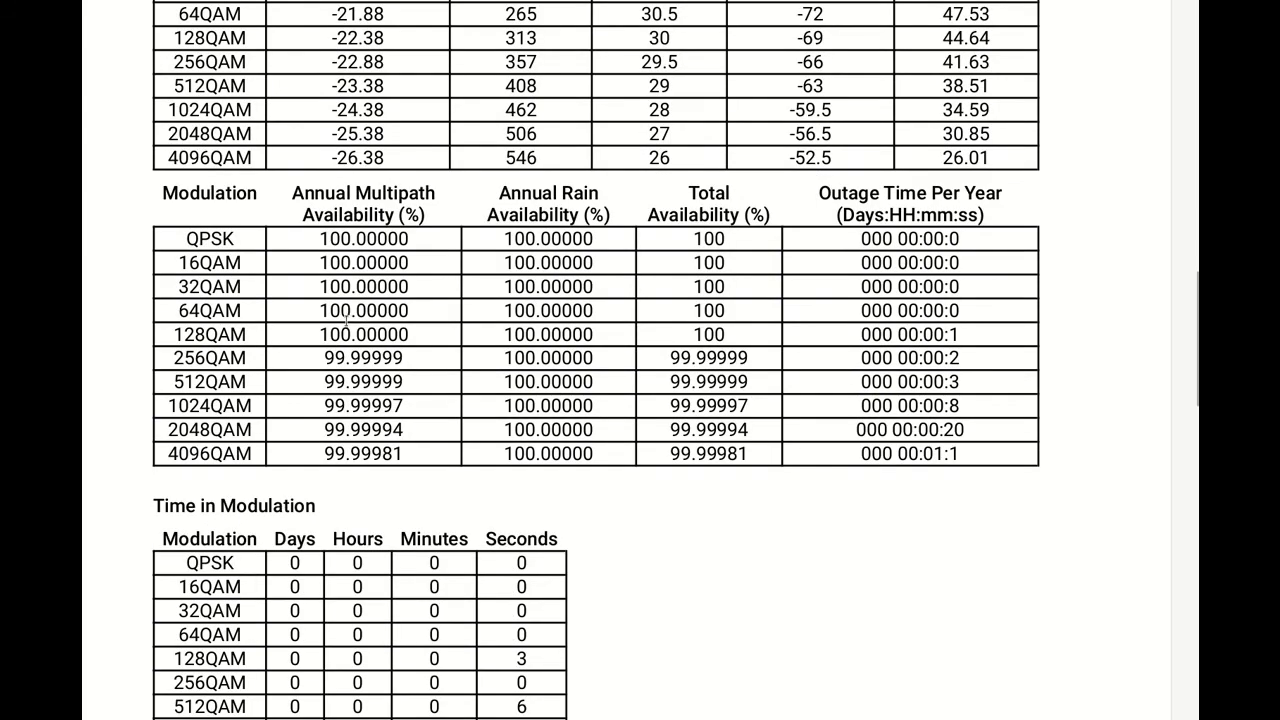
scroll(down, 3)
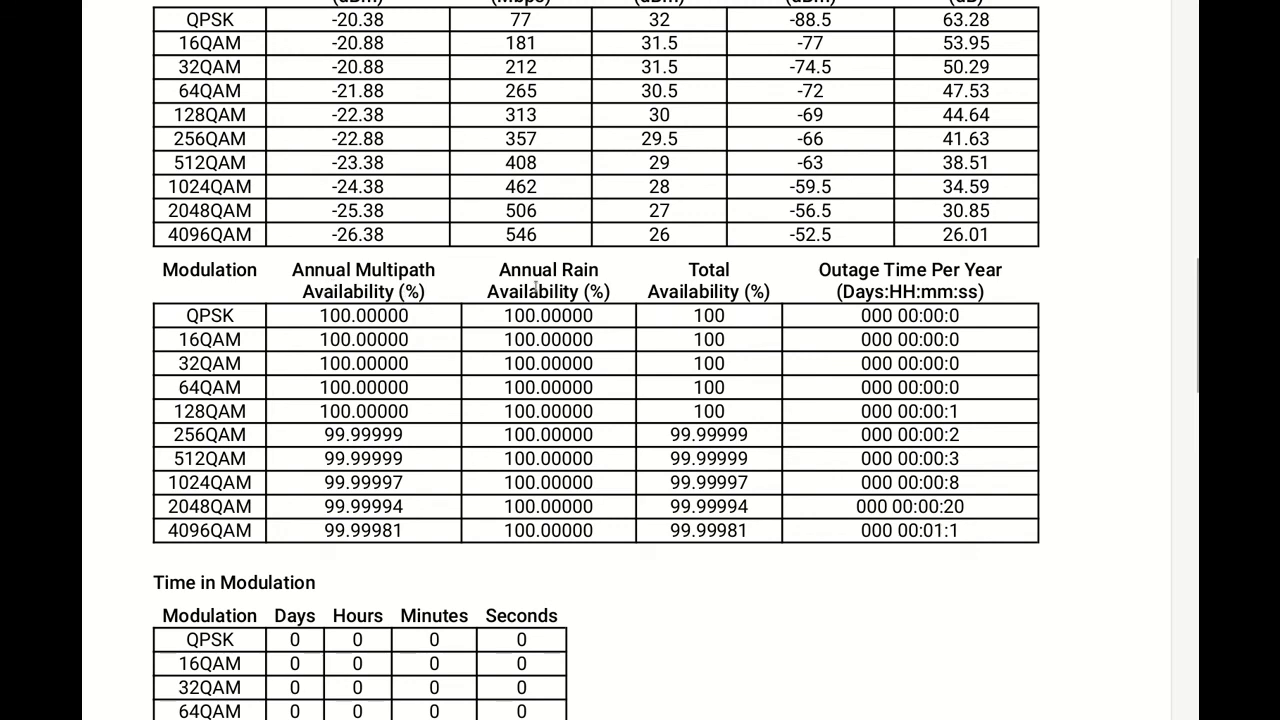
mouse_move(648, 287)
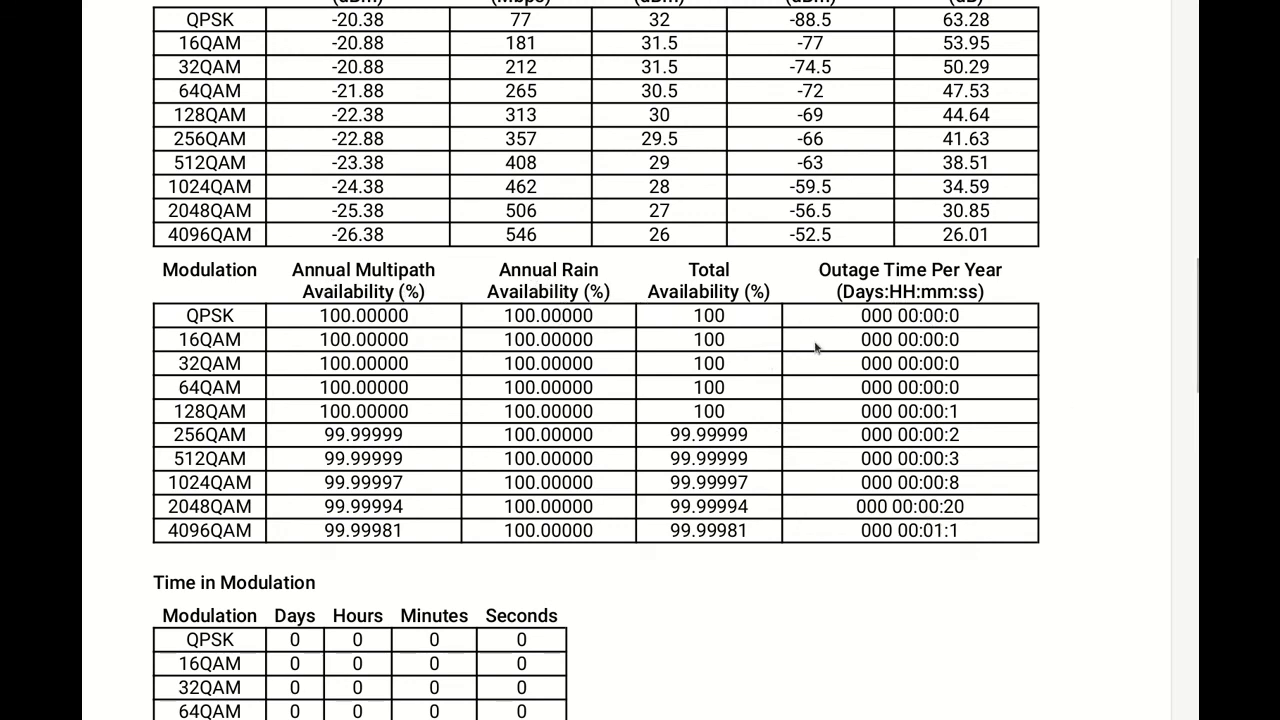
scroll(down, 3)
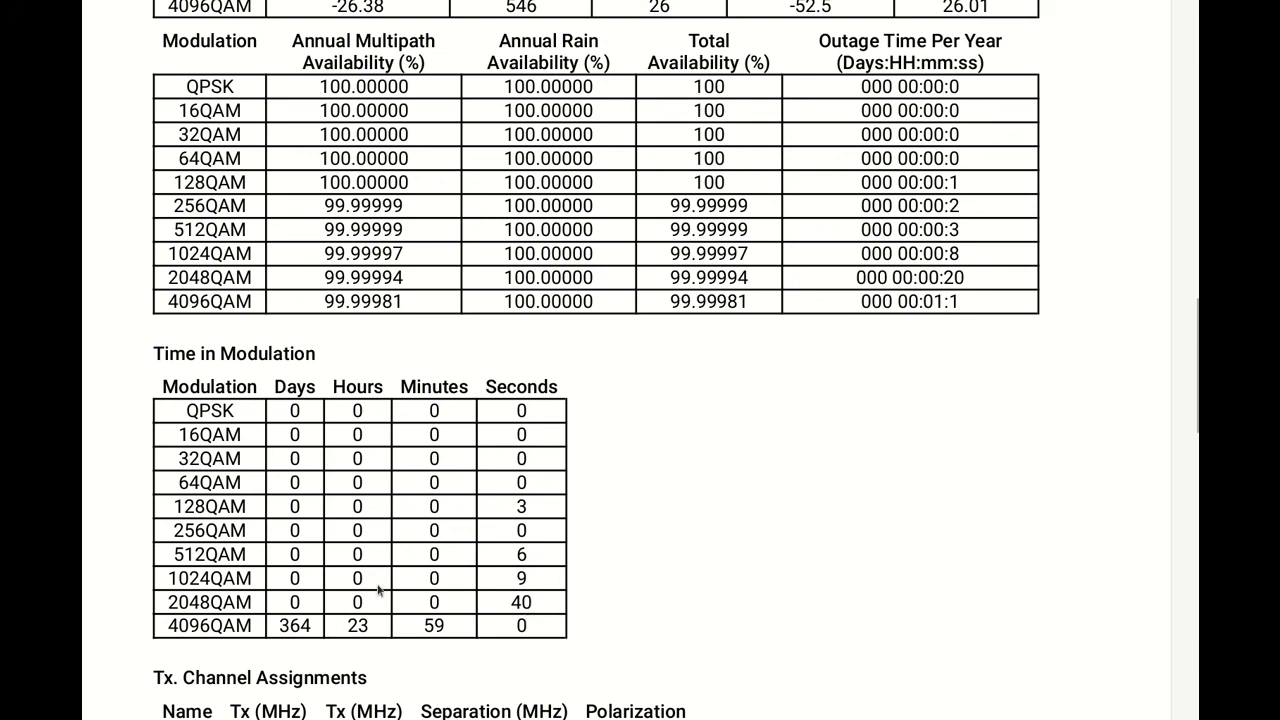
scroll(down, 3)
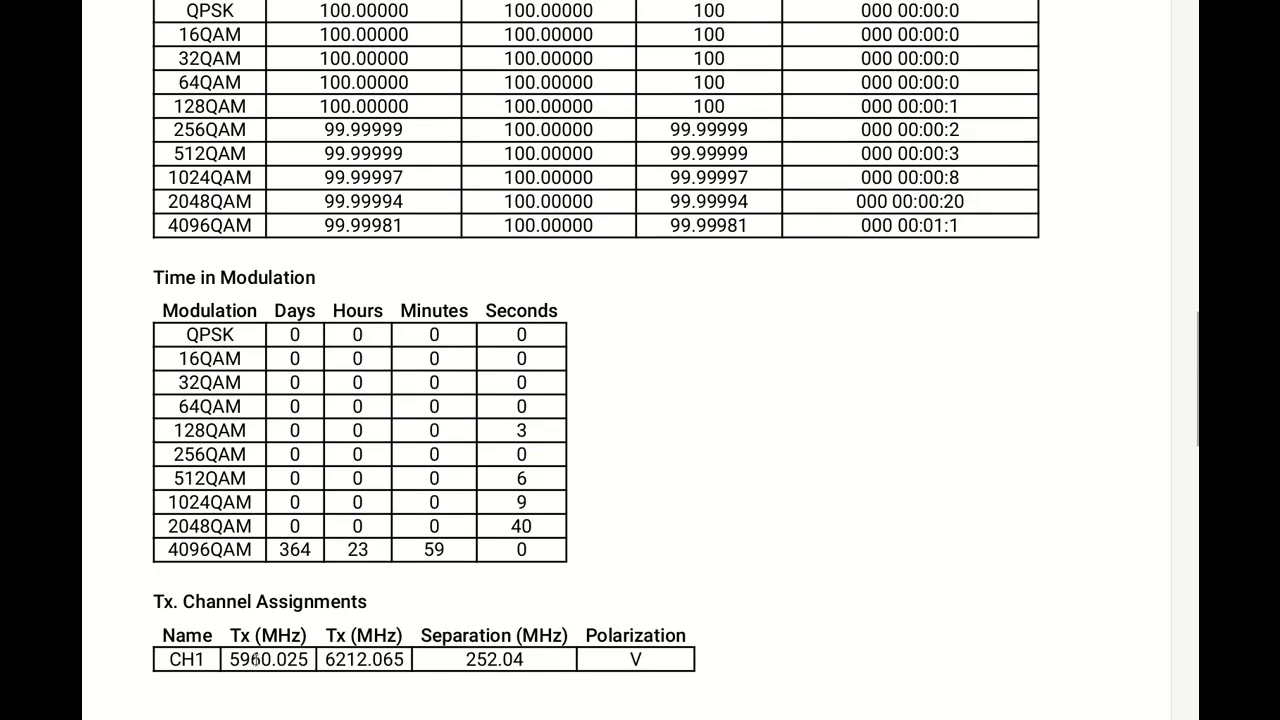